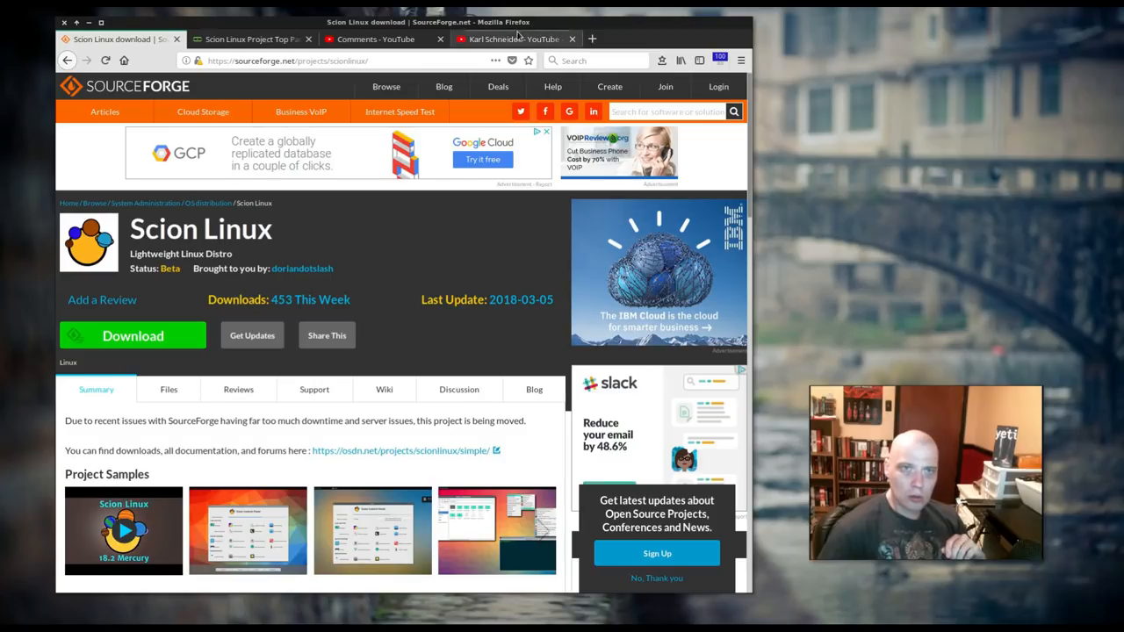
- Switch to the tab with Karl Schneider's YouTube channel, showing uploads and playlists
{"action": "left_click", "coordinate": [523, 39]}
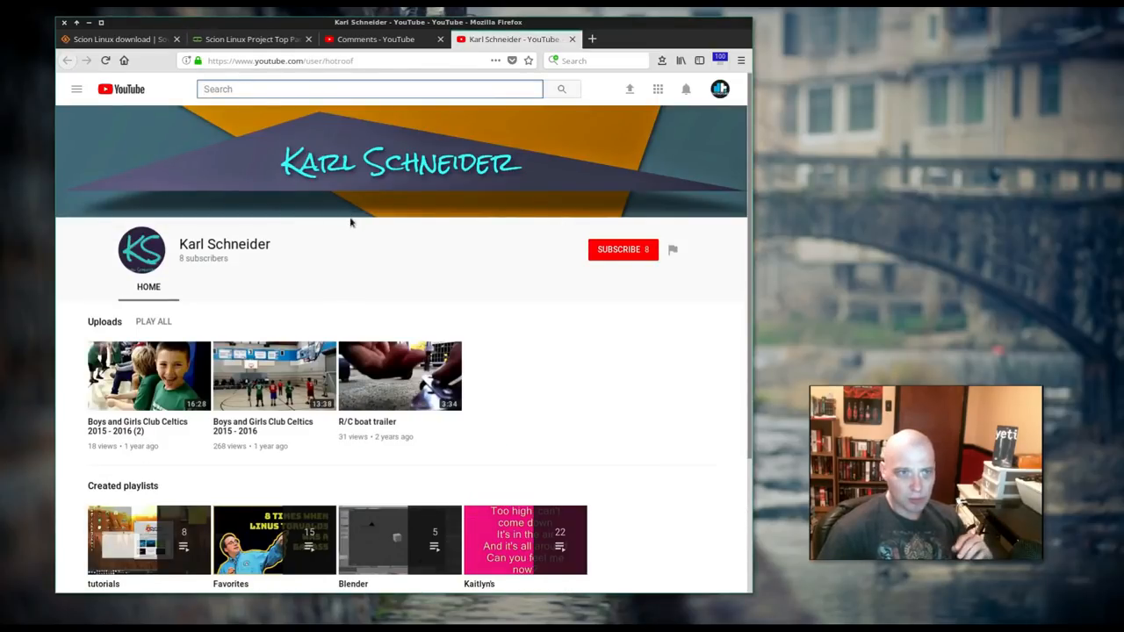
{"action": "mouse_move", "coordinate": [335, 222]}
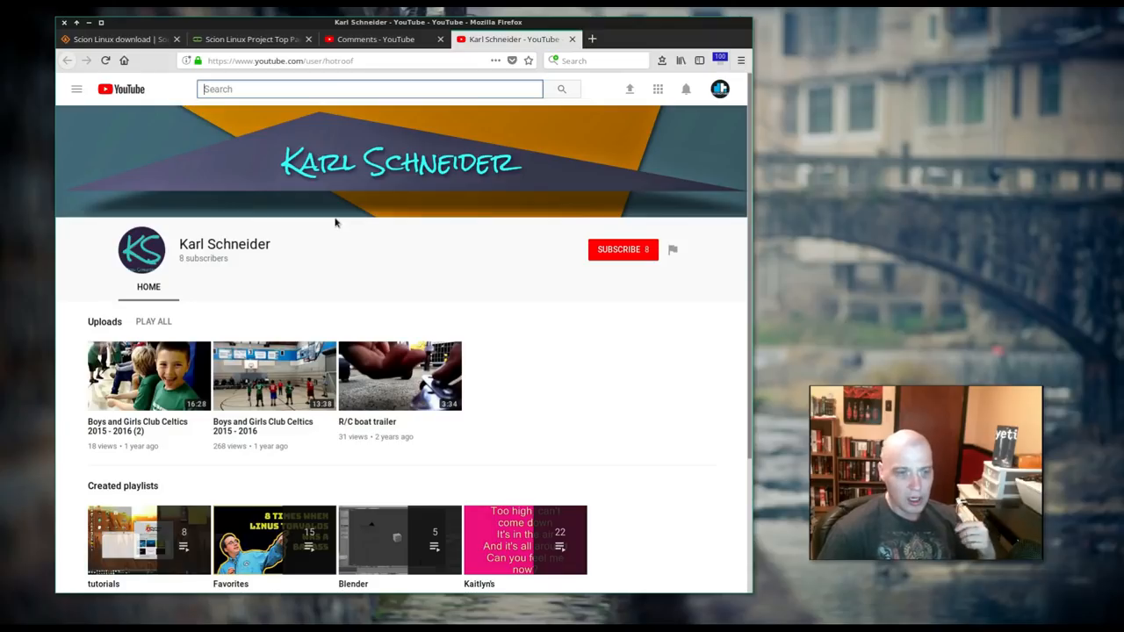
{"action": "mouse_move", "coordinate": [374, 213]}
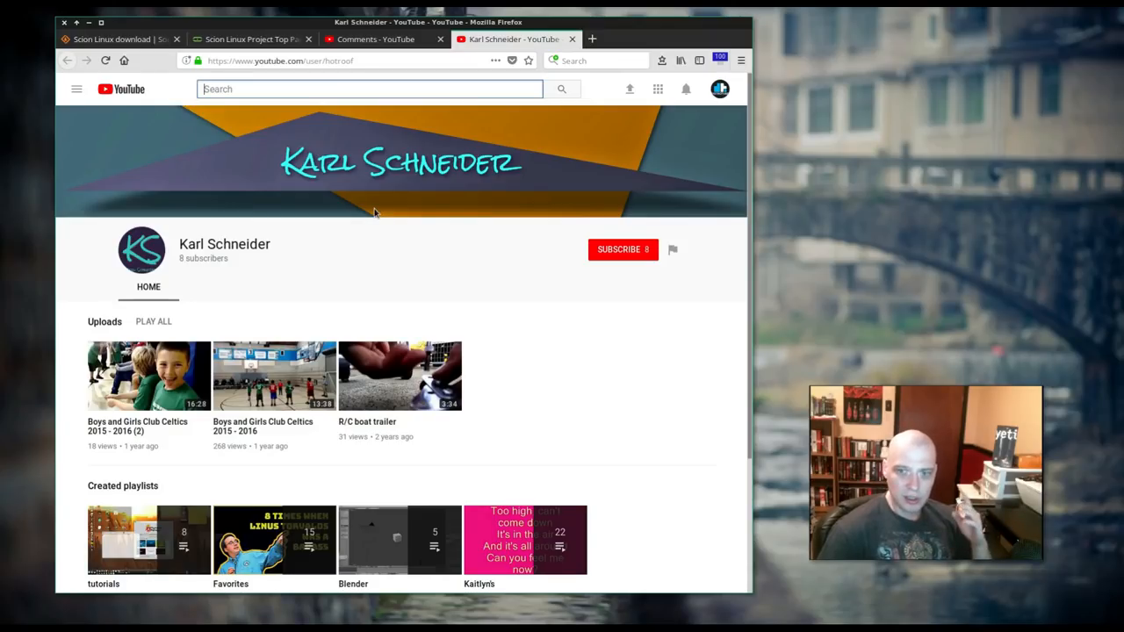
{"action": "mouse_move", "coordinate": [384, 208]}
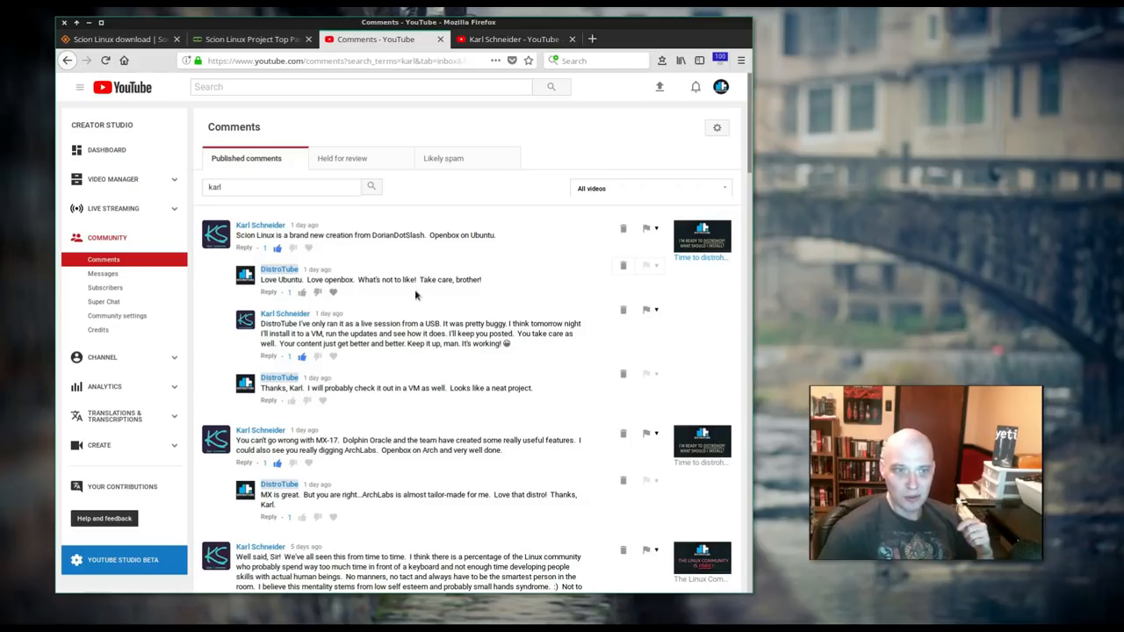
{"action": "mouse_move", "coordinate": [379, 373]}
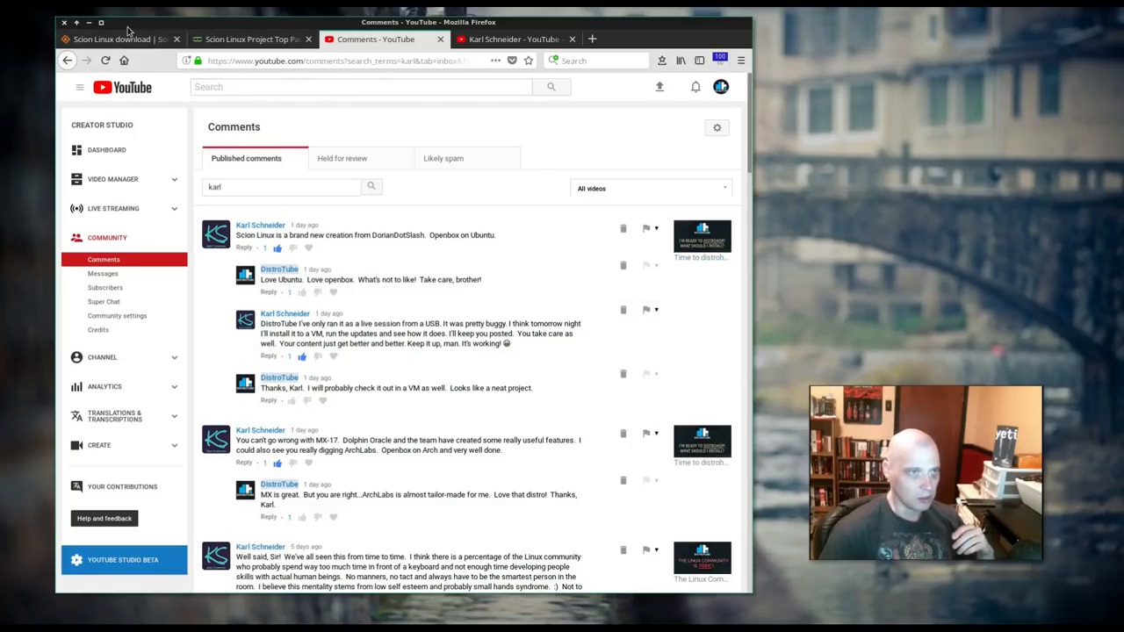
- Return to the 'Scion Linux download | SourceForge.net' project Summary tab
{"action": "left_click", "coordinate": [114, 38]}
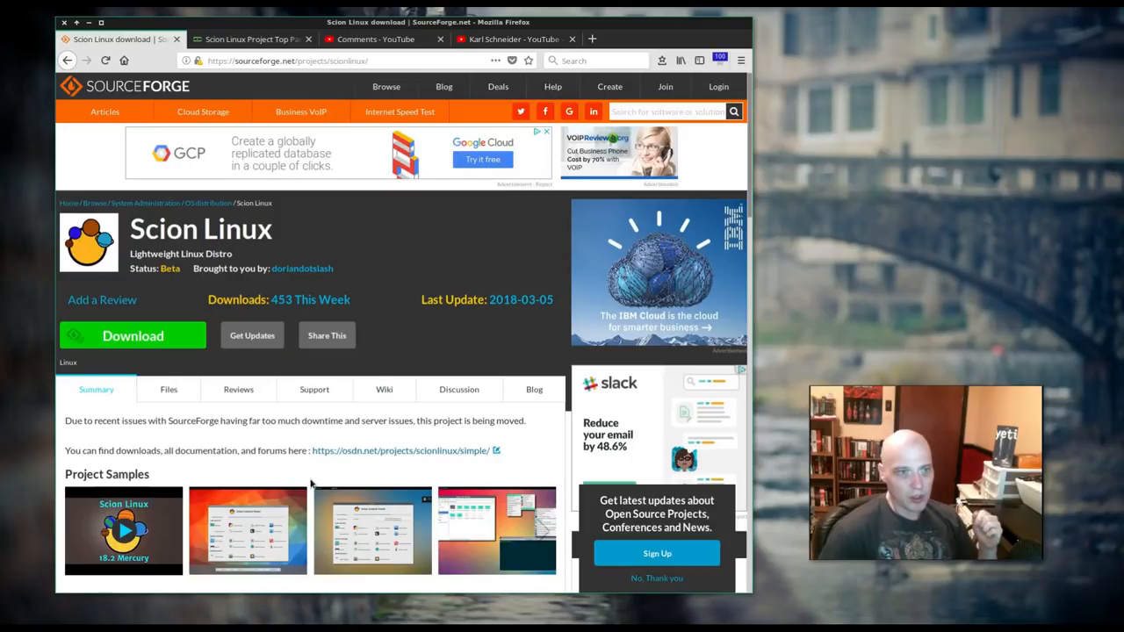
{"action": "mouse_move", "coordinate": [337, 396]}
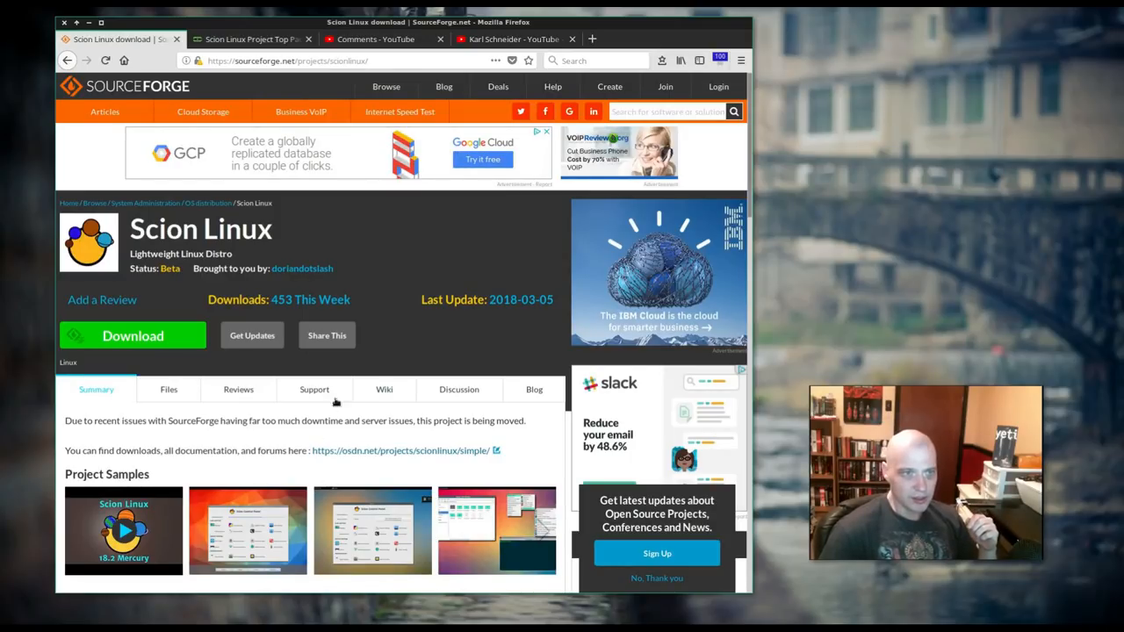
{"action": "mouse_move", "coordinate": [358, 349]}
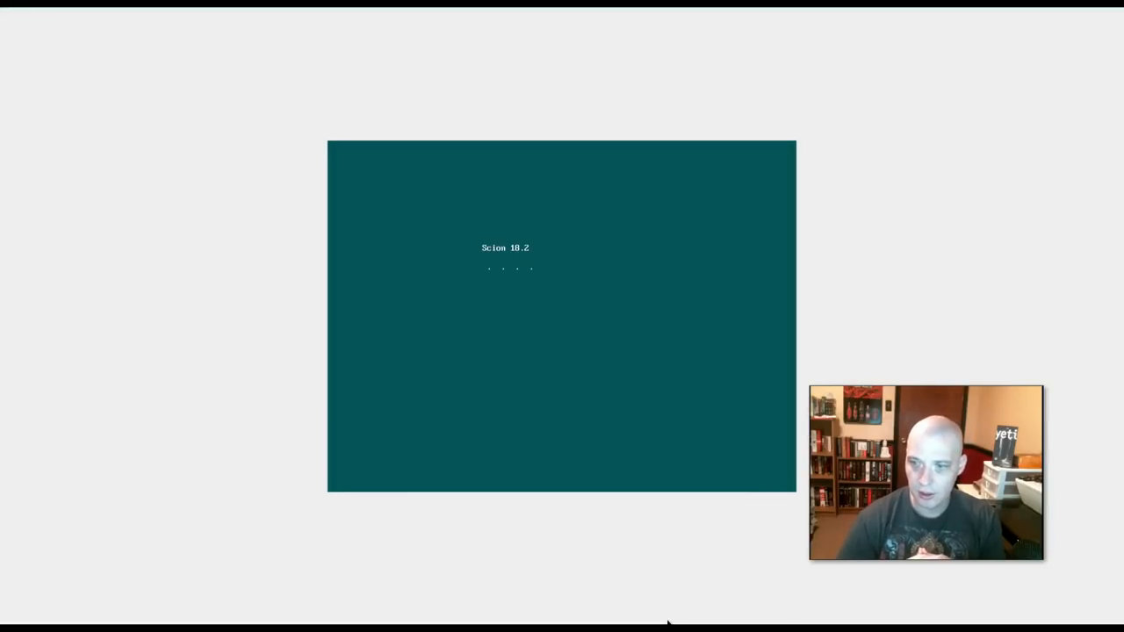
{"action": "mouse_move", "coordinate": [511, 585]}
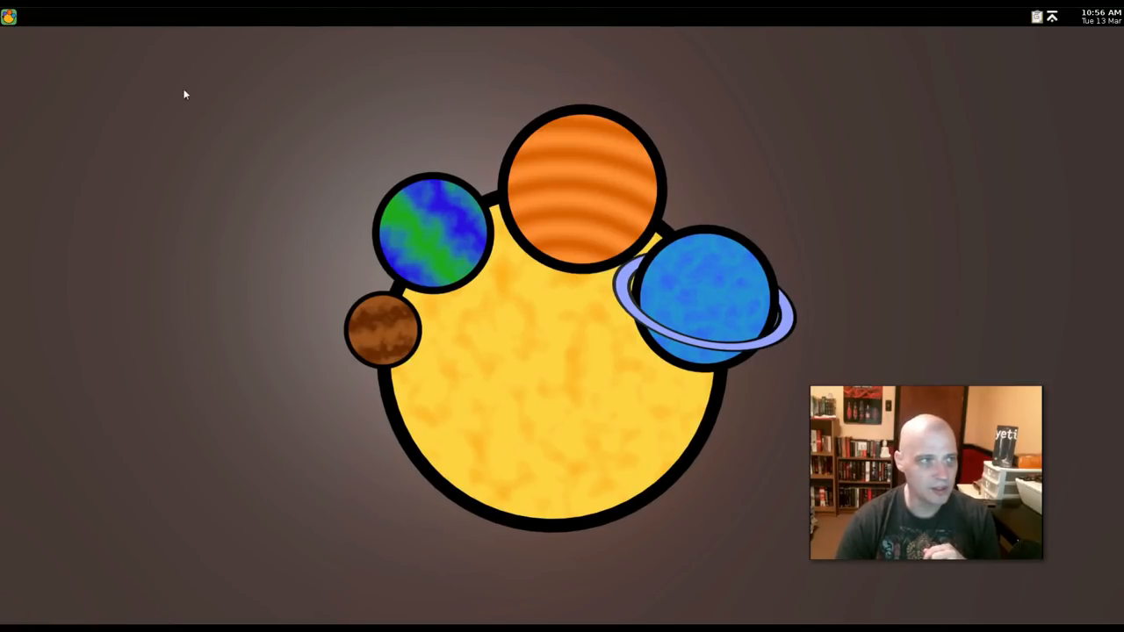
{"action": "mouse_move", "coordinate": [221, 102]}
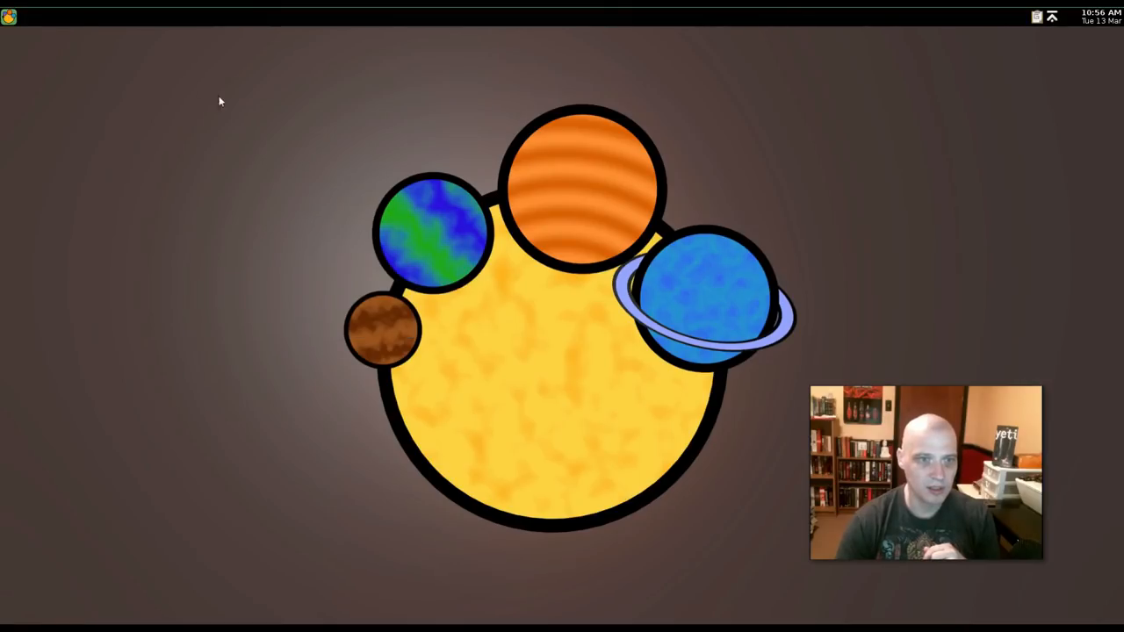
{"action": "left_click", "coordinate": [11, 19]}
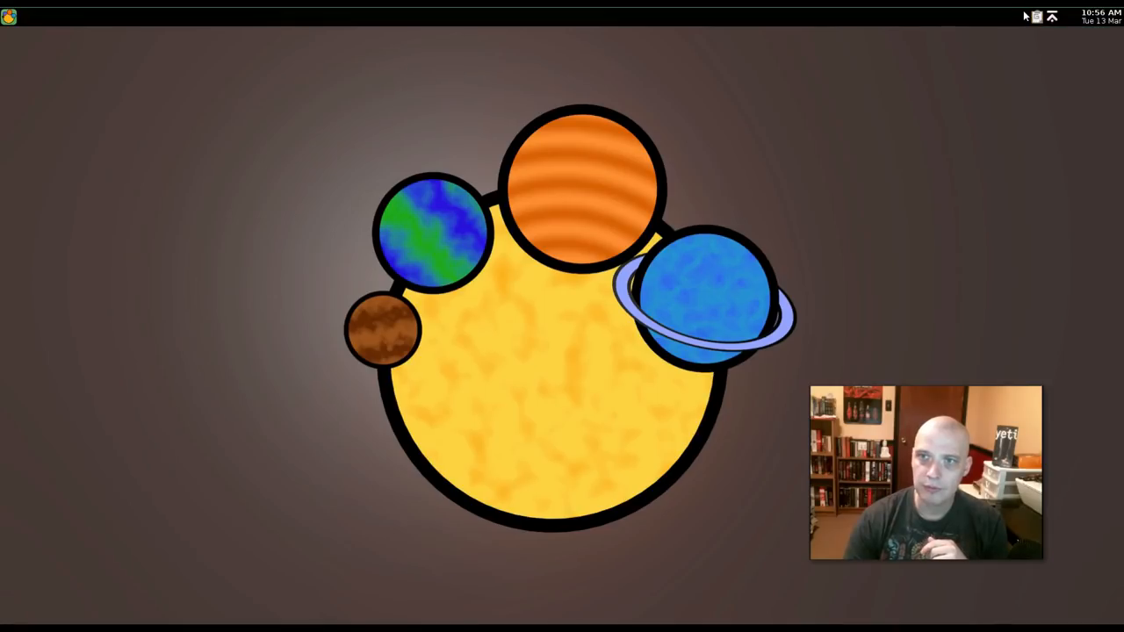
{"action": "right_click", "coordinate": [256, 165]}
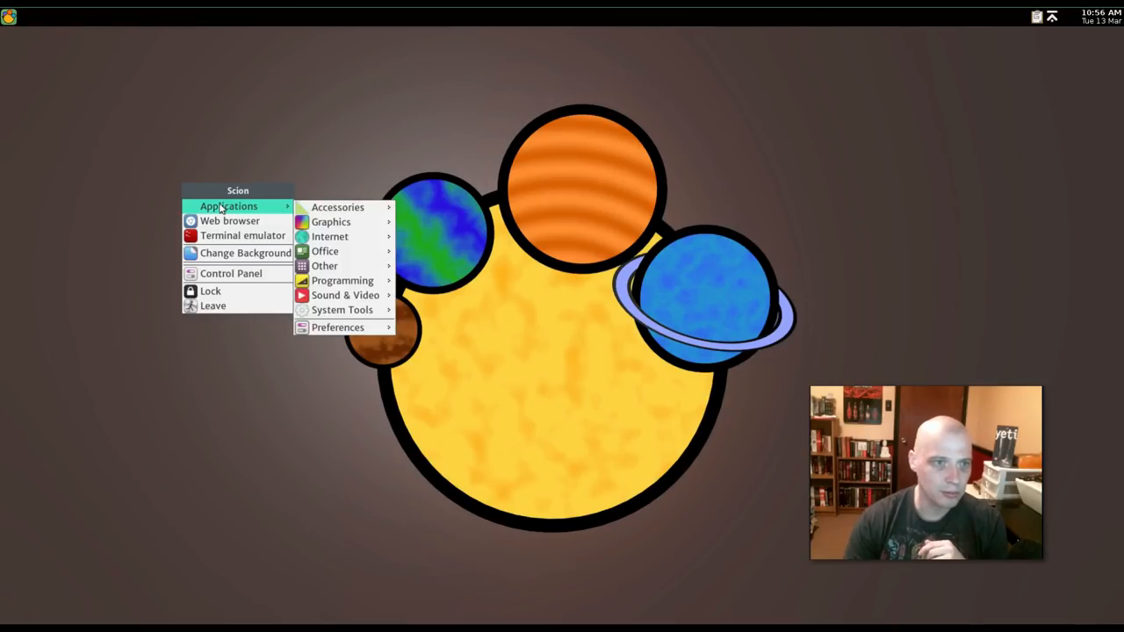
{"action": "mouse_move", "coordinate": [342, 309]}
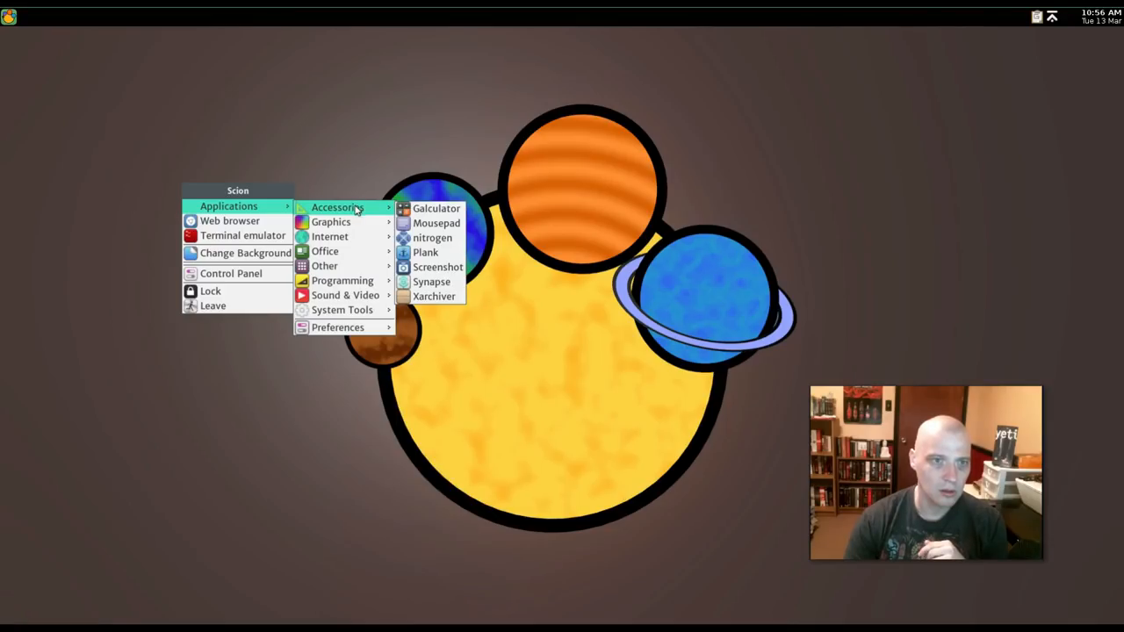
{"action": "mouse_move", "coordinate": [334, 237]}
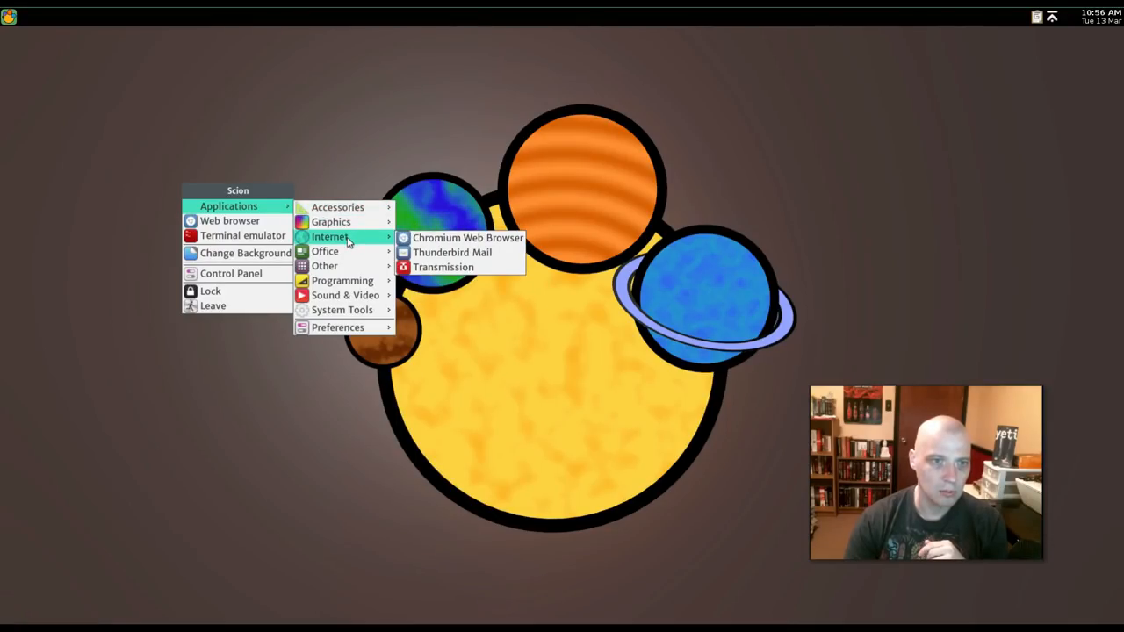
{"action": "mouse_move", "coordinate": [345, 280]}
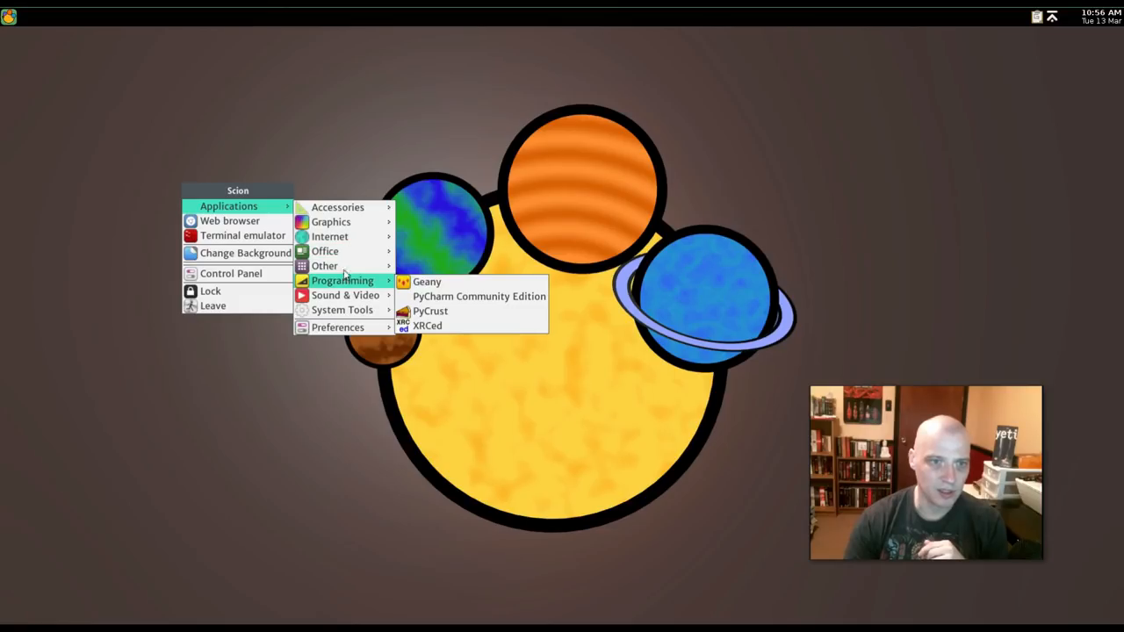
{"action": "mouse_move", "coordinate": [333, 265]}
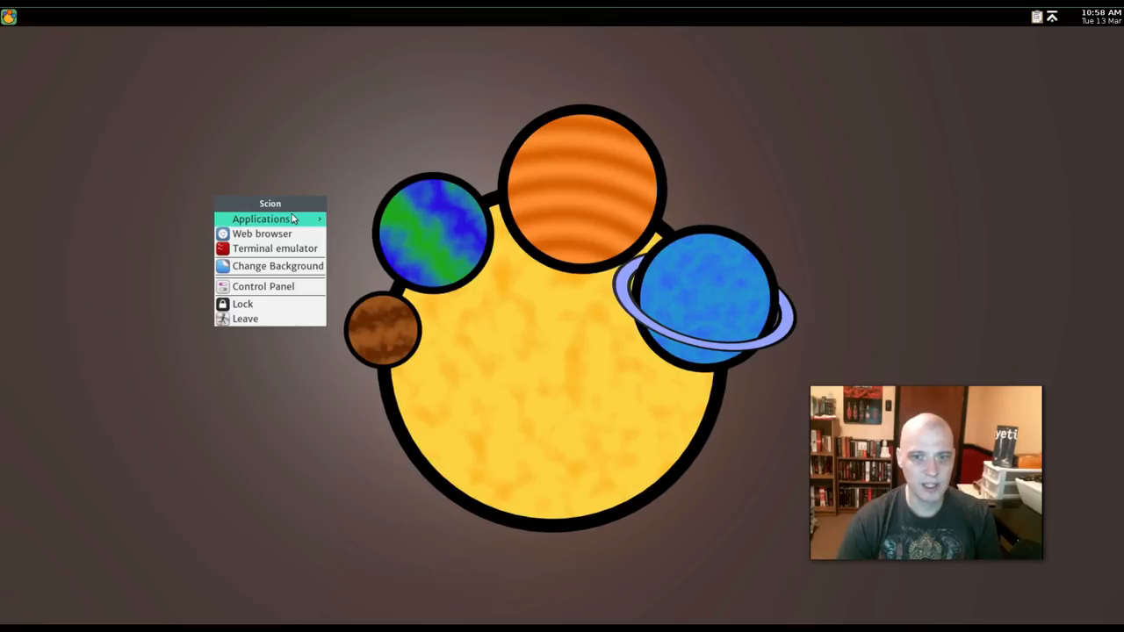
{"action": "mouse_move", "coordinate": [374, 340]}
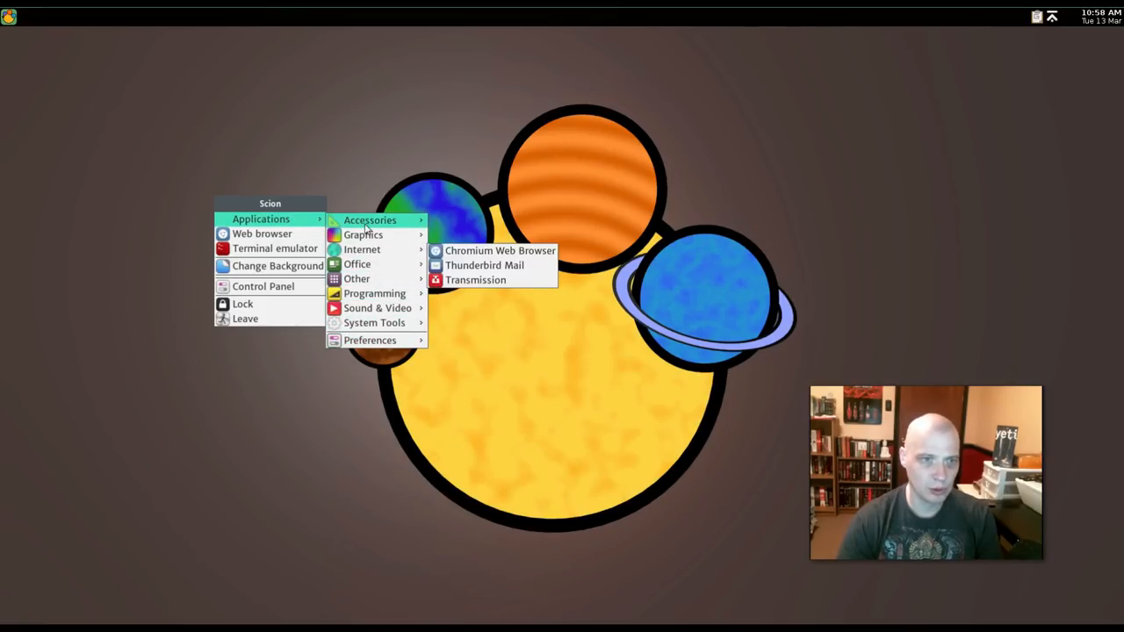
{"action": "mouse_move", "coordinate": [374, 322]}
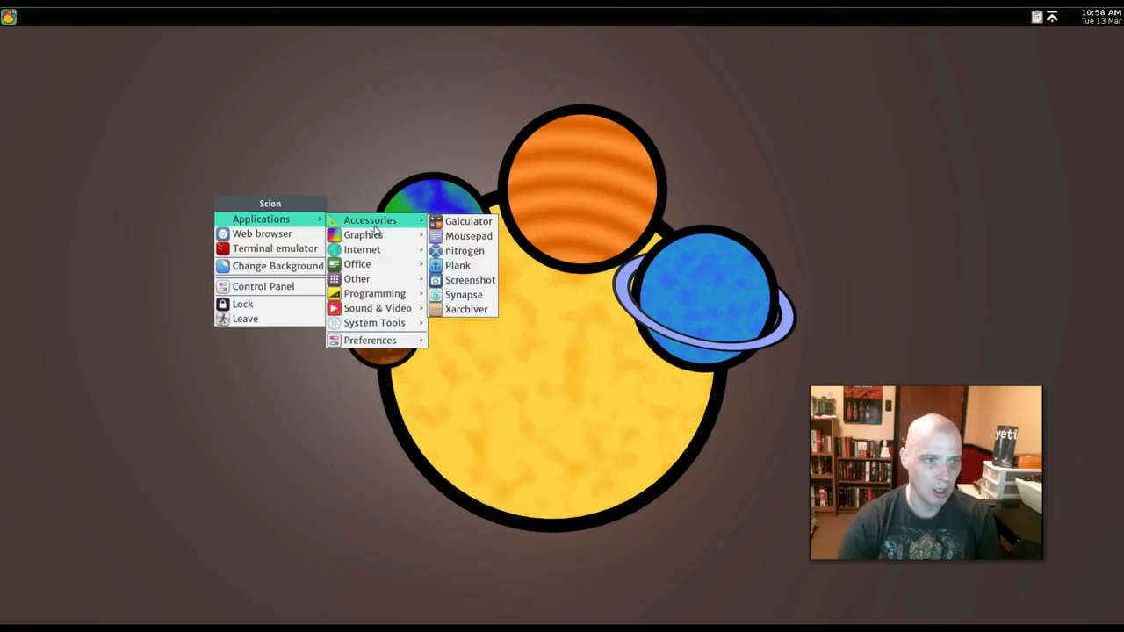
{"action": "mouse_move", "coordinate": [285, 286]}
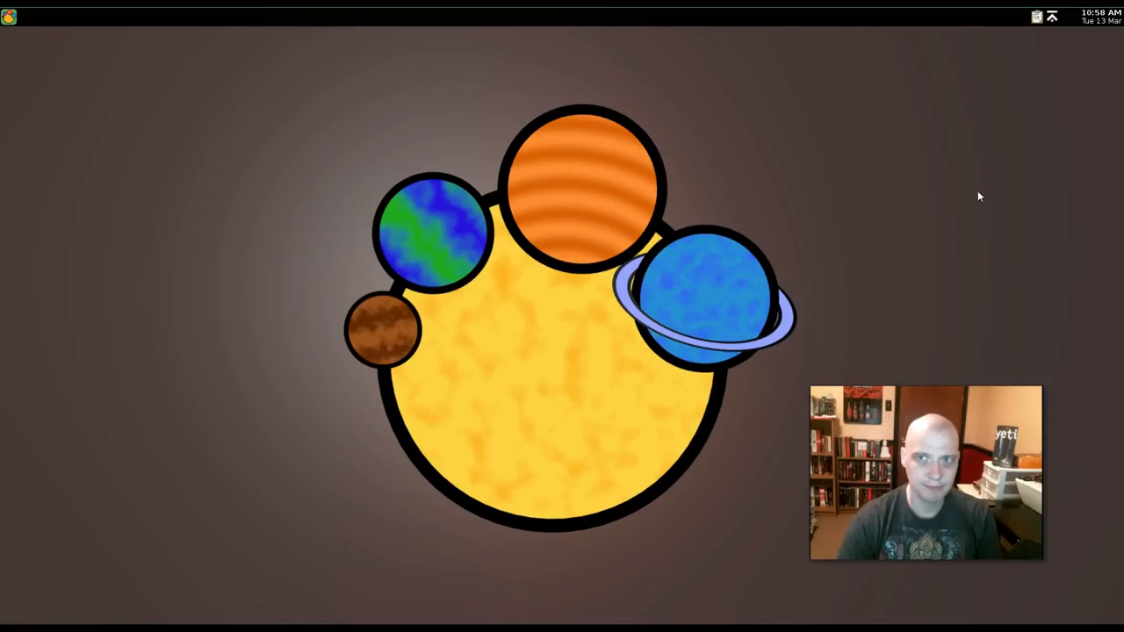
{"action": "mouse_move", "coordinate": [760, 206]}
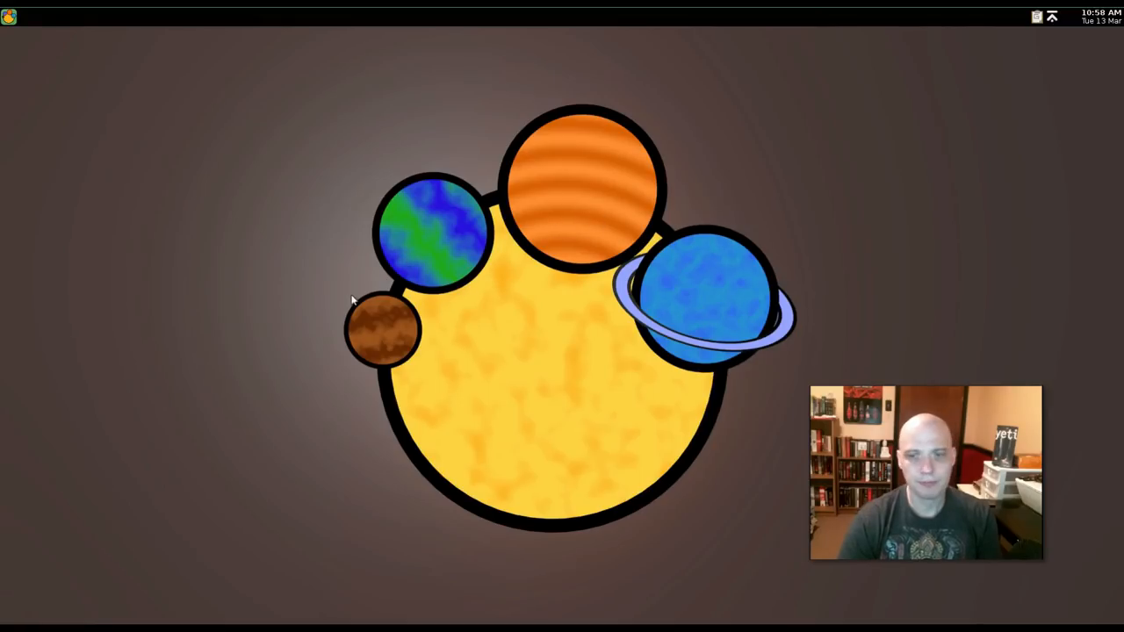
{"action": "mouse_move", "coordinate": [219, 253]}
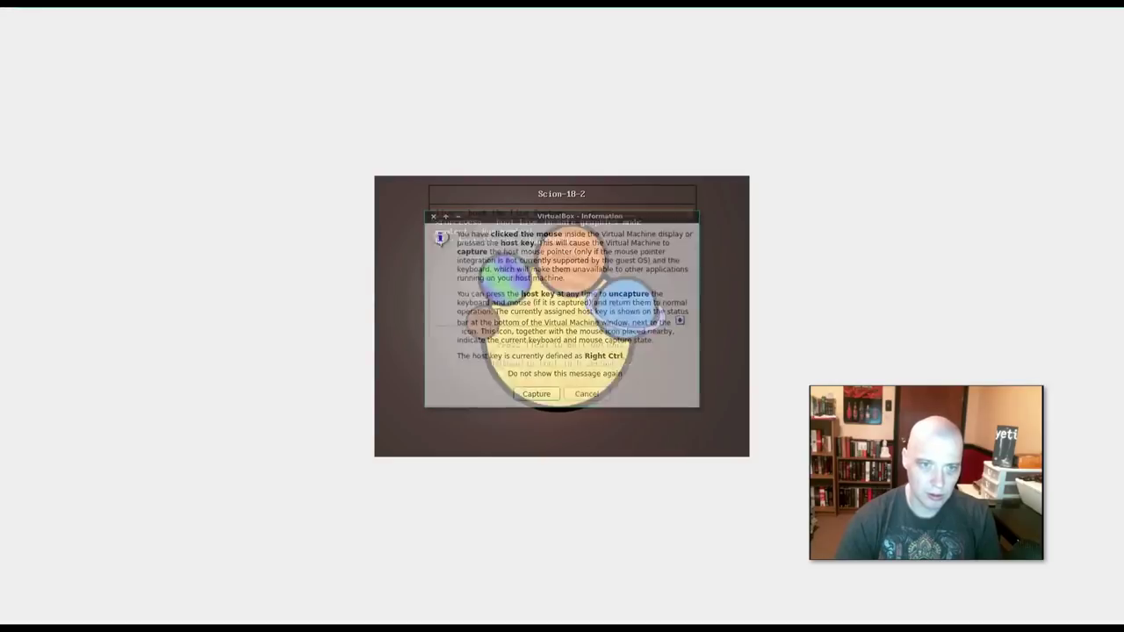
- Let the VM capture input and boot the Scion live system from the boot menu
{"action": "left_click", "coordinate": [535, 393]}
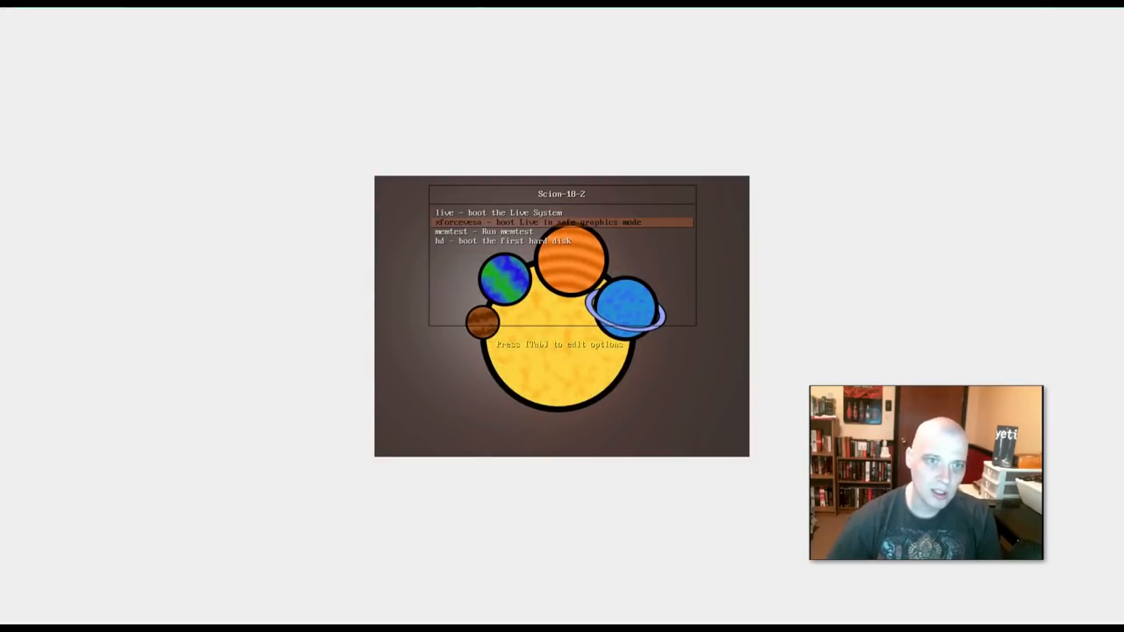
{"action": "key", "text": "Up"}
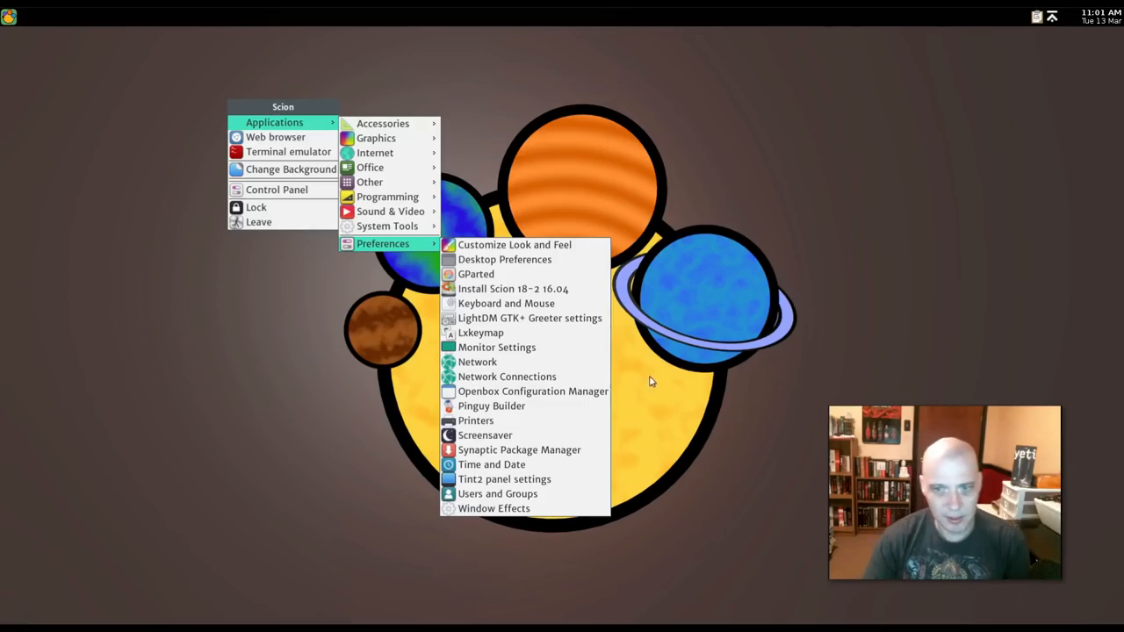
{"action": "mouse_move", "coordinate": [421, 252]}
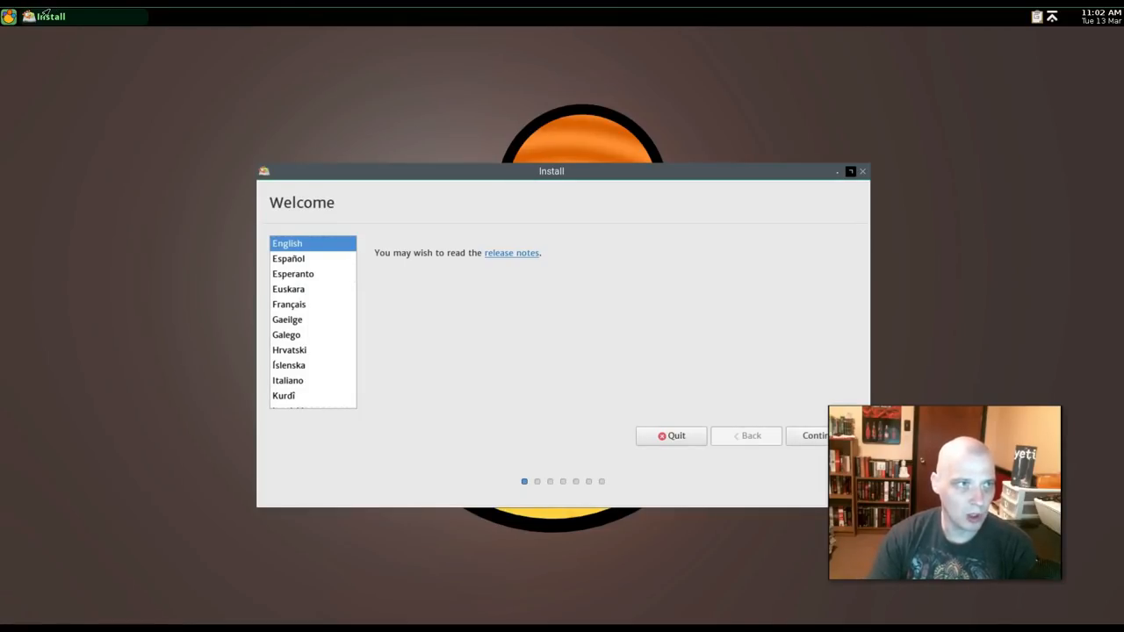
{"action": "mouse_move", "coordinate": [507, 184]}
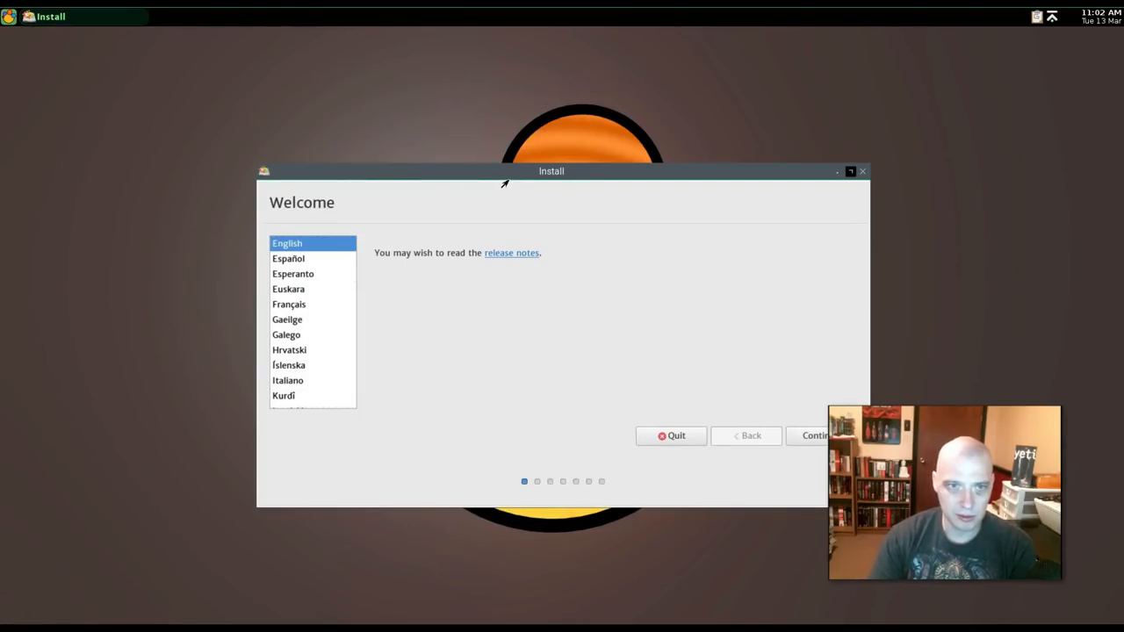
- Drag the Ubiquity Welcome window toward the upper left so it's fully visible
{"action": "left_click_drag", "start_coordinate": [551, 170], "coordinate": [468, 150]}
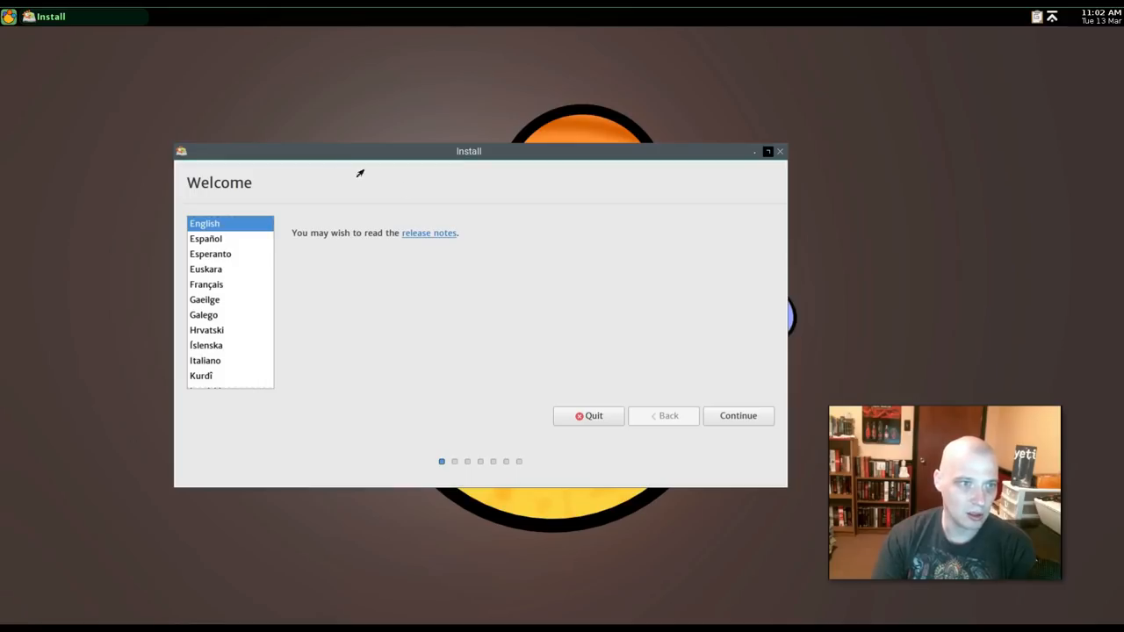
{"action": "mouse_move", "coordinate": [567, 278]}
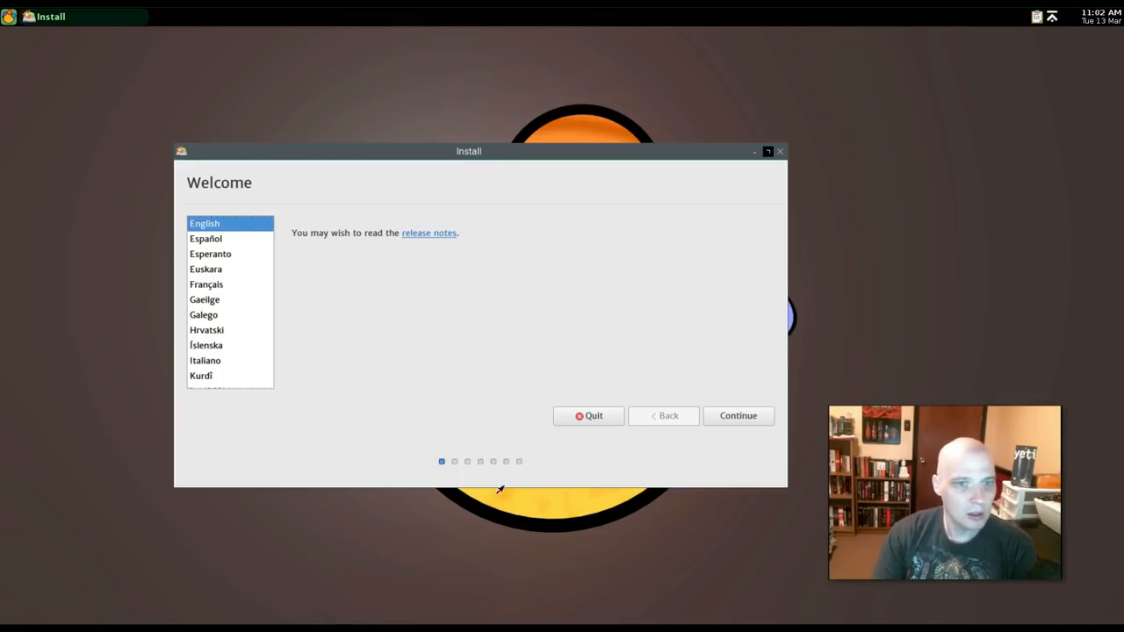
{"action": "mouse_move", "coordinate": [570, 527]}
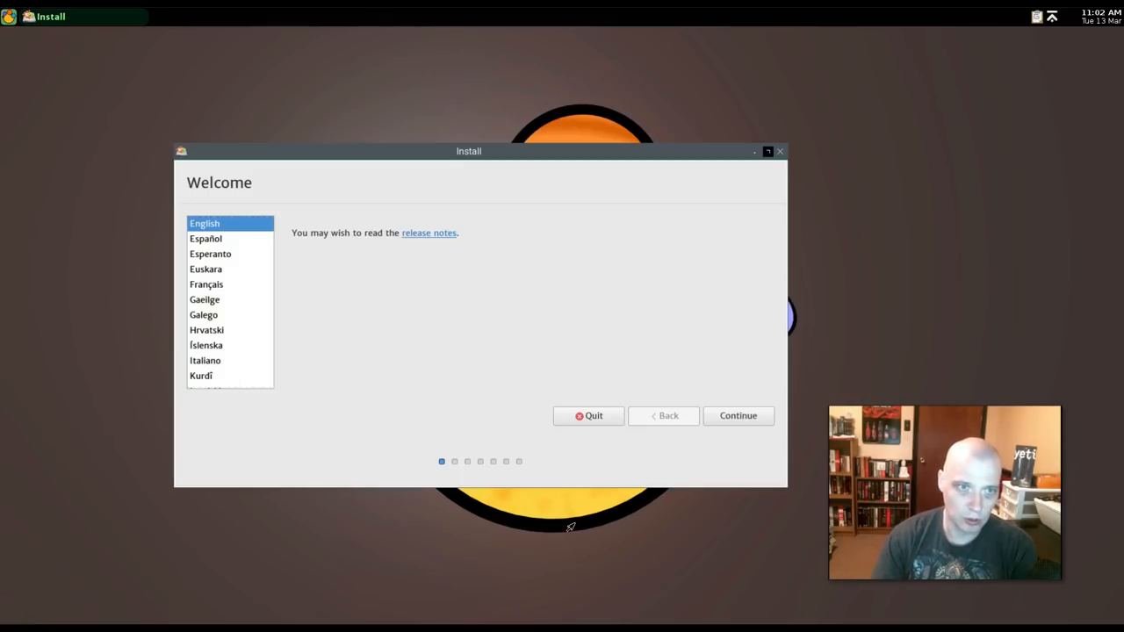
{"action": "mouse_move", "coordinate": [312, 261]}
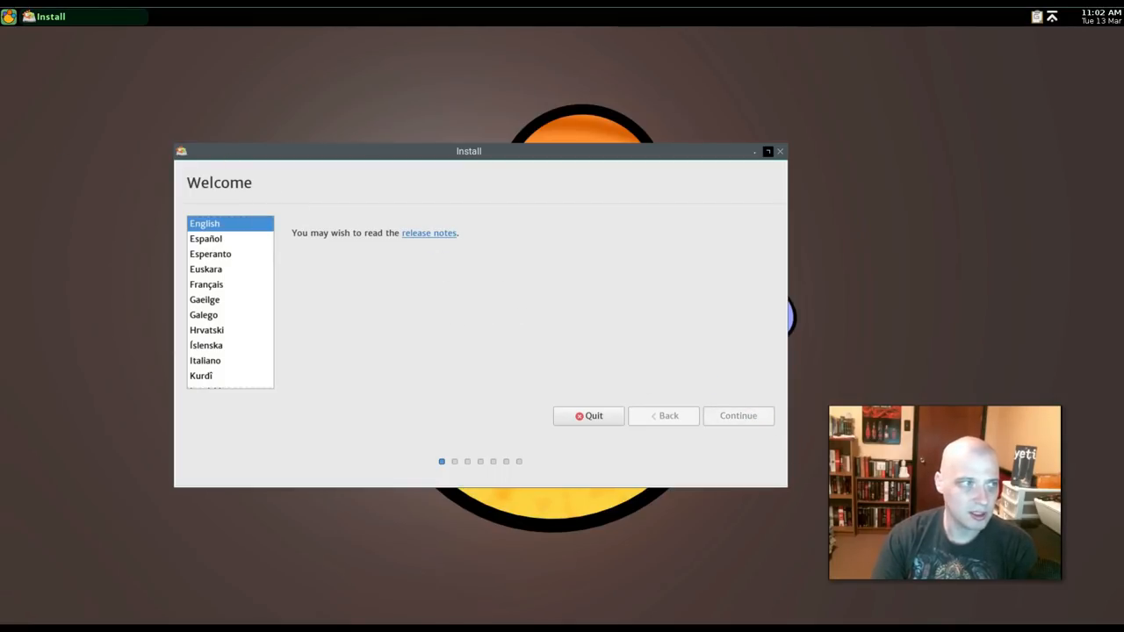
- Keep English, tick download updates and third-party software, and reach Installation type
{"action": "left_click", "coordinate": [738, 415]}
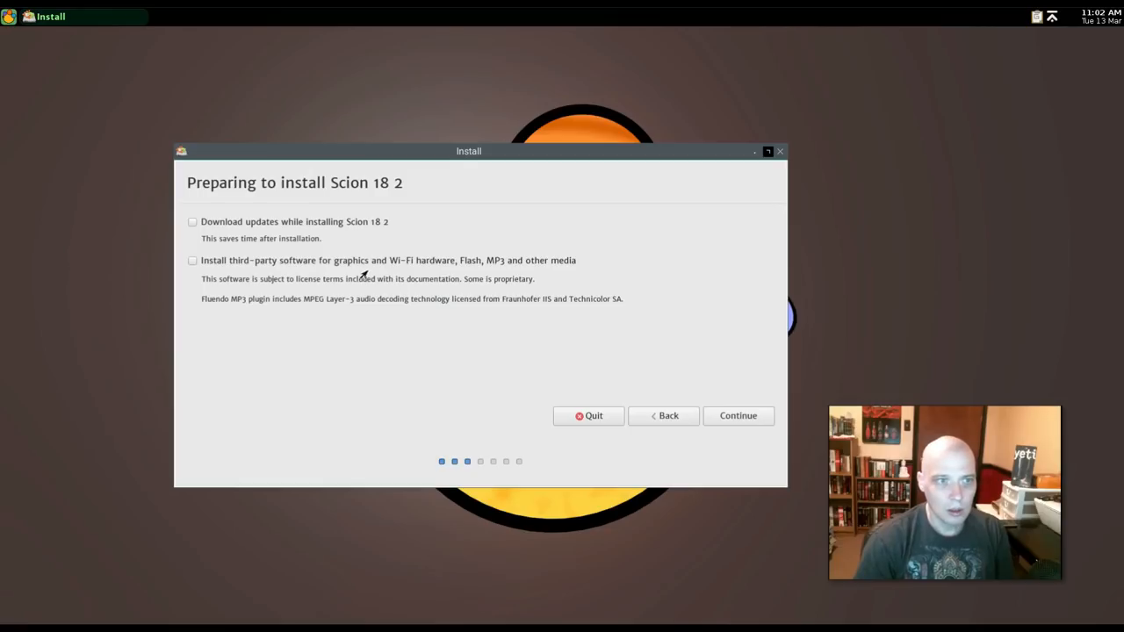
{"action": "mouse_move", "coordinate": [351, 227]}
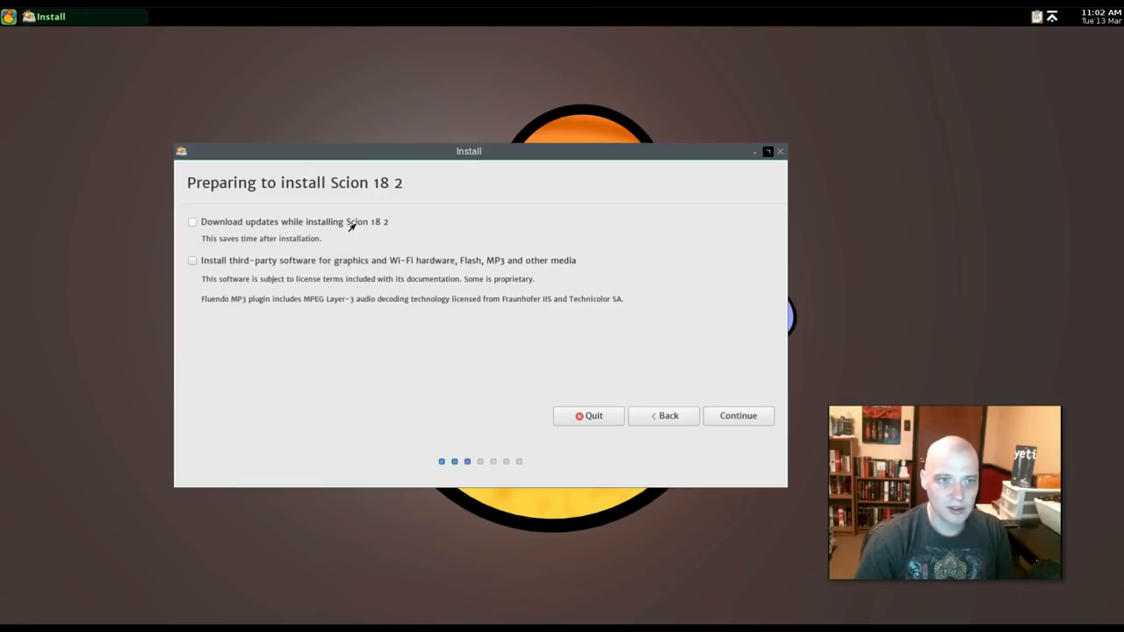
{"action": "left_click", "coordinate": [190, 221]}
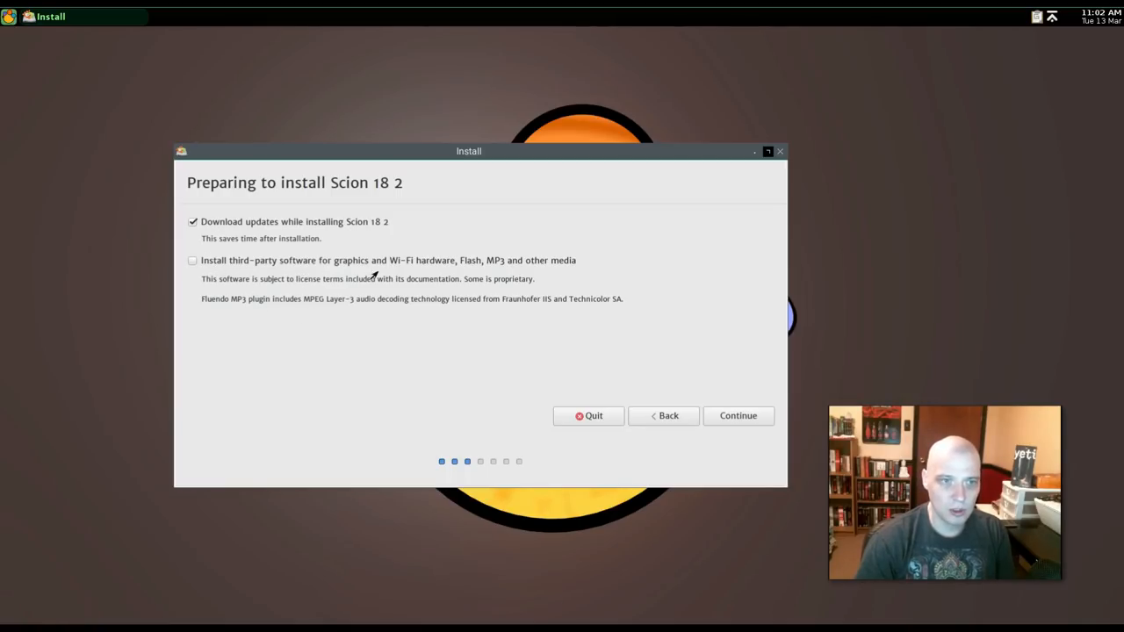
{"action": "left_click", "coordinate": [189, 260]}
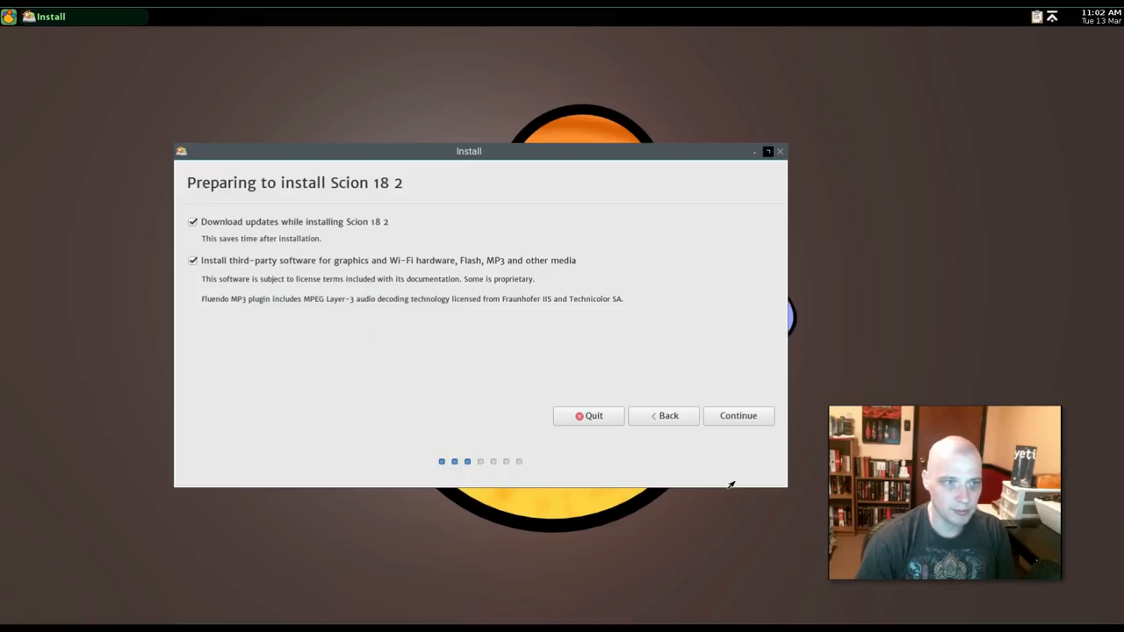
{"action": "left_click", "coordinate": [738, 415]}
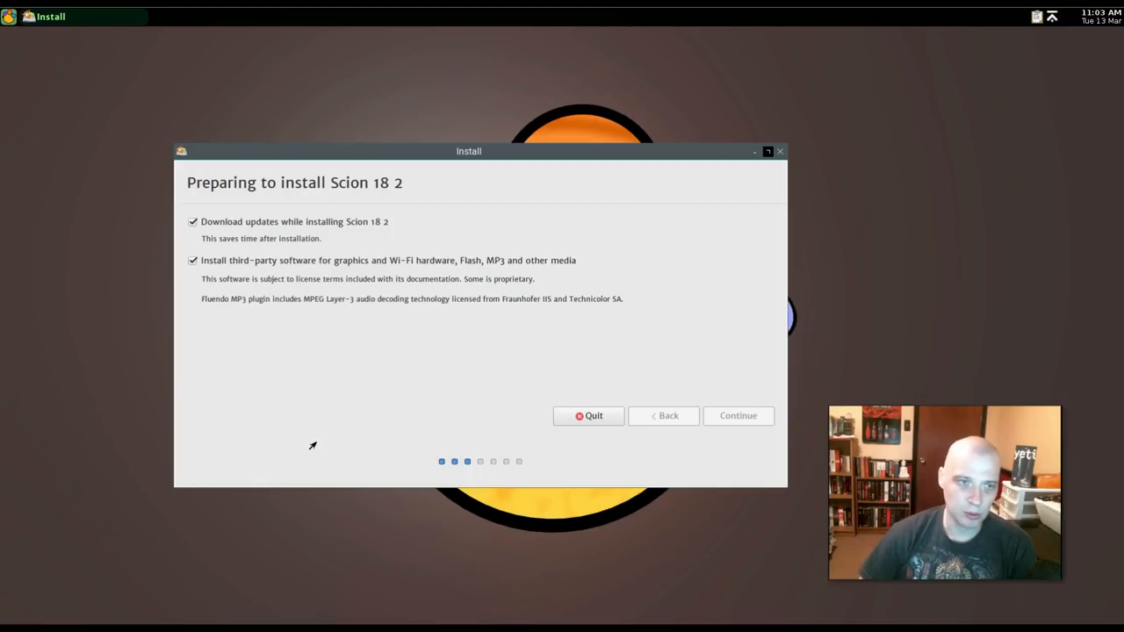
{"action": "left_click", "coordinate": [738, 416]}
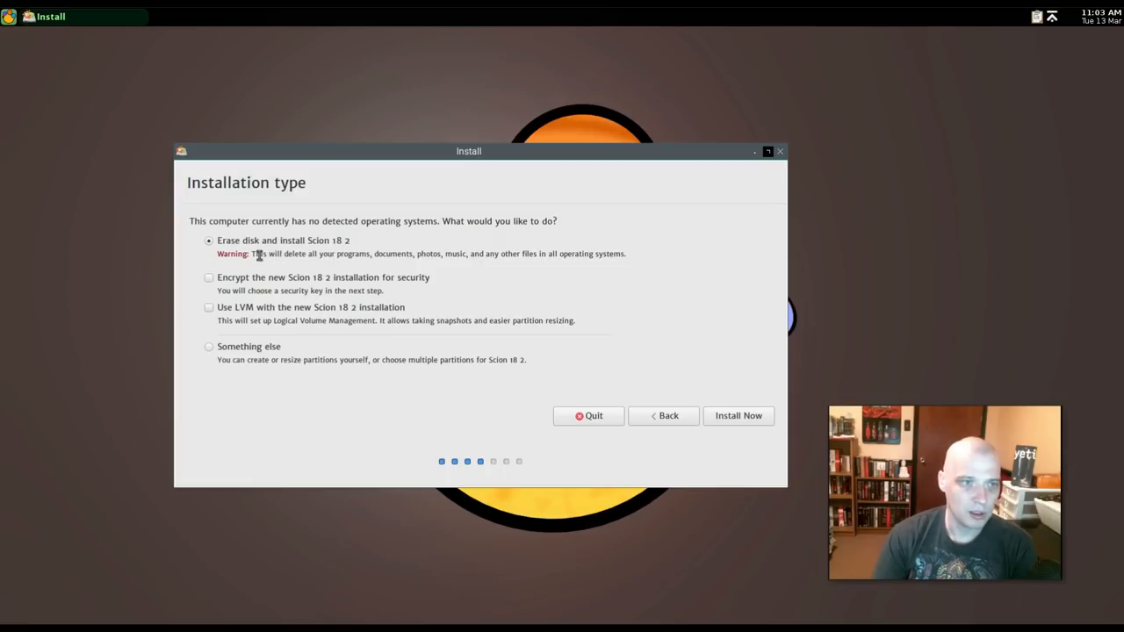
{"action": "mouse_move", "coordinate": [316, 244]}
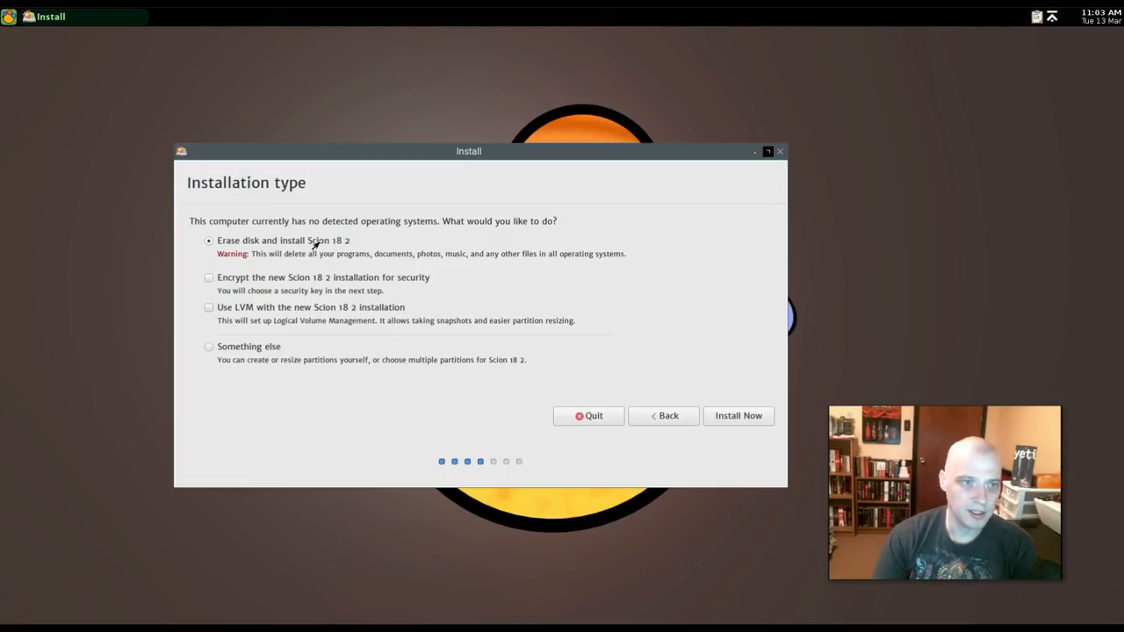
{"action": "mouse_move", "coordinate": [403, 288]}
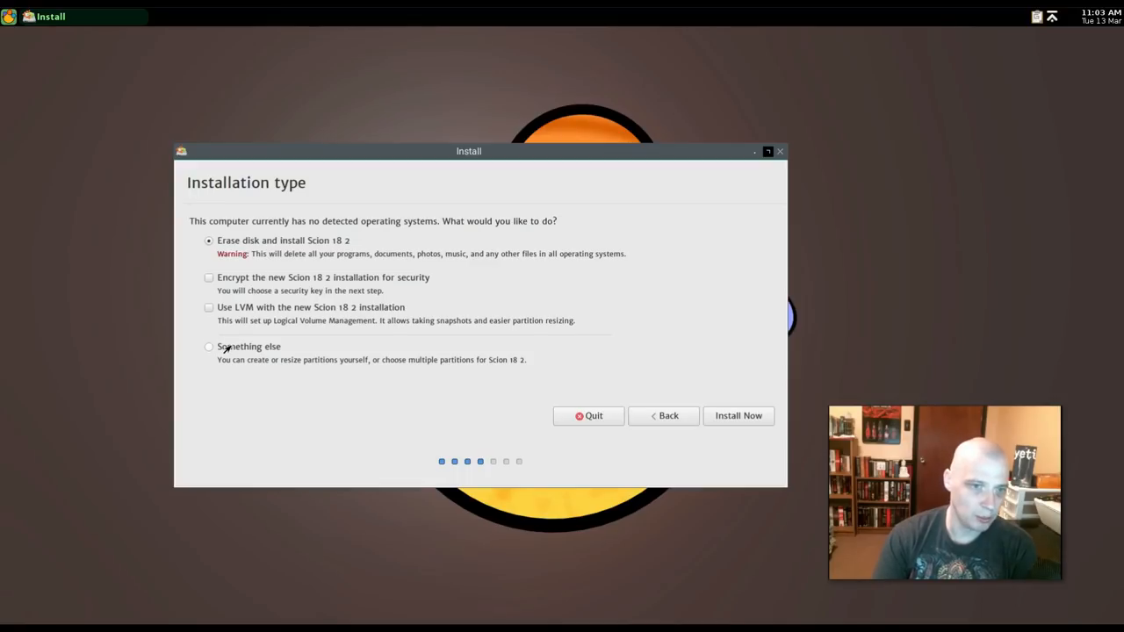
{"action": "mouse_move", "coordinate": [748, 415]}
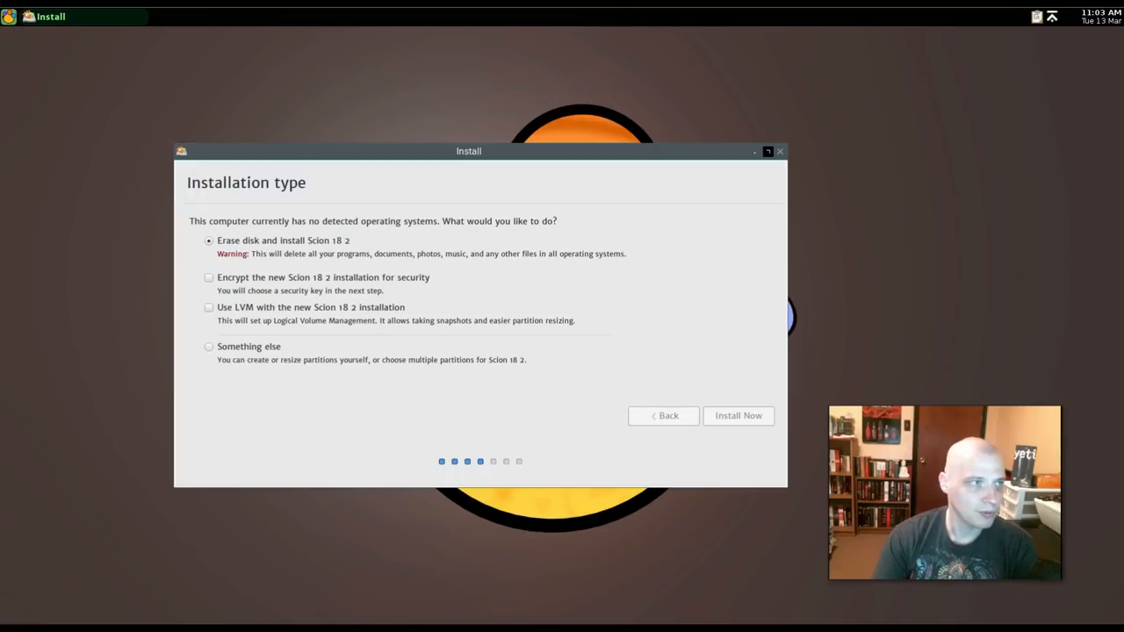
- Install with the whole disk erased, confirm writing changes, and accept Chicago time zone
{"action": "left_click", "coordinate": [738, 415]}
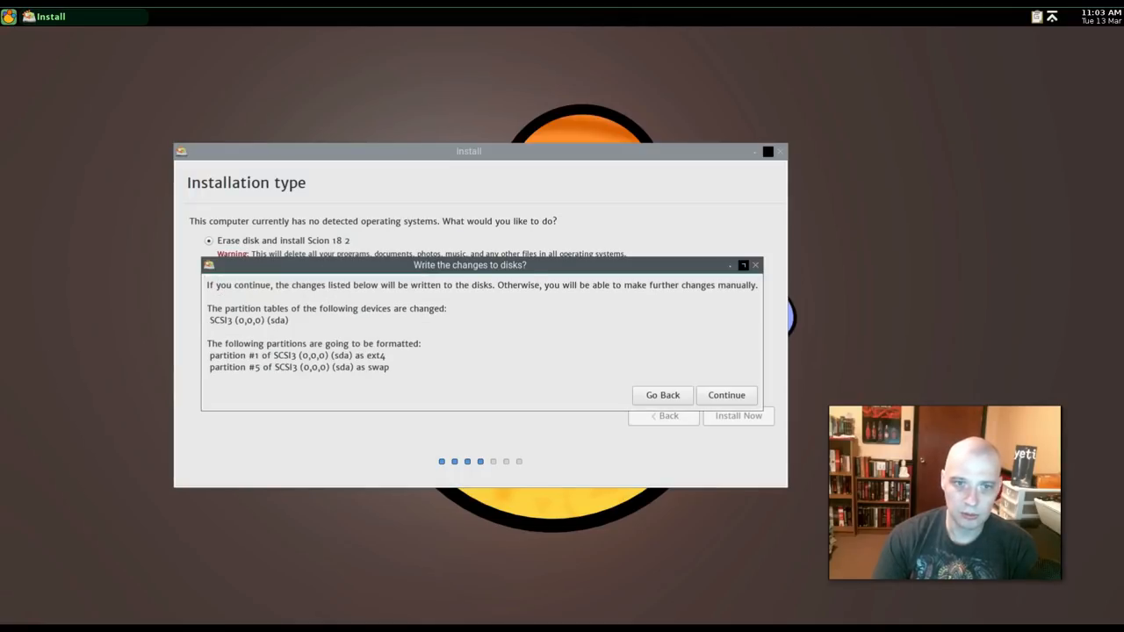
{"action": "mouse_move", "coordinate": [716, 392]}
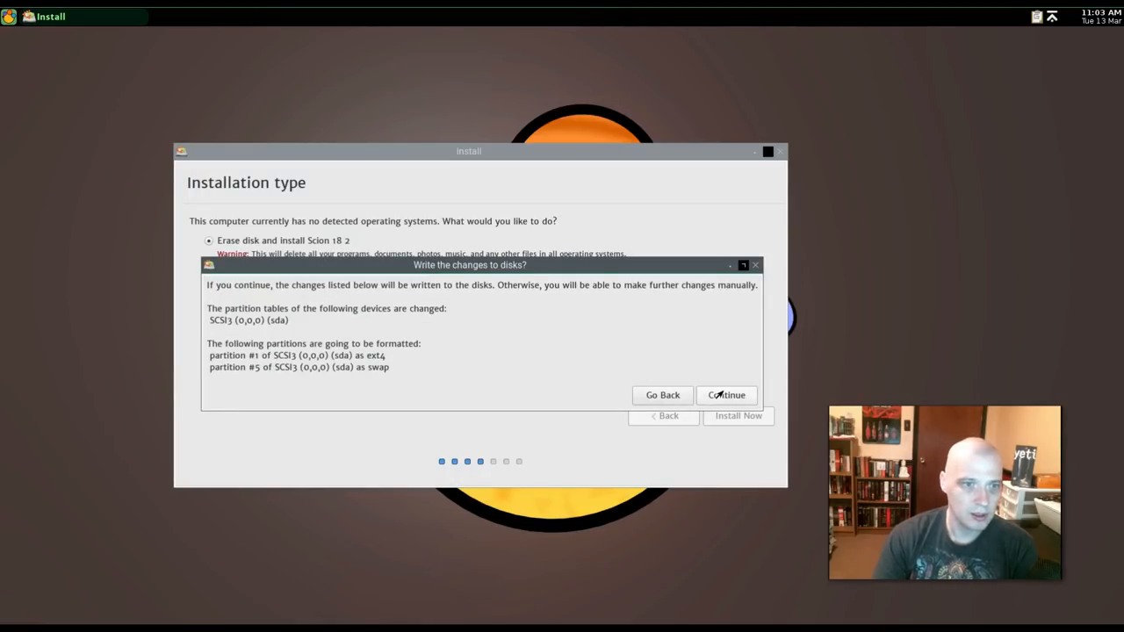
{"action": "mouse_move", "coordinate": [439, 382]}
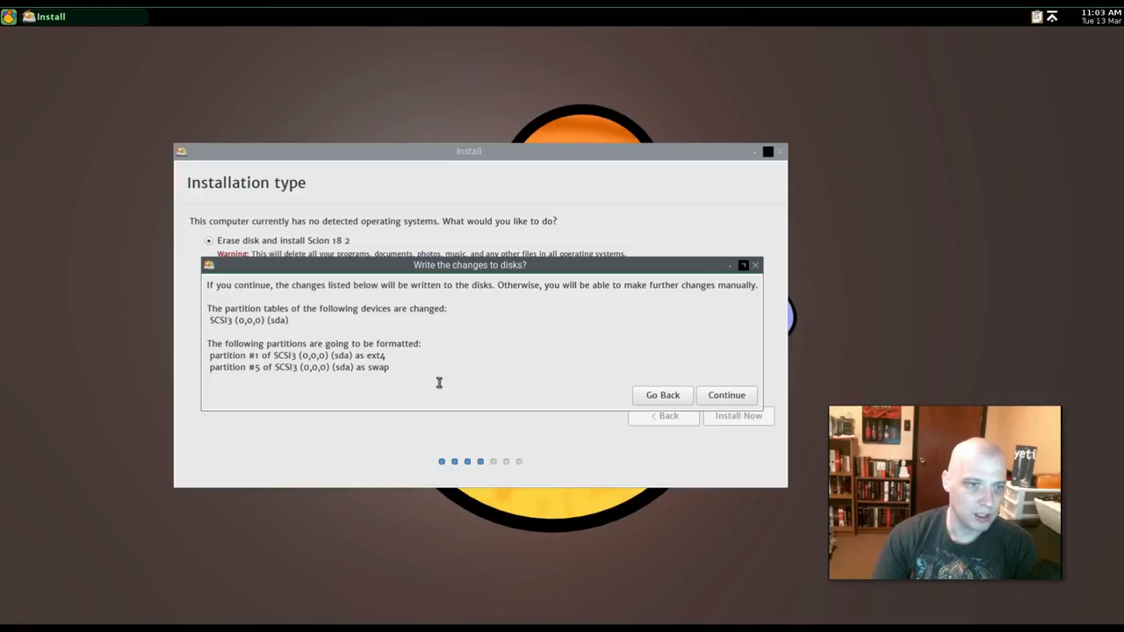
{"action": "mouse_move", "coordinate": [669, 400]}
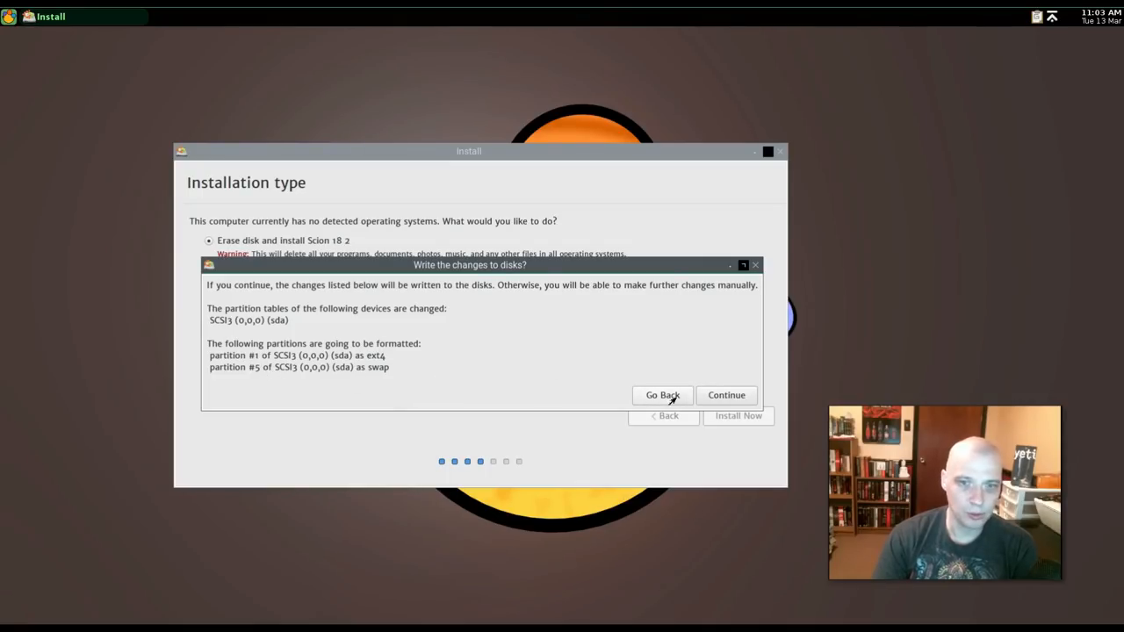
{"action": "left_click", "coordinate": [662, 395]}
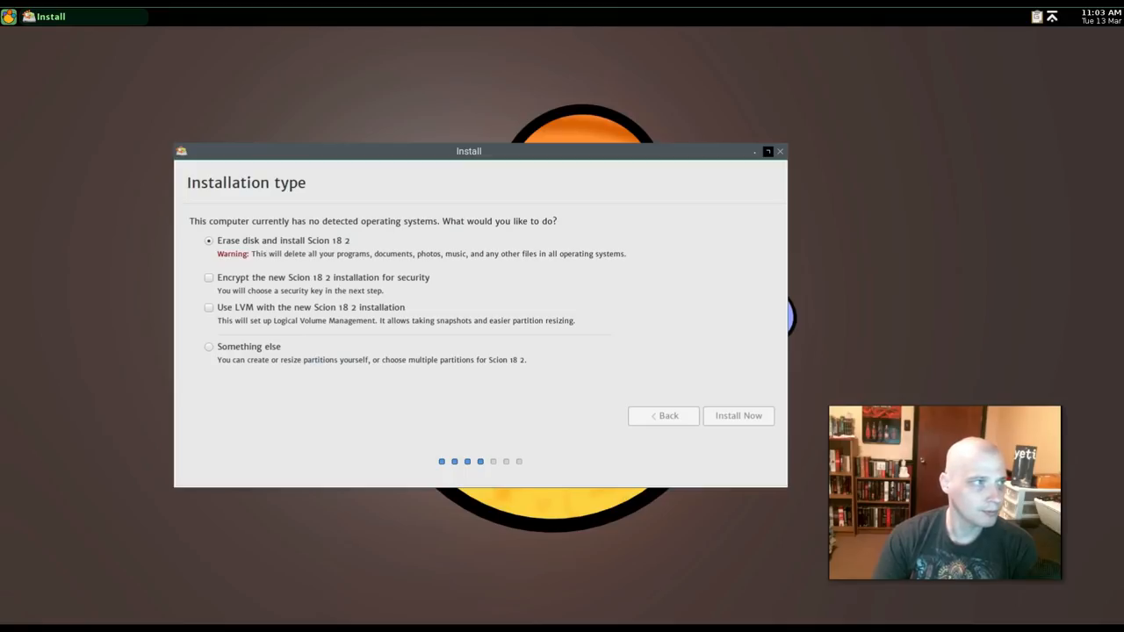
{"action": "left_click", "coordinate": [738, 416]}
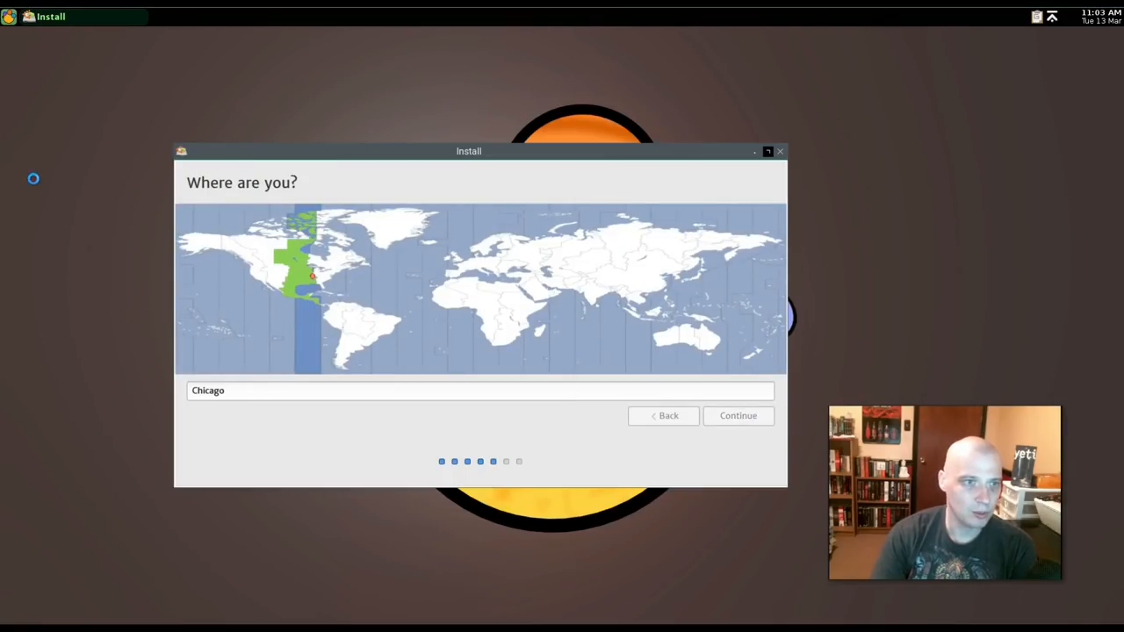
- Type test text to check the English (US) keyboard layout
{"action": "left_click", "coordinate": [738, 416]}
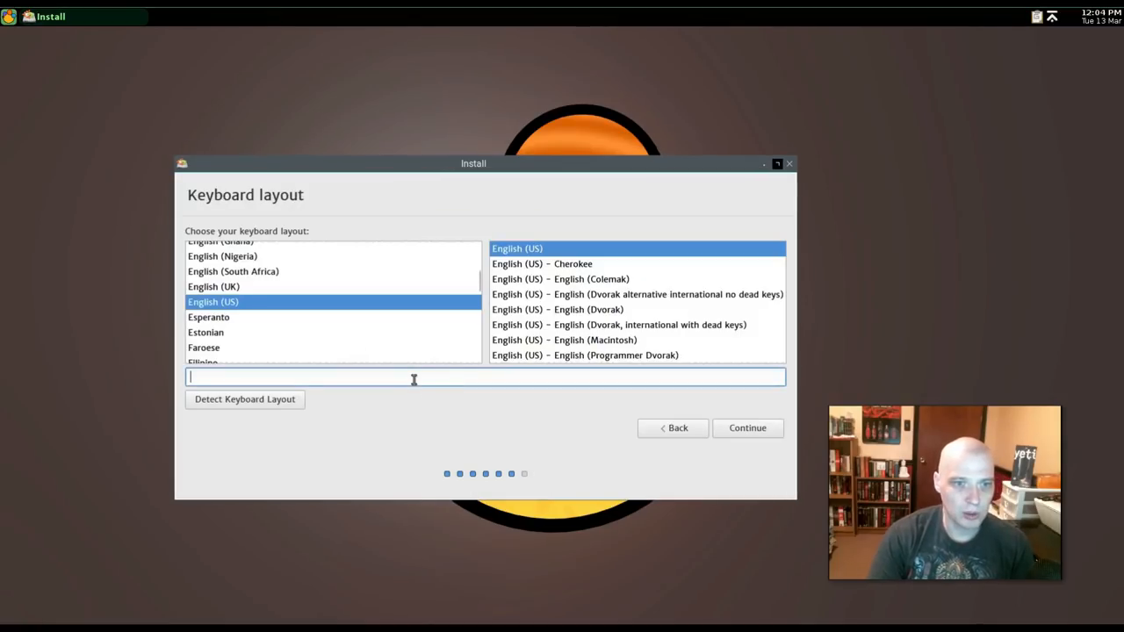
{"action": "type", "text": "This is a t"}
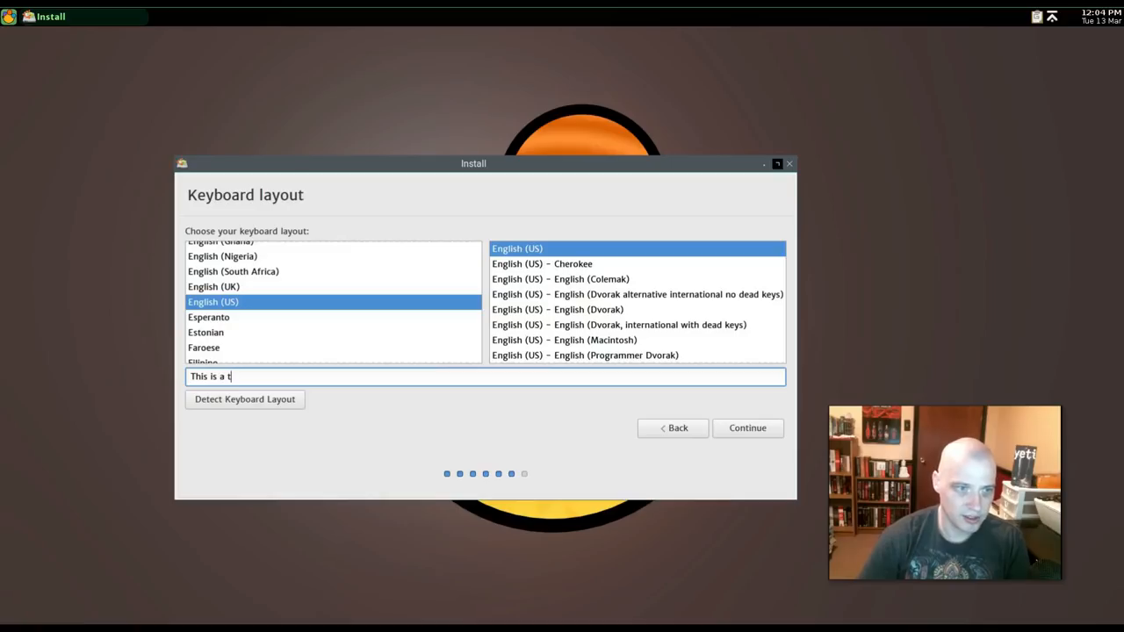
{"action": "type", "text": "est"}
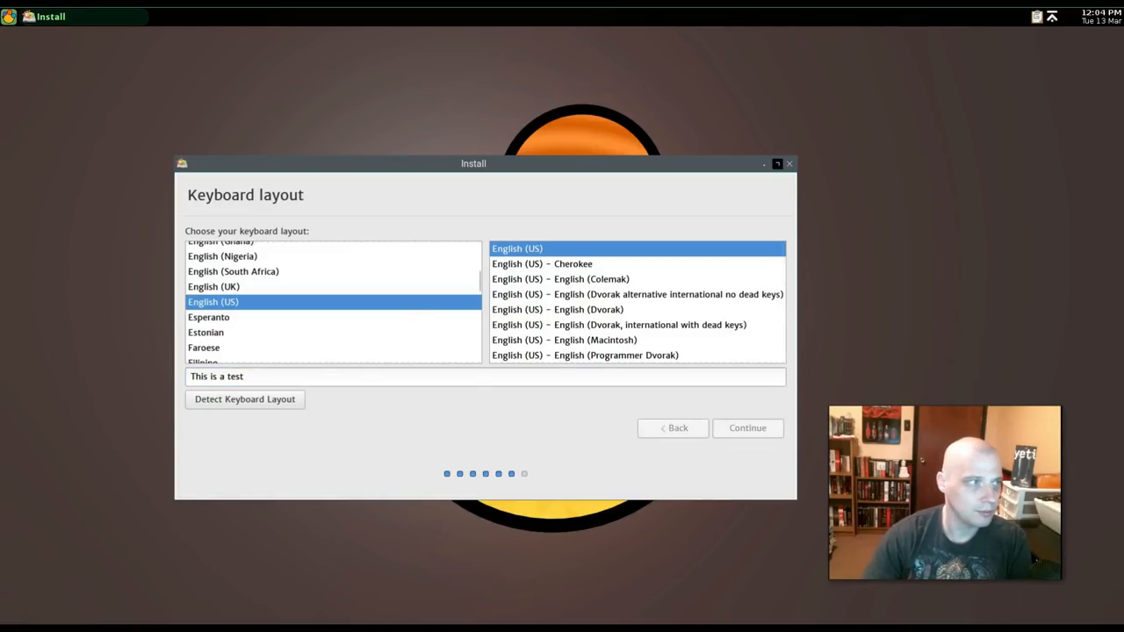
- Accept English (US) layout, enter account details with a confirmed password, and begin installing
{"action": "left_click", "coordinate": [747, 428]}
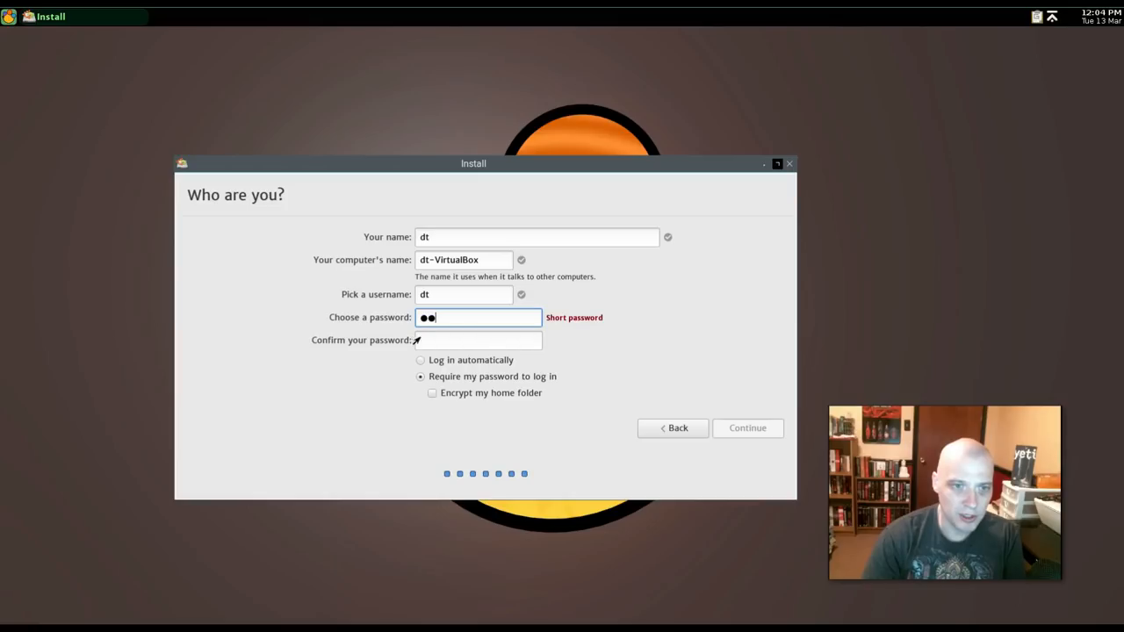
{"action": "type", "text": "••"}
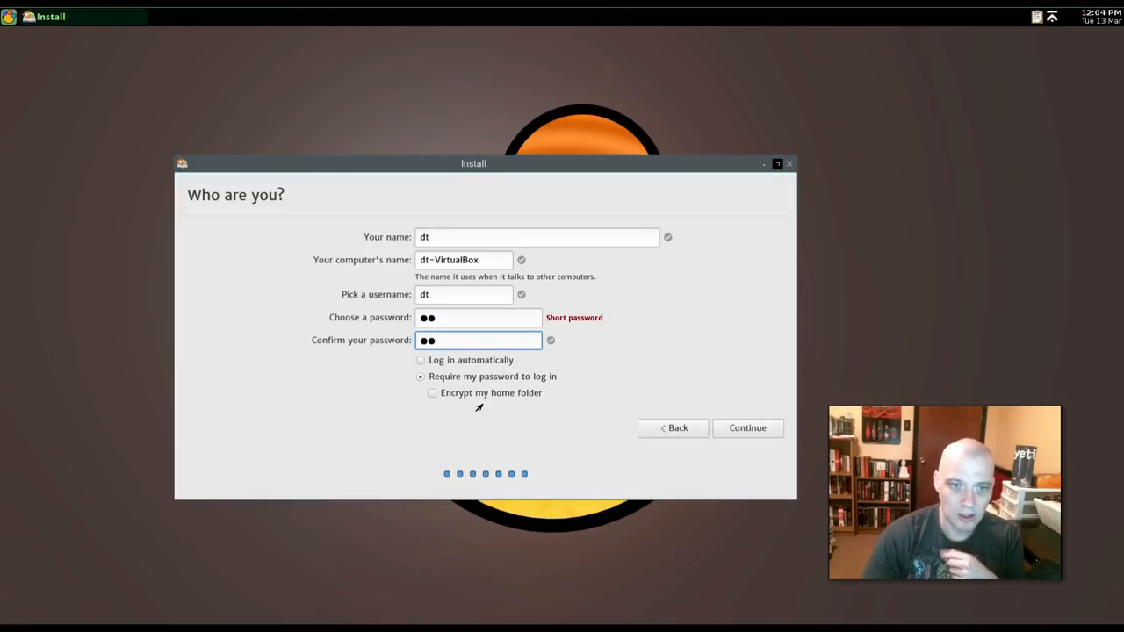
{"action": "type", "text": "x"}
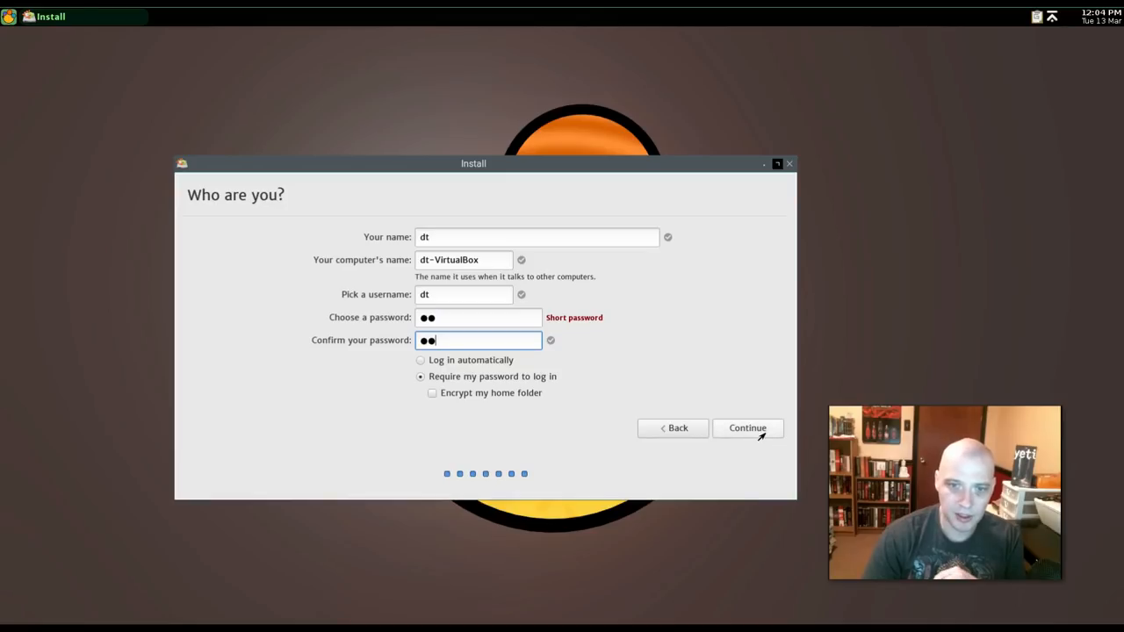
{"action": "left_click", "coordinate": [747, 428]}
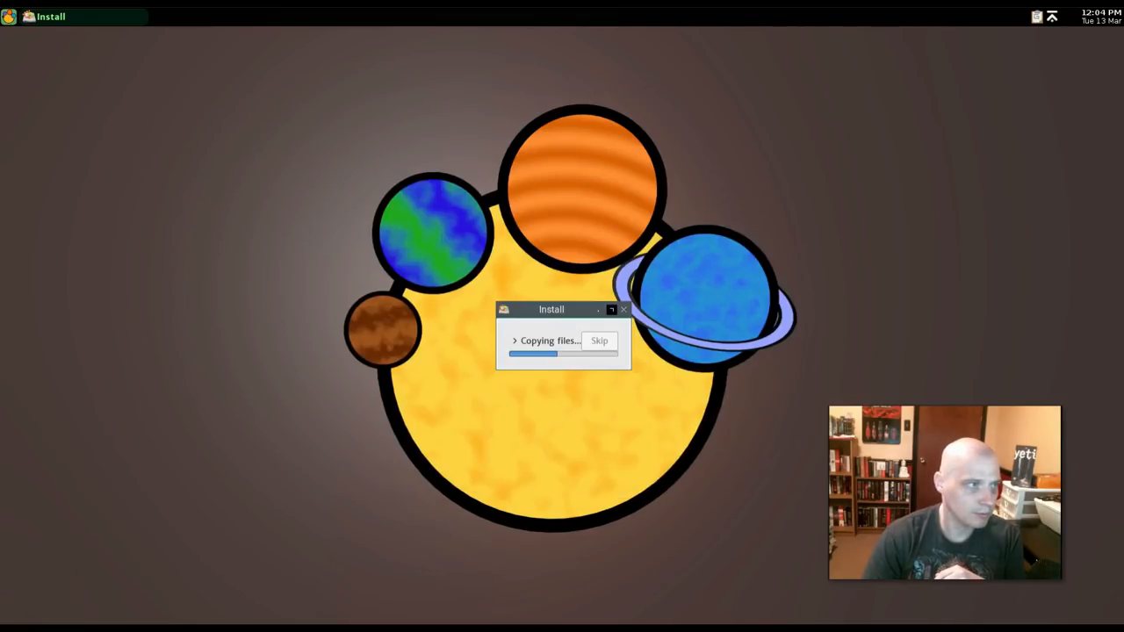
- Move the Copying files progress window to the left while installation continues
{"action": "left_click_drag", "start_coordinate": [550, 309], "coordinate": [398, 306]}
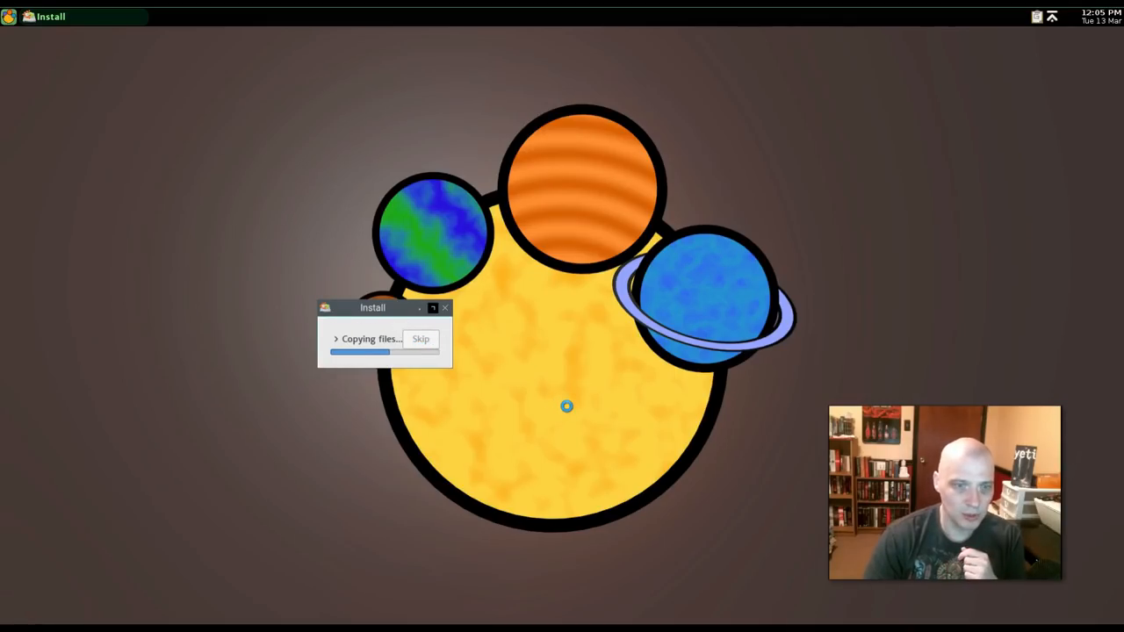
{"action": "mouse_move", "coordinate": [368, 430]}
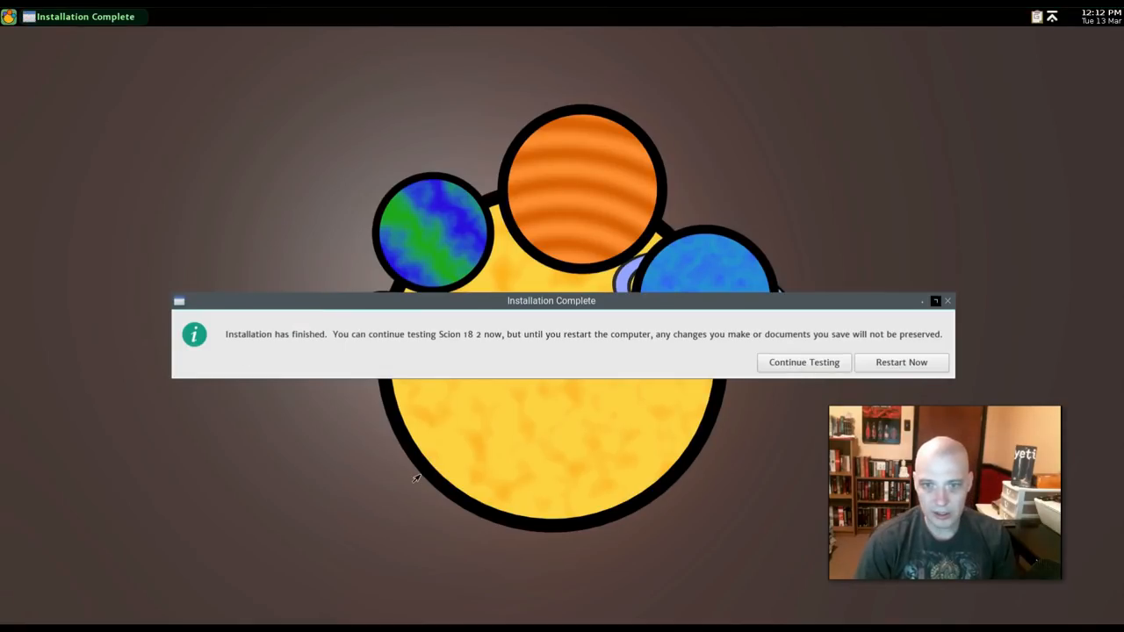
{"action": "mouse_move", "coordinate": [408, 369]}
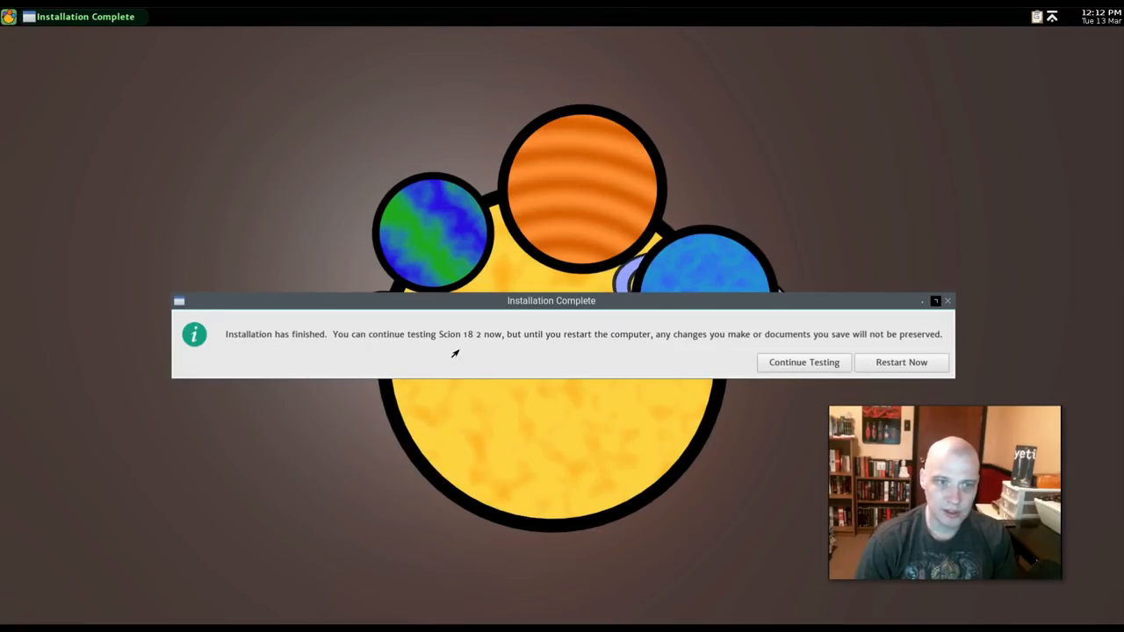
{"action": "mouse_move", "coordinate": [501, 361]}
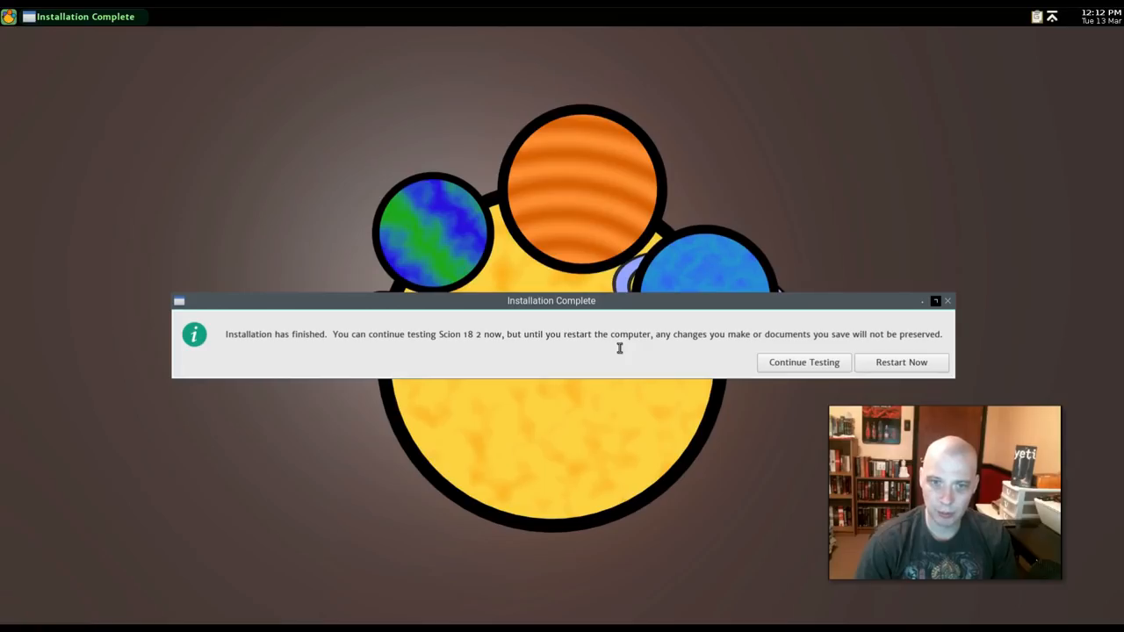
{"action": "mouse_move", "coordinate": [666, 345]}
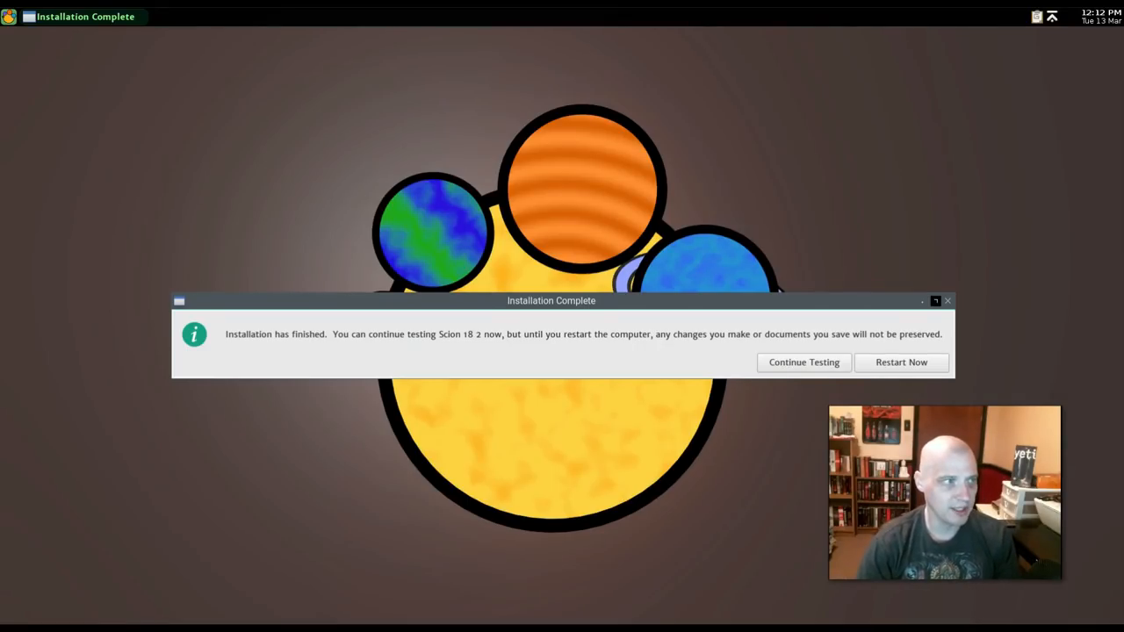
- Choose Restart Now in the Installation Complete dialog to reboot into the installed system
{"action": "left_click", "coordinate": [900, 363]}
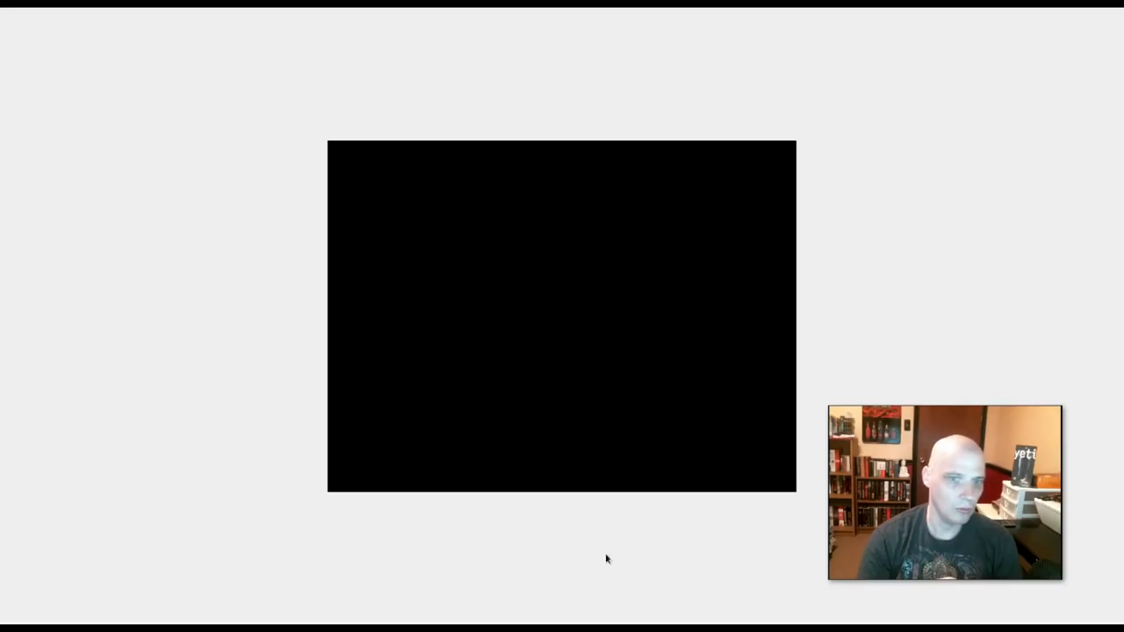
{"action": "mouse_move", "coordinate": [592, 597]}
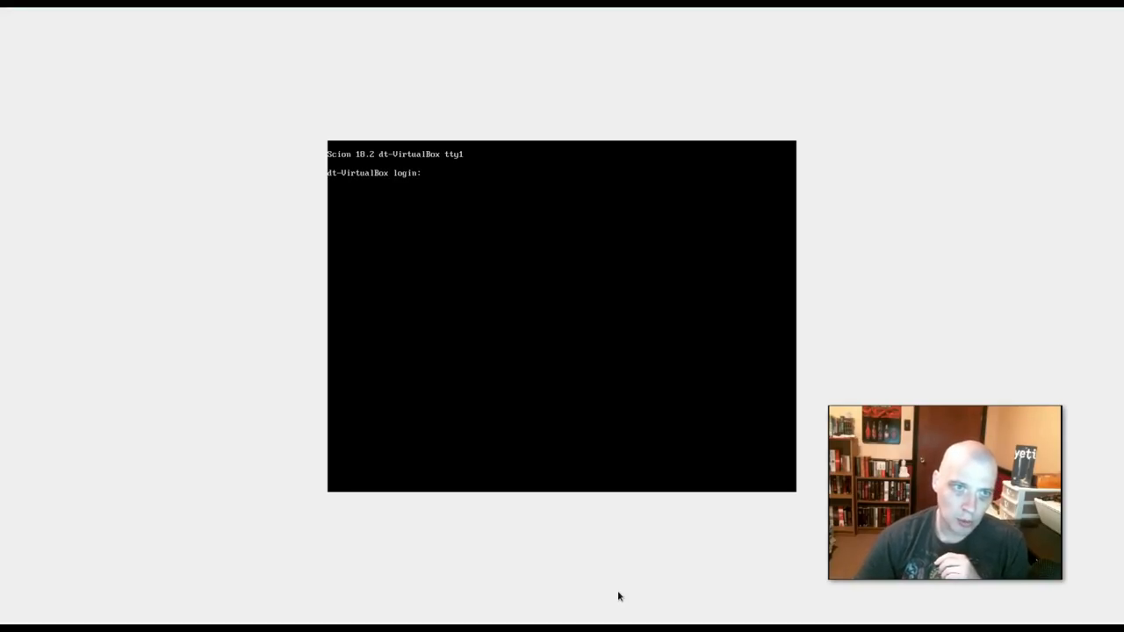
- Log in at tty1 and enter 'sudo apt update && sudo apt upgrade'
{"action": "type", "text": "dt"}
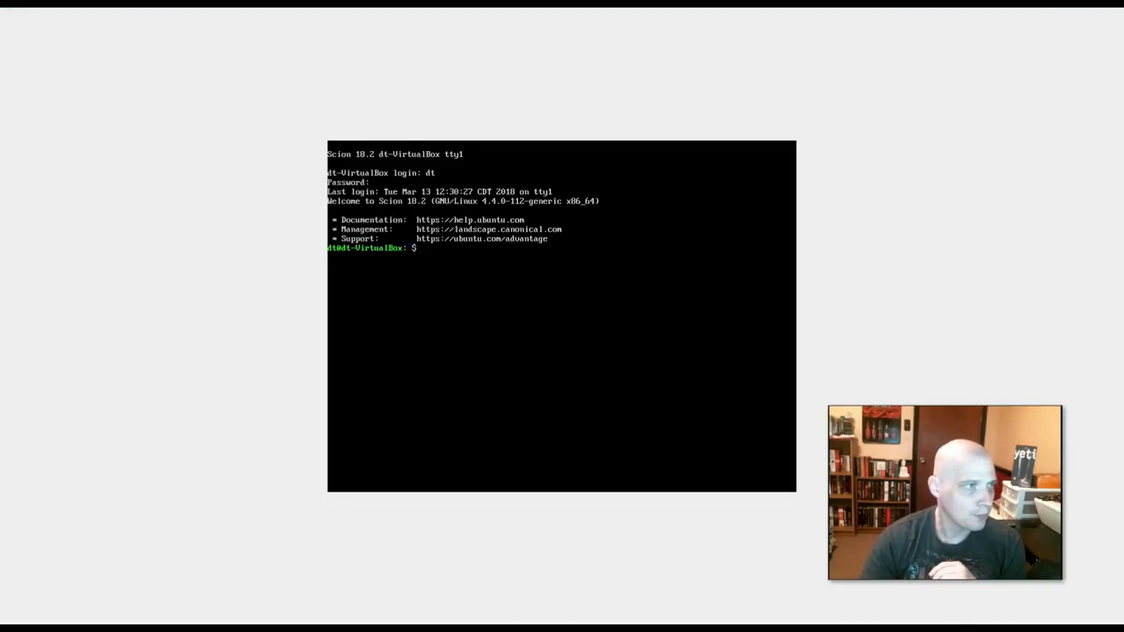
{"action": "type", "text": "sudo apt update && sudo apt upgrade"}
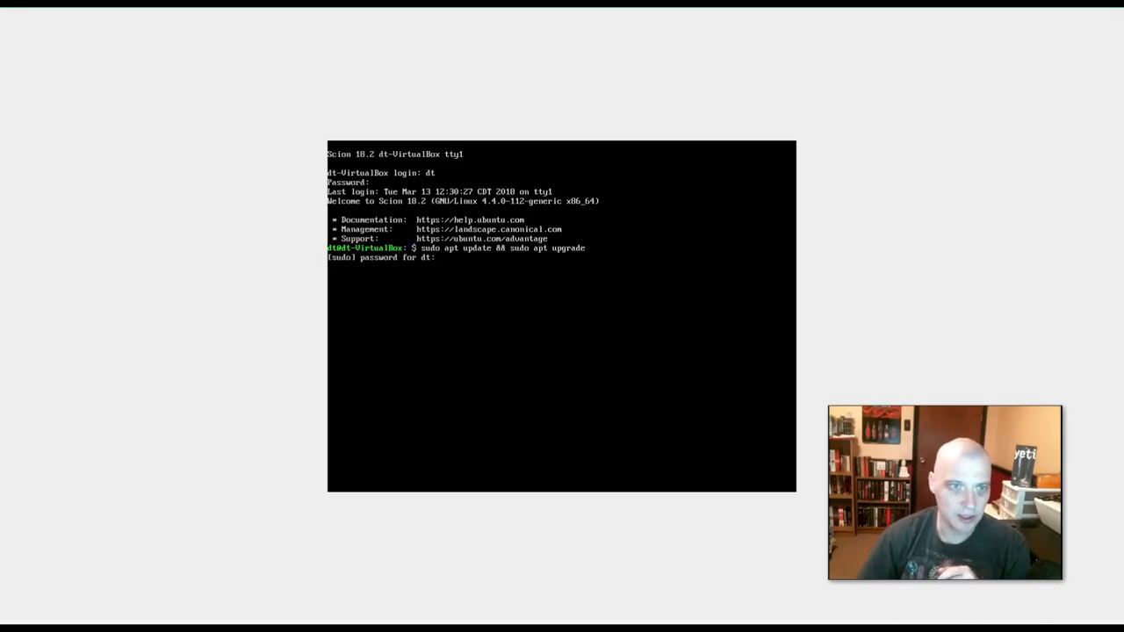
- Answer y to apt's prompt and let all 86 package upgrades install
{"action": "key", "text": "Return"}
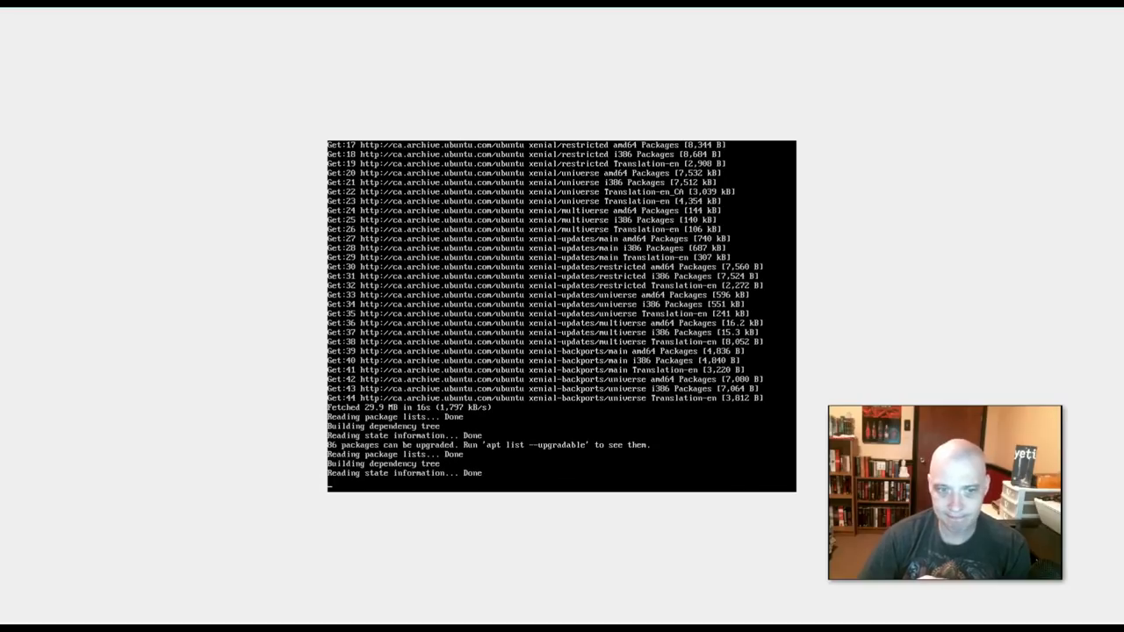
{"action": "key", "text": "Return"}
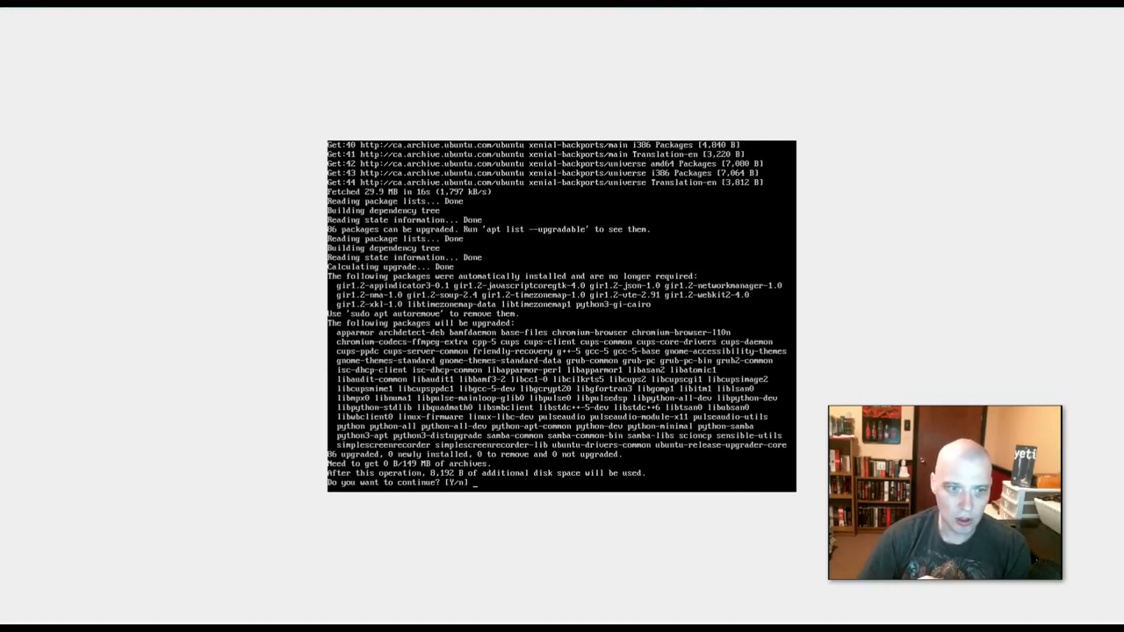
{"action": "type", "text": "y"}
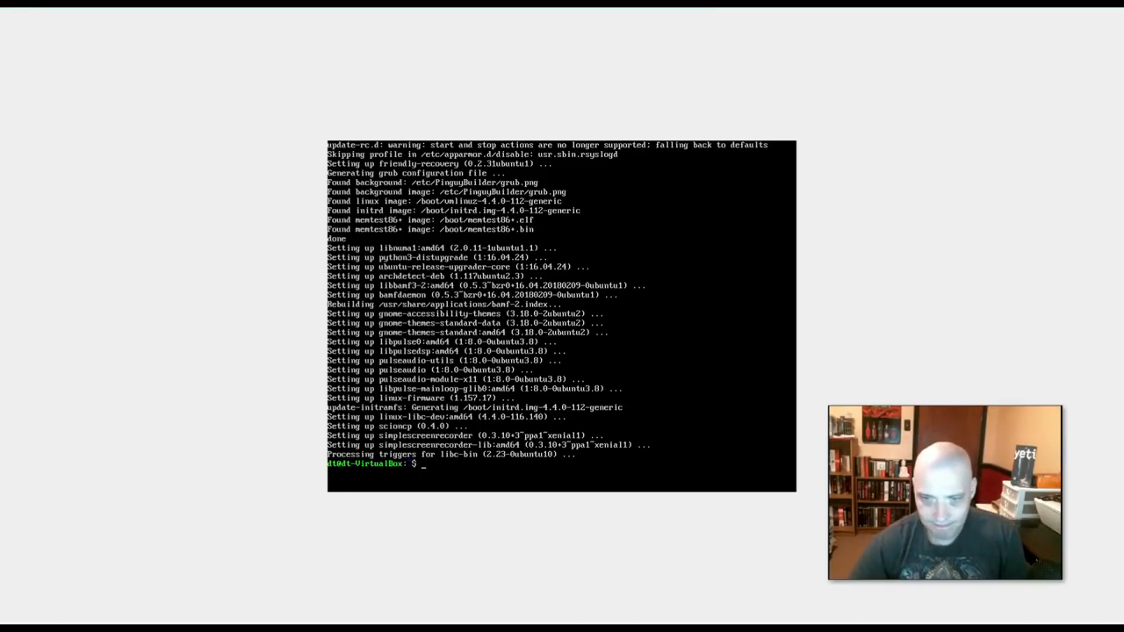
- Run sudo reboot to restart the Scion Linux VM
{"action": "type", "text": "s"}
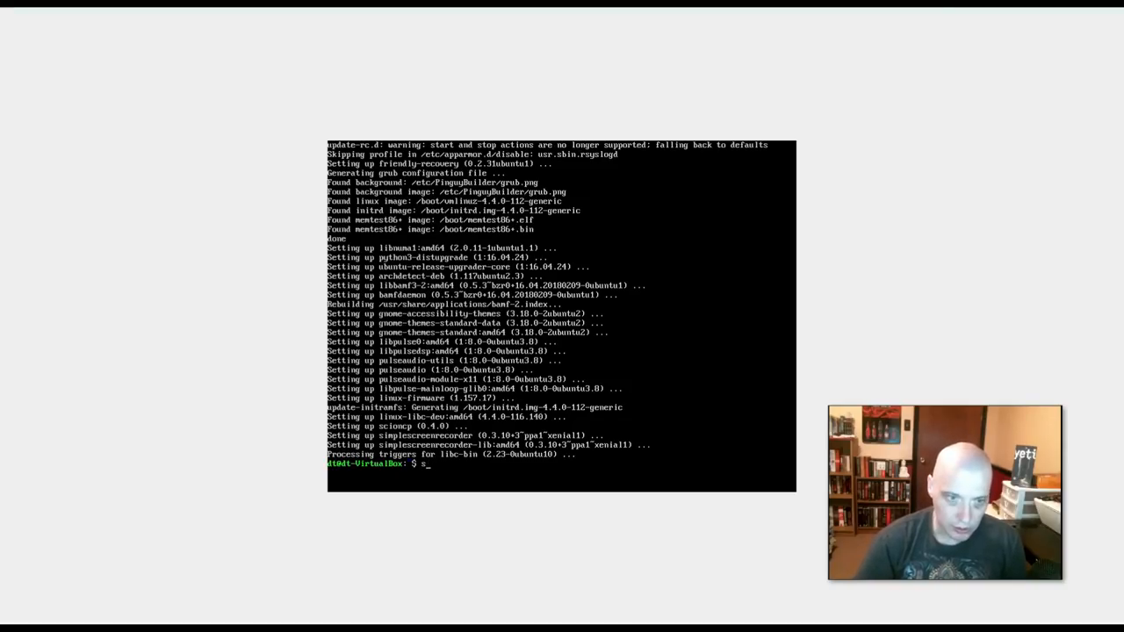
{"action": "type", "text": "sudo reboot"}
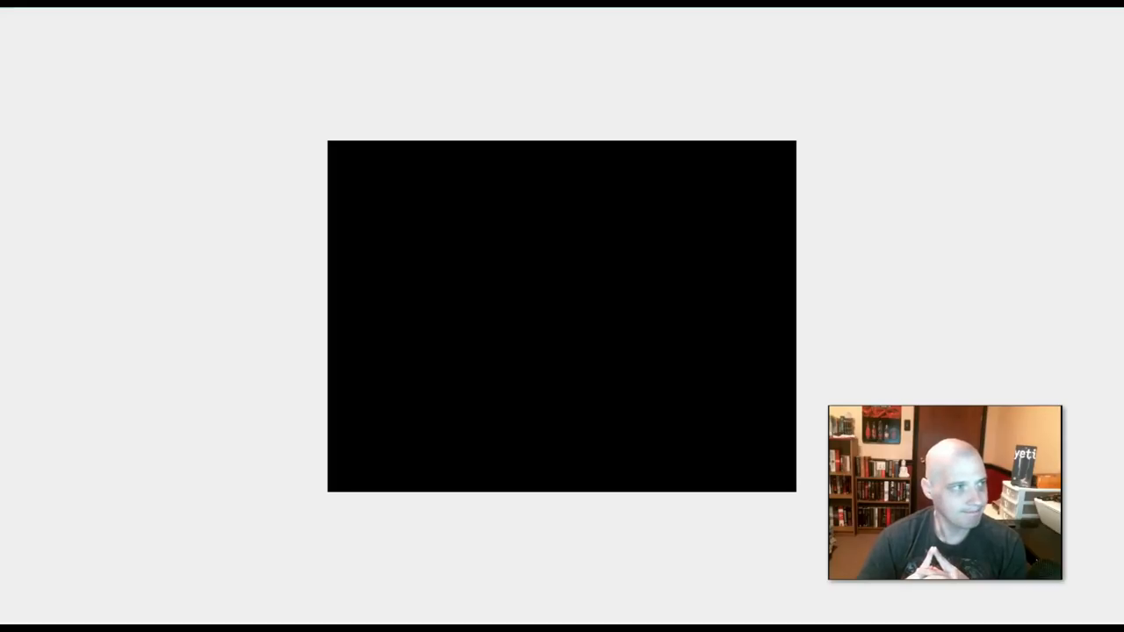
{"action": "mouse_move", "coordinate": [265, 375]}
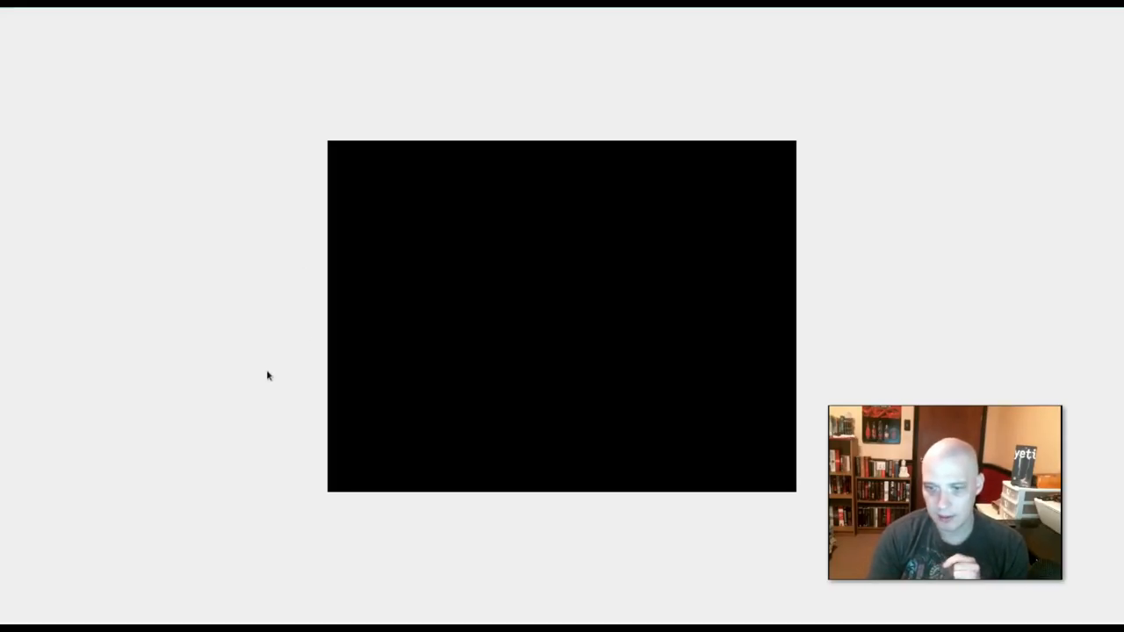
{"action": "mouse_move", "coordinate": [26, 183]}
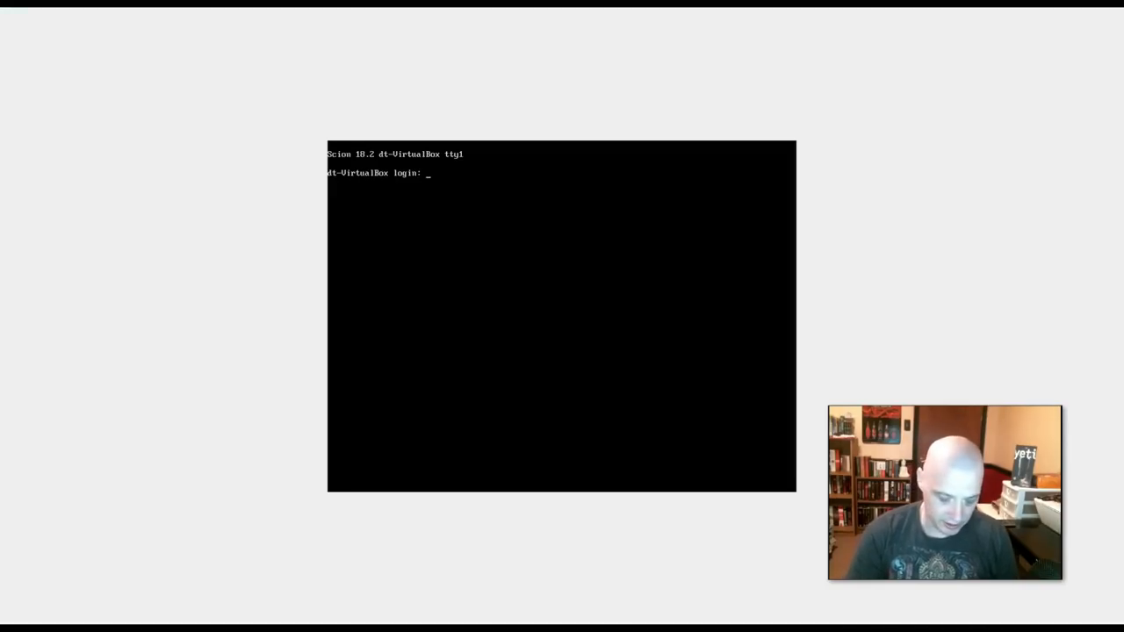
- Log in at the tty prompt and run startx to launch Openbox
{"action": "type", "text": "dt"}
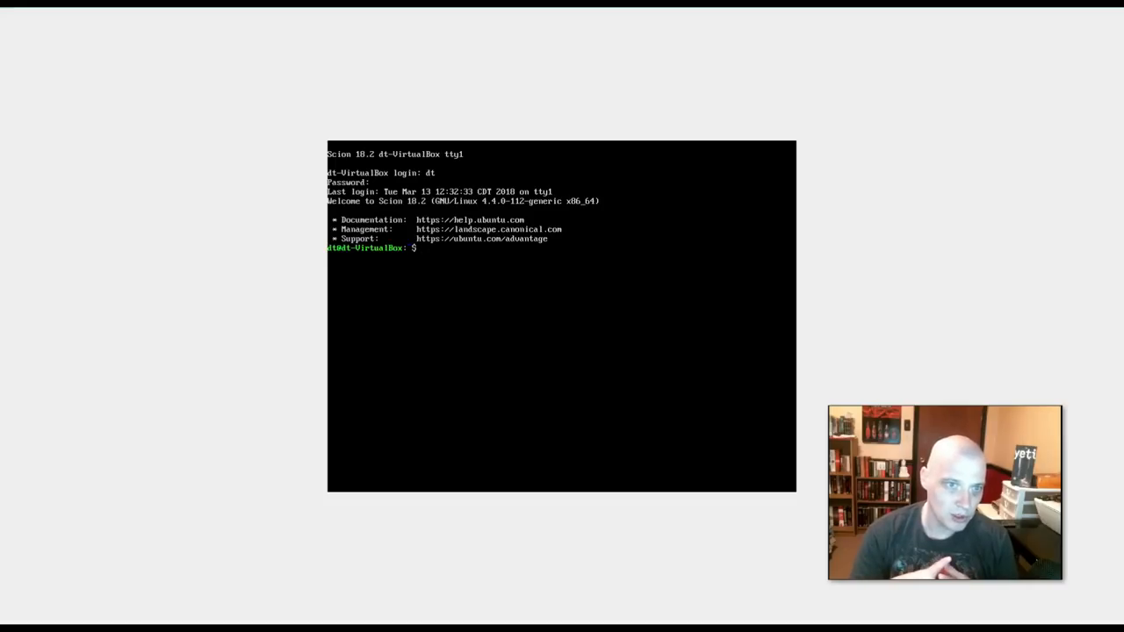
{"action": "type", "text": "startx"}
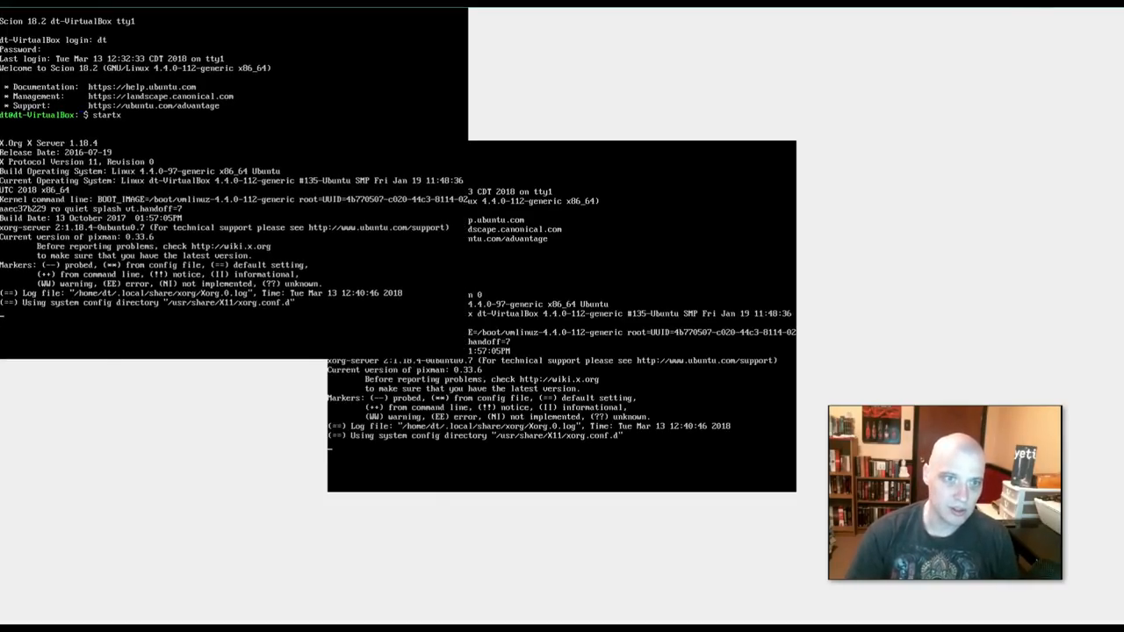
{"action": "key", "text": "Return"}
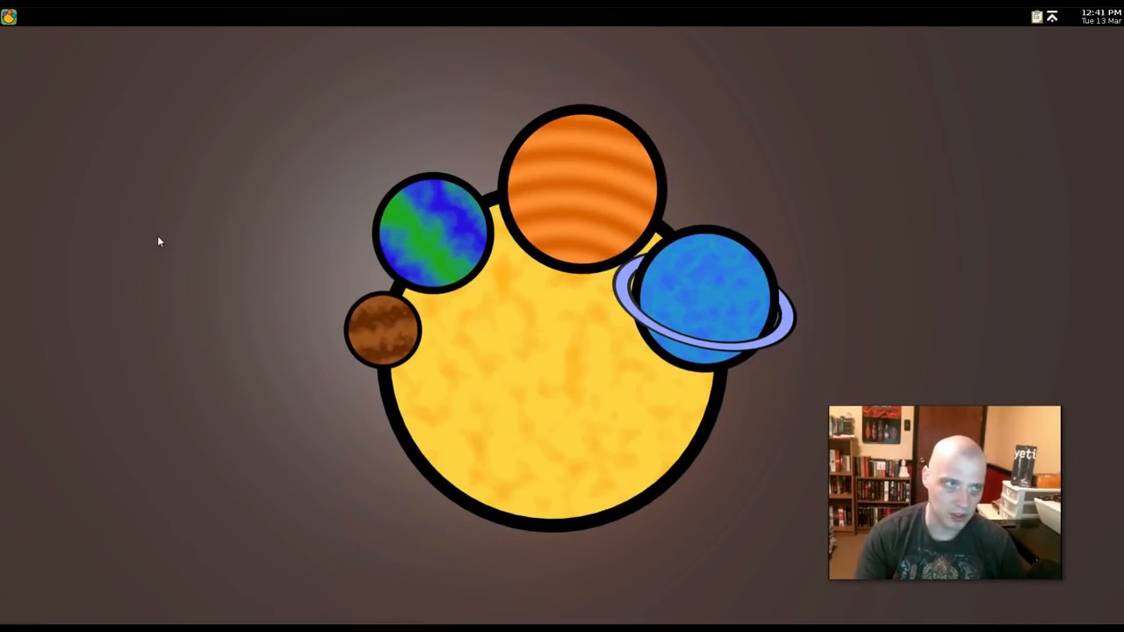
{"action": "mouse_move", "coordinate": [244, 378]}
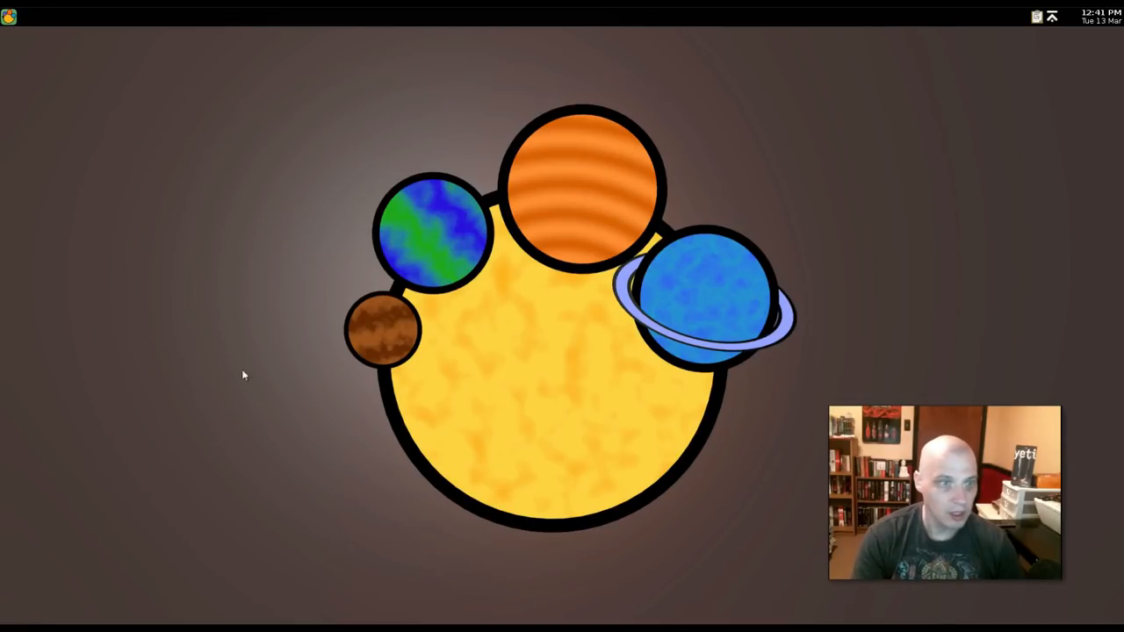
{"action": "mouse_move", "coordinate": [76, 202]}
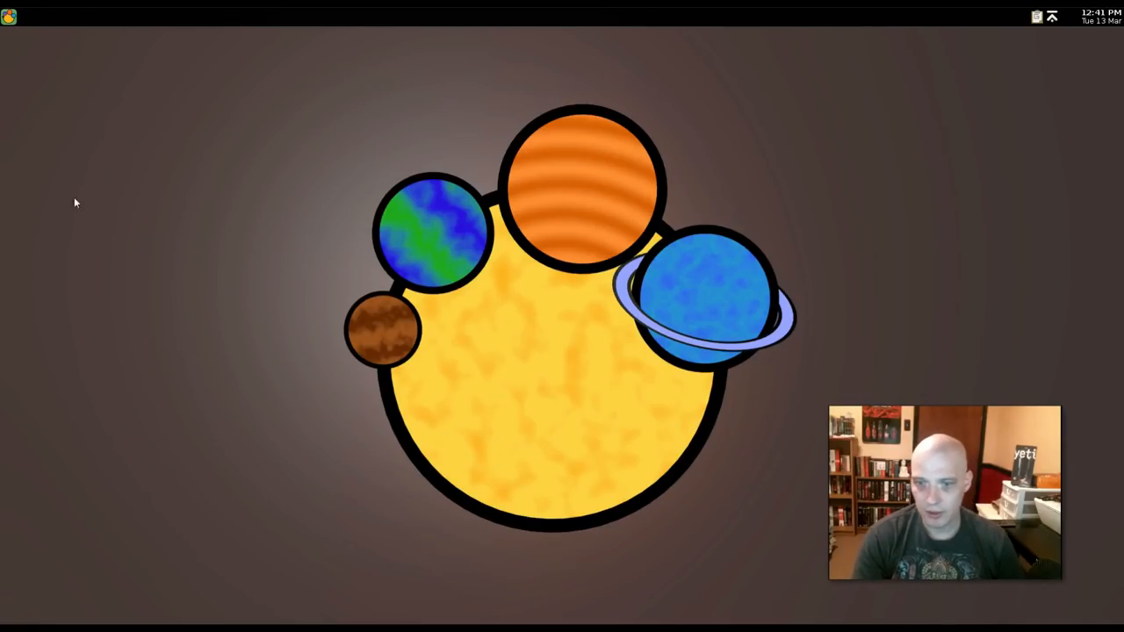
{"action": "mouse_move", "coordinate": [331, 504]}
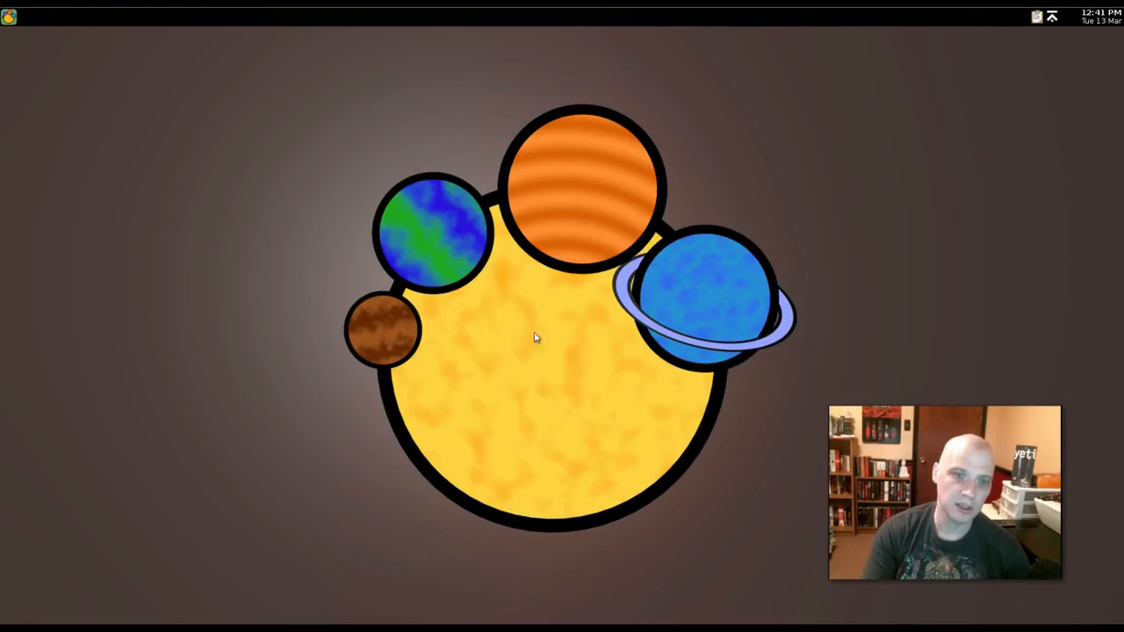
{"action": "mouse_move", "coordinate": [411, 168]}
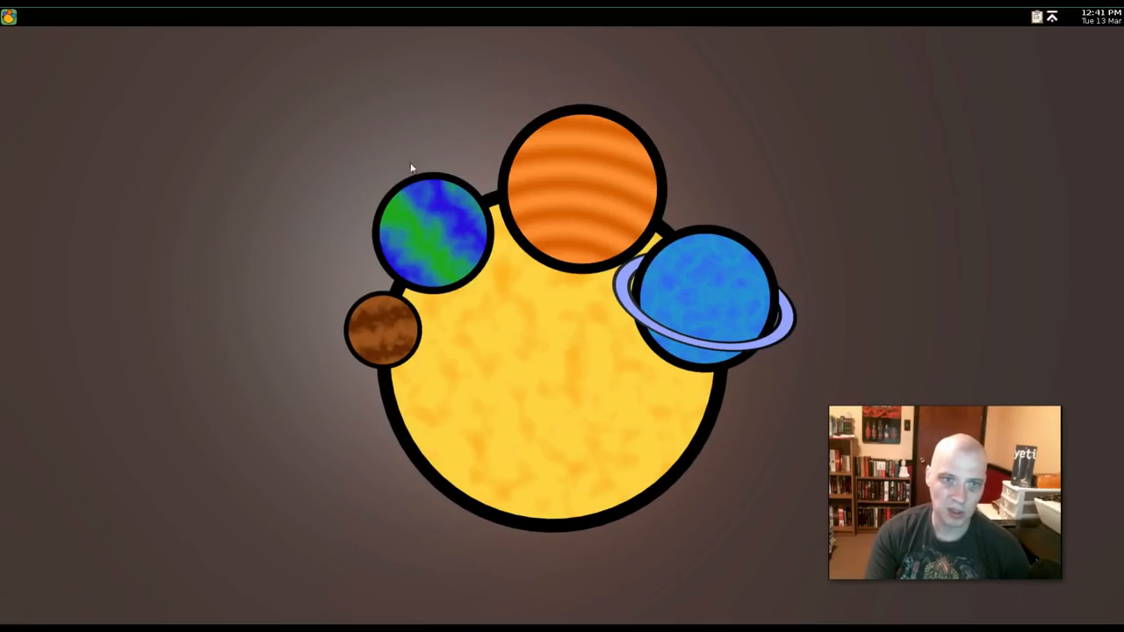
{"action": "mouse_move", "coordinate": [321, 230]}
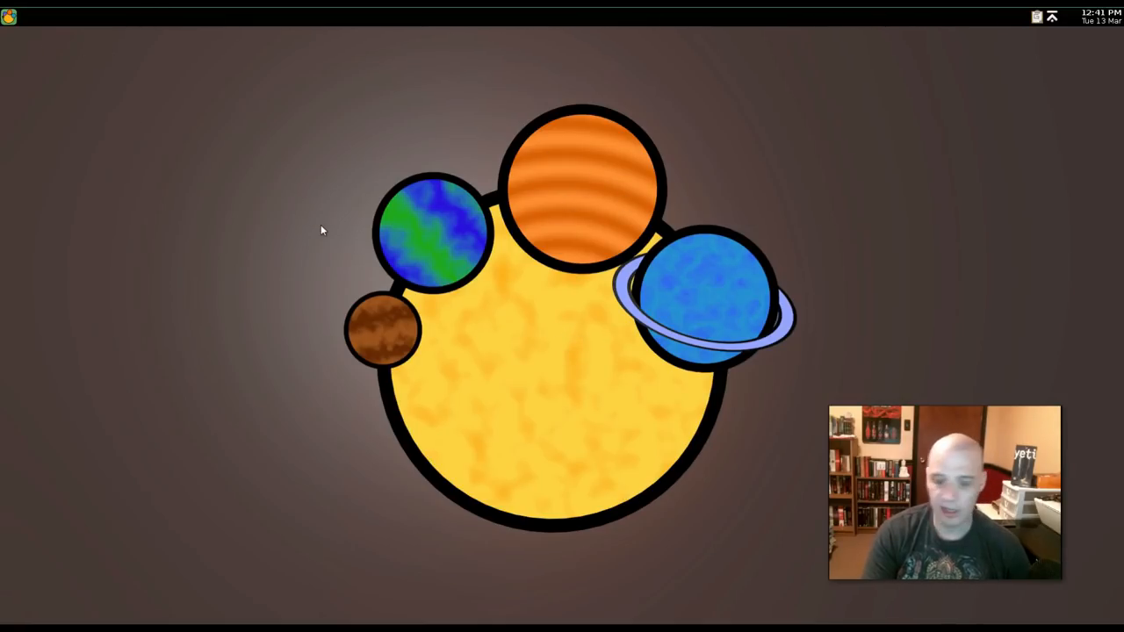
{"action": "mouse_move", "coordinate": [215, 291]}
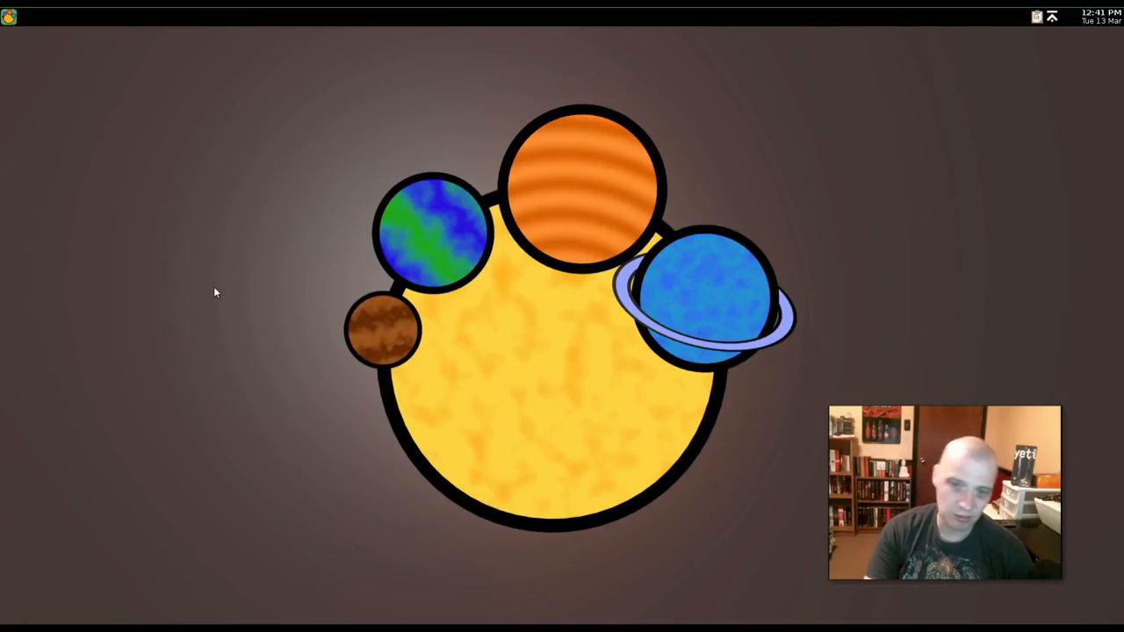
{"action": "mouse_move", "coordinate": [164, 149]}
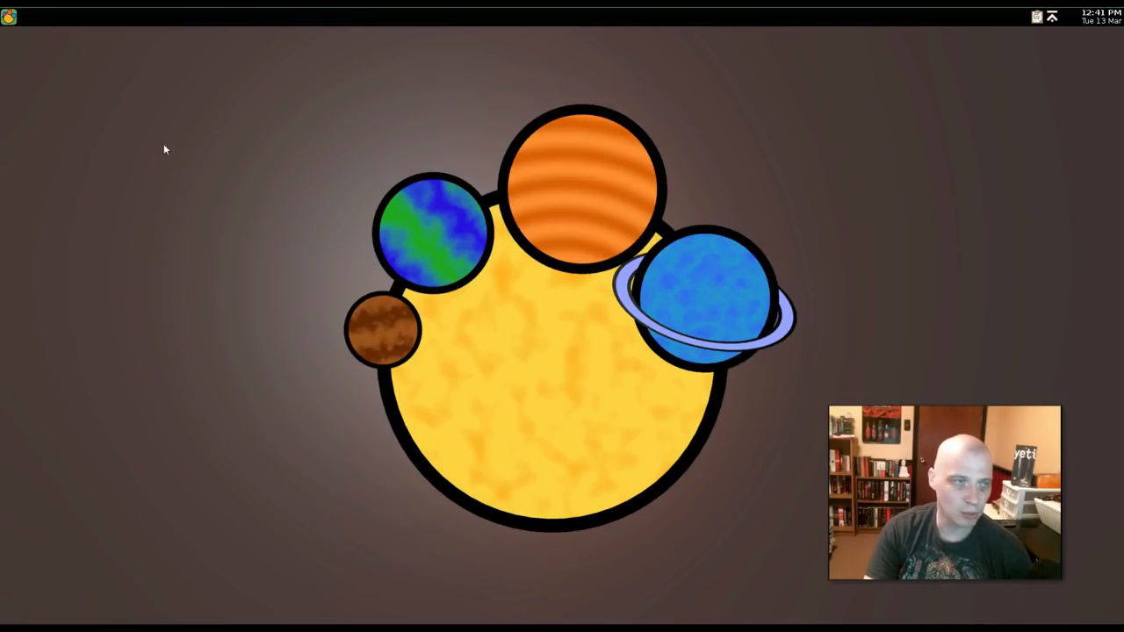
{"action": "mouse_move", "coordinate": [127, 161]}
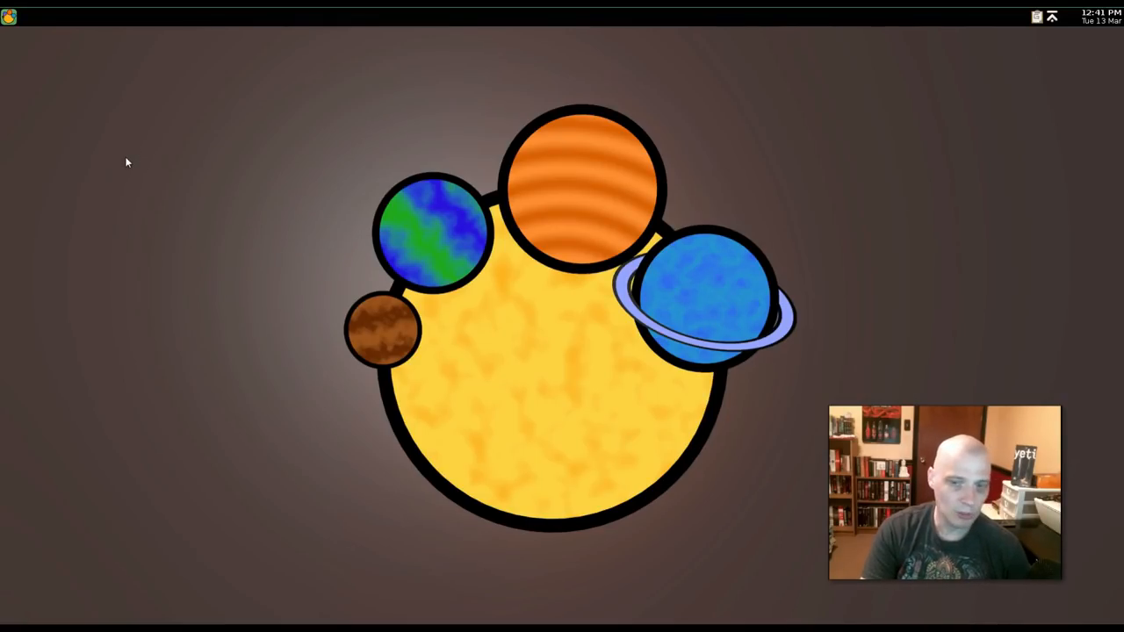
- Open and dismiss the Scion application menu several times while exploring categories
{"action": "right_click", "coordinate": [127, 162]}
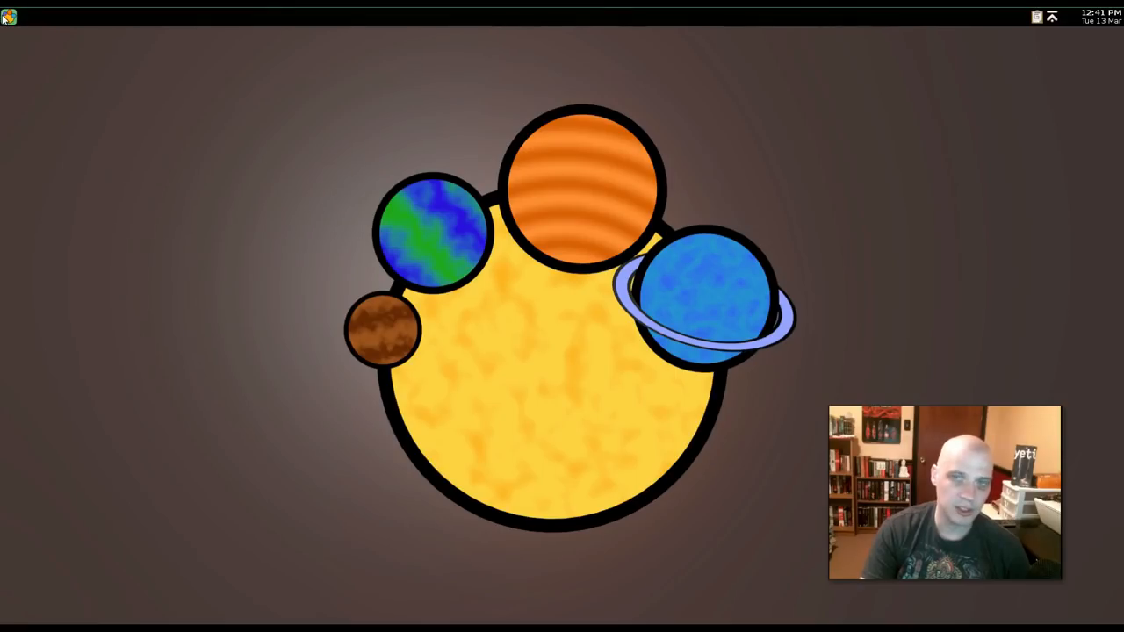
{"action": "left_click", "coordinate": [10, 15]}
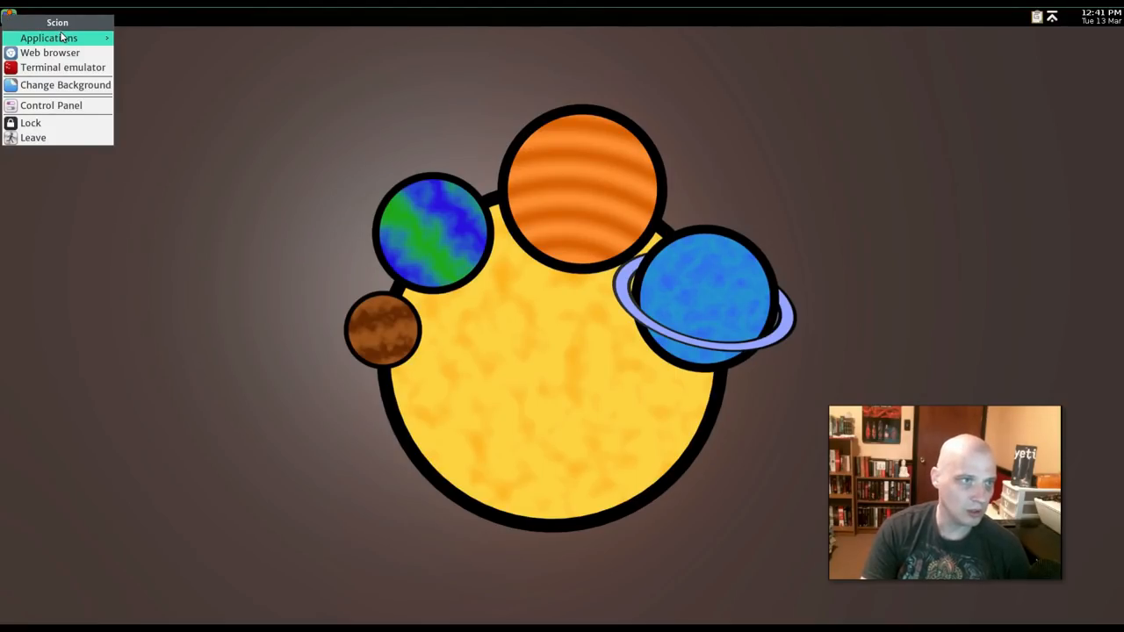
{"action": "left_click", "coordinate": [53, 38]}
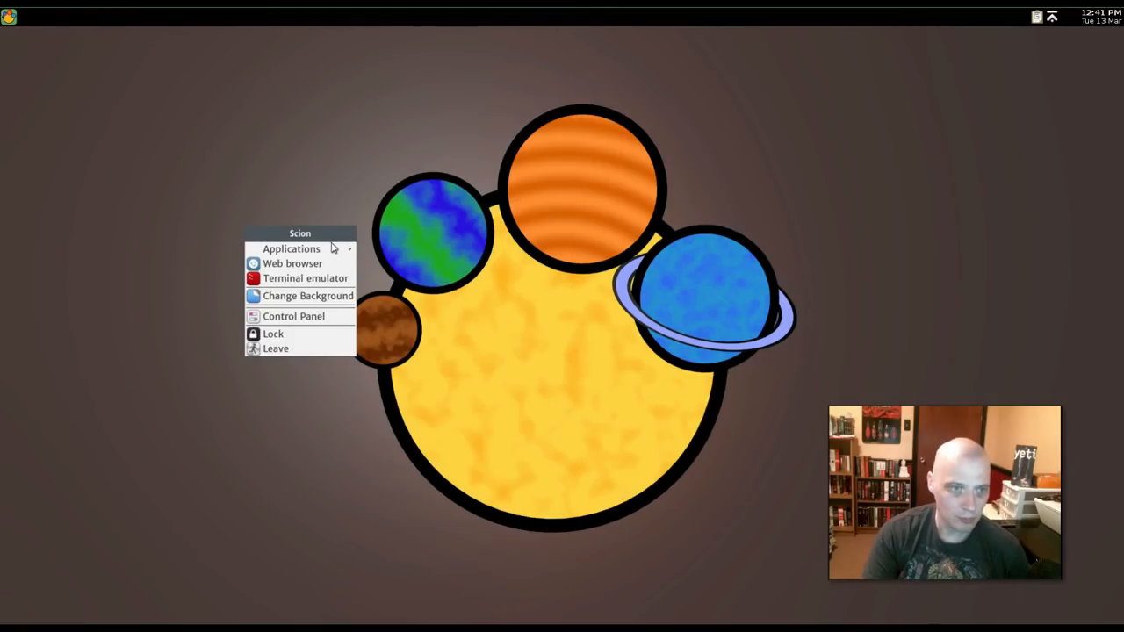
{"action": "left_click", "coordinate": [291, 249]}
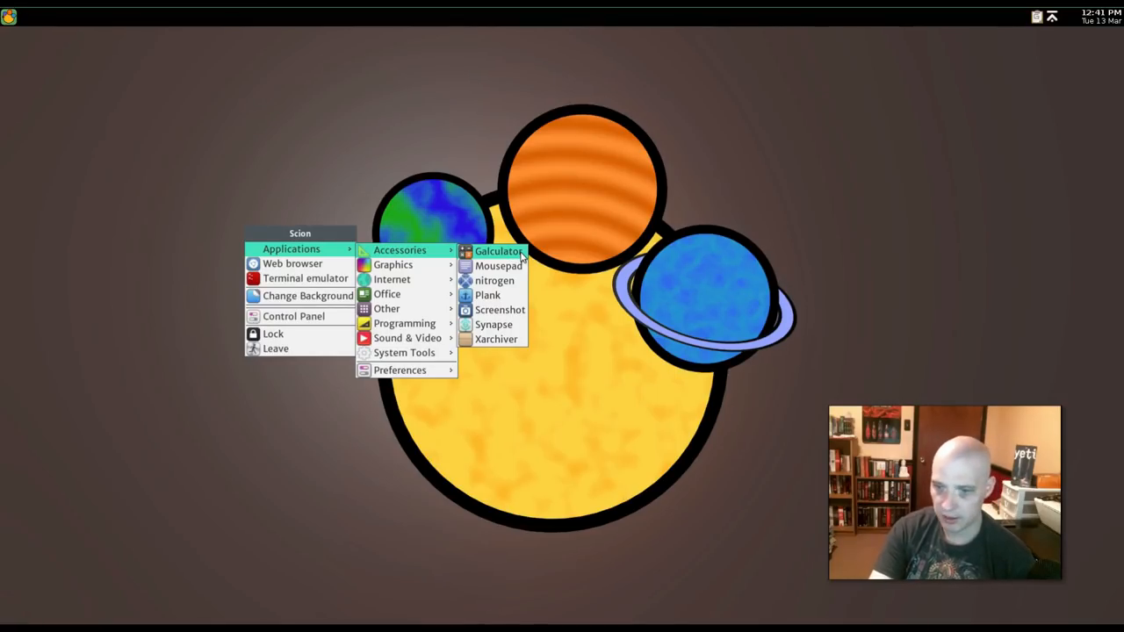
{"action": "mouse_move", "coordinate": [519, 266]}
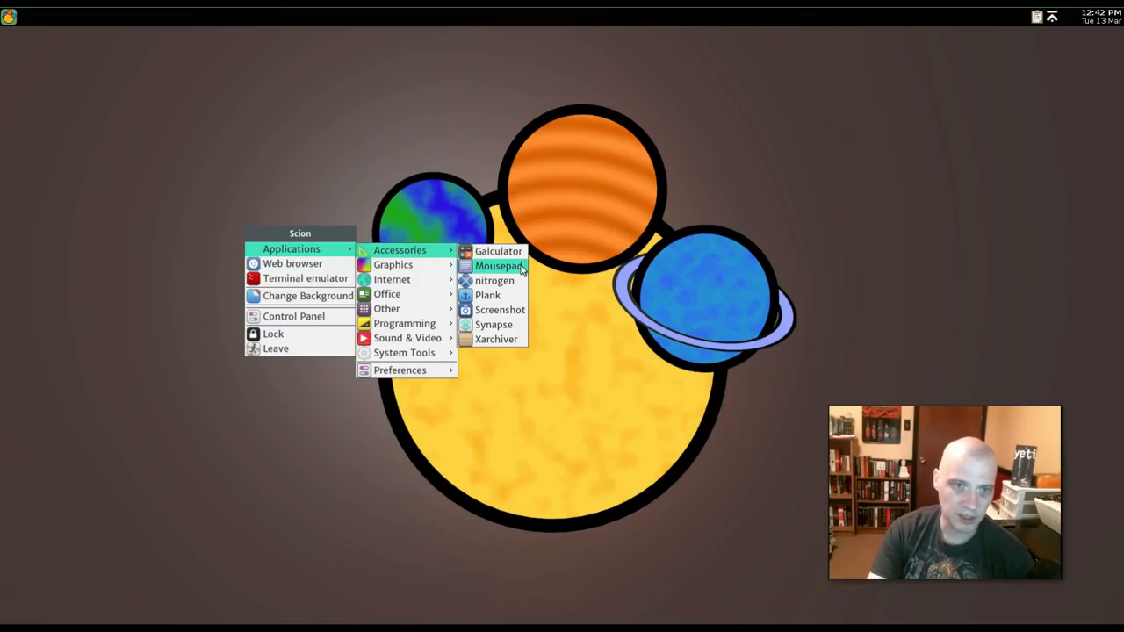
{"action": "left_click", "coordinate": [497, 265]}
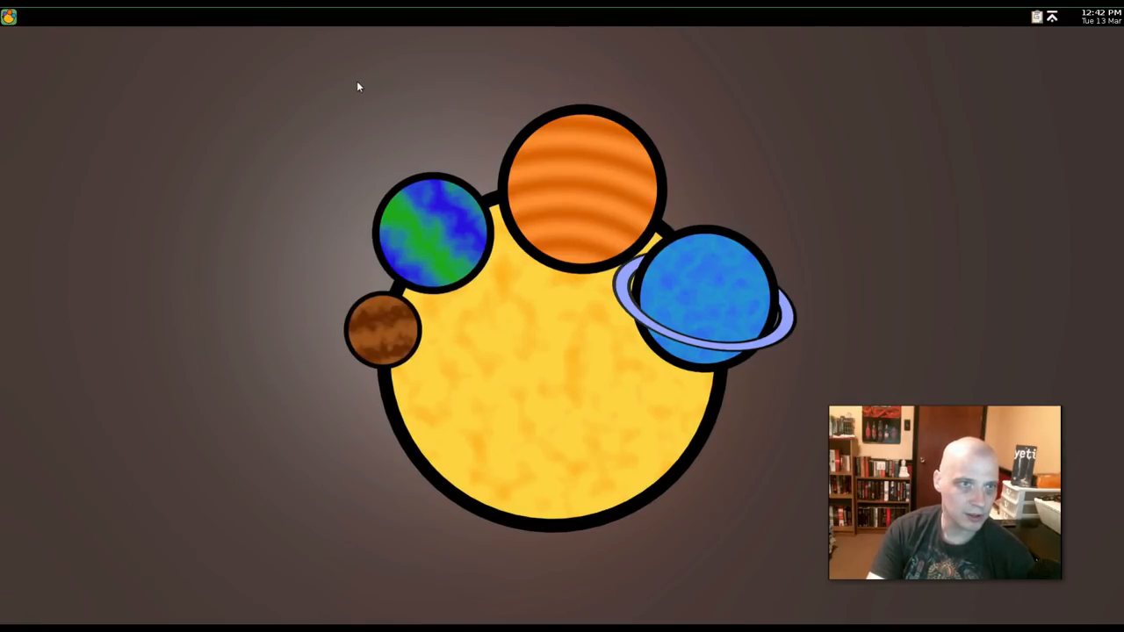
{"action": "mouse_move", "coordinate": [37, 73]}
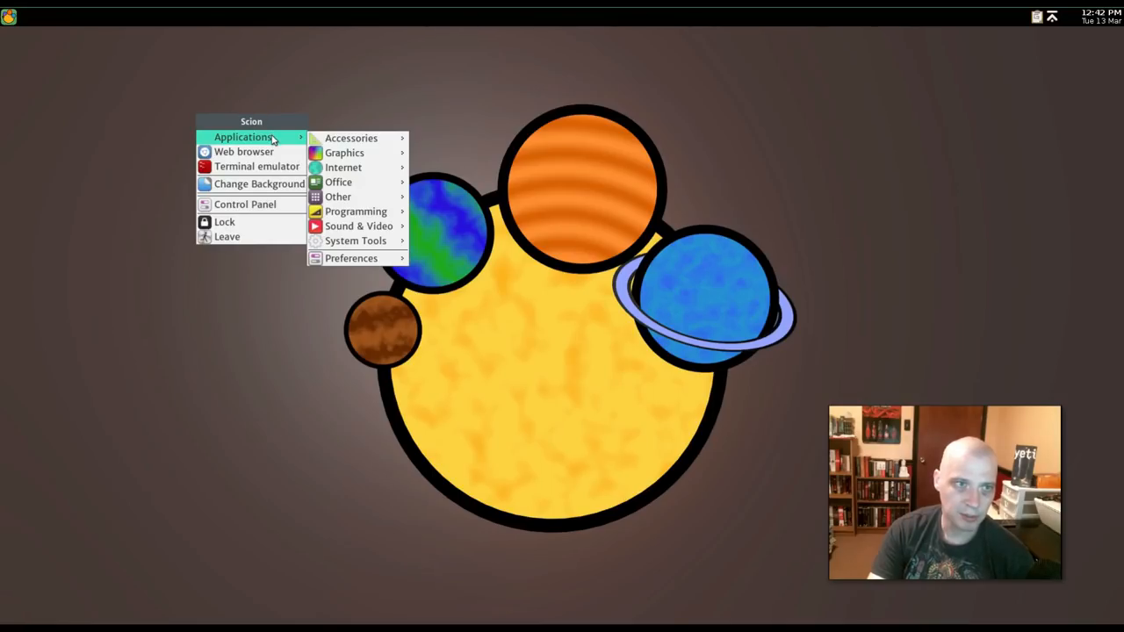
{"action": "mouse_move", "coordinate": [351, 138]}
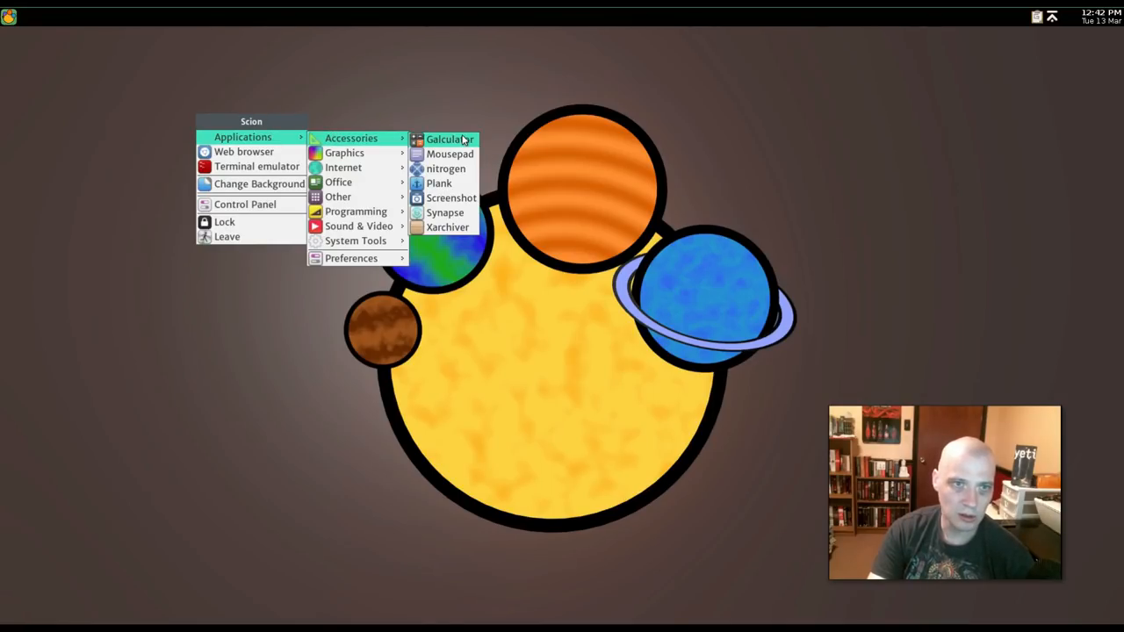
{"action": "left_click", "coordinate": [464, 140]}
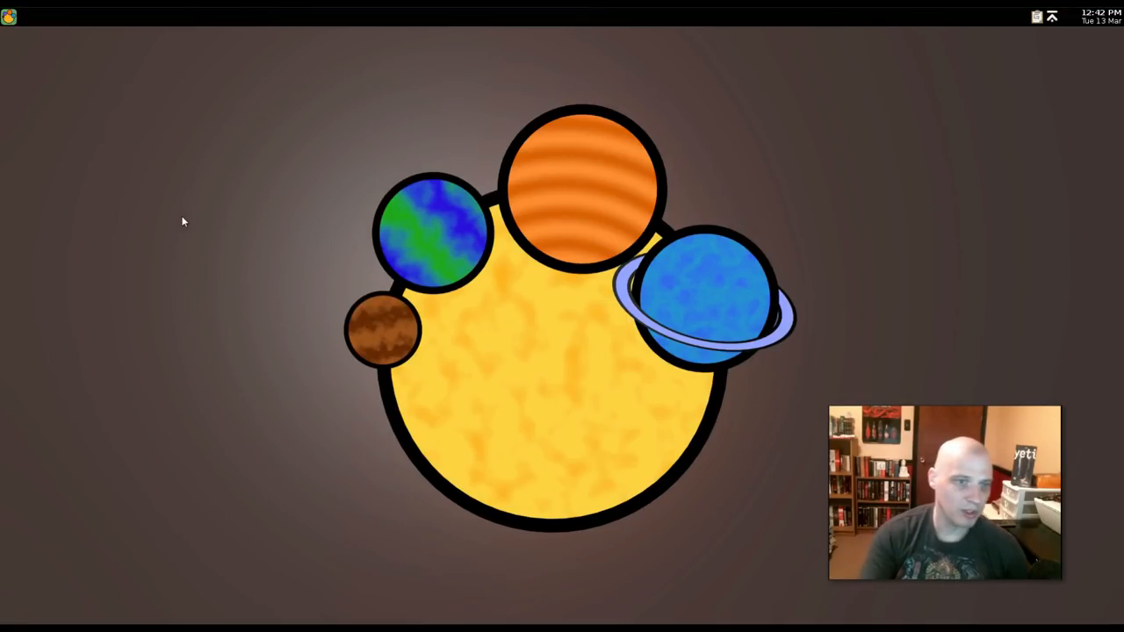
- Launch nitrogen from the desktop menu's Applications > Accessories
{"action": "right_click", "coordinate": [184, 221]}
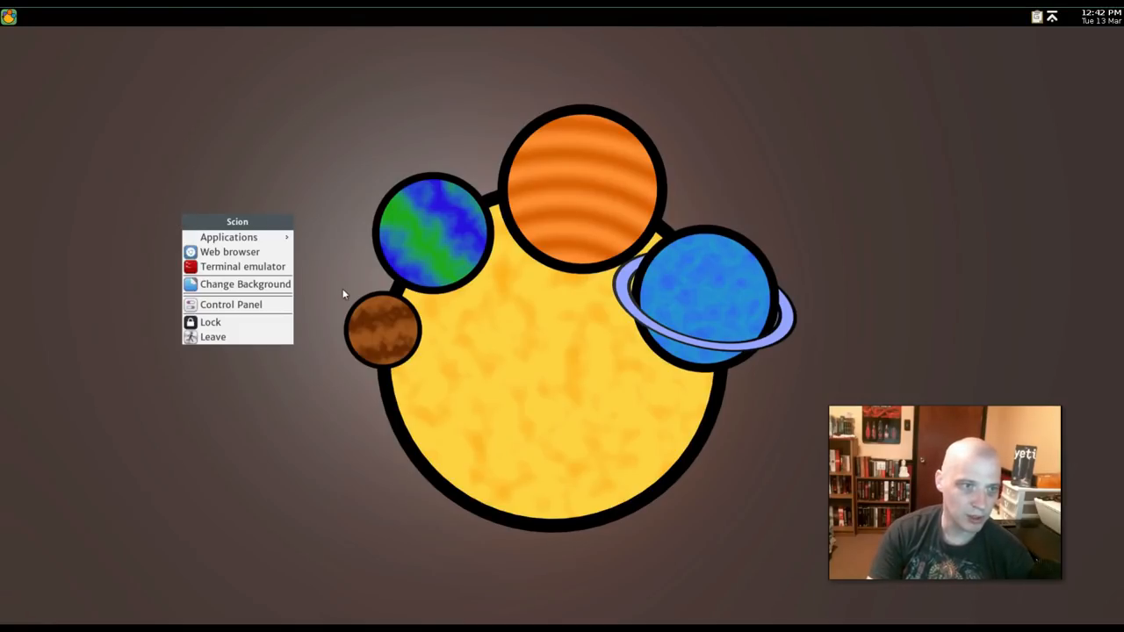
{"action": "left_click", "coordinate": [228, 237]}
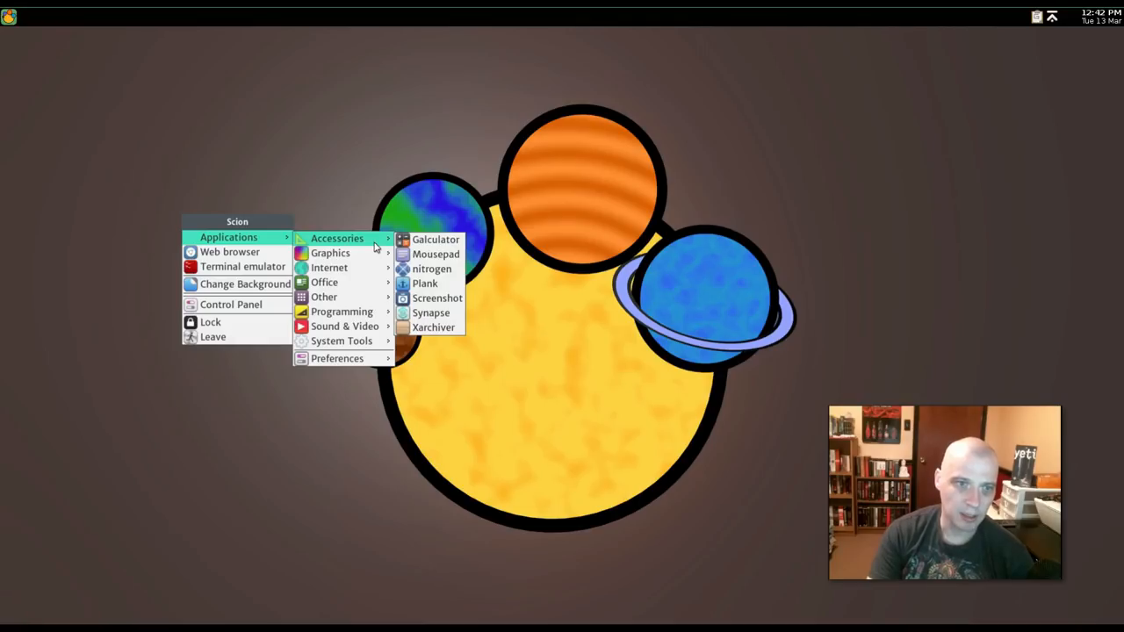
{"action": "mouse_move", "coordinate": [330, 252]}
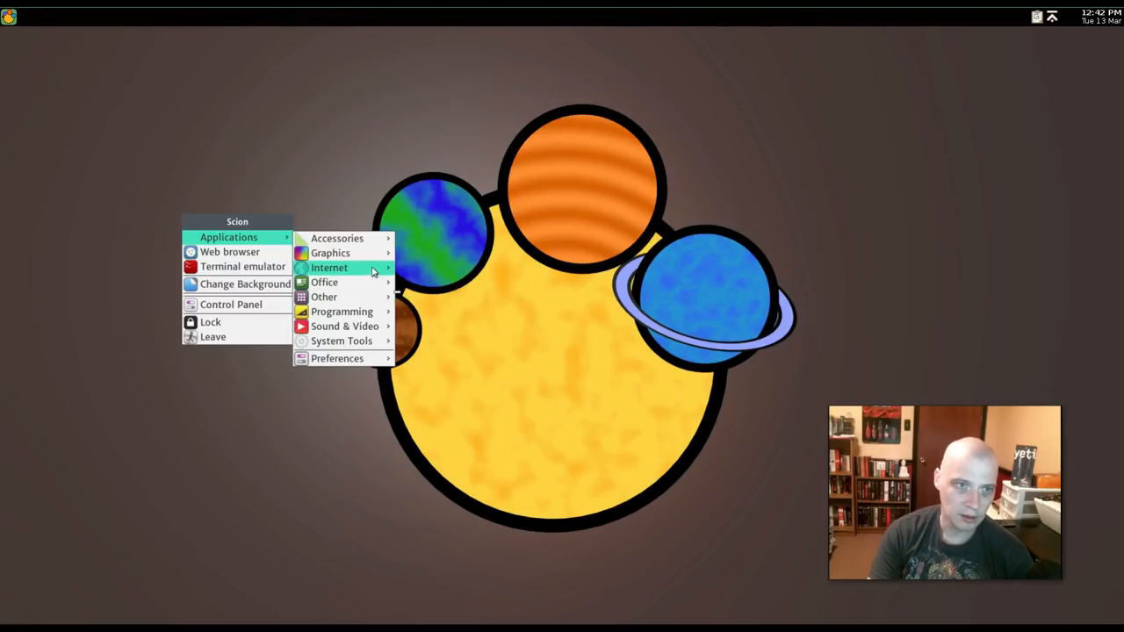
{"action": "mouse_move", "coordinate": [344, 326]}
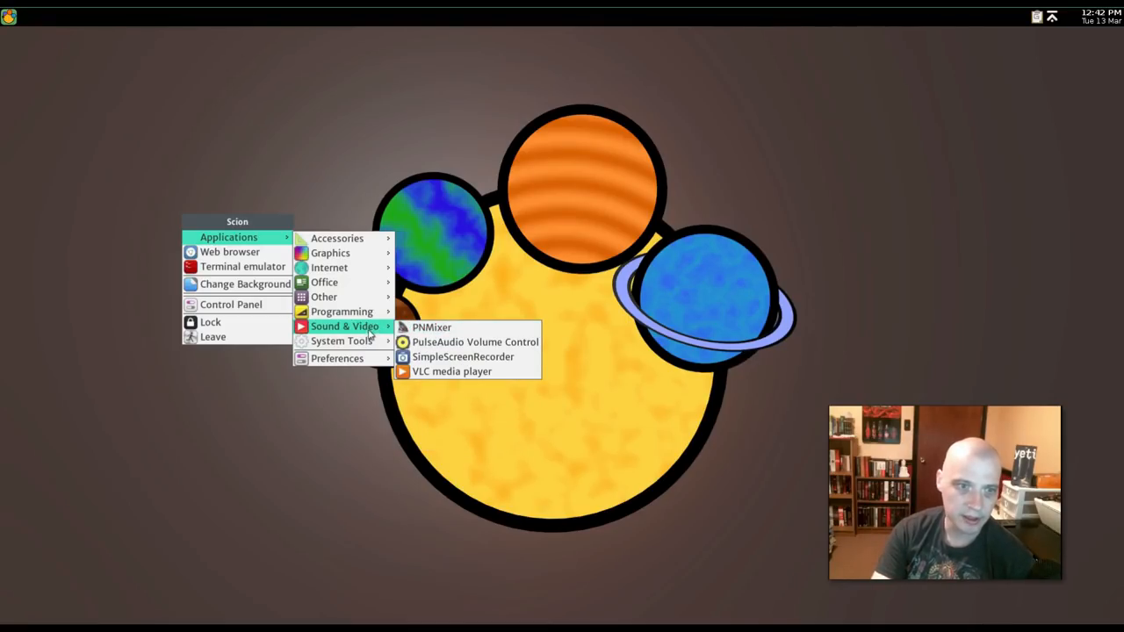
{"action": "mouse_move", "coordinate": [356, 296]}
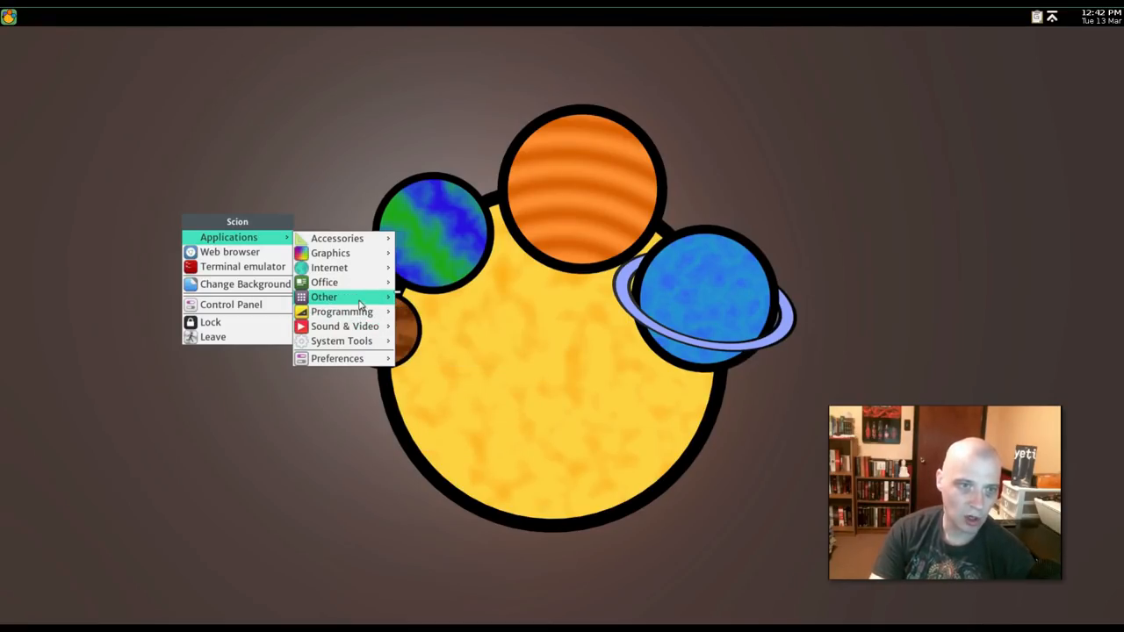
{"action": "mouse_move", "coordinate": [337, 238]}
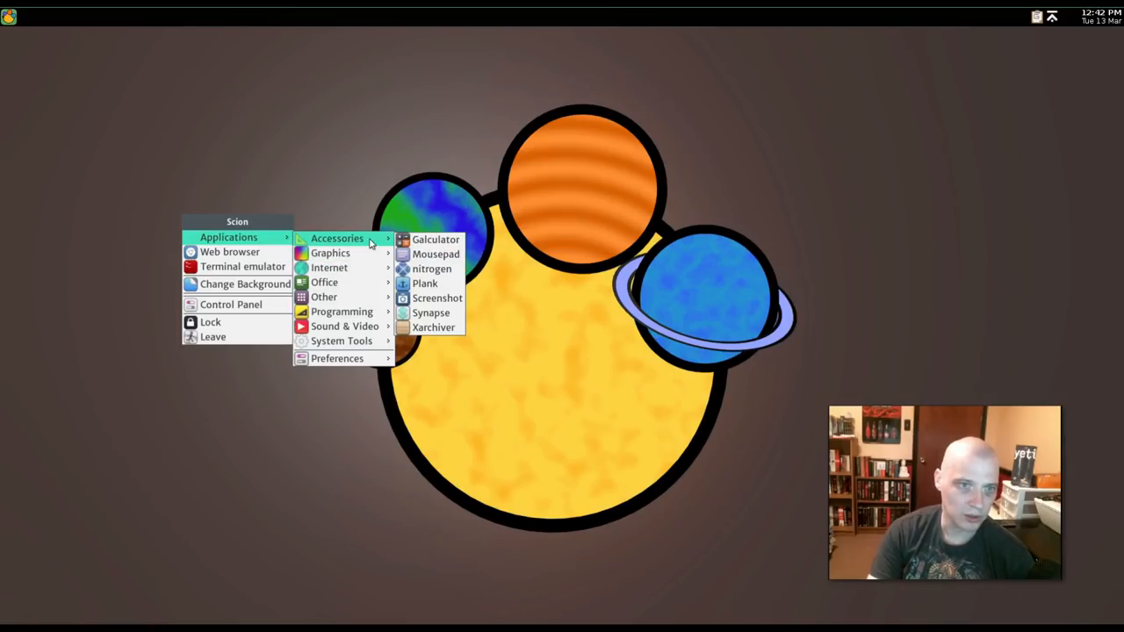
{"action": "left_click", "coordinate": [423, 268]}
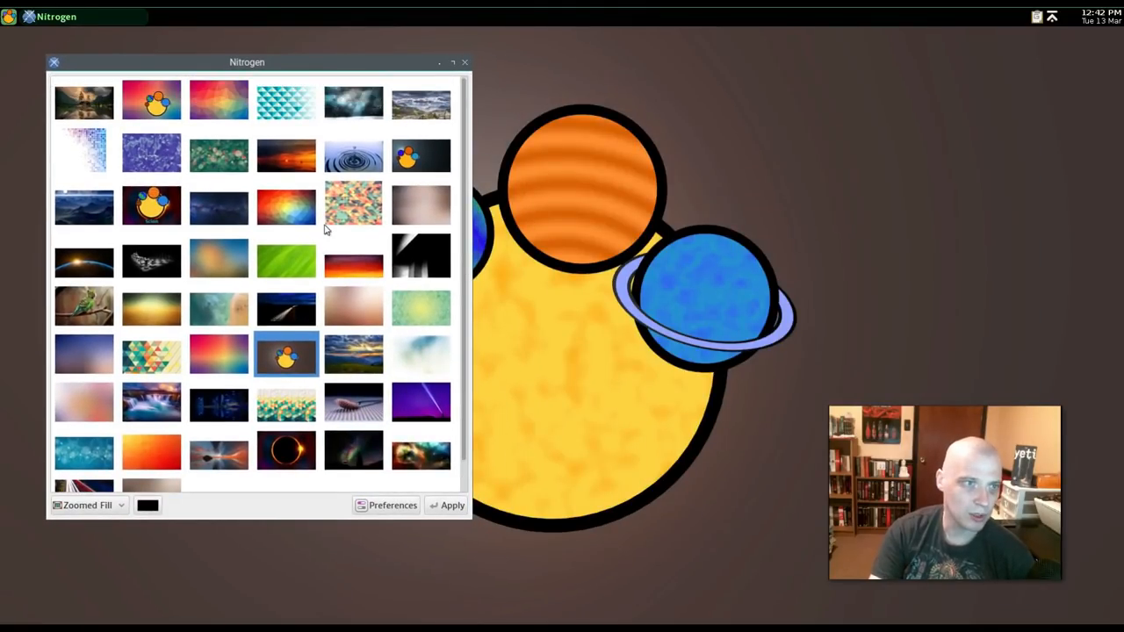
{"action": "mouse_move", "coordinate": [218, 156]}
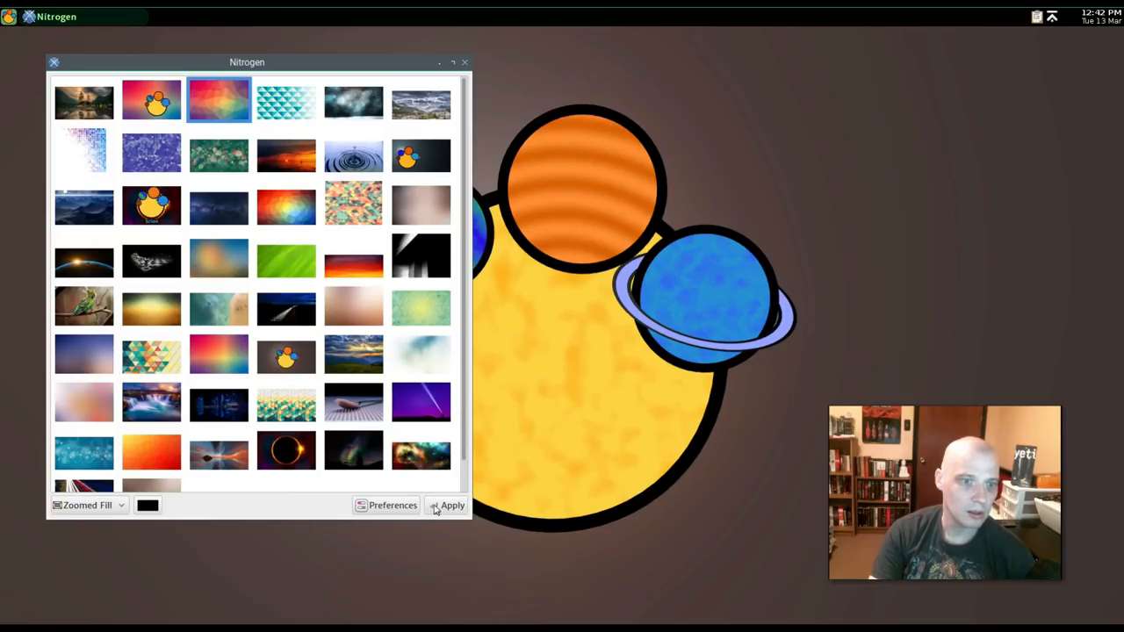
- Preview geometric, snowy bokeh, green bird, red spoon and nebula wallpapers
{"action": "left_click", "coordinate": [353, 99]}
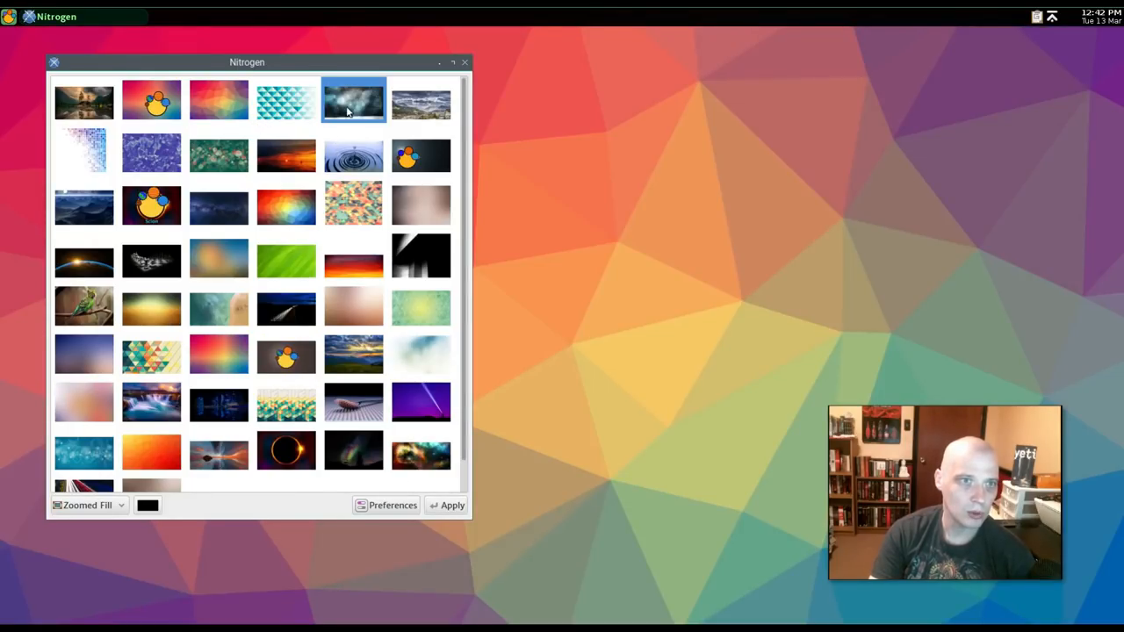
{"action": "left_click", "coordinate": [451, 505]}
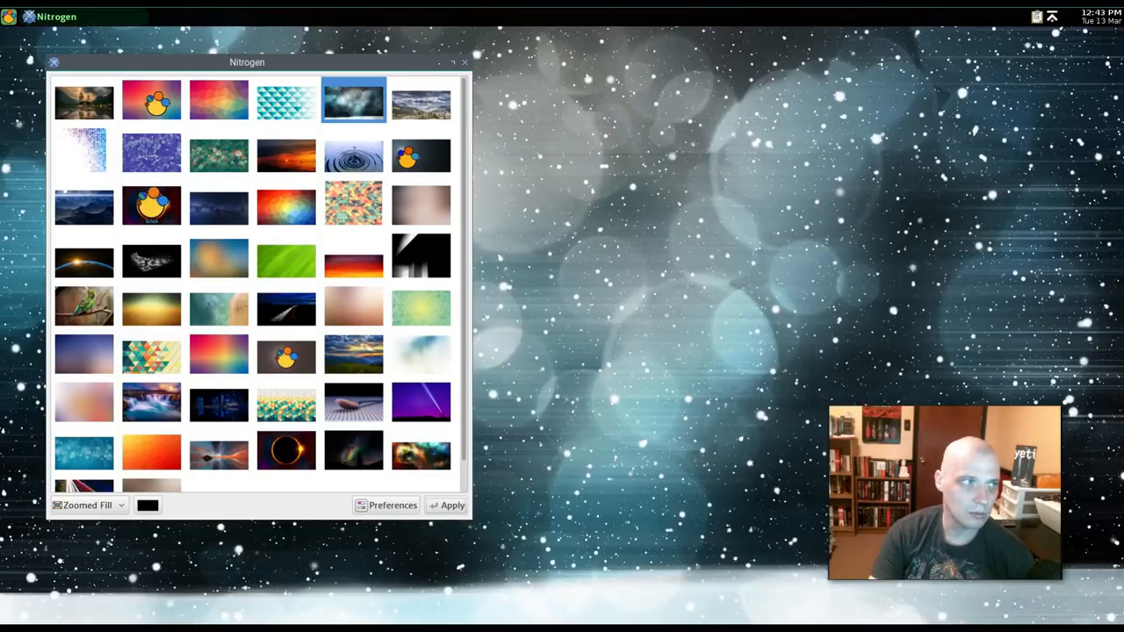
{"action": "left_click", "coordinate": [450, 506]}
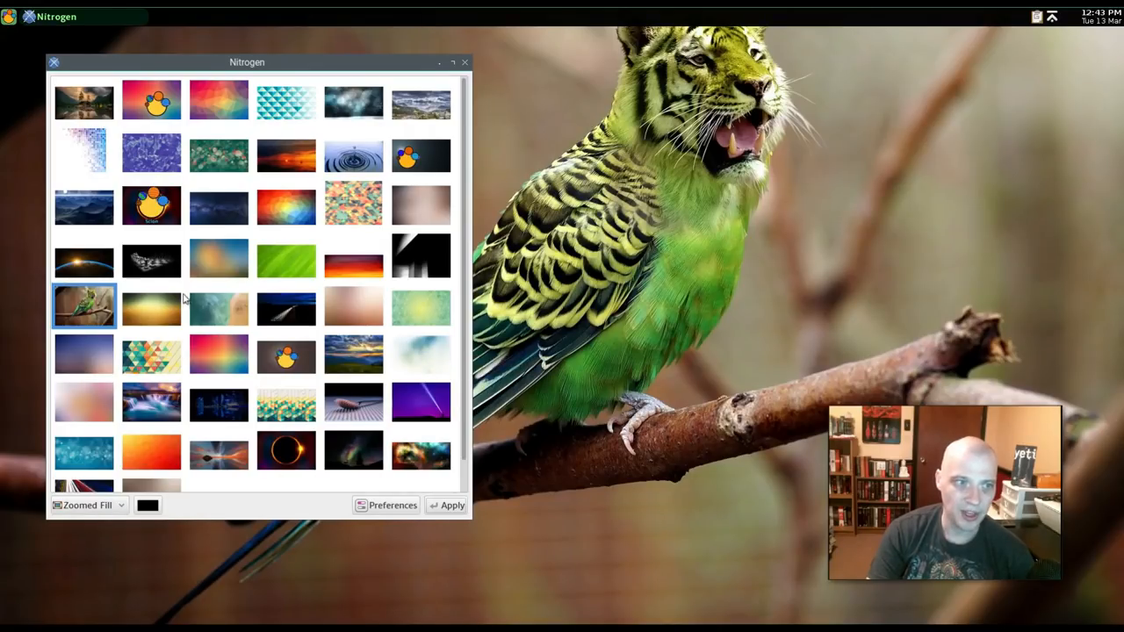
{"action": "left_click", "coordinate": [353, 402]}
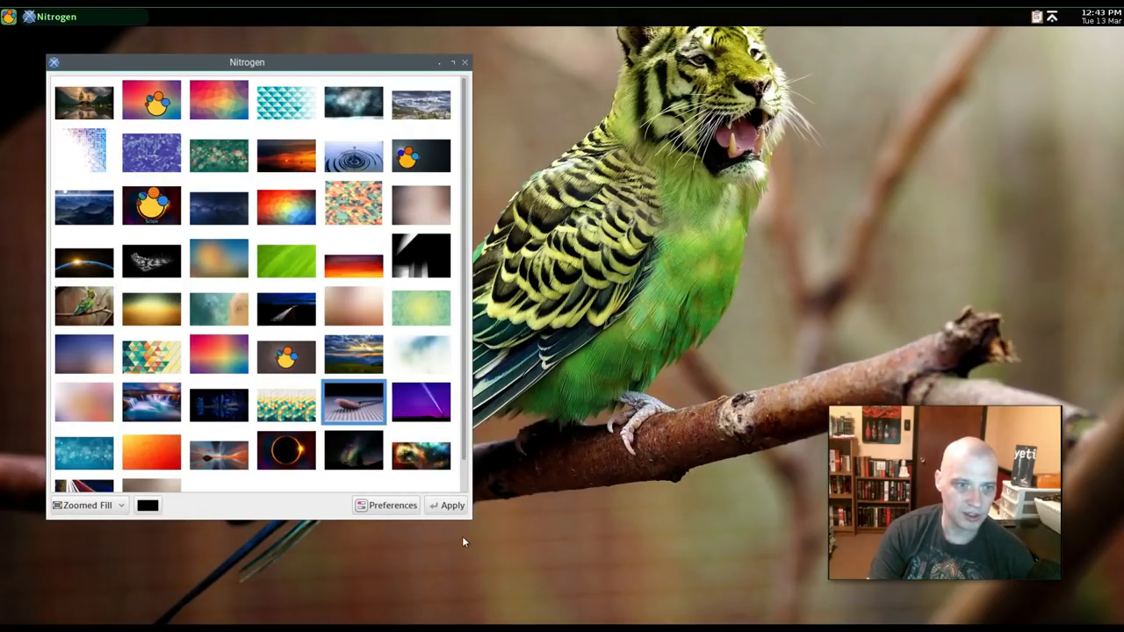
{"action": "left_click", "coordinate": [451, 505]}
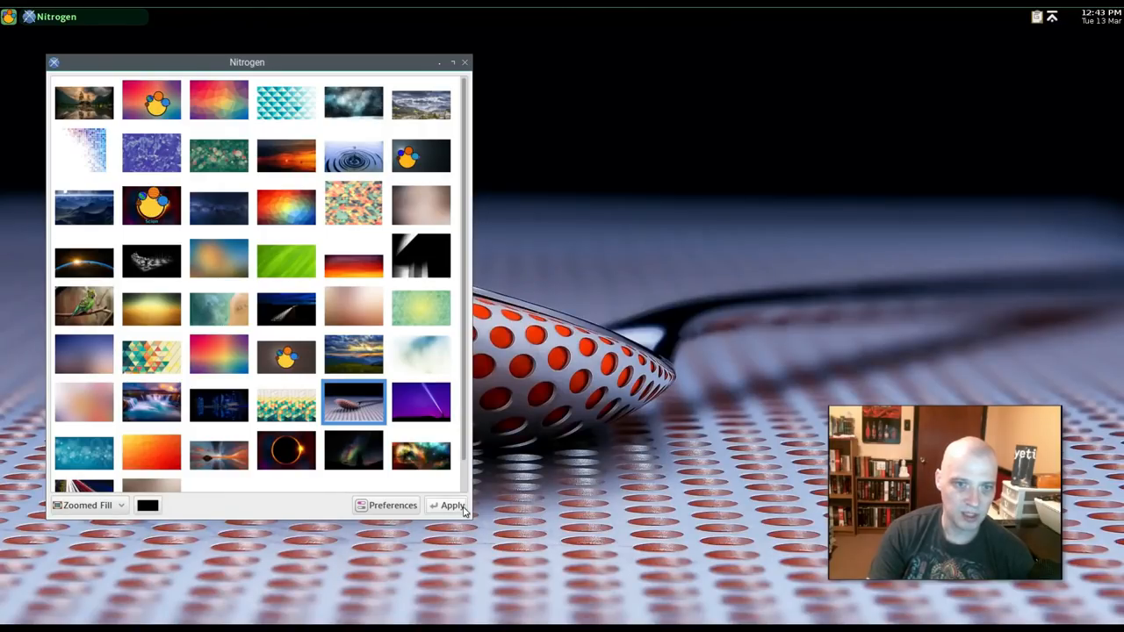
{"action": "left_click", "coordinate": [450, 505]}
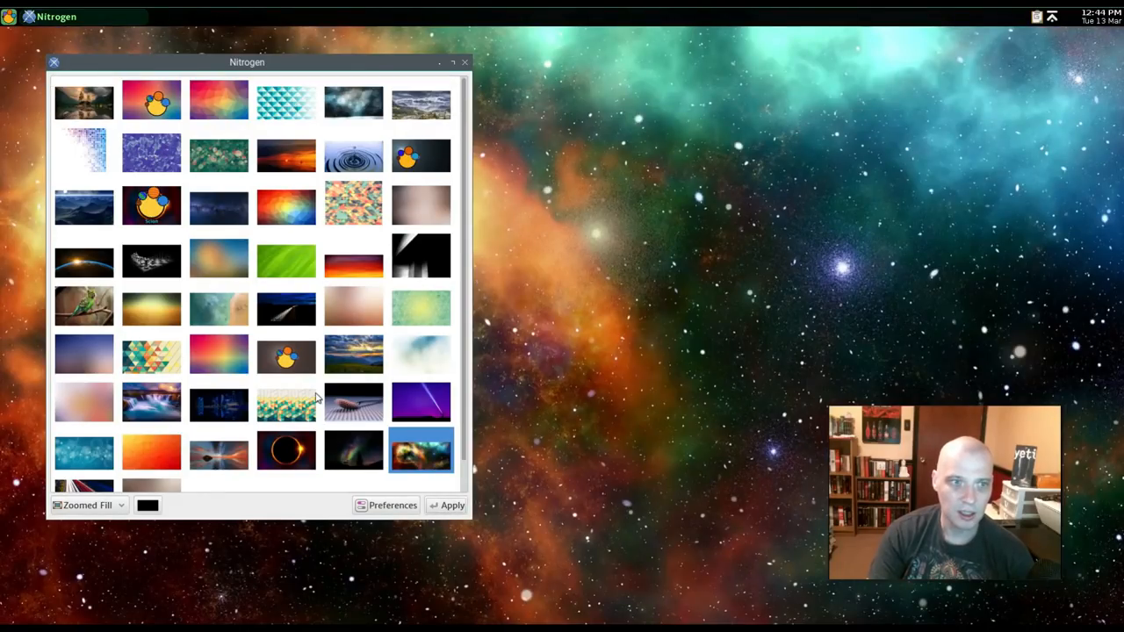
{"action": "mouse_move", "coordinate": [319, 224]}
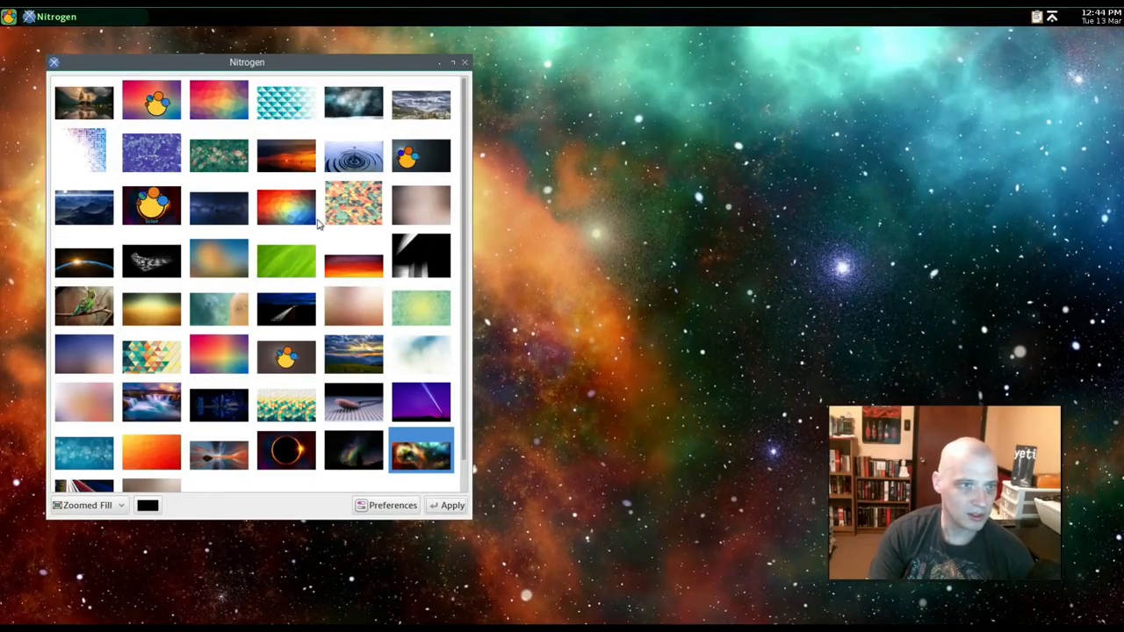
{"action": "mouse_move", "coordinate": [305, 155]}
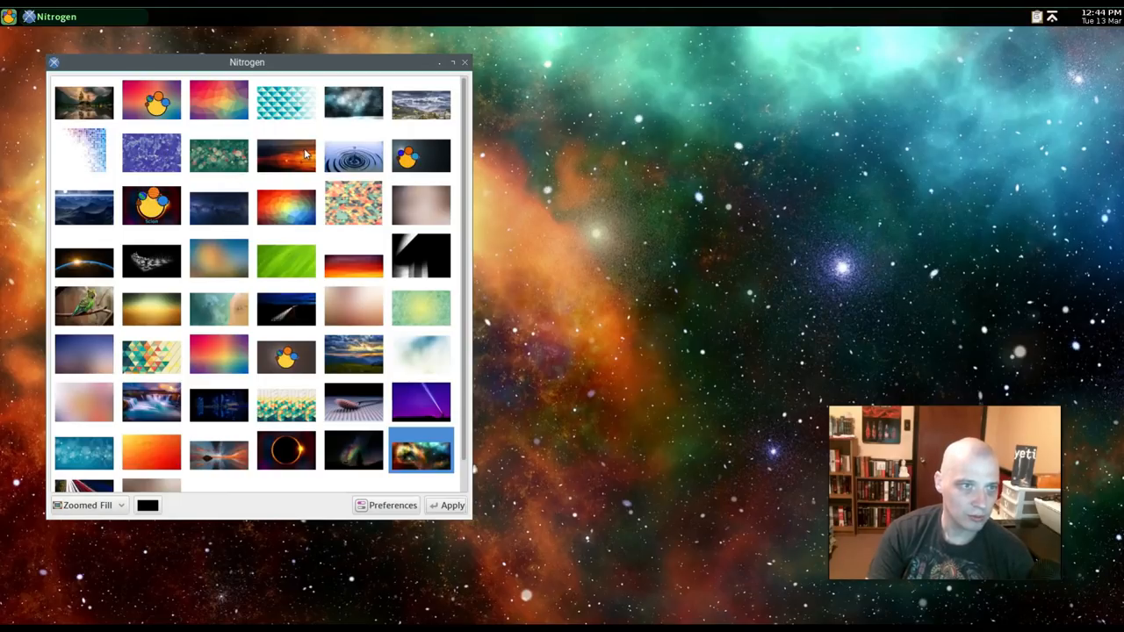
- Apply the stormy mountain lake wallpaper and close Nitrogen
{"action": "left_click", "coordinate": [81, 101]}
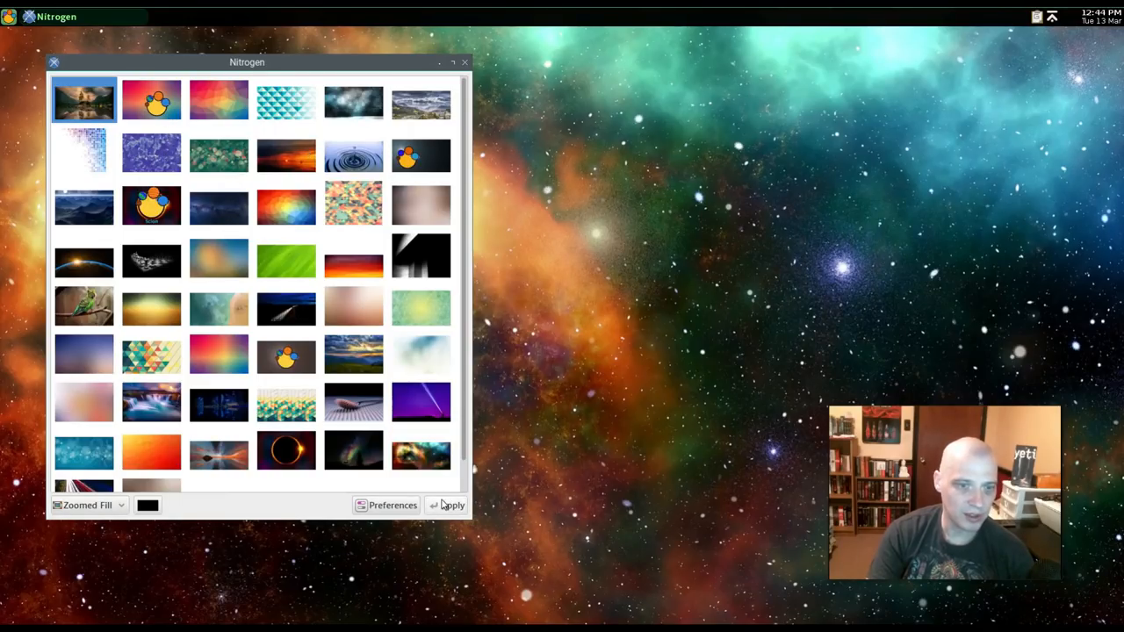
{"action": "left_click", "coordinate": [452, 505]}
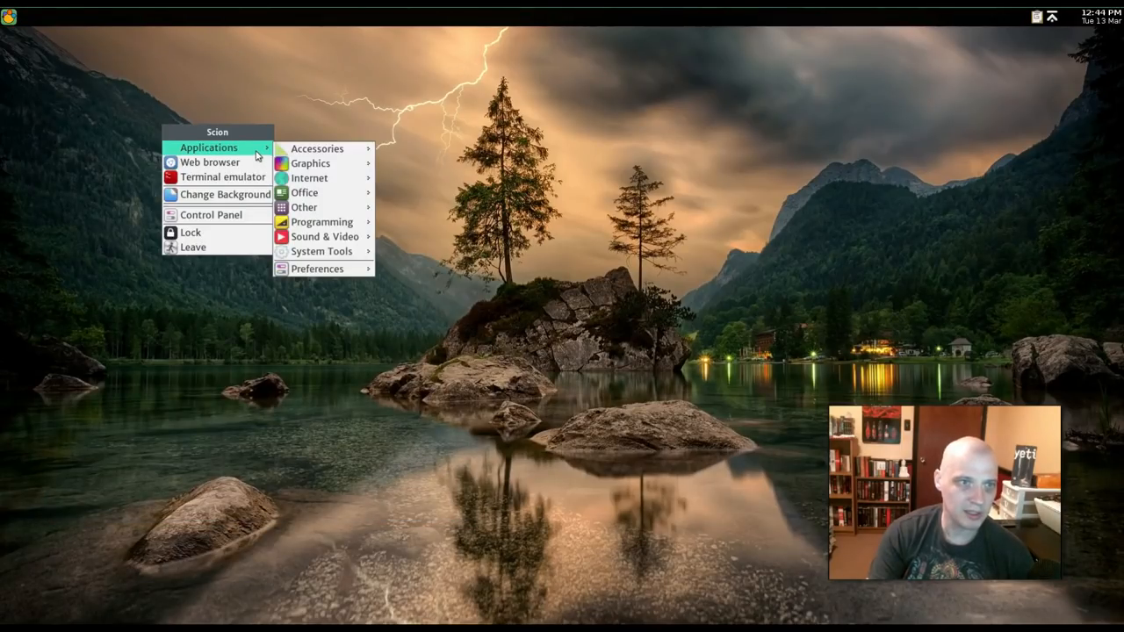
{"action": "left_click", "coordinate": [432, 199]}
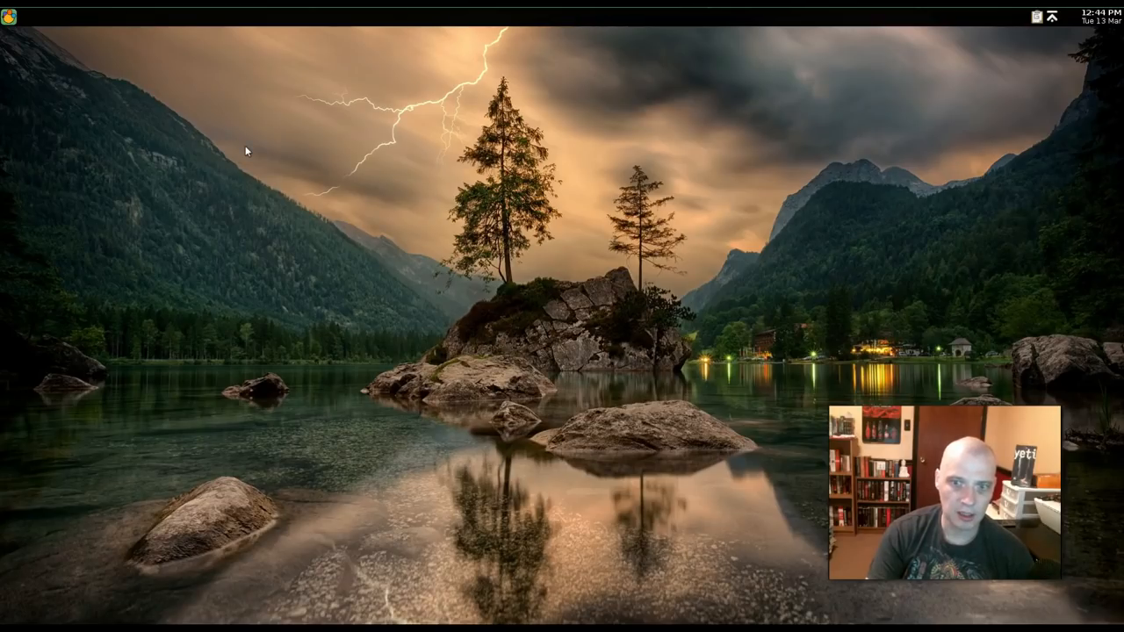
- Browse the Applications submenus, try Chromium, and reopen the category list
{"action": "right_click", "coordinate": [247, 149]}
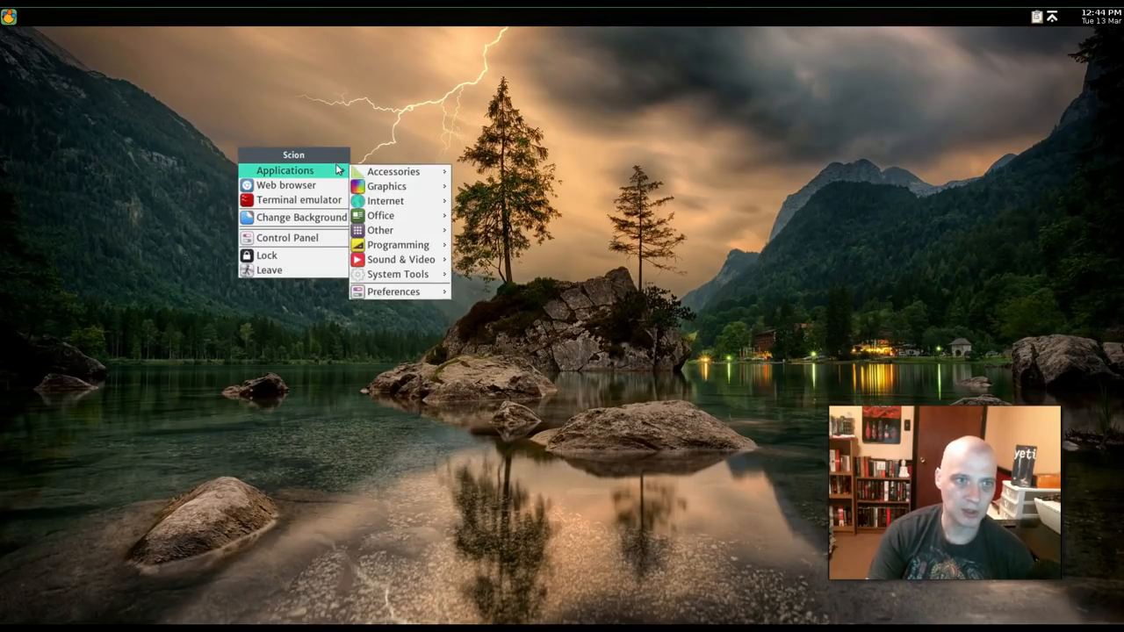
{"action": "mouse_move", "coordinate": [386, 187]}
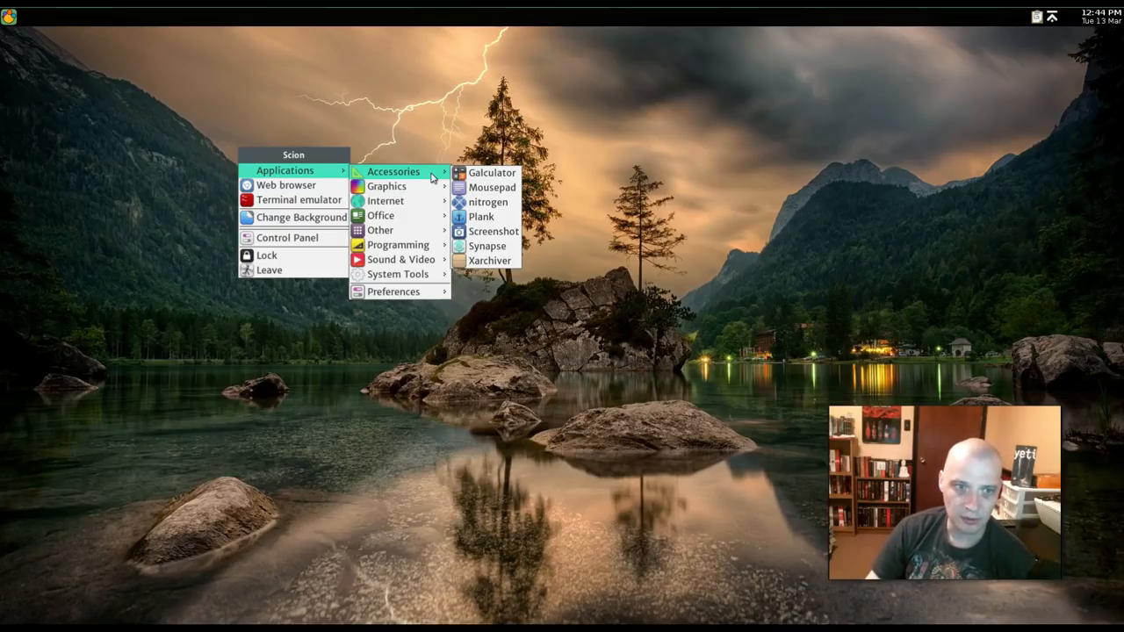
{"action": "mouse_move", "coordinate": [418, 182]}
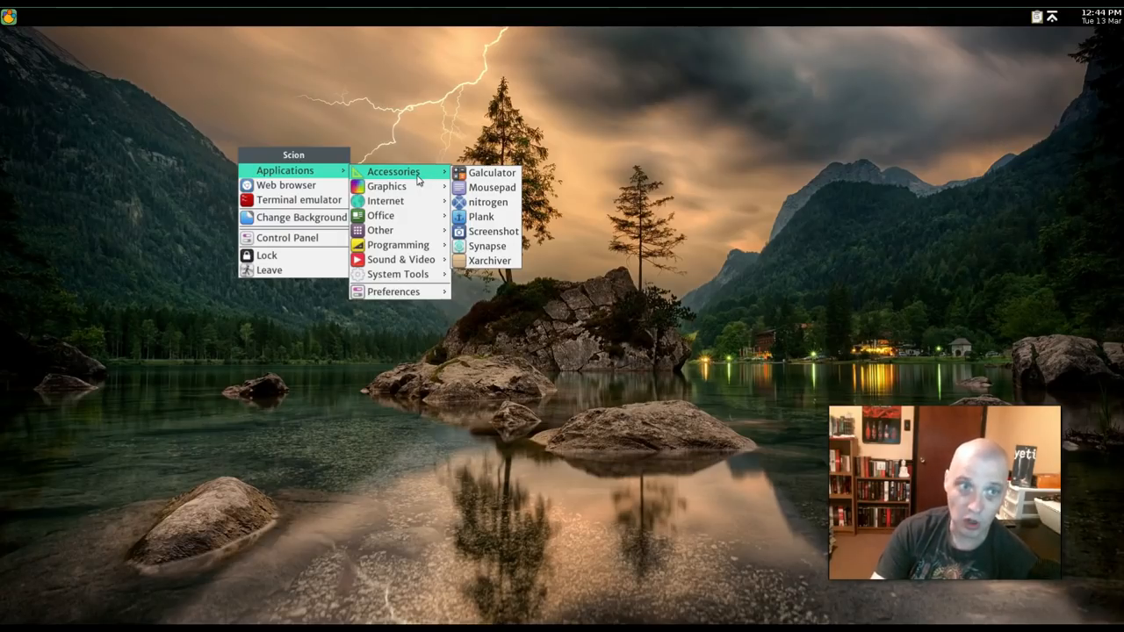
{"action": "mouse_move", "coordinate": [492, 246]}
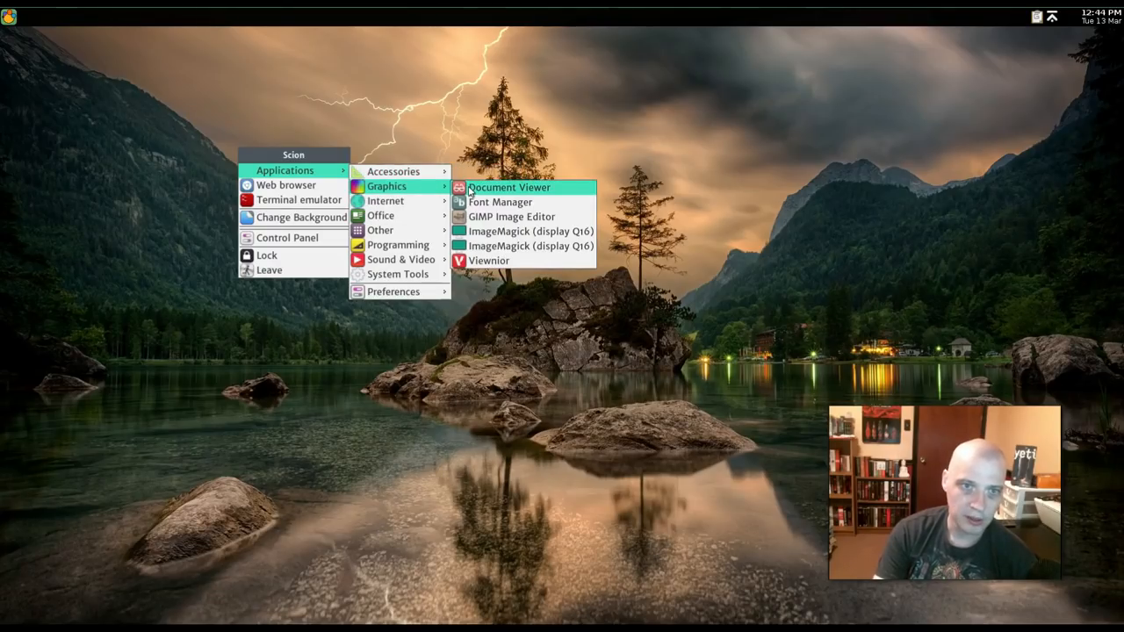
{"action": "mouse_move", "coordinate": [568, 199]}
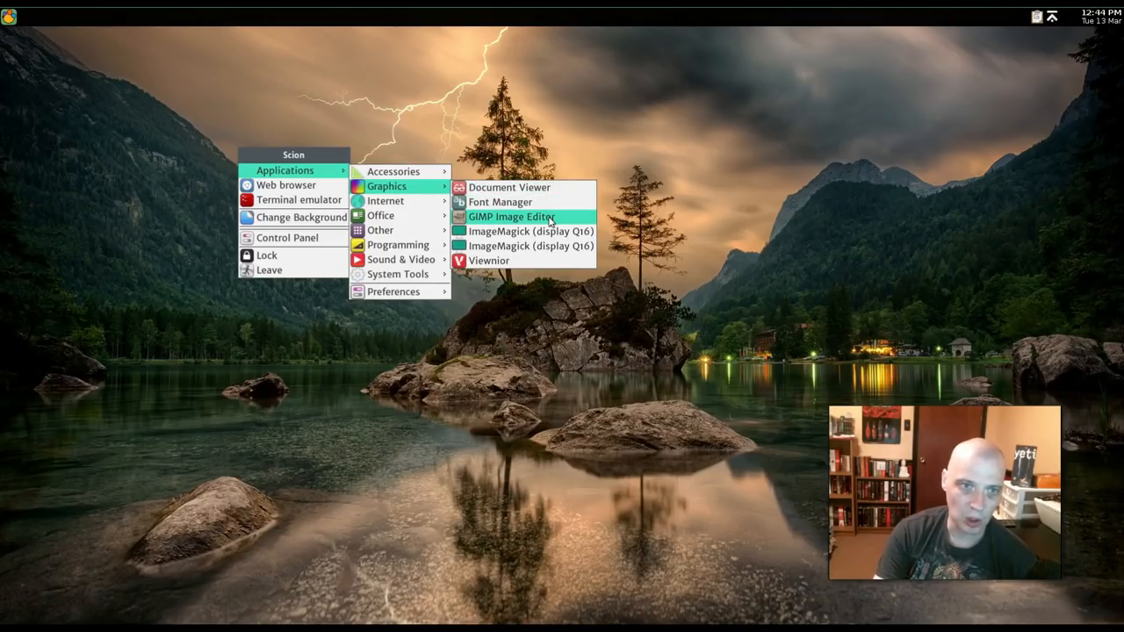
{"action": "left_click", "coordinate": [512, 217]}
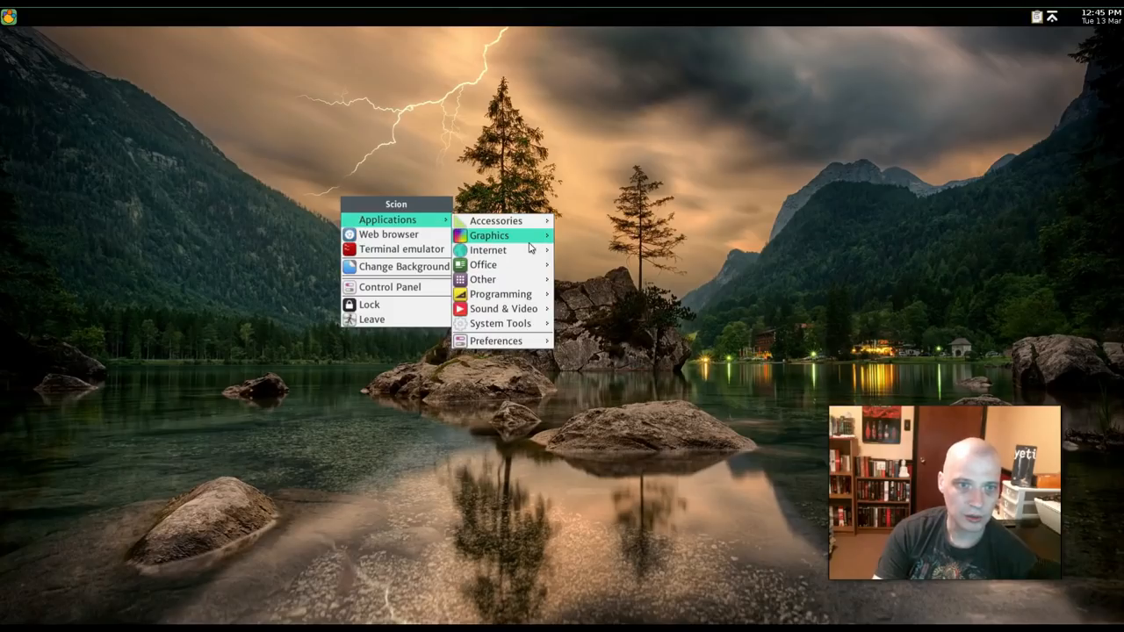
{"action": "mouse_move", "coordinate": [488, 251]}
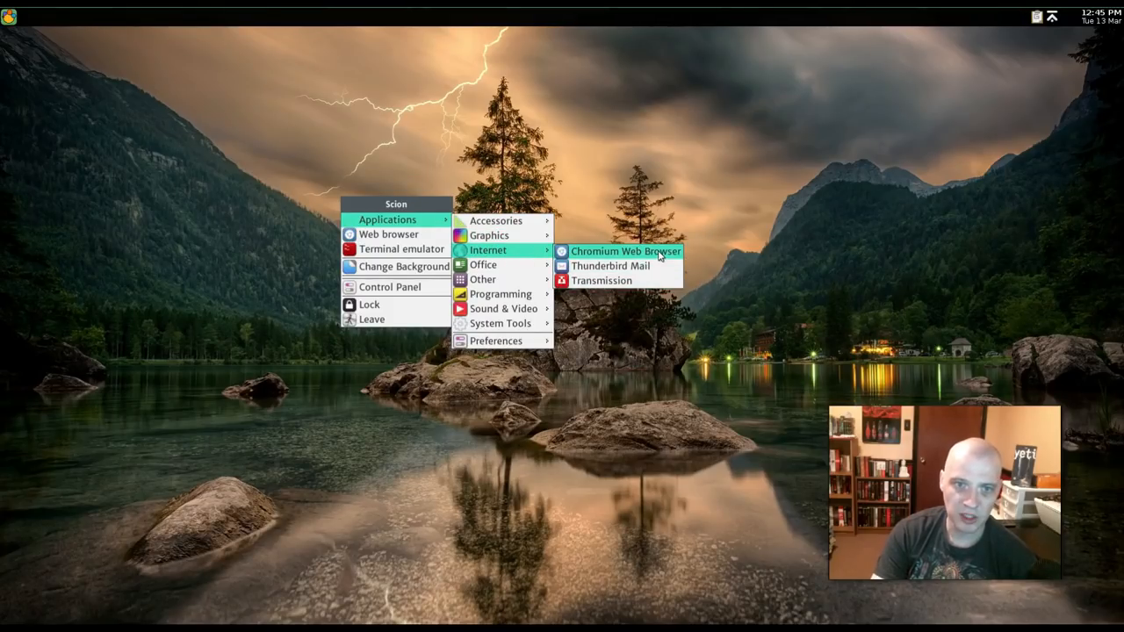
{"action": "left_click", "coordinate": [627, 251]}
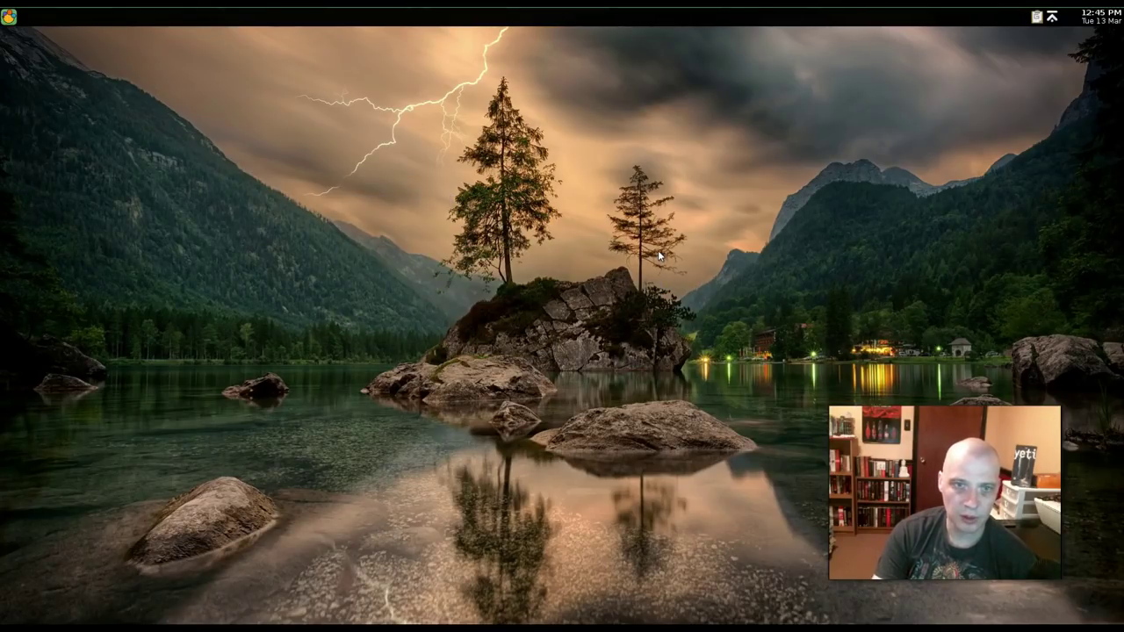
{"action": "mouse_move", "coordinate": [252, 111]}
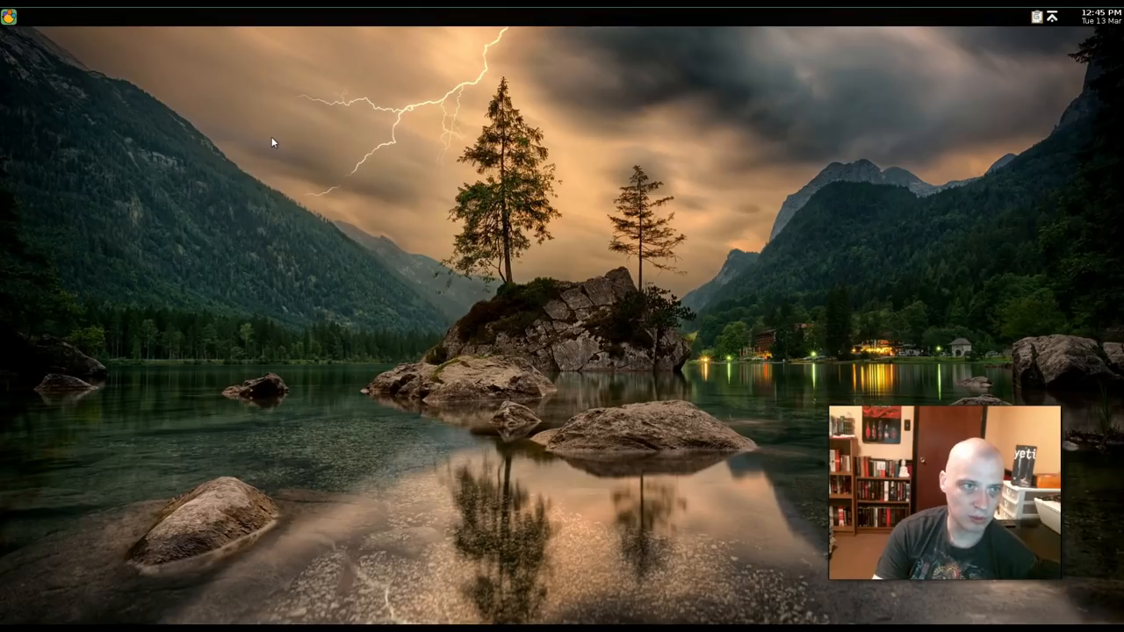
{"action": "right_click", "coordinate": [274, 142]}
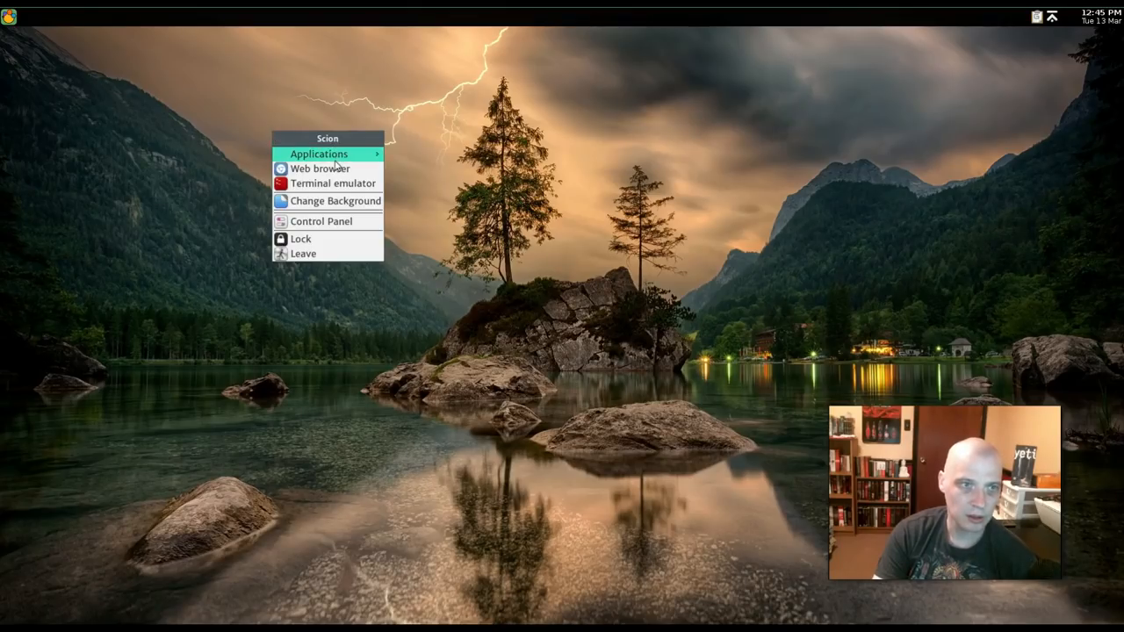
{"action": "mouse_move", "coordinate": [405, 160]}
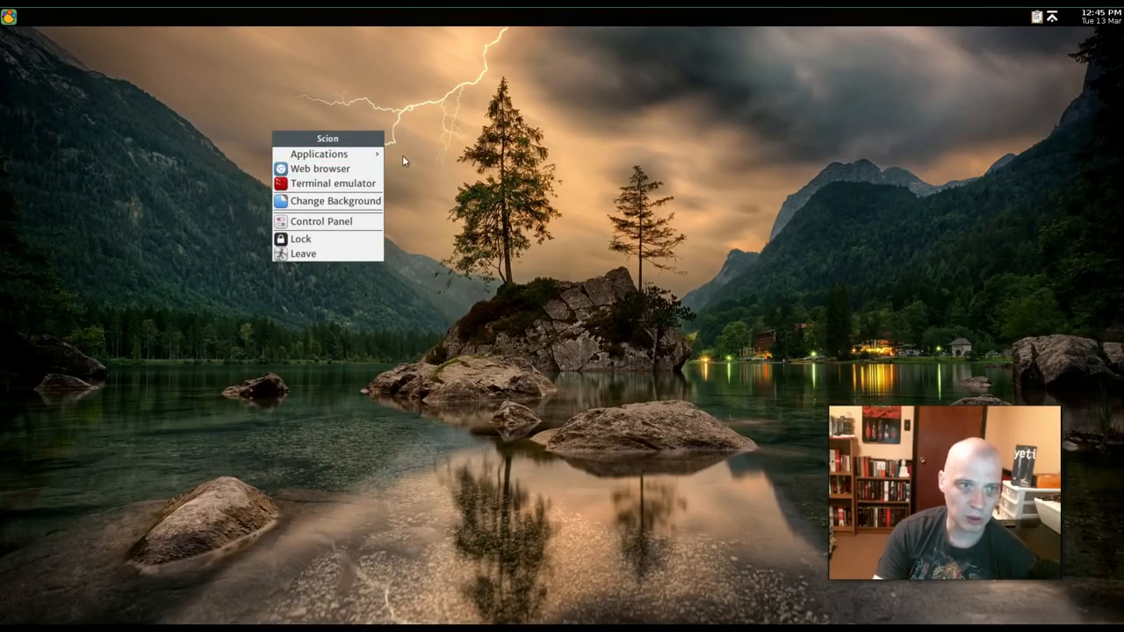
{"action": "left_click", "coordinate": [319, 154]}
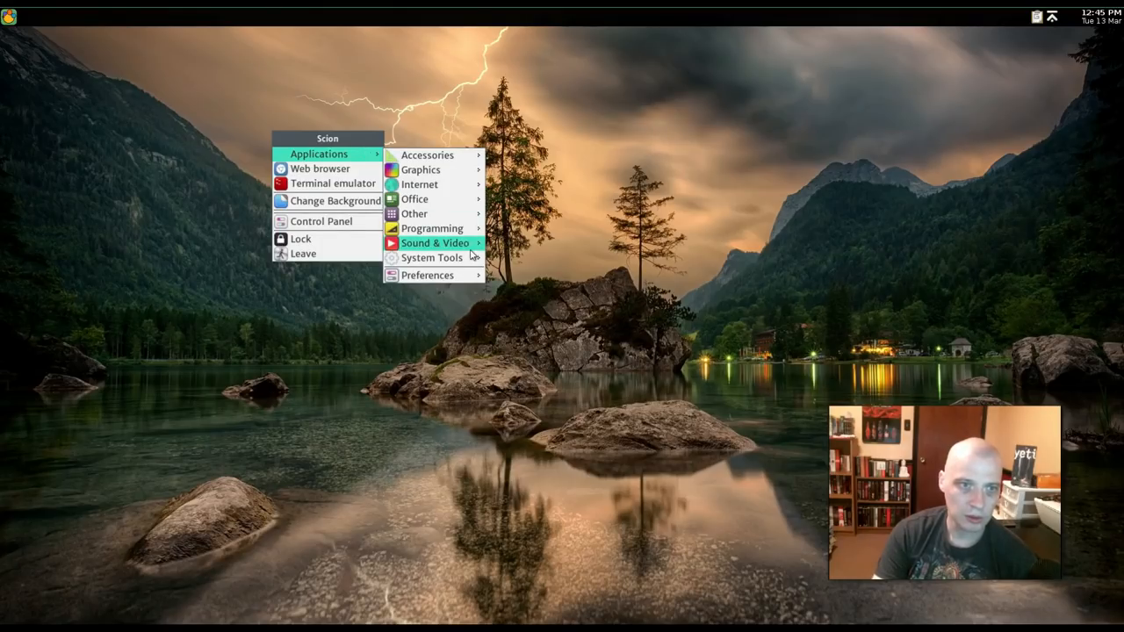
{"action": "mouse_move", "coordinate": [432, 257]}
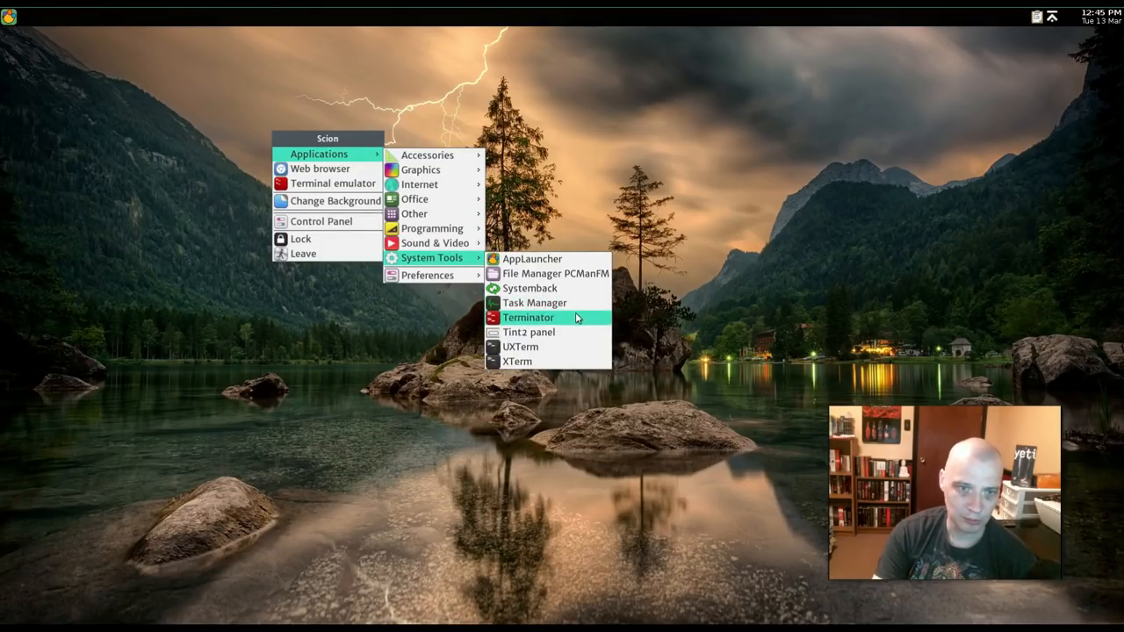
- Launch Terminator, move it left, and run chromium, which isn't found
{"action": "left_click", "coordinate": [528, 316]}
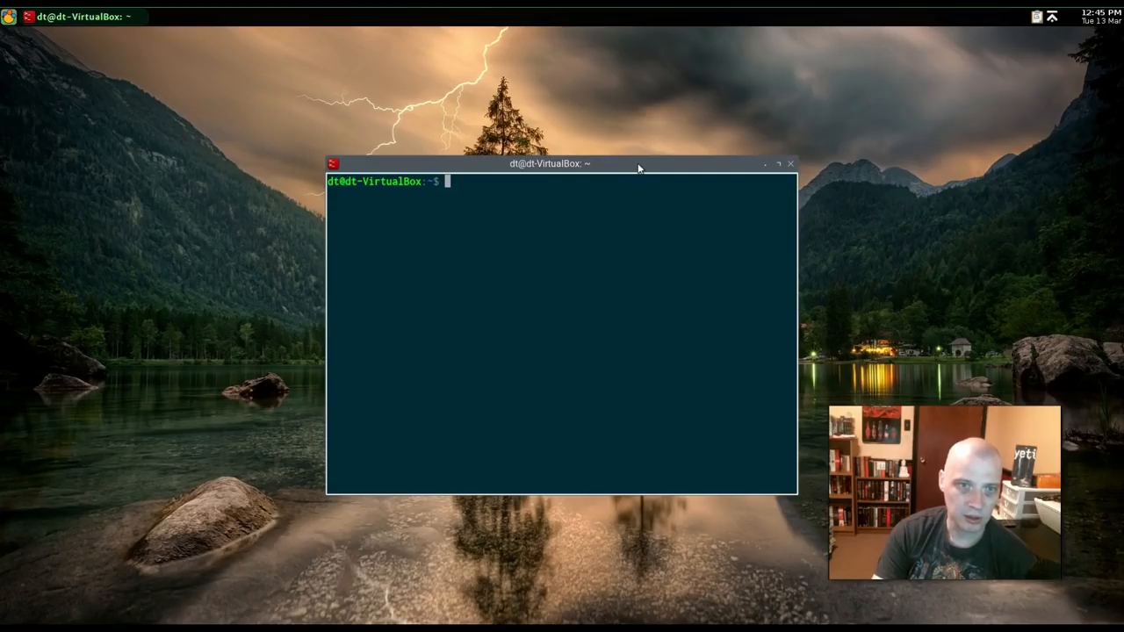
{"action": "left_click_drag", "start_coordinate": [549, 163], "coordinate": [338, 160]}
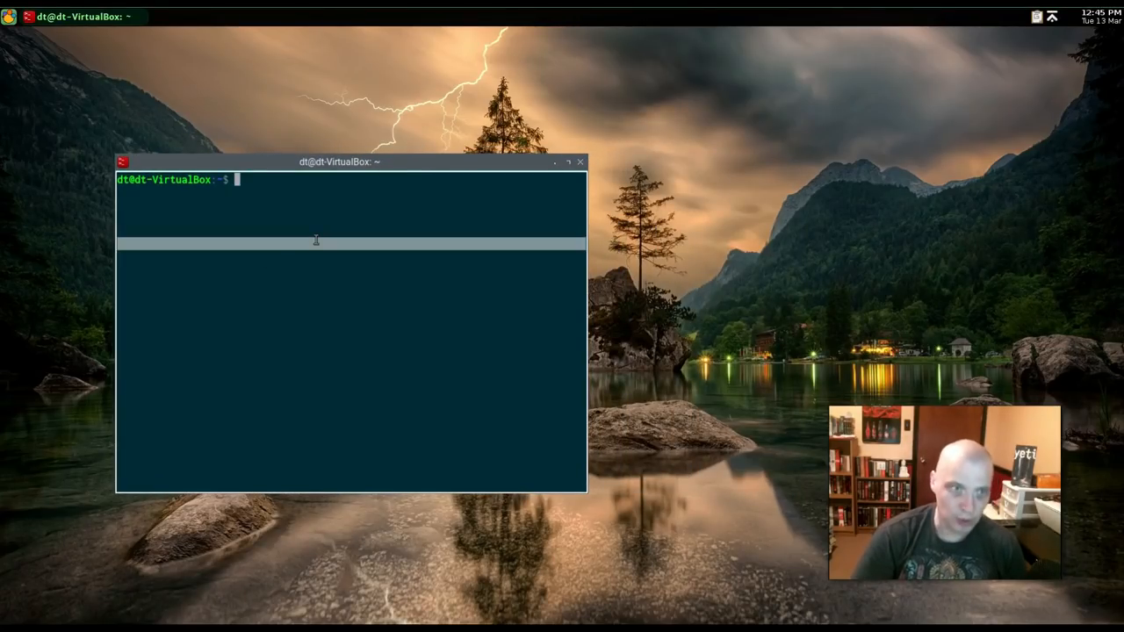
{"action": "type", "text": "chromium"}
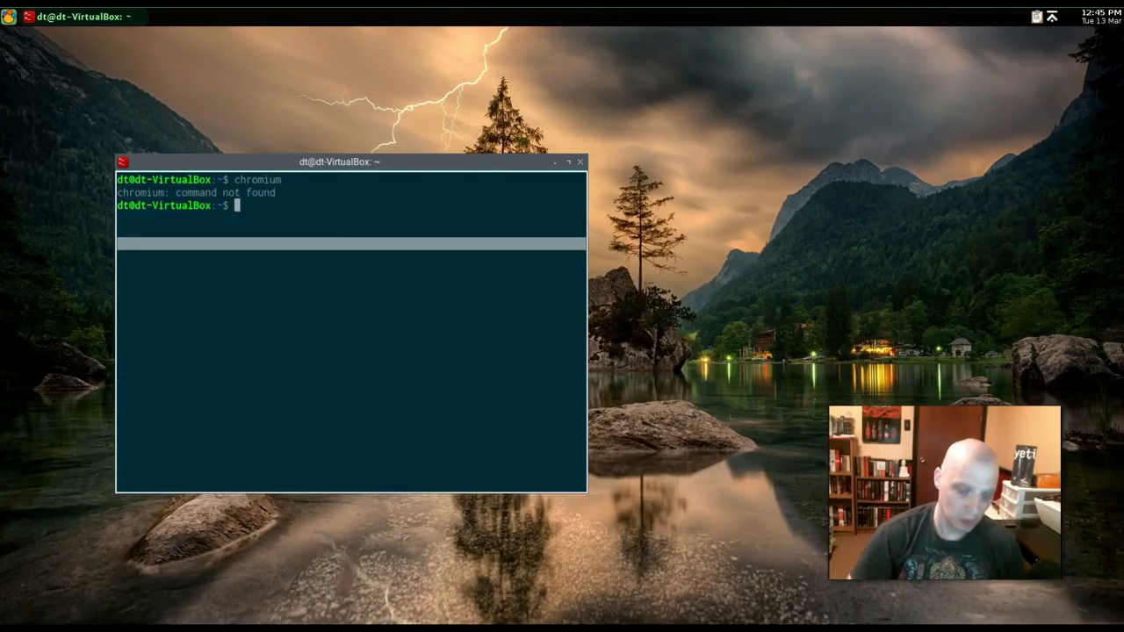
- Run chromium-browser, then cancel the VM display settings without changes
{"action": "type", "text": "chromium-brow"}
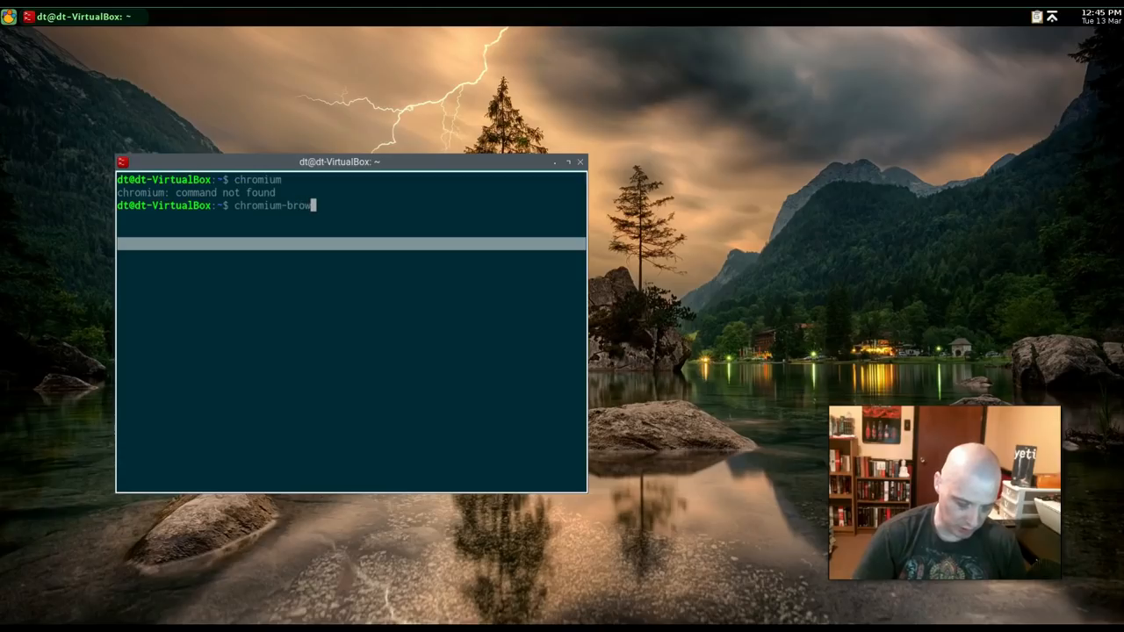
{"action": "key", "text": "Return"}
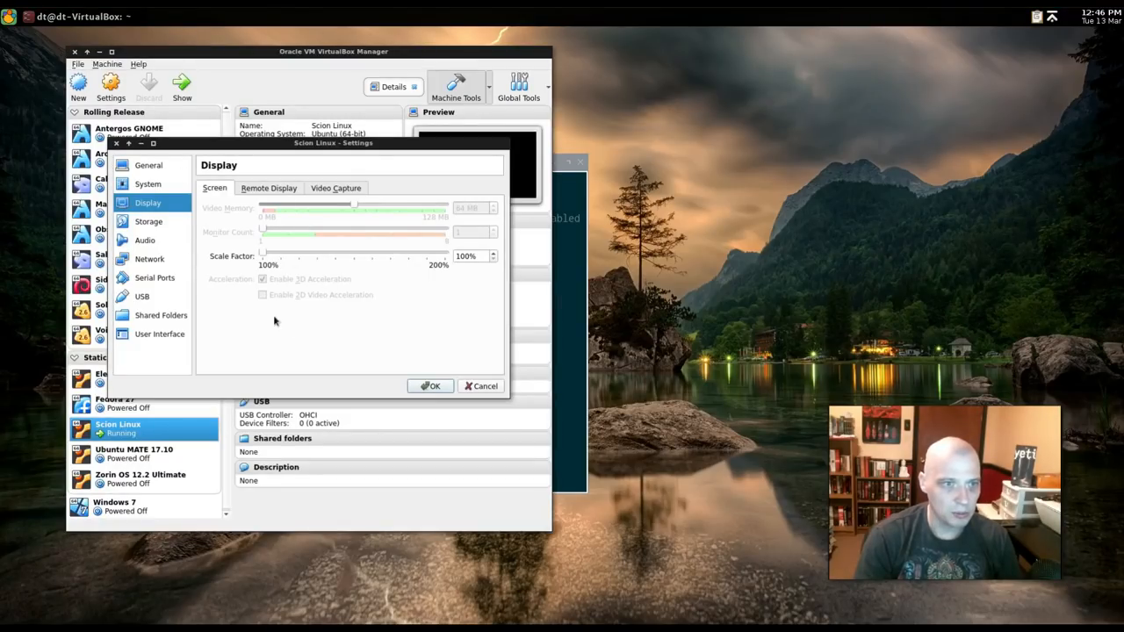
{"action": "mouse_move", "coordinate": [320, 290]}
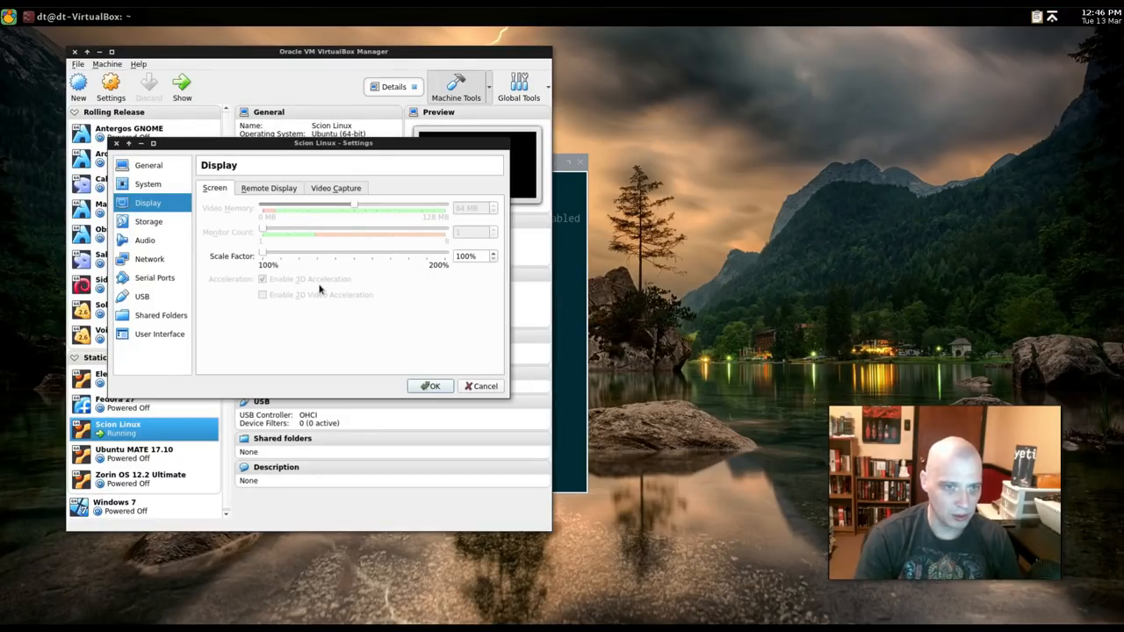
{"action": "left_click", "coordinate": [430, 385]}
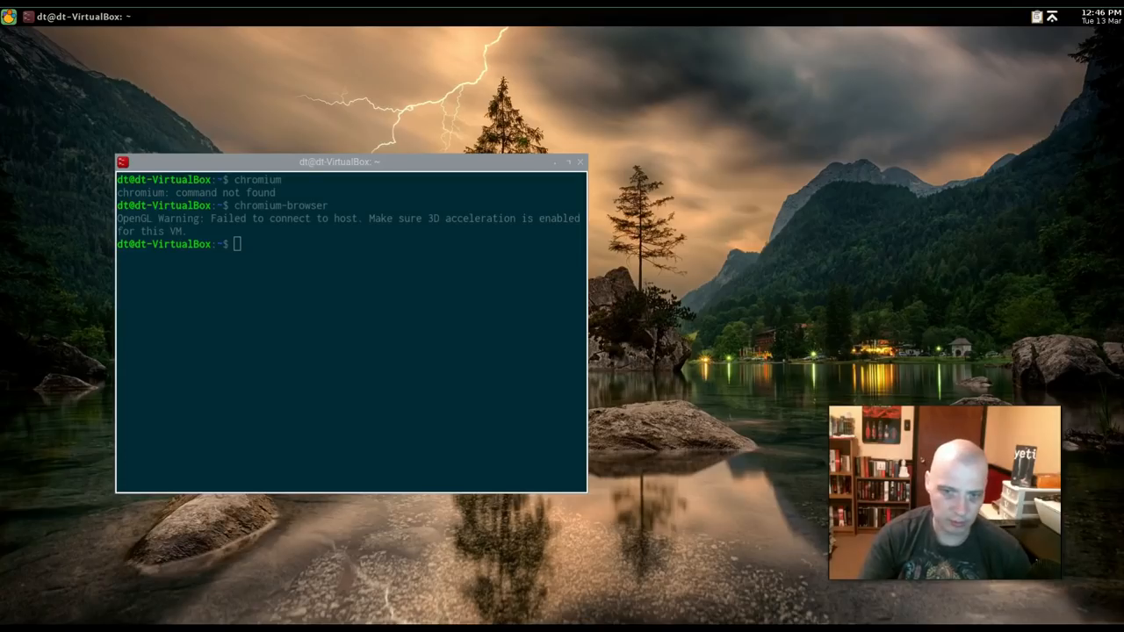
{"action": "mouse_move", "coordinate": [414, 589]}
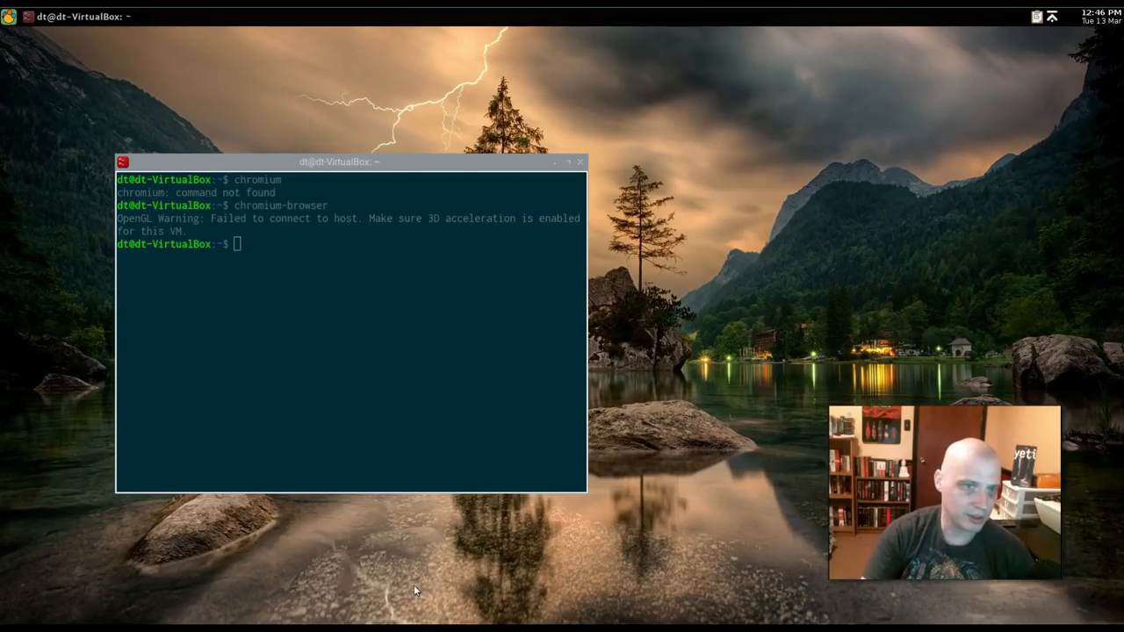
{"action": "mouse_move", "coordinate": [330, 271]}
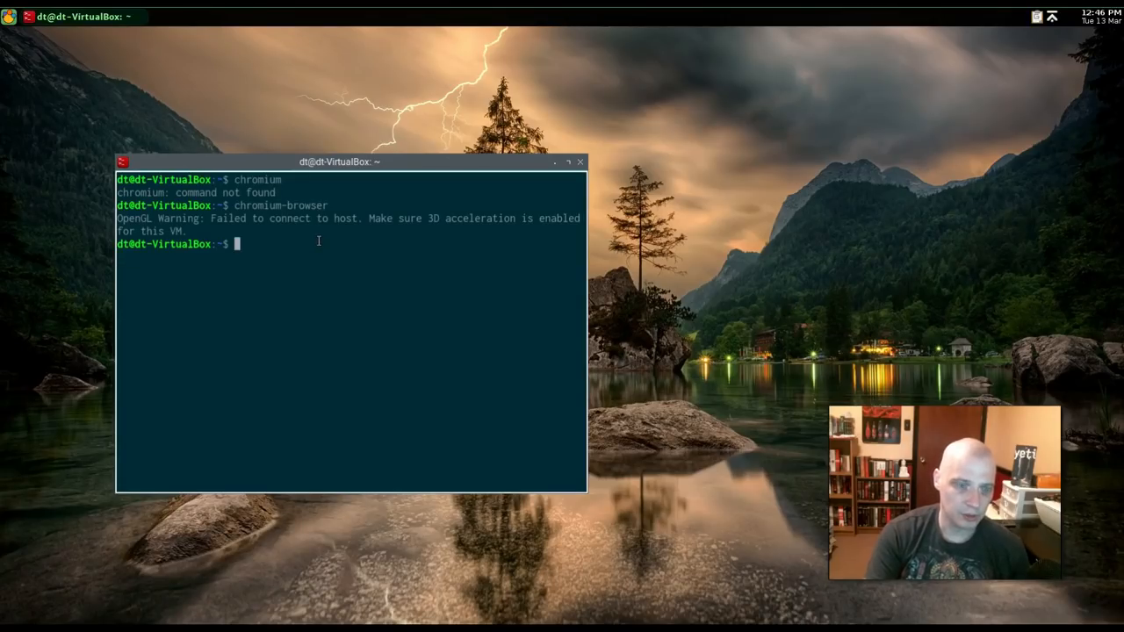
- Run plank and browse the desktop menu's Programming applications
{"action": "type", "text": "plank"}
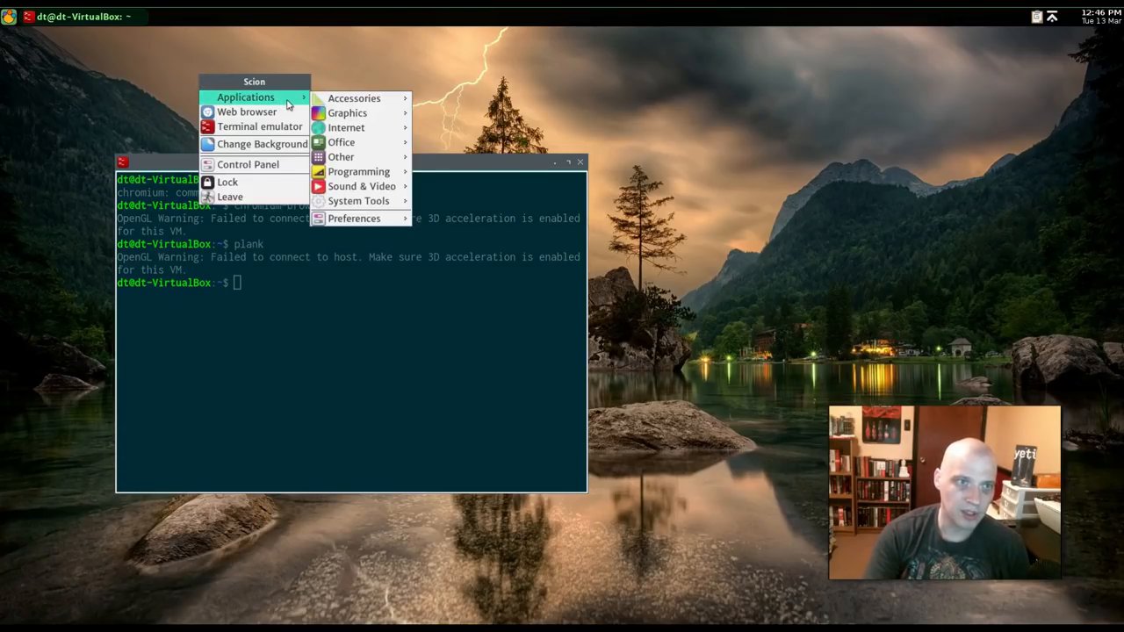
{"action": "mouse_move", "coordinate": [353, 98]}
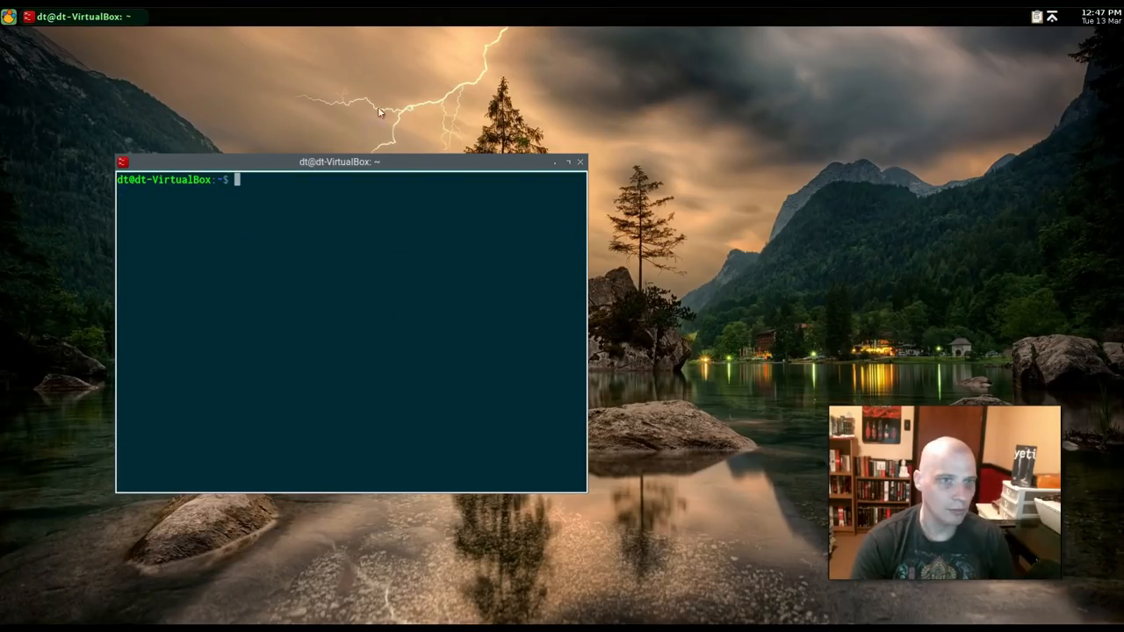
{"action": "right_click", "coordinate": [380, 112]}
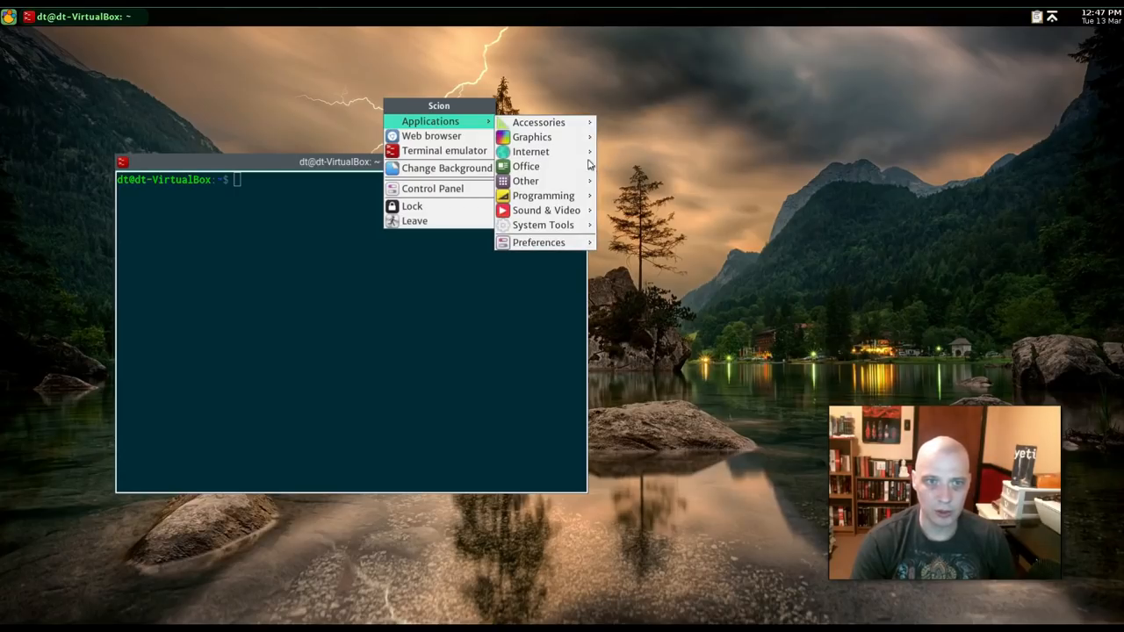
{"action": "mouse_move", "coordinate": [525, 166]}
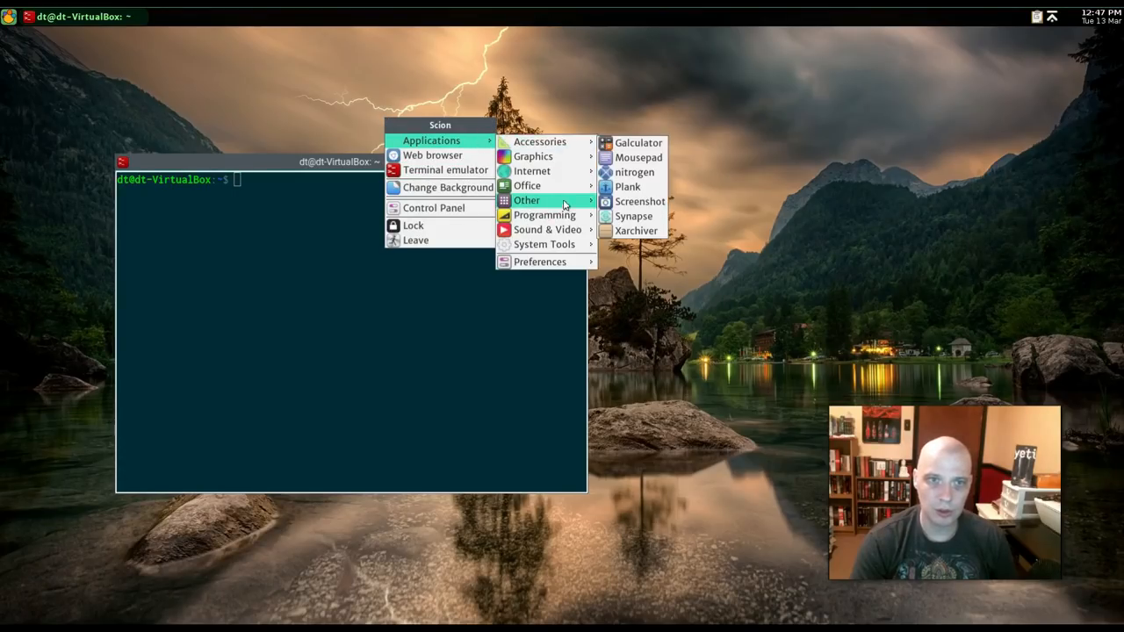
{"action": "mouse_move", "coordinate": [536, 185]}
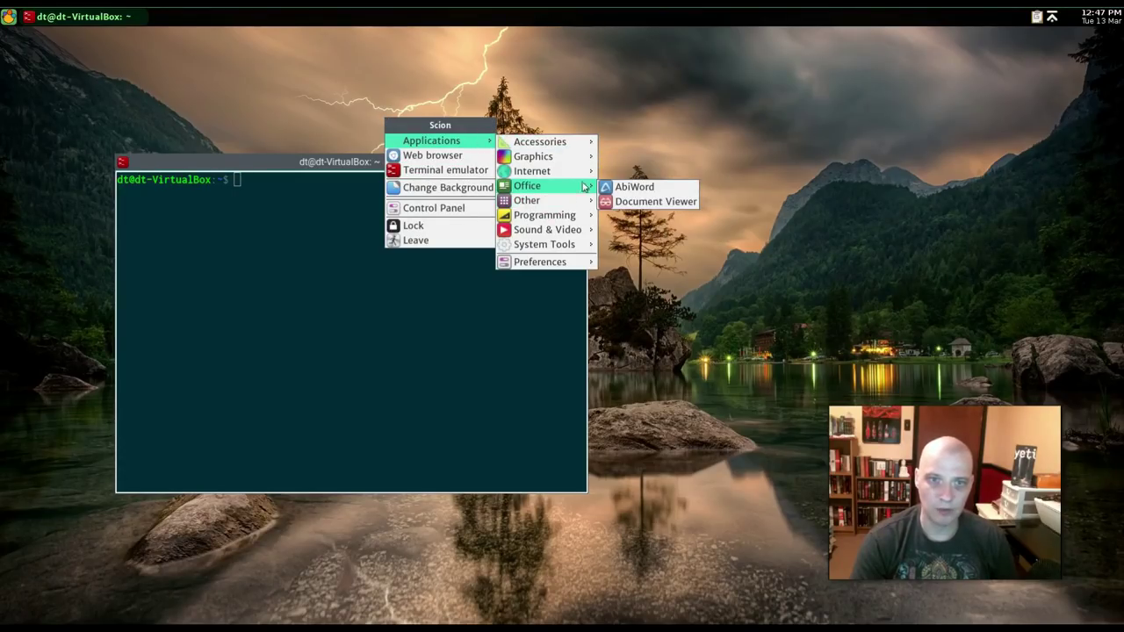
{"action": "mouse_move", "coordinate": [545, 215]}
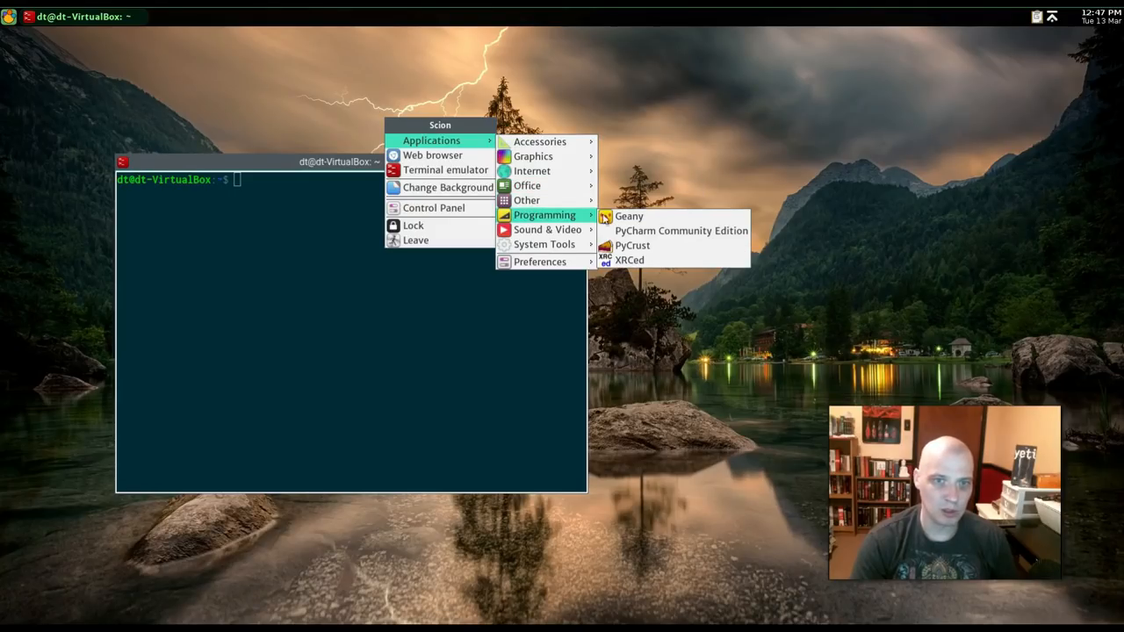
{"action": "left_click", "coordinate": [628, 216]}
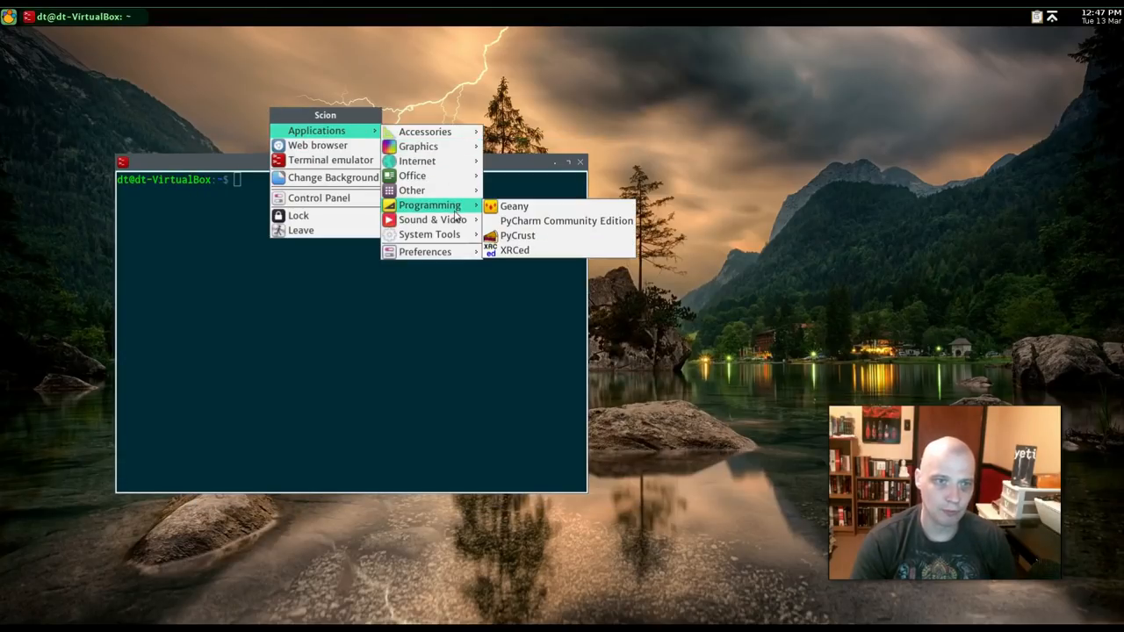
{"action": "mouse_move", "coordinate": [431, 219]}
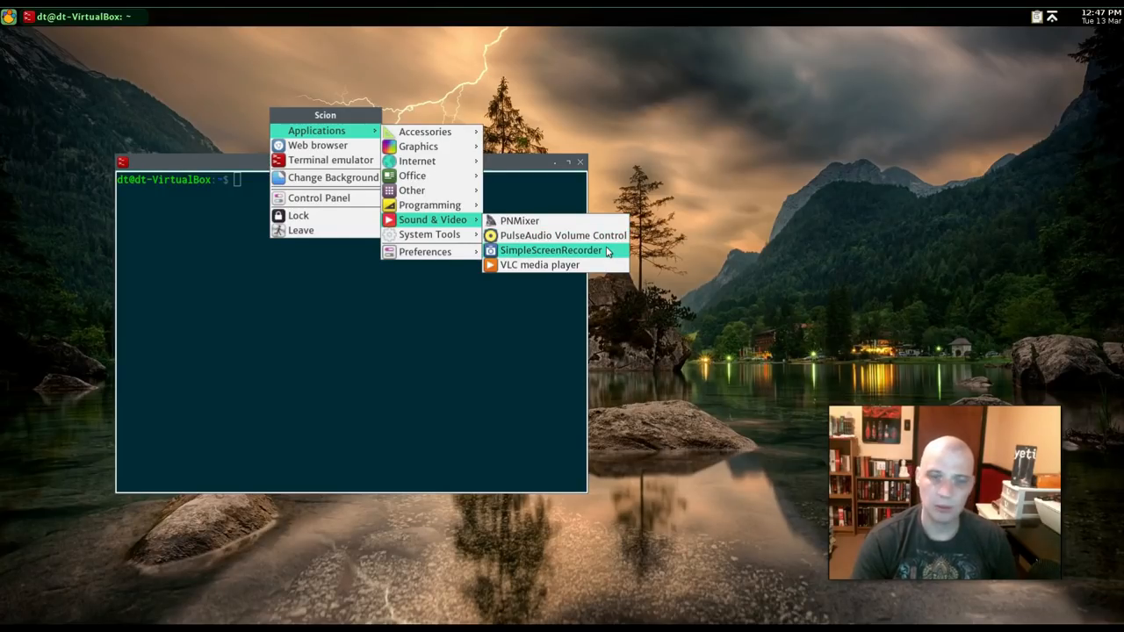
- Open and close SimpleScreenRecorder, then reopen the application categories
{"action": "left_click", "coordinate": [543, 251]}
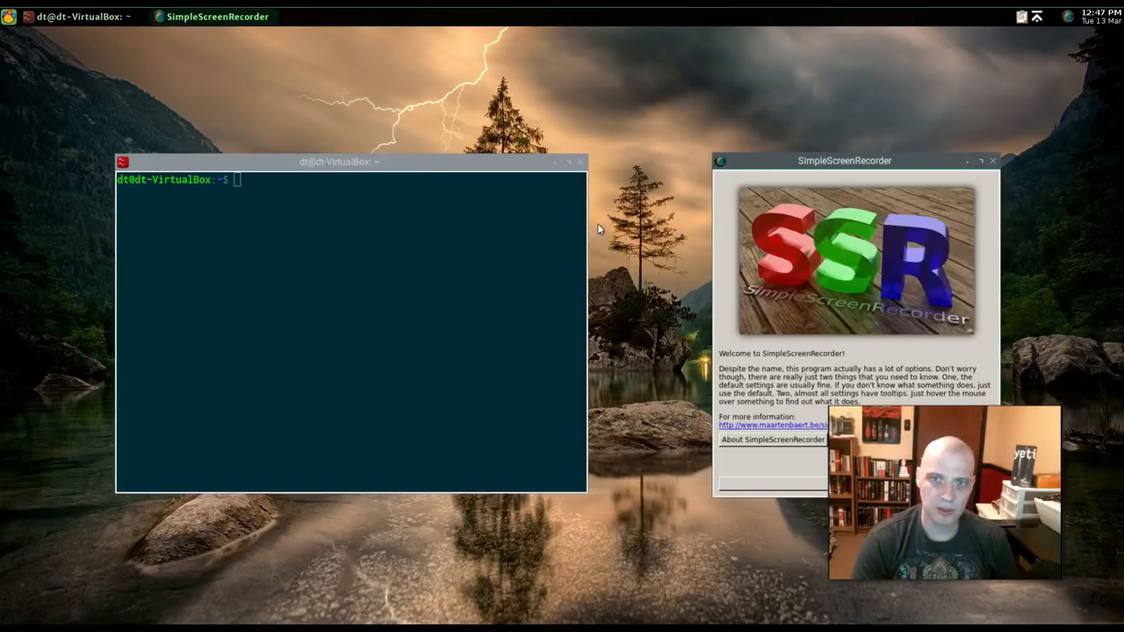
{"action": "left_click", "coordinate": [992, 160]}
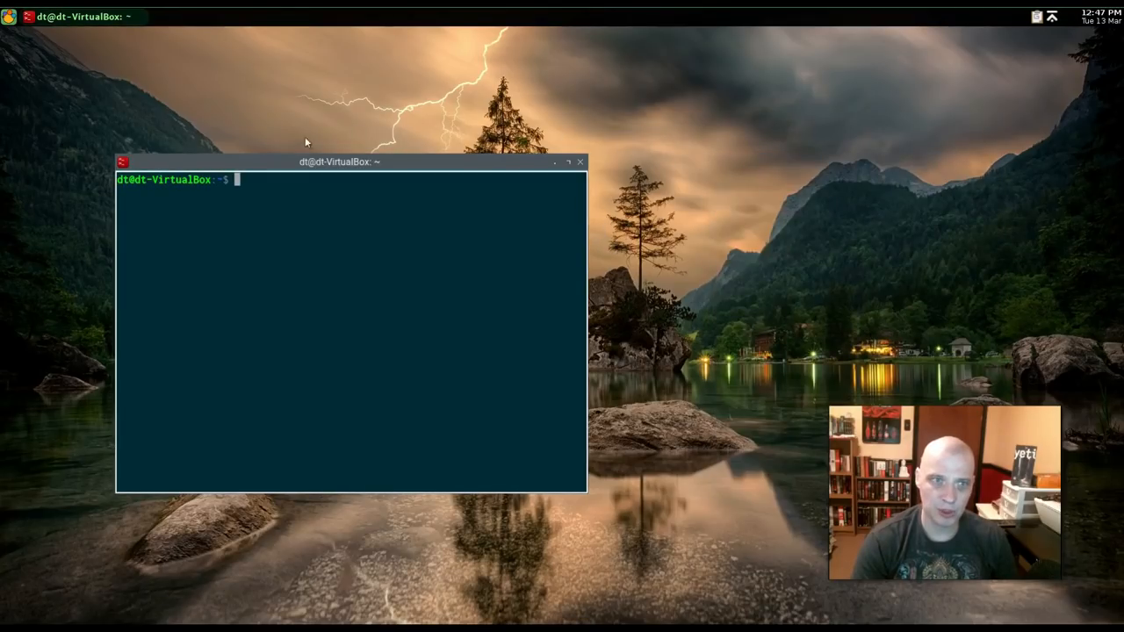
{"action": "right_click", "coordinate": [308, 130]}
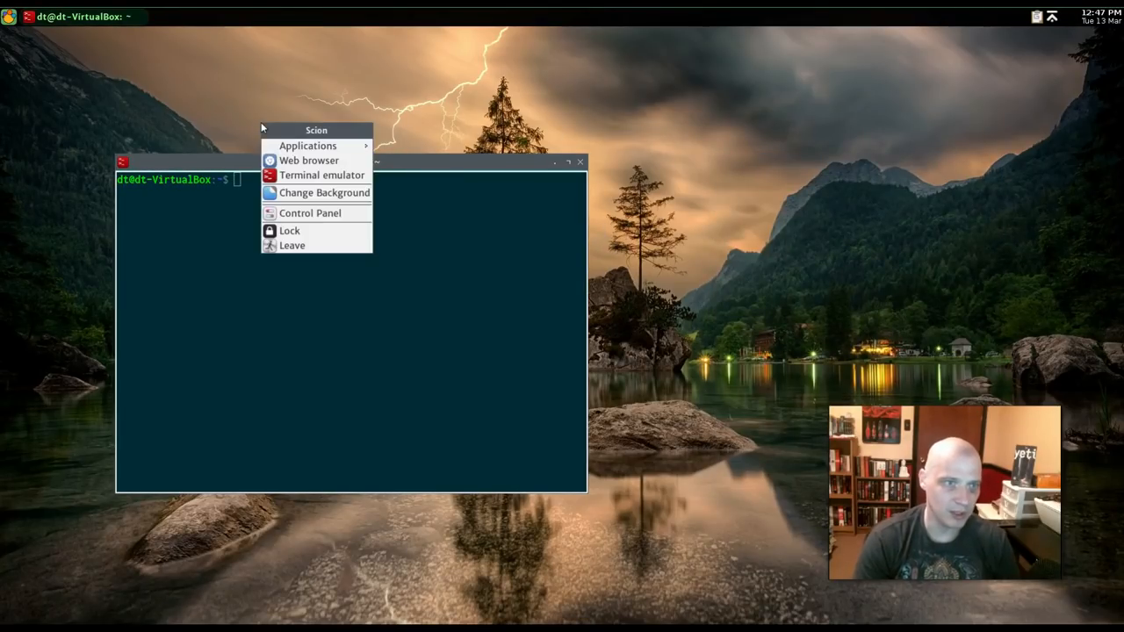
{"action": "left_click", "coordinate": [307, 145]}
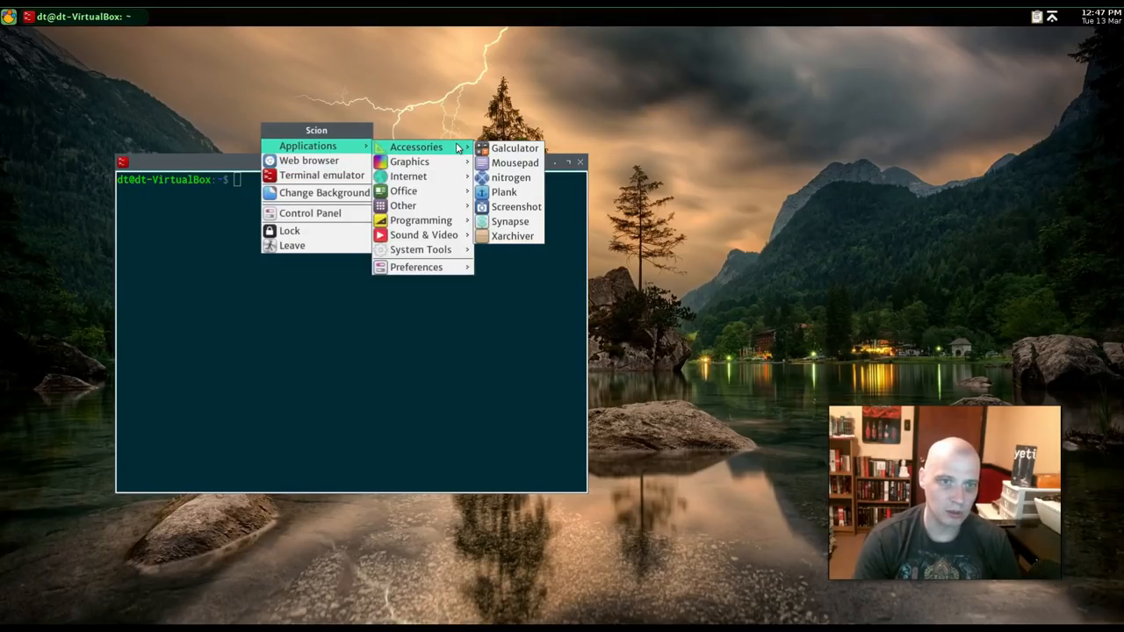
{"action": "mouse_move", "coordinate": [421, 235]}
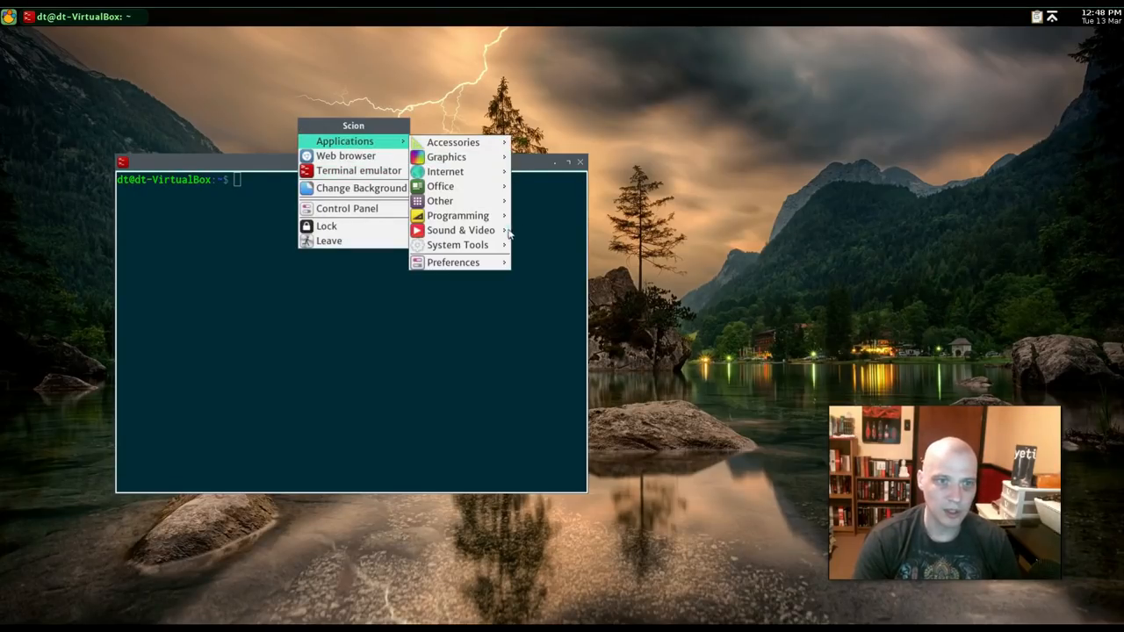
{"action": "mouse_move", "coordinate": [457, 244]}
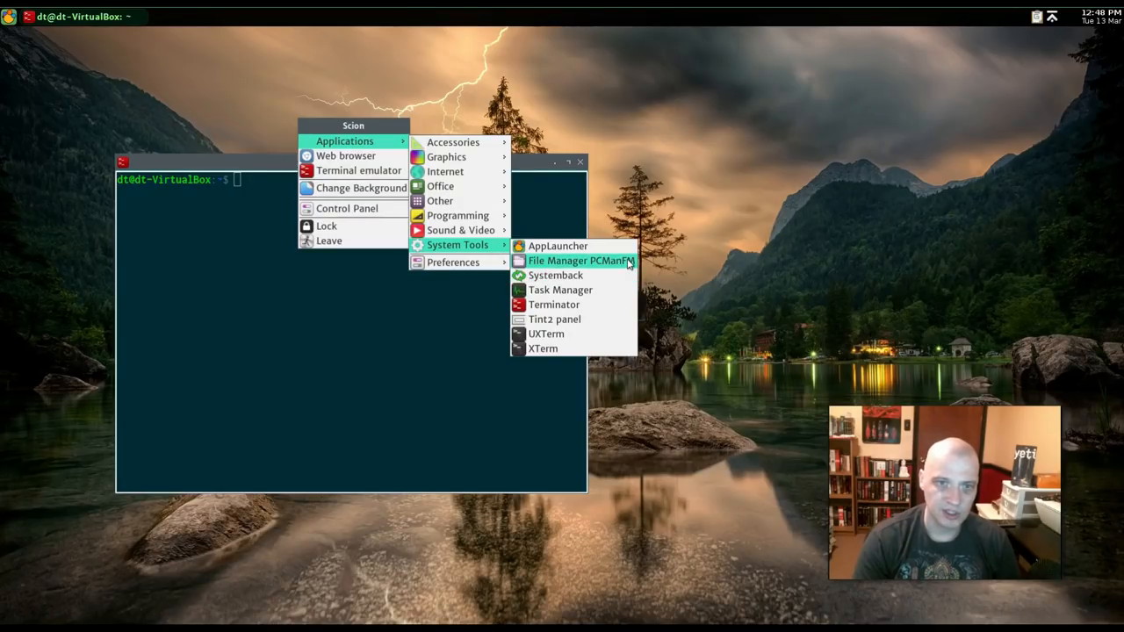
- Open and close PCManFM, then open and close Task Manager
{"action": "left_click", "coordinate": [578, 261]}
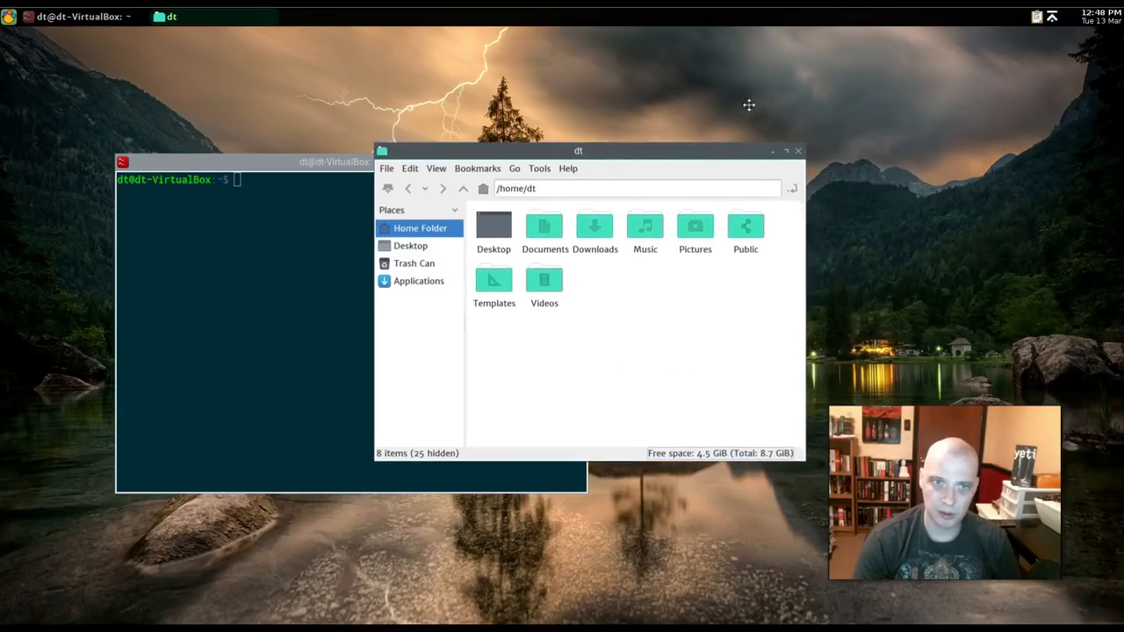
{"action": "left_click", "coordinate": [798, 151]}
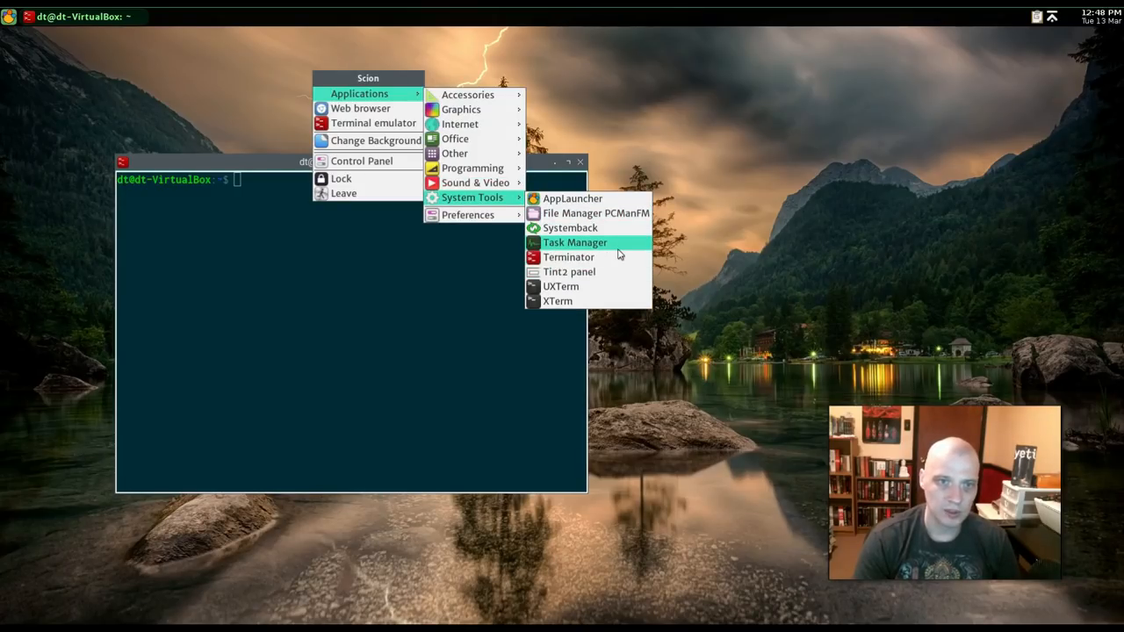
{"action": "left_click", "coordinate": [574, 242]}
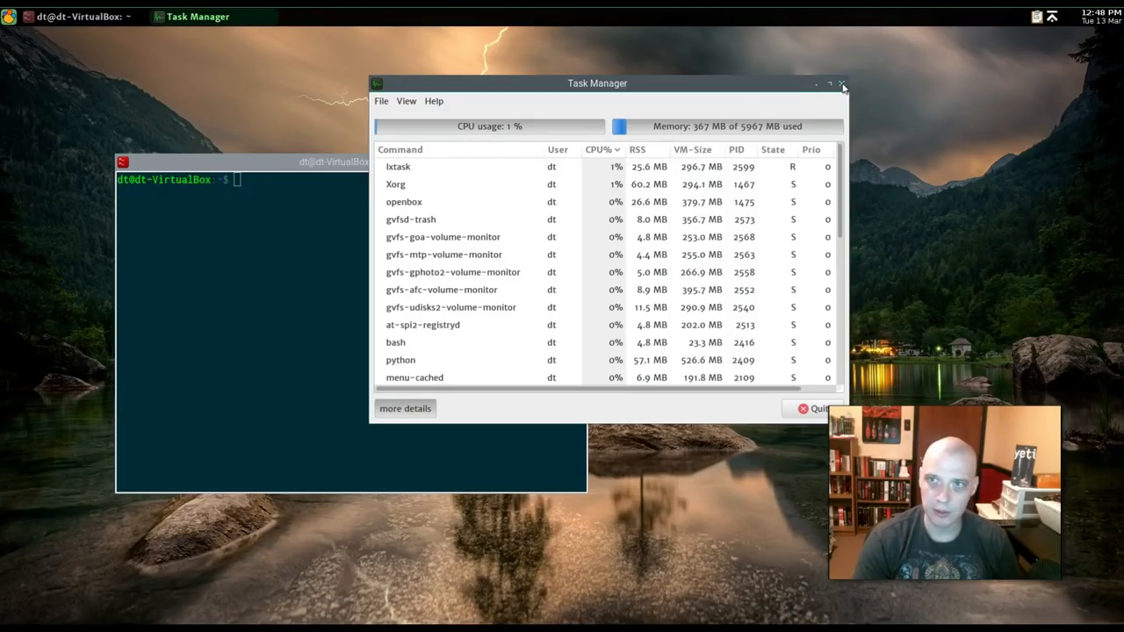
{"action": "left_click", "coordinate": [601, 150]}
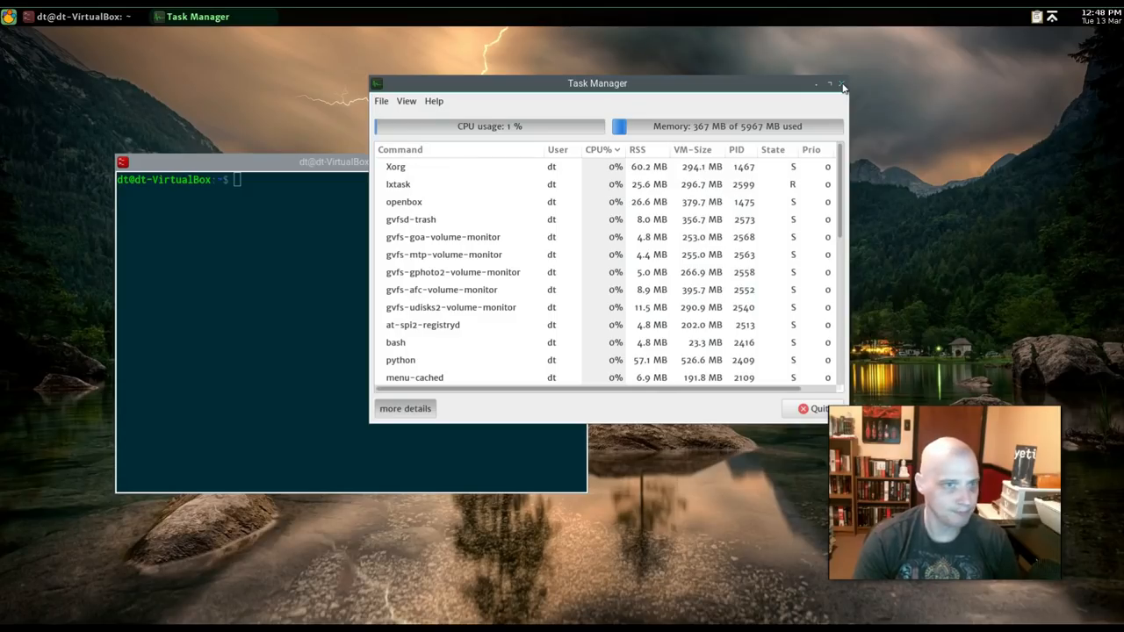
{"action": "left_click", "coordinate": [848, 83]}
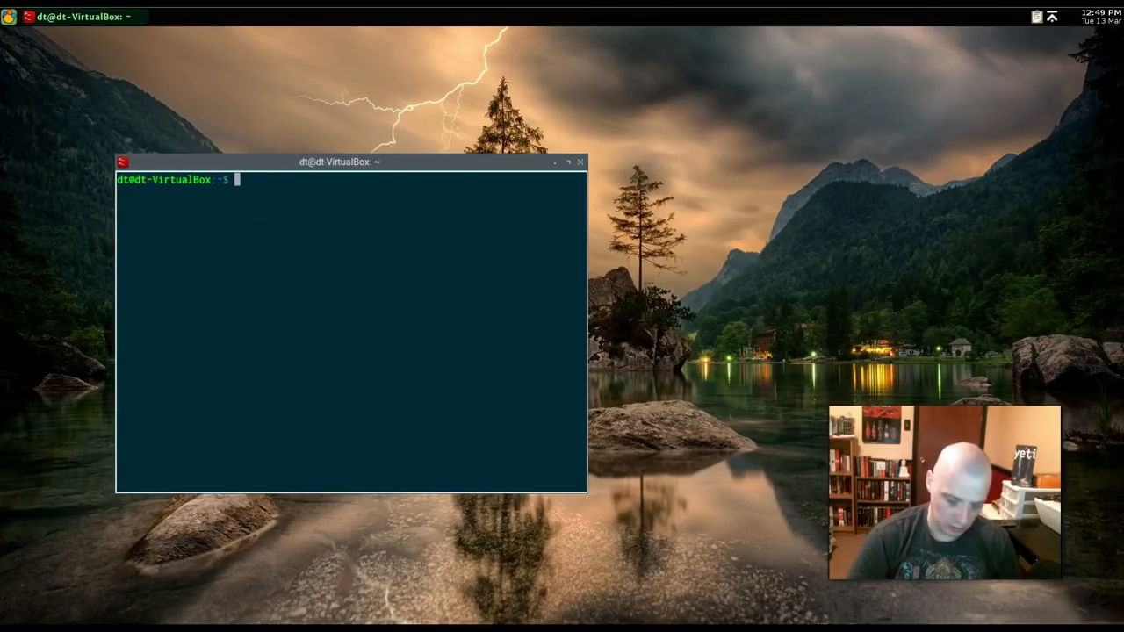
- Check the running kernel version with uname -r in Terminator
{"action": "type", "text": "uname -r"}
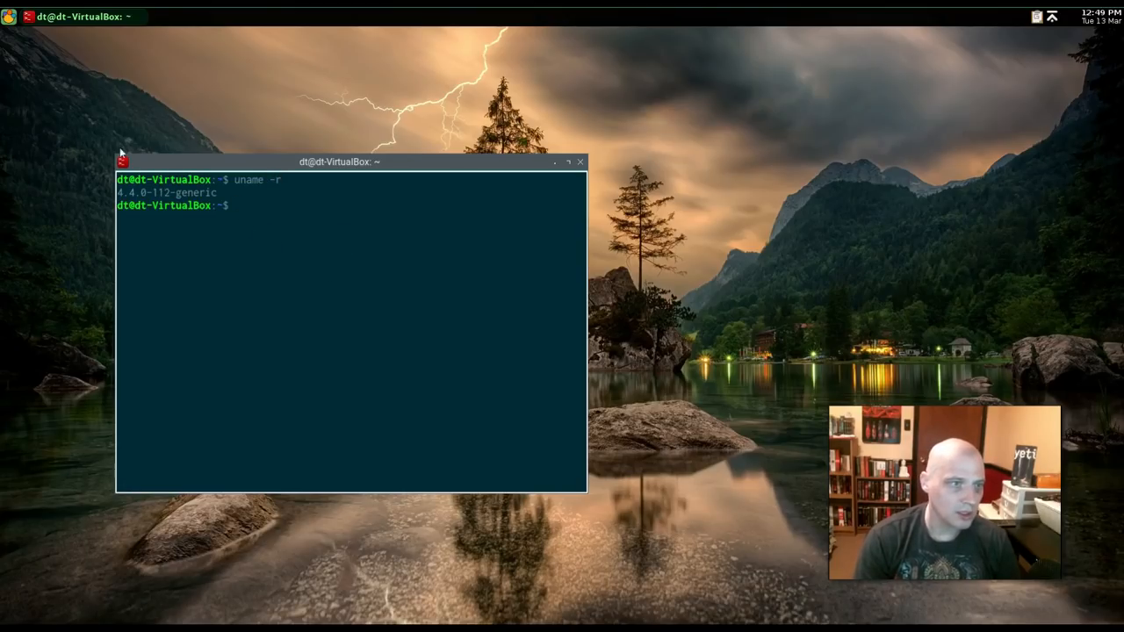
{"action": "mouse_move", "coordinate": [582, 165]}
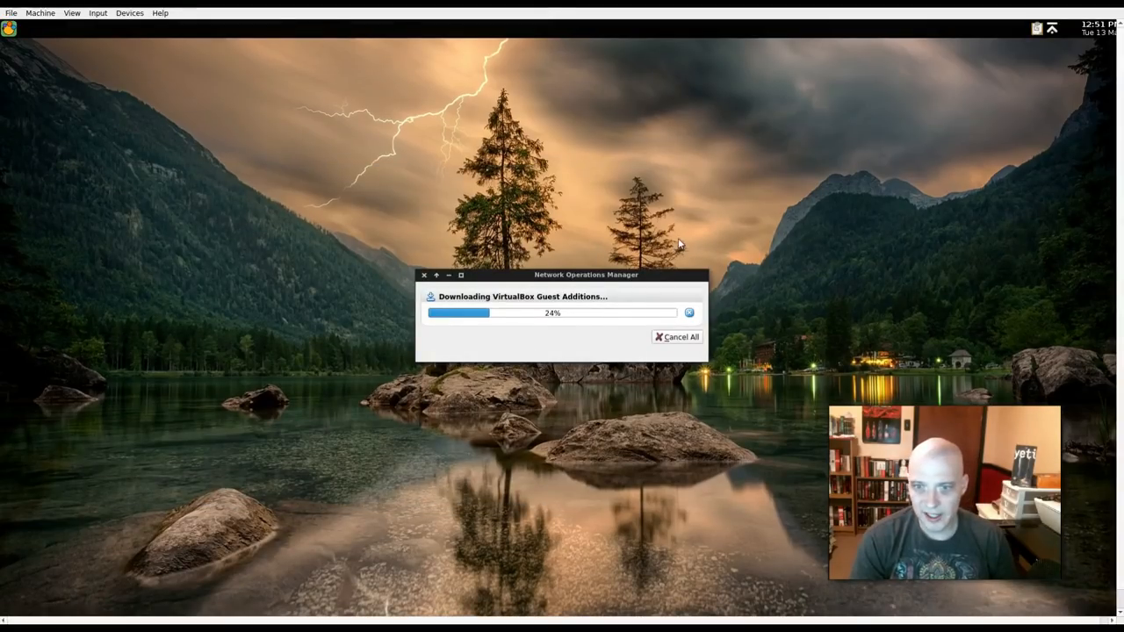
{"action": "mouse_move", "coordinate": [517, 340]}
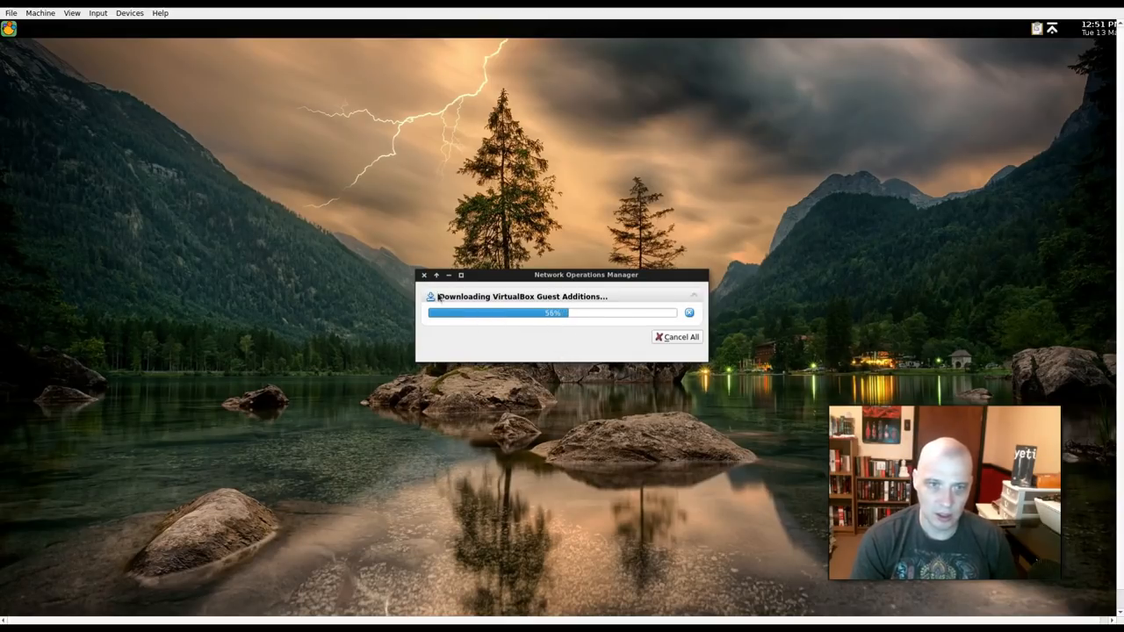
{"action": "mouse_move", "coordinate": [555, 398]}
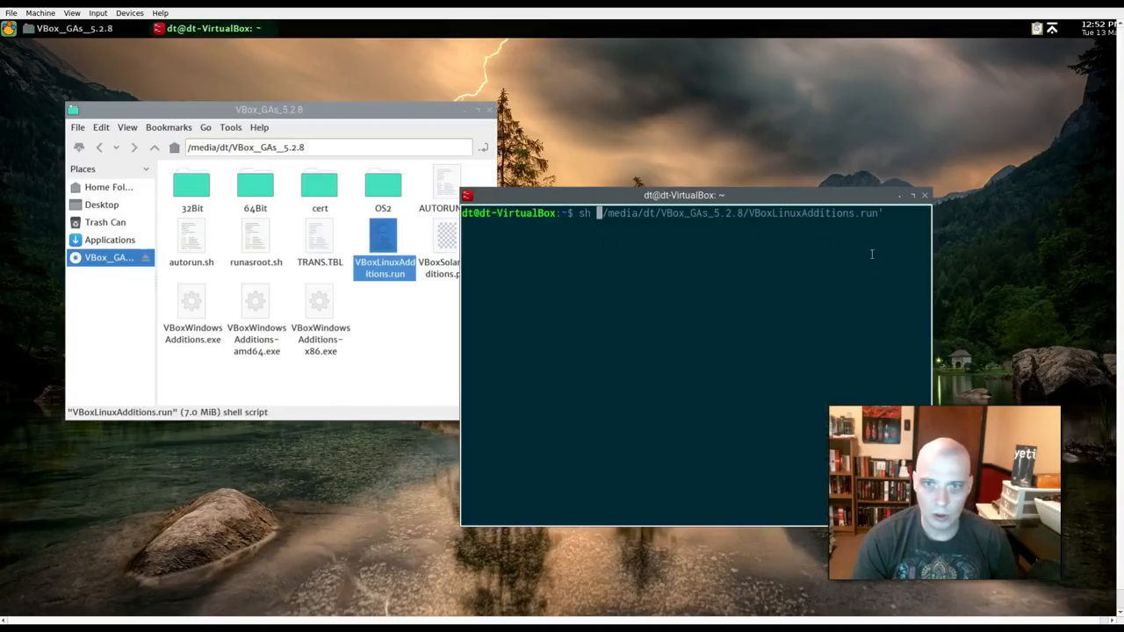
- Run the Guest Additions 5.2.8 installer with sudo, then begin typing sudo reboot
{"action": "key", "text": "Return"}
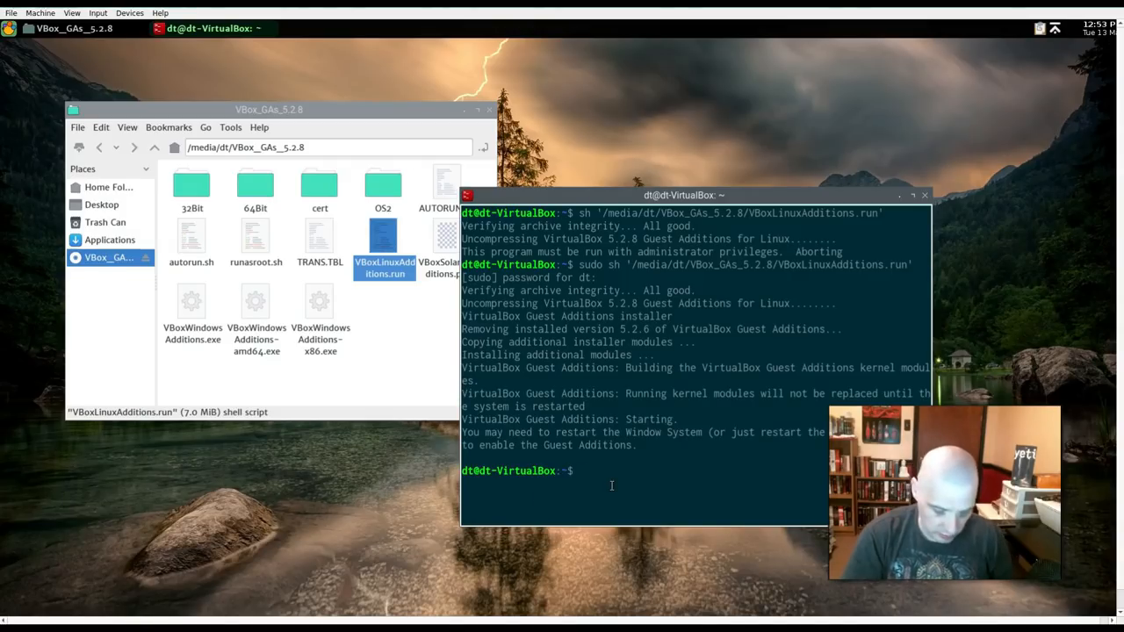
{"action": "type", "text": "sudo rebopo"}
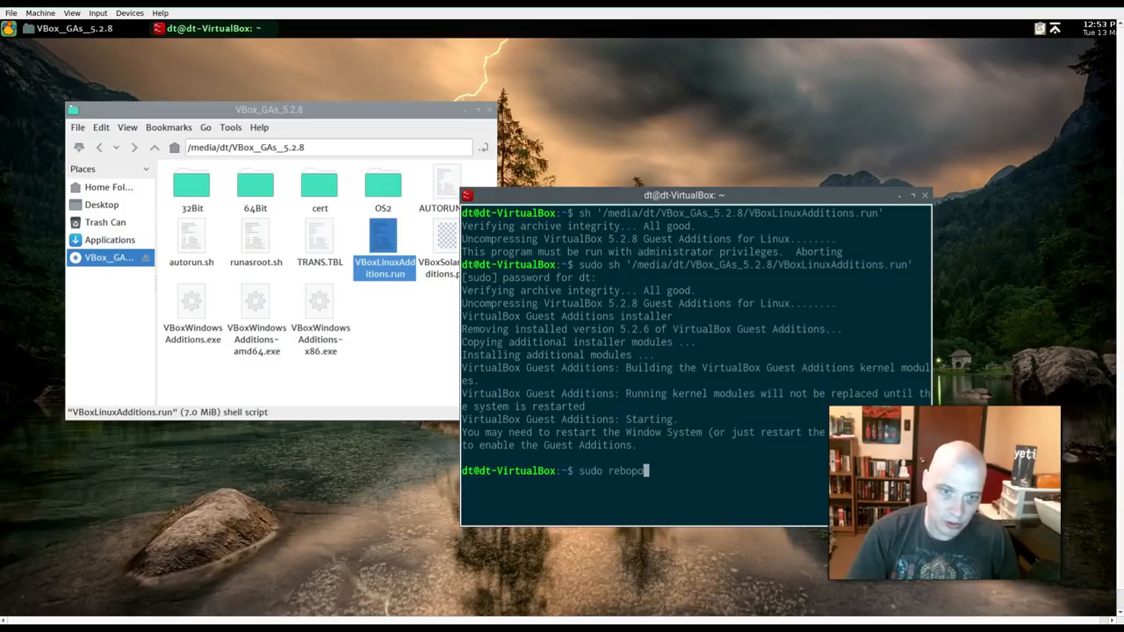
- Reboot the VM with sudo reboot and select the login password field
{"action": "key", "text": "Return"}
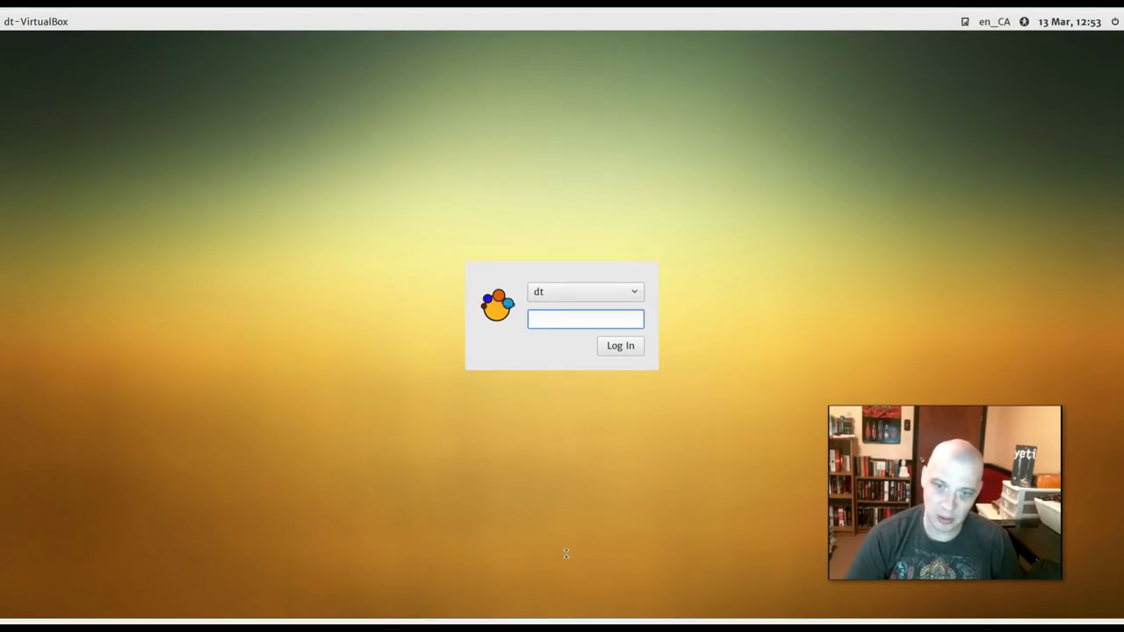
{"action": "left_click", "coordinate": [585, 318]}
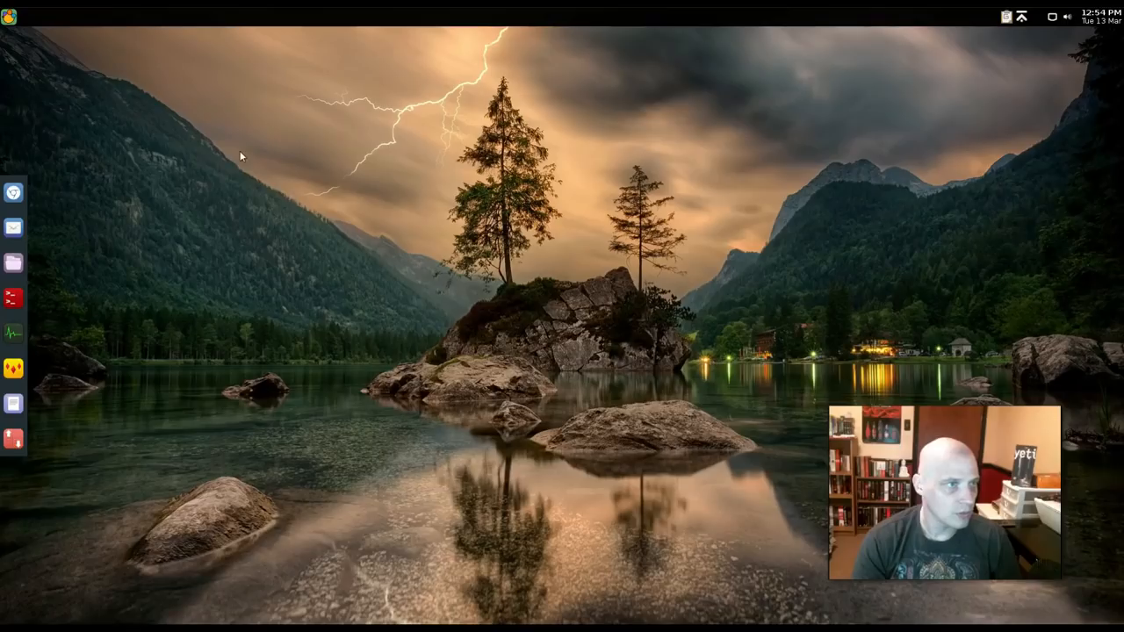
{"action": "mouse_move", "coordinate": [237, 316]}
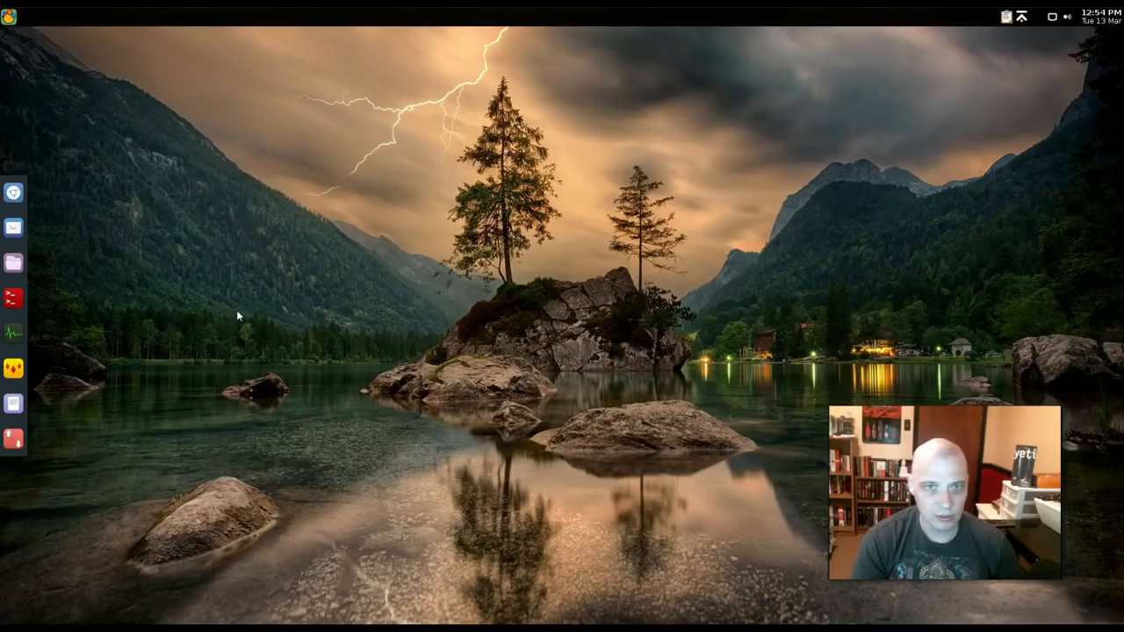
{"action": "mouse_move", "coordinate": [13, 190]}
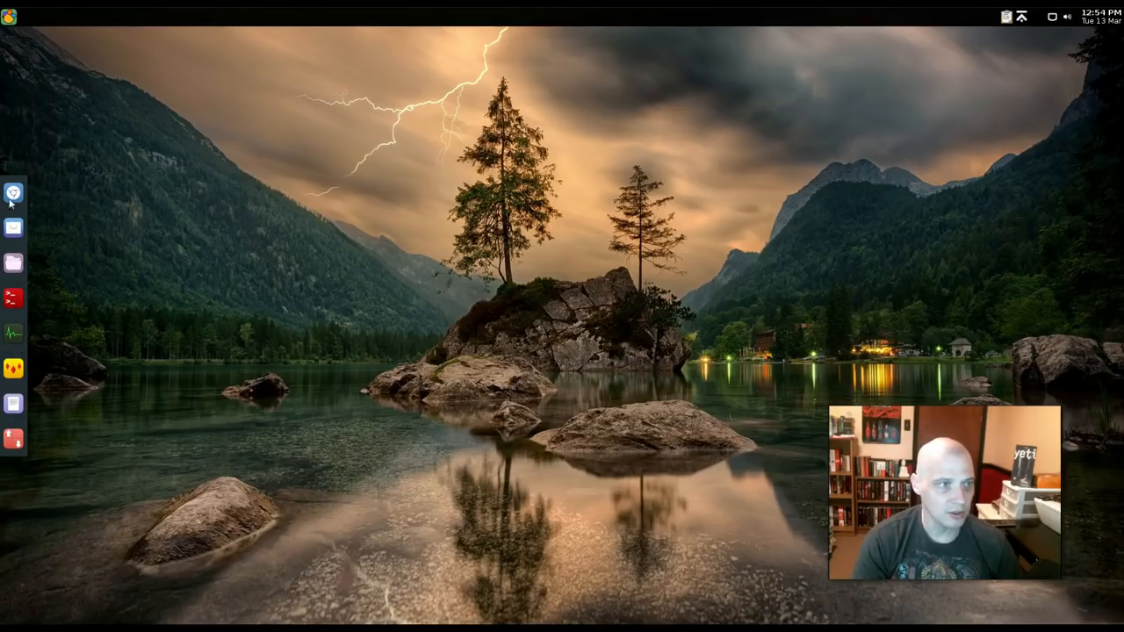
{"action": "mouse_move", "coordinate": [283, 374]}
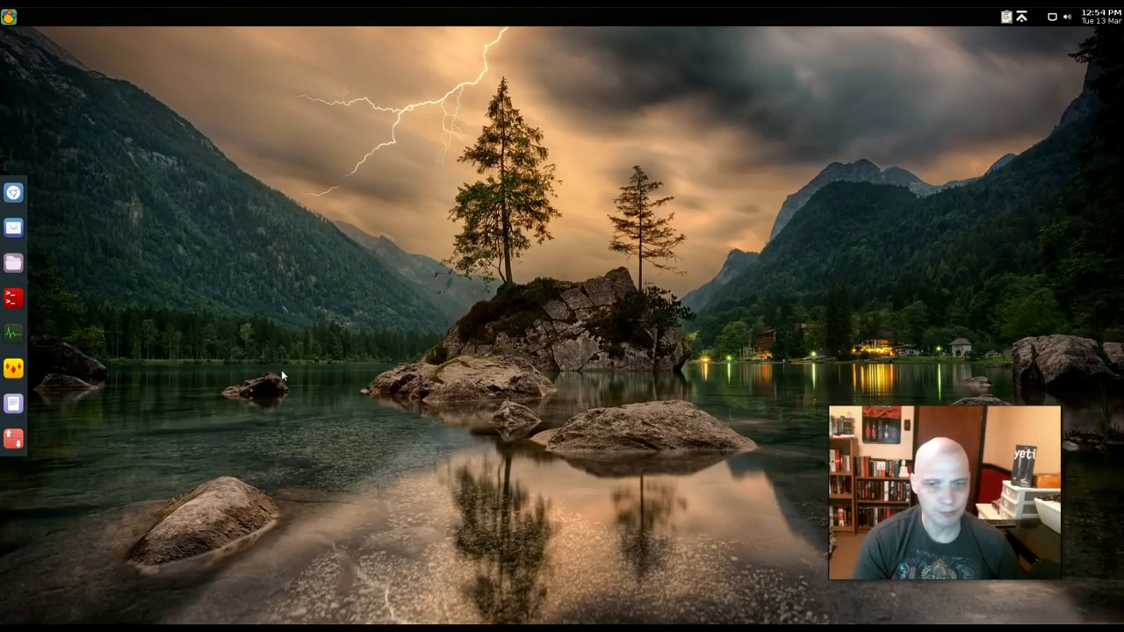
{"action": "mouse_move", "coordinate": [171, 155]}
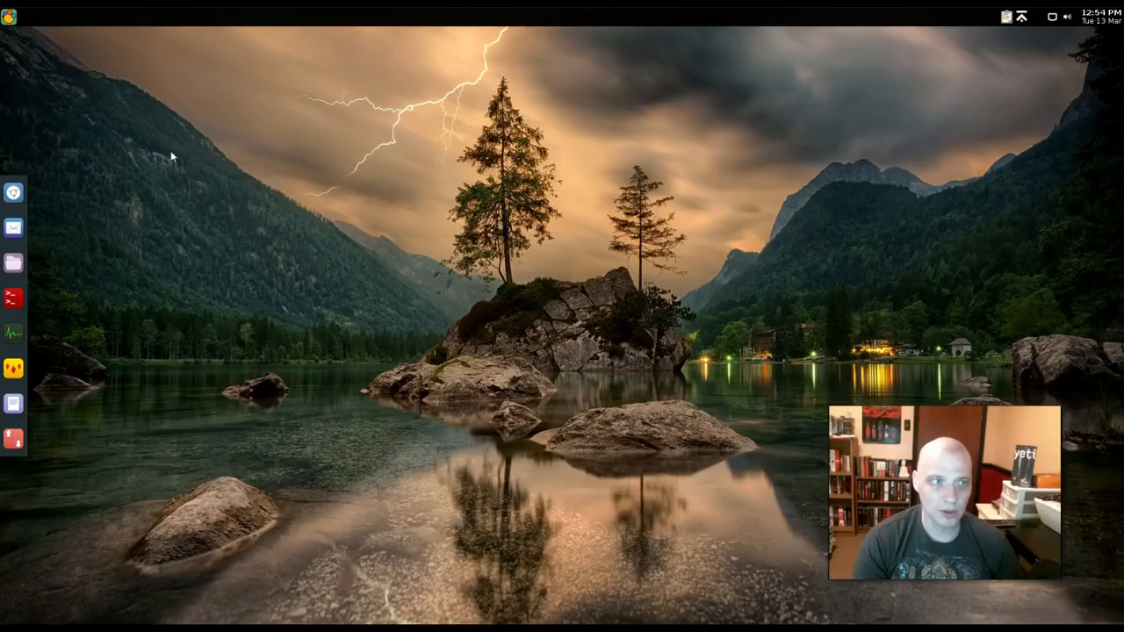
{"action": "mouse_move", "coordinate": [132, 130]}
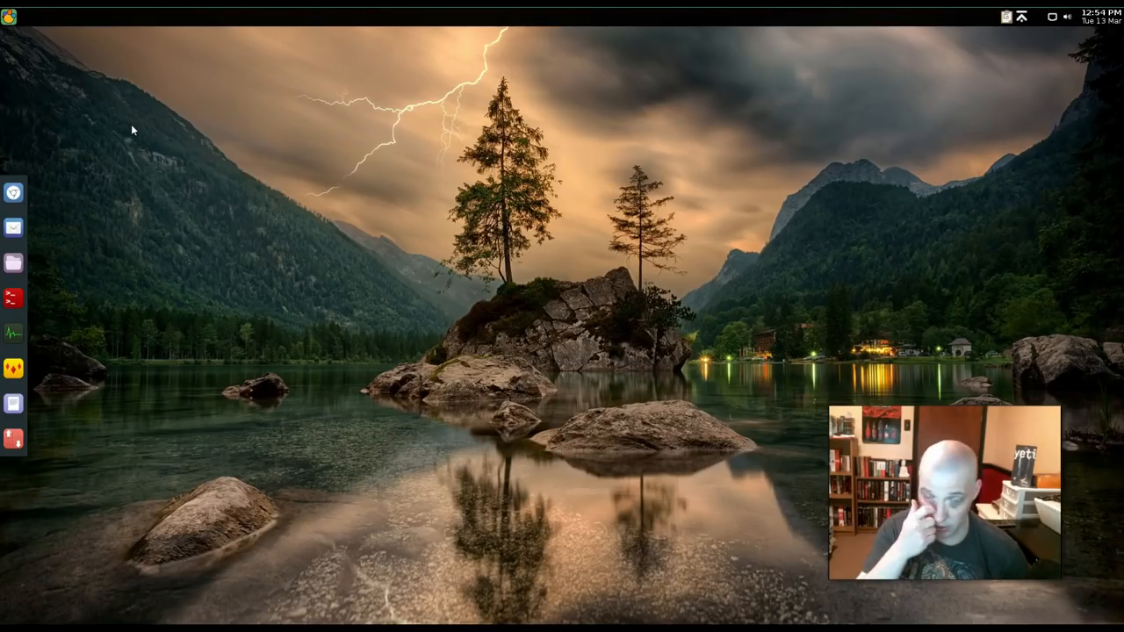
{"action": "right_click", "coordinate": [133, 130]}
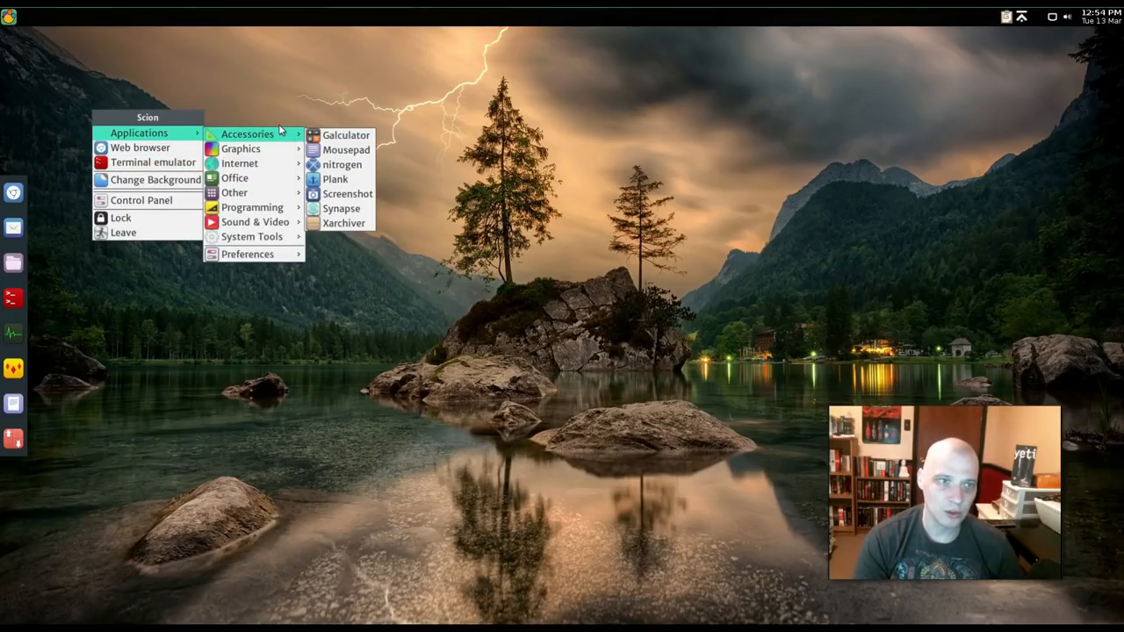
{"action": "mouse_move", "coordinate": [346, 135]}
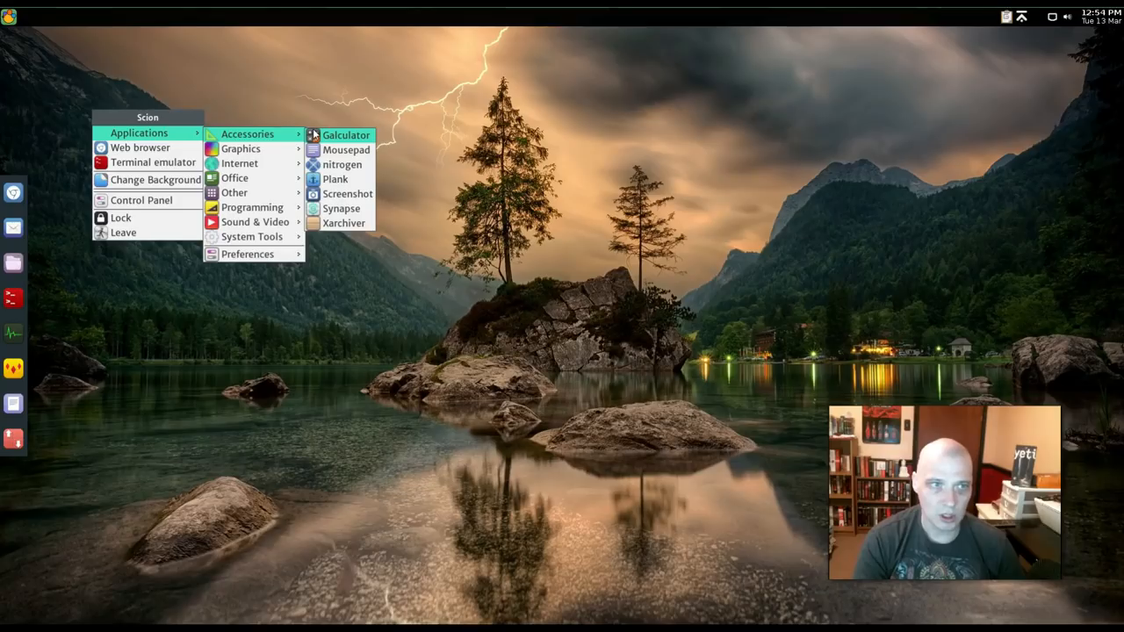
{"action": "mouse_move", "coordinate": [346, 150]}
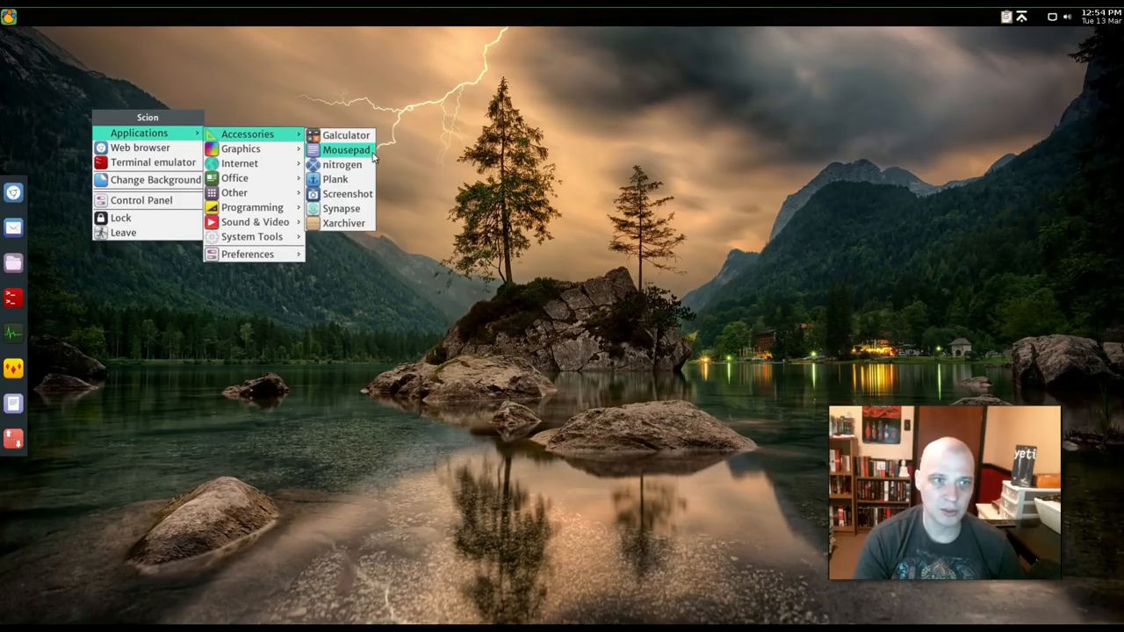
{"action": "mouse_move", "coordinate": [348, 179]}
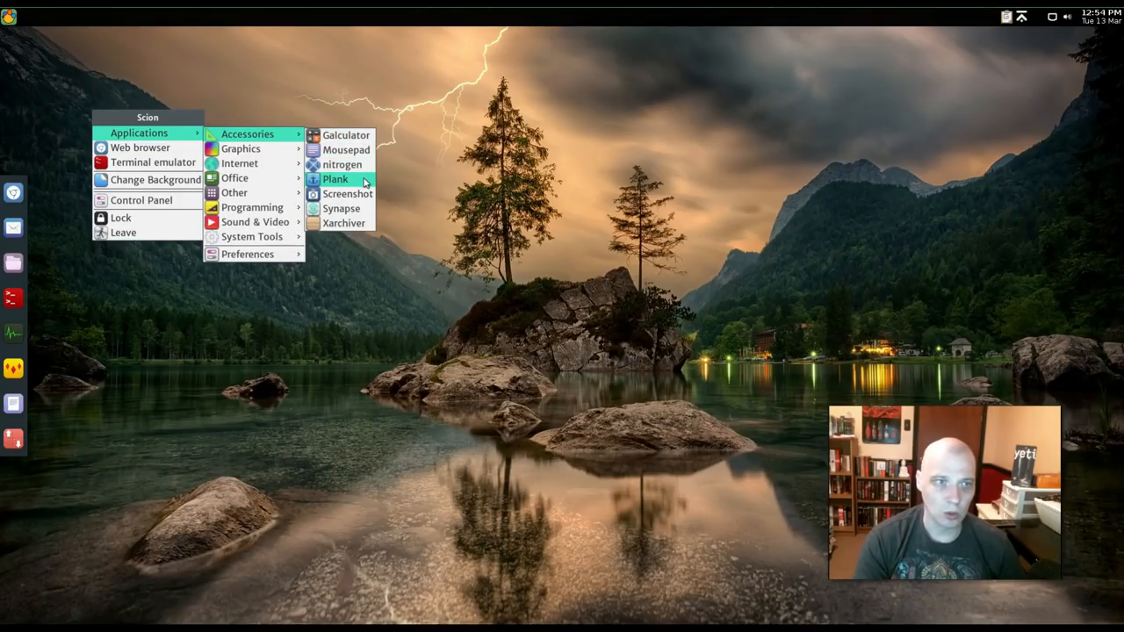
{"action": "mouse_move", "coordinate": [346, 189]}
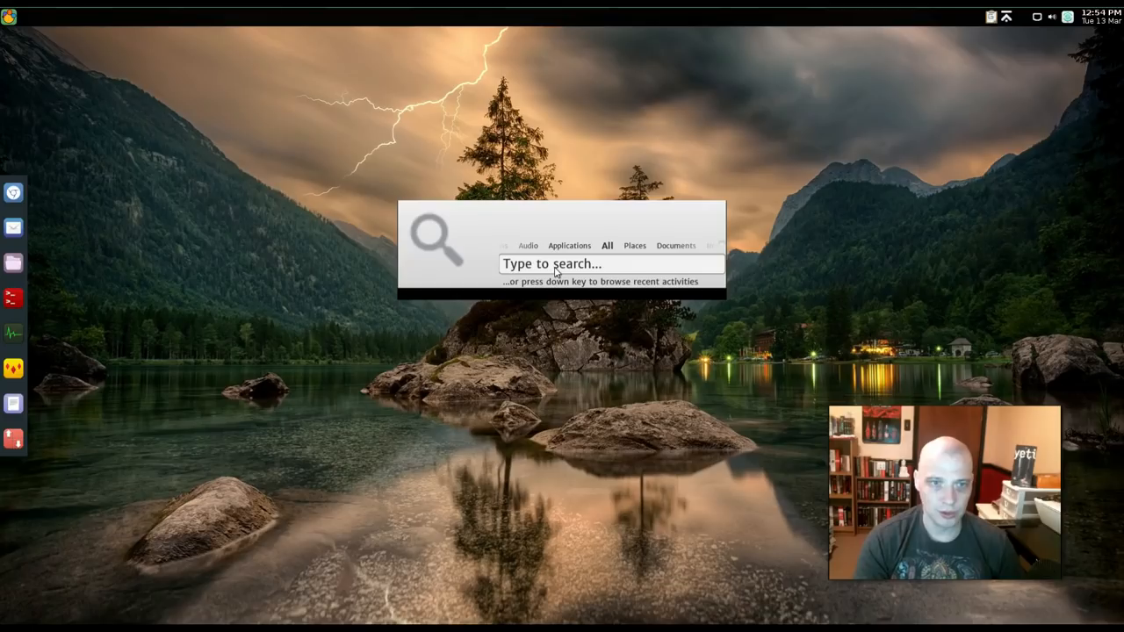
{"action": "type", "text": "chromium Web Browser"}
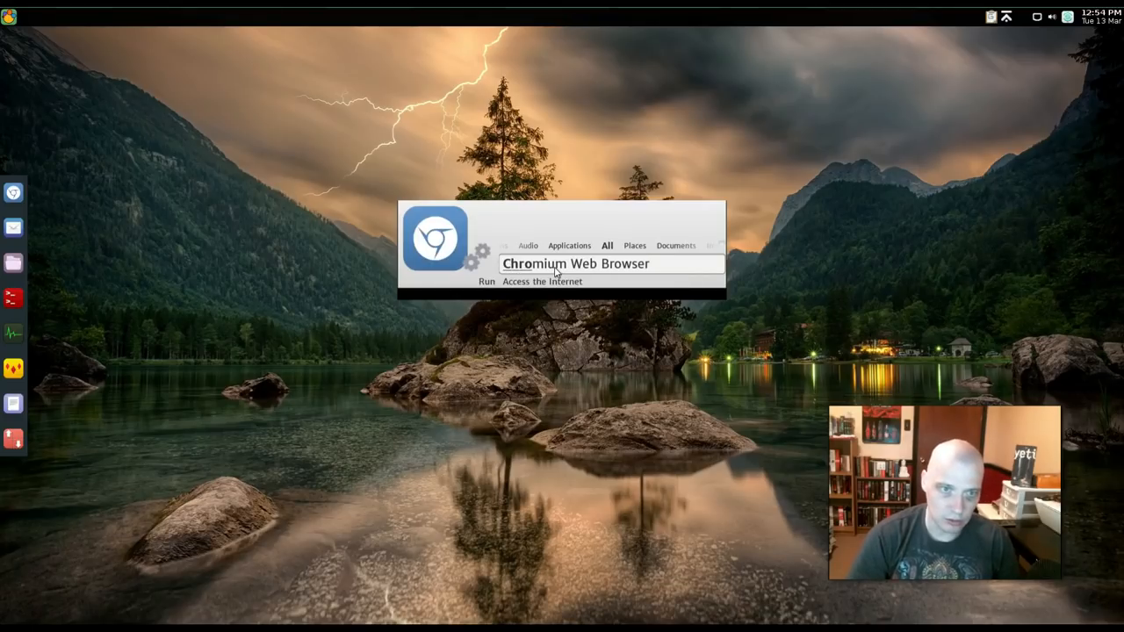
{"action": "key", "text": "Escape"}
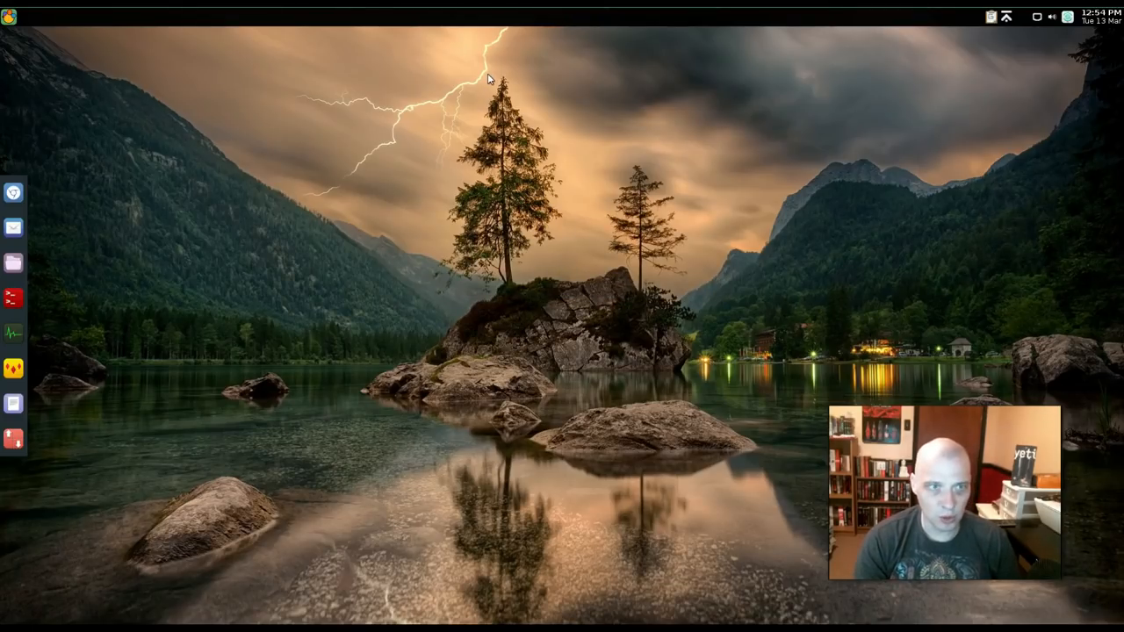
{"action": "left_click", "coordinate": [13, 191]}
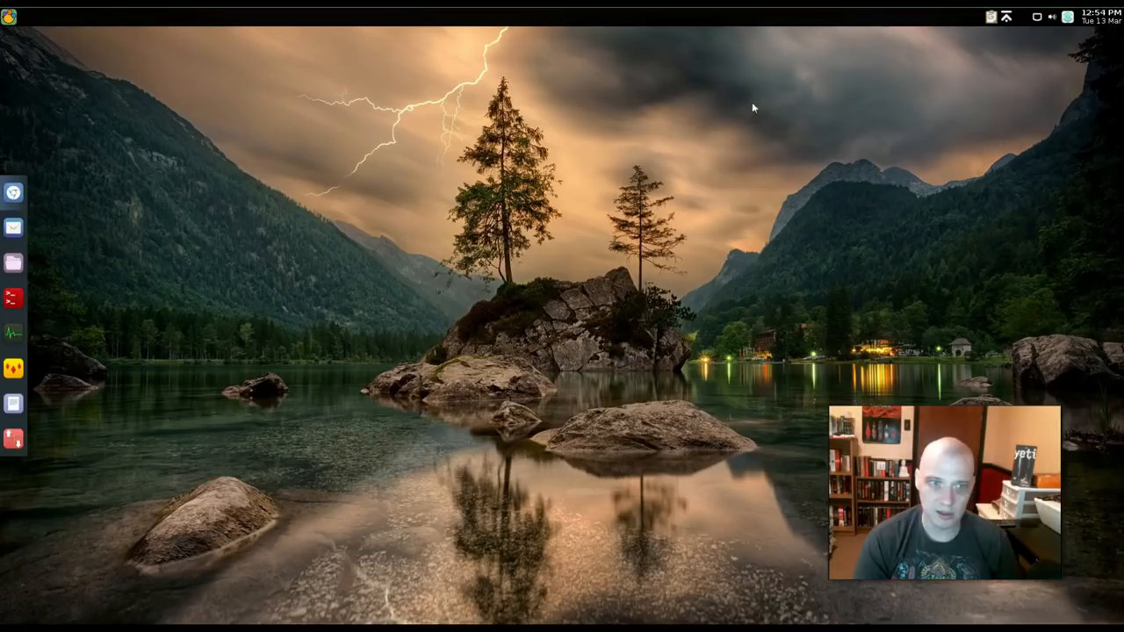
- Reopen the desktop right-click menu to browse its Applications categories
{"action": "right_click", "coordinate": [211, 132]}
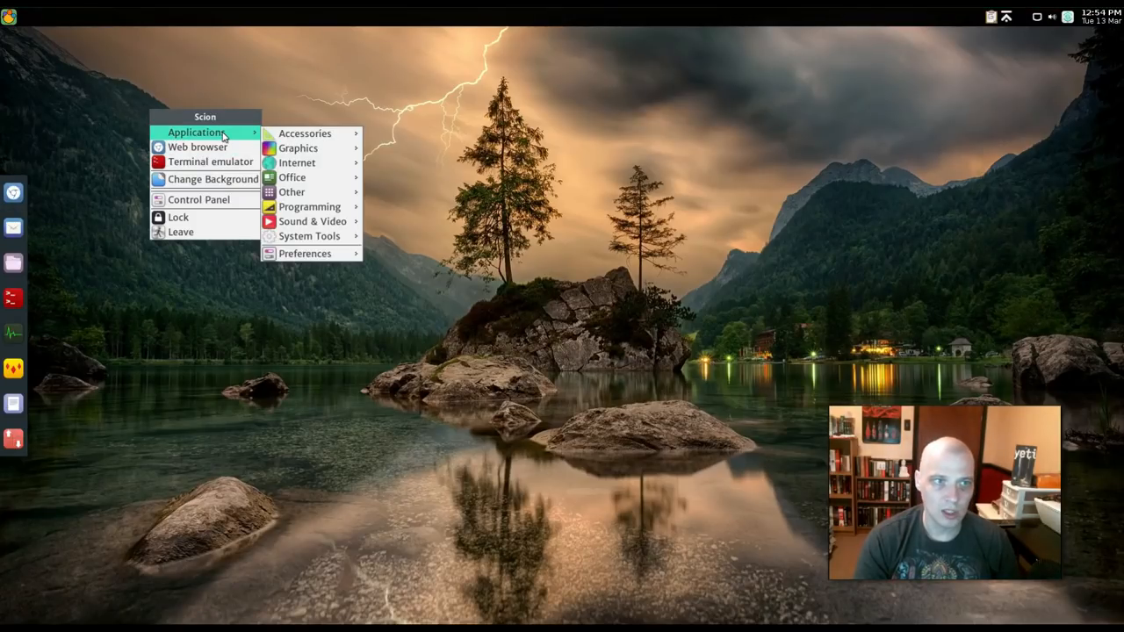
{"action": "mouse_move", "coordinate": [312, 147]}
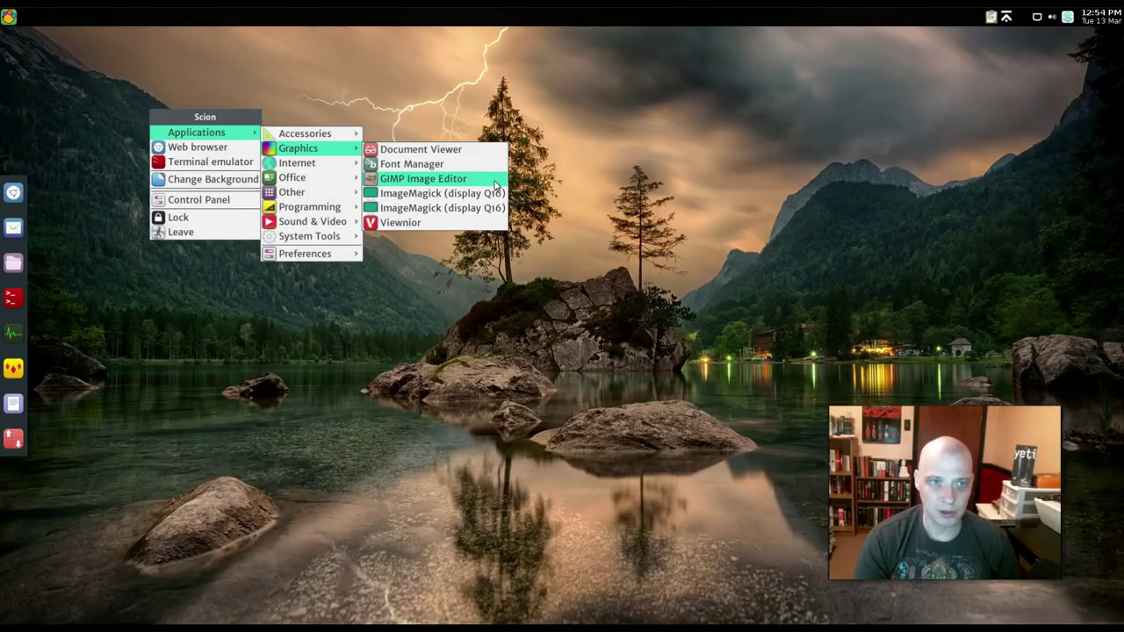
{"action": "mouse_move", "coordinate": [460, 222]}
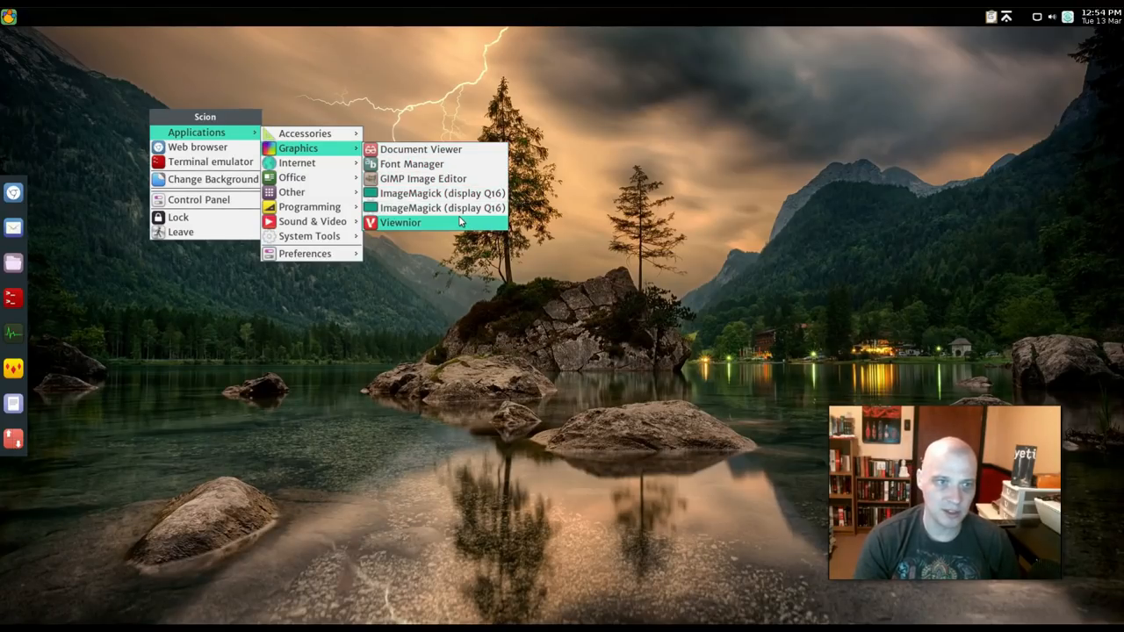
{"action": "mouse_move", "coordinate": [312, 162]}
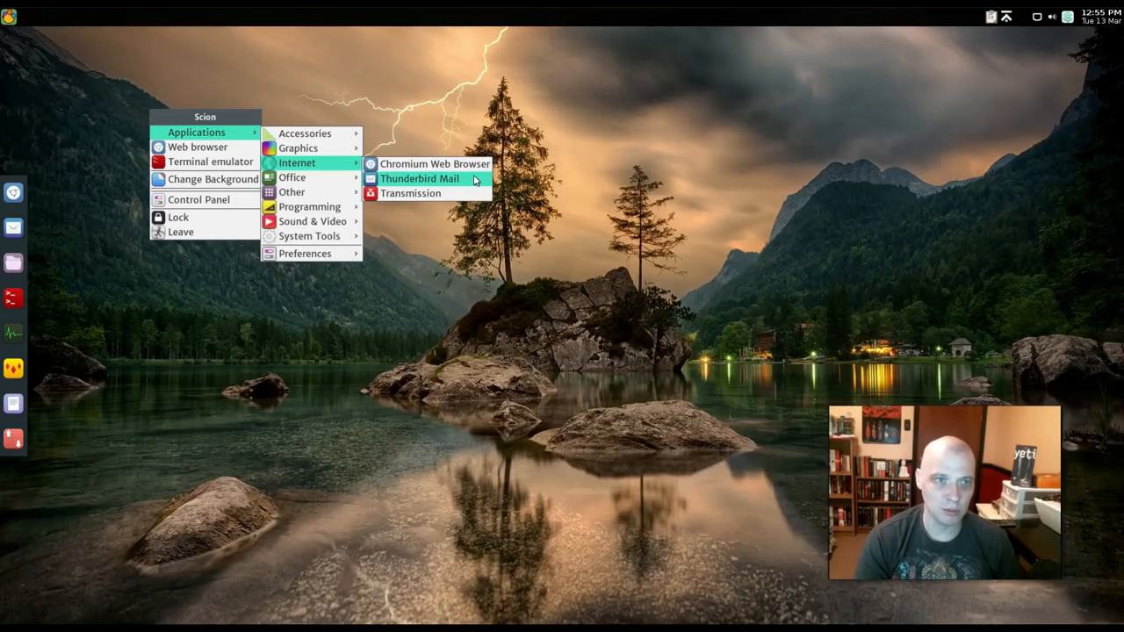
{"action": "mouse_move", "coordinate": [314, 178]}
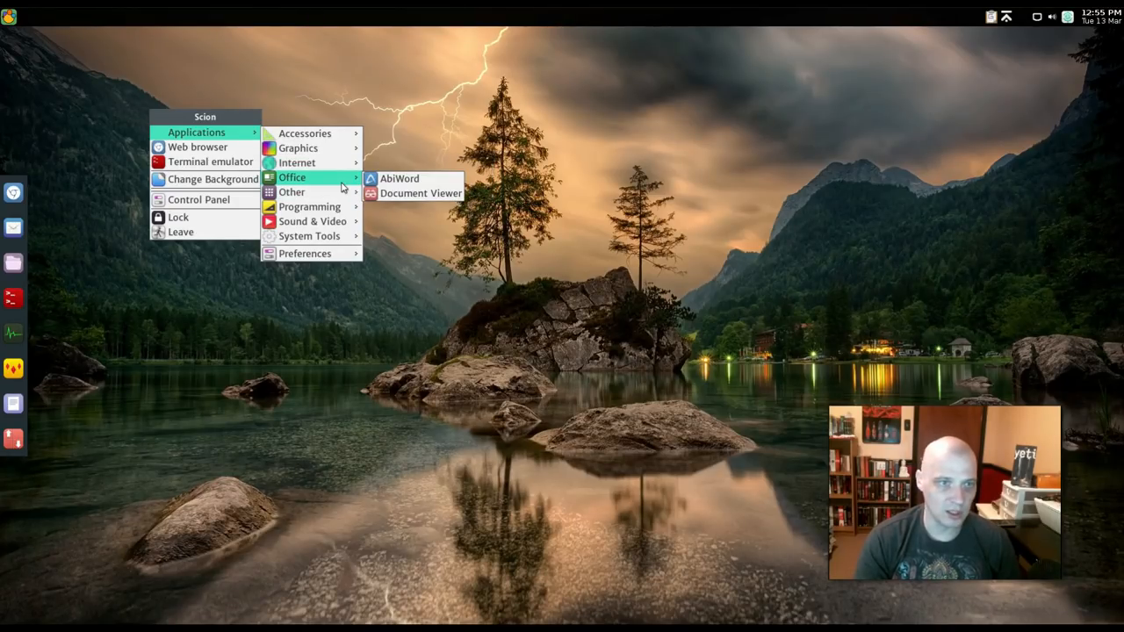
{"action": "mouse_move", "coordinate": [292, 192]}
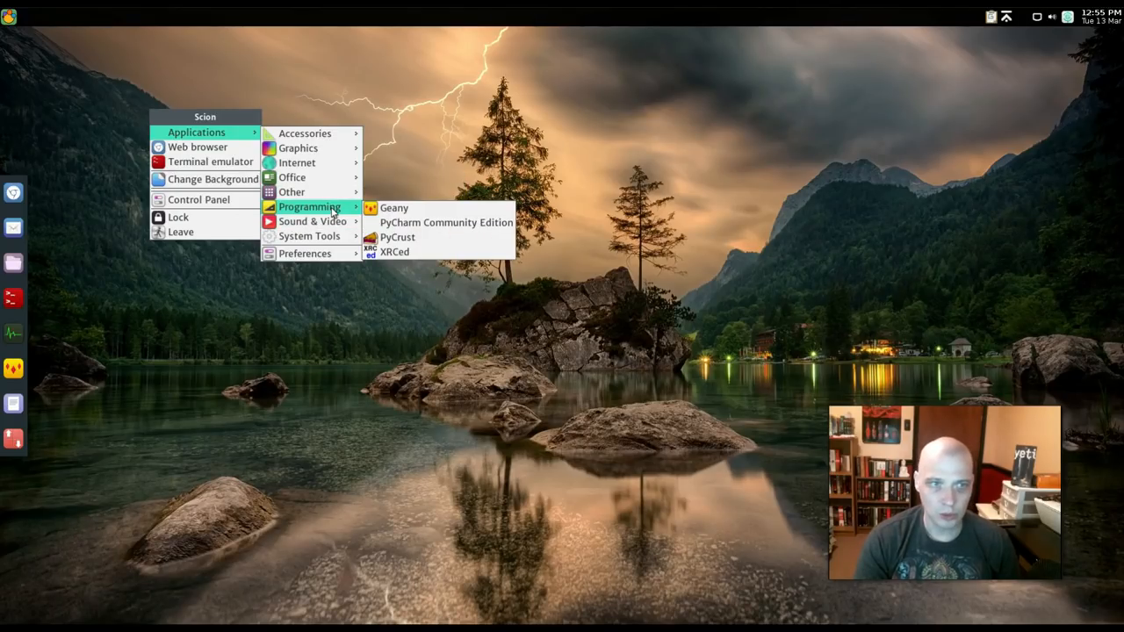
{"action": "mouse_move", "coordinate": [312, 221]}
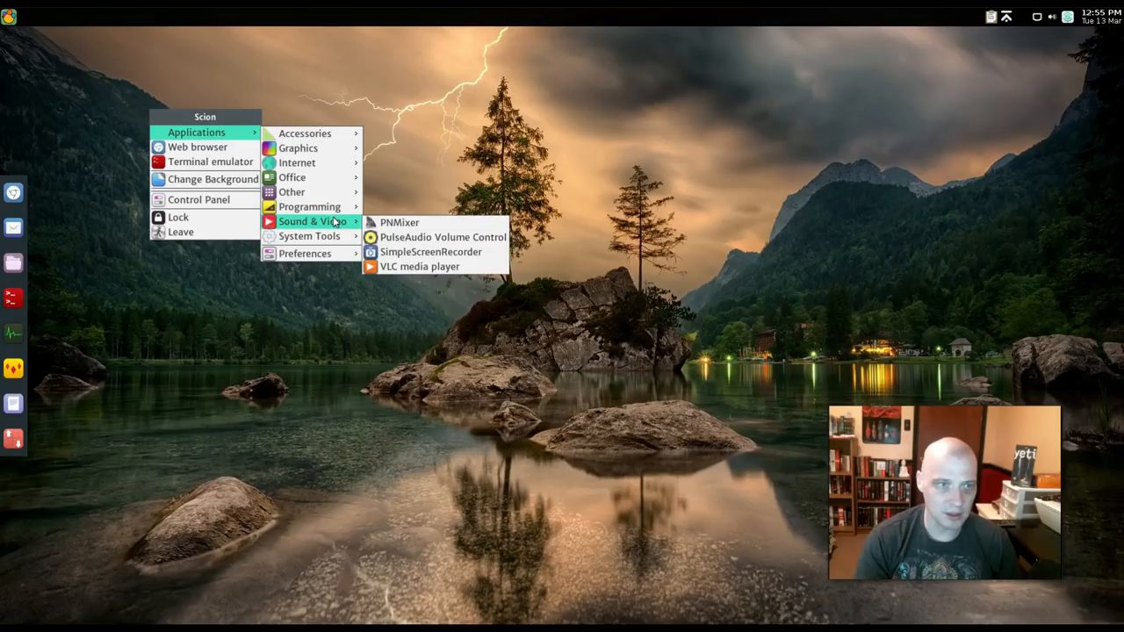
{"action": "mouse_move", "coordinate": [309, 235]}
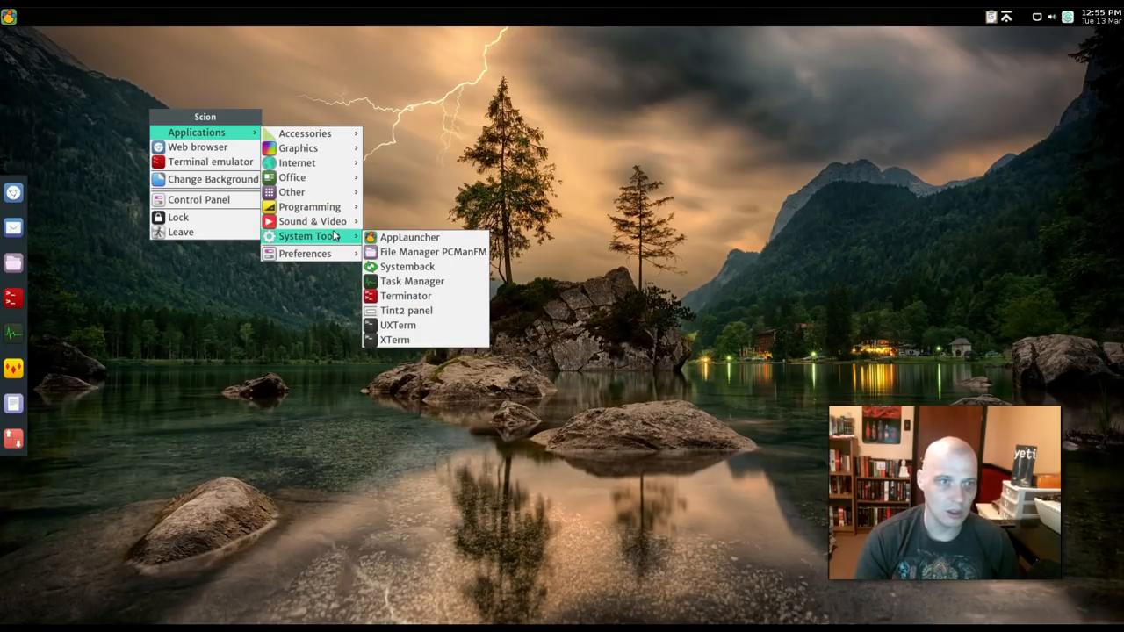
{"action": "mouse_move", "coordinate": [409, 237]}
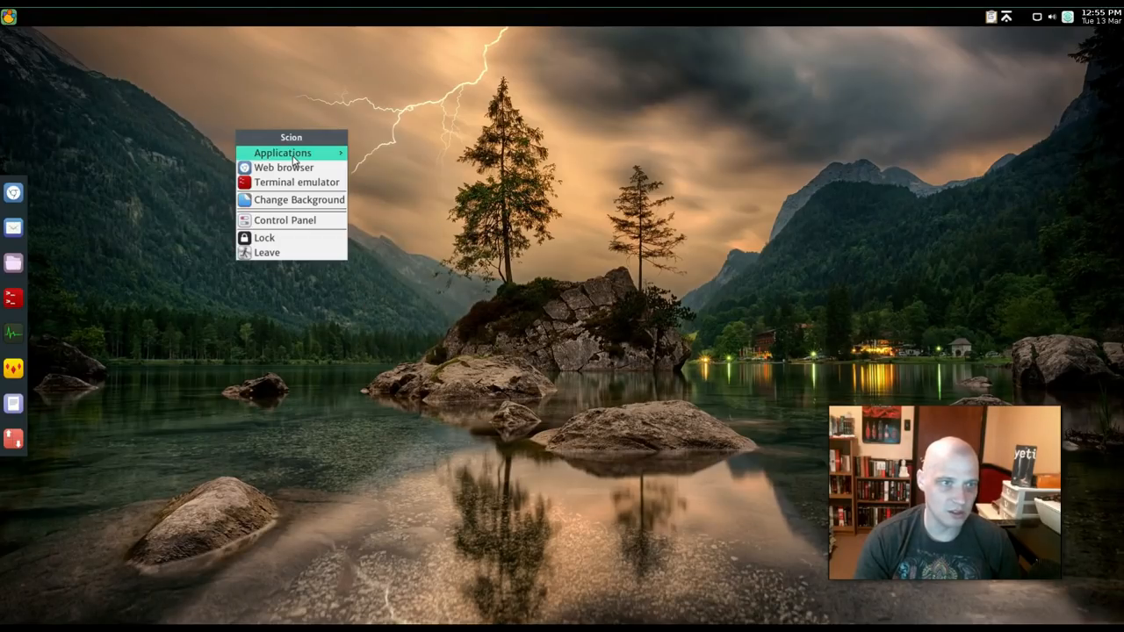
{"action": "mouse_move", "coordinate": [396, 256]}
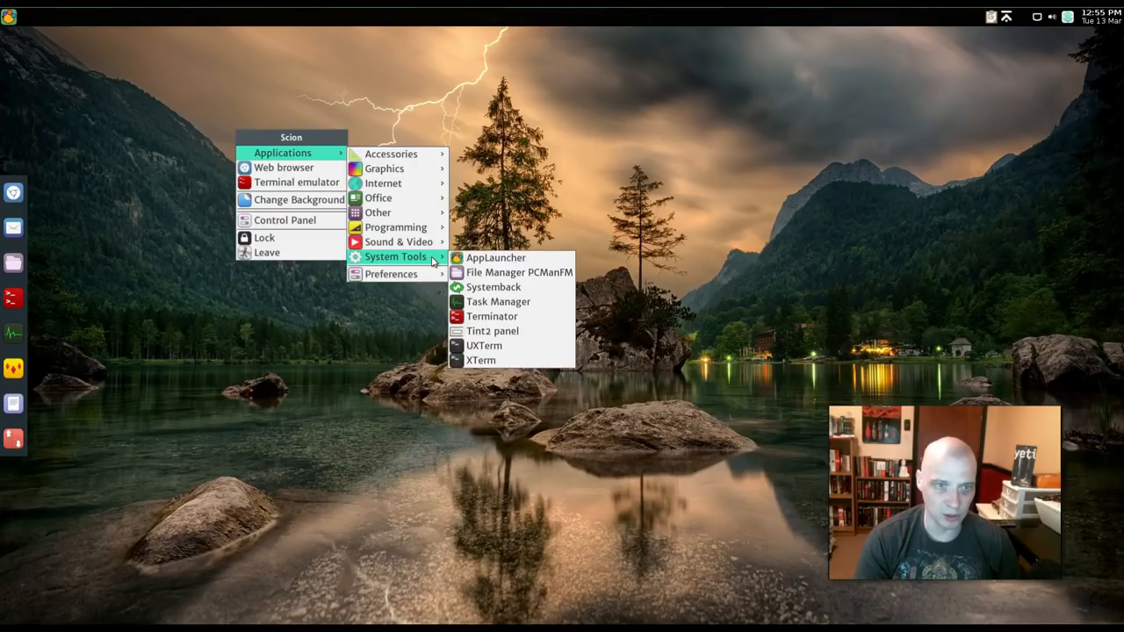
{"action": "mouse_move", "coordinate": [509, 272]}
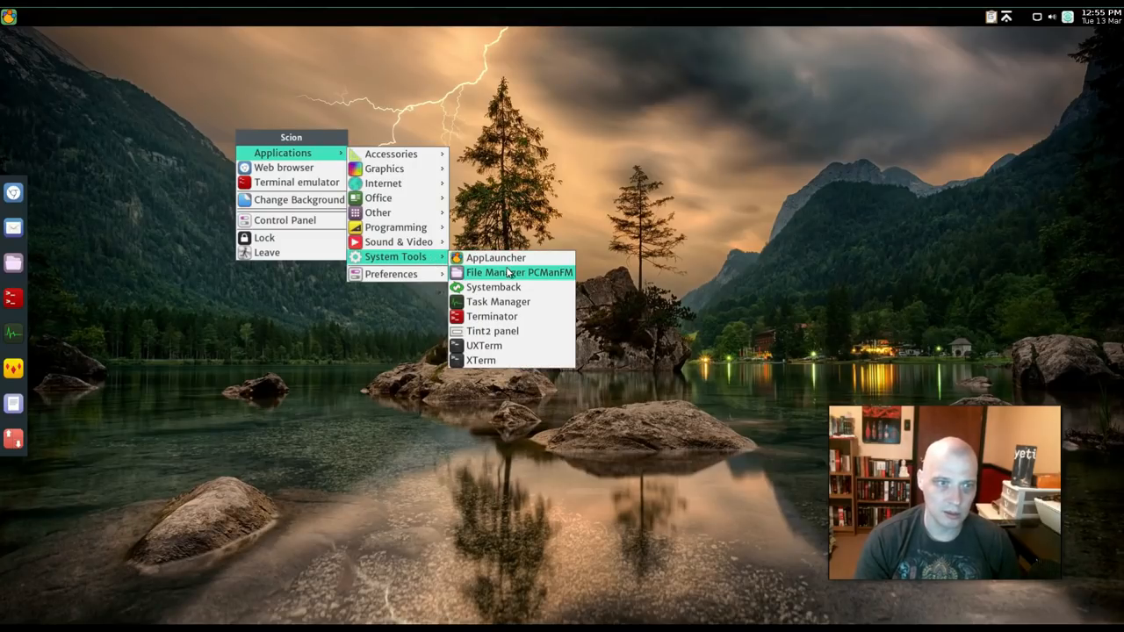
{"action": "mouse_move", "coordinate": [322, 141]}
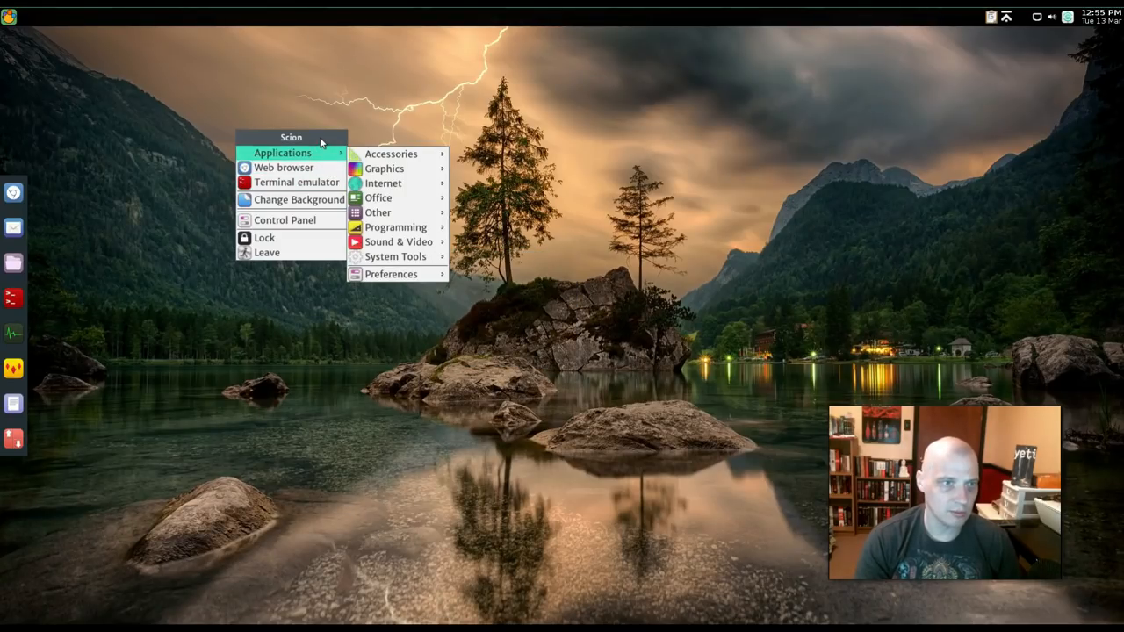
{"action": "mouse_move", "coordinate": [311, 220]}
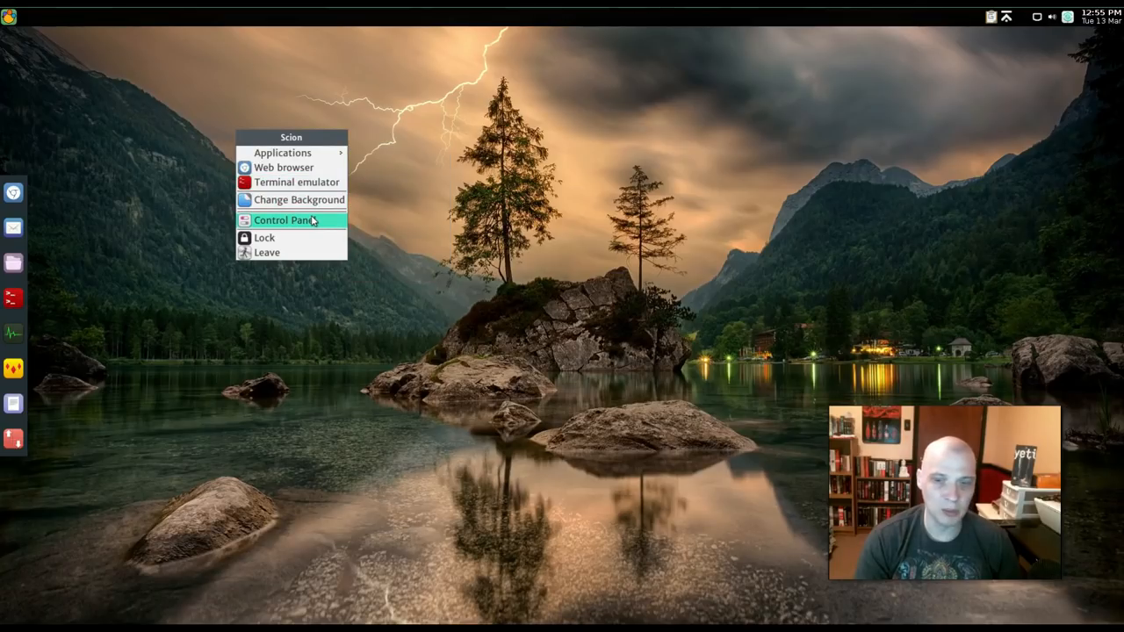
- Launch Control Panel from the Openbox desktop menu
{"action": "left_click", "coordinate": [290, 220]}
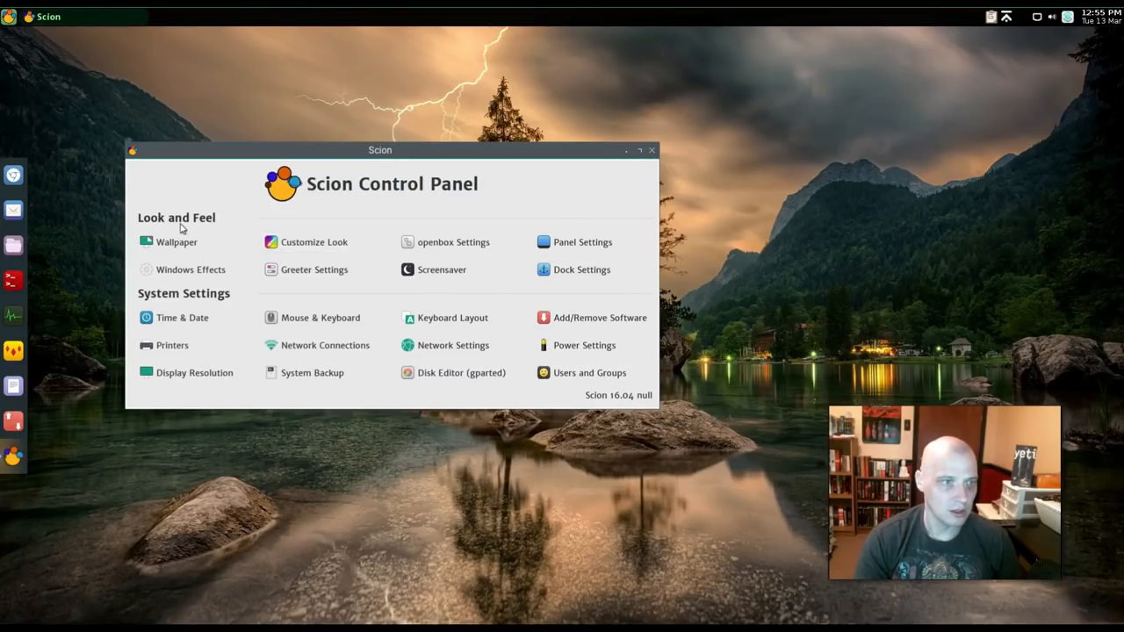
{"action": "mouse_move", "coordinate": [376, 277]}
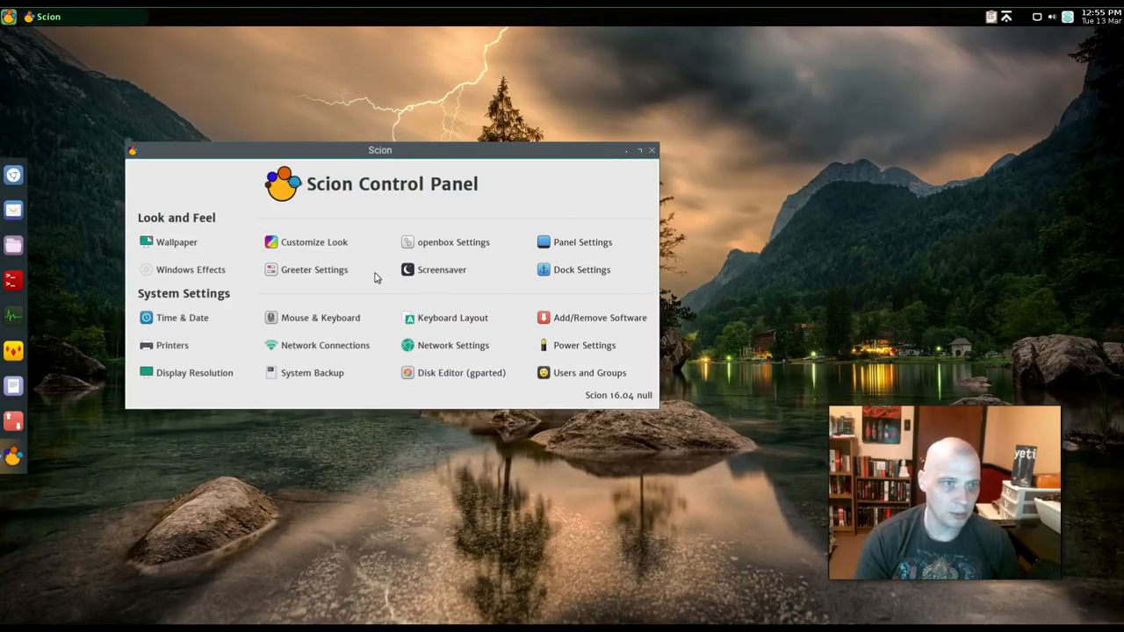
{"action": "mouse_move", "coordinate": [477, 242]}
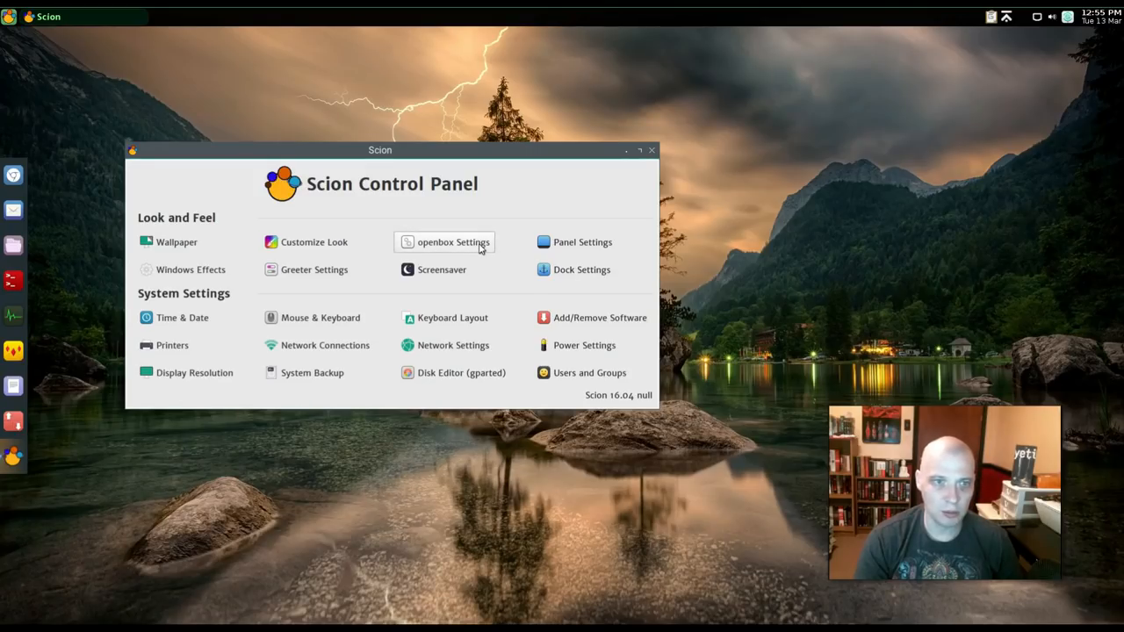
- Open Openbox window manager settings and preview Victory-17.04 themes on the desktop menu
{"action": "left_click", "coordinate": [450, 242]}
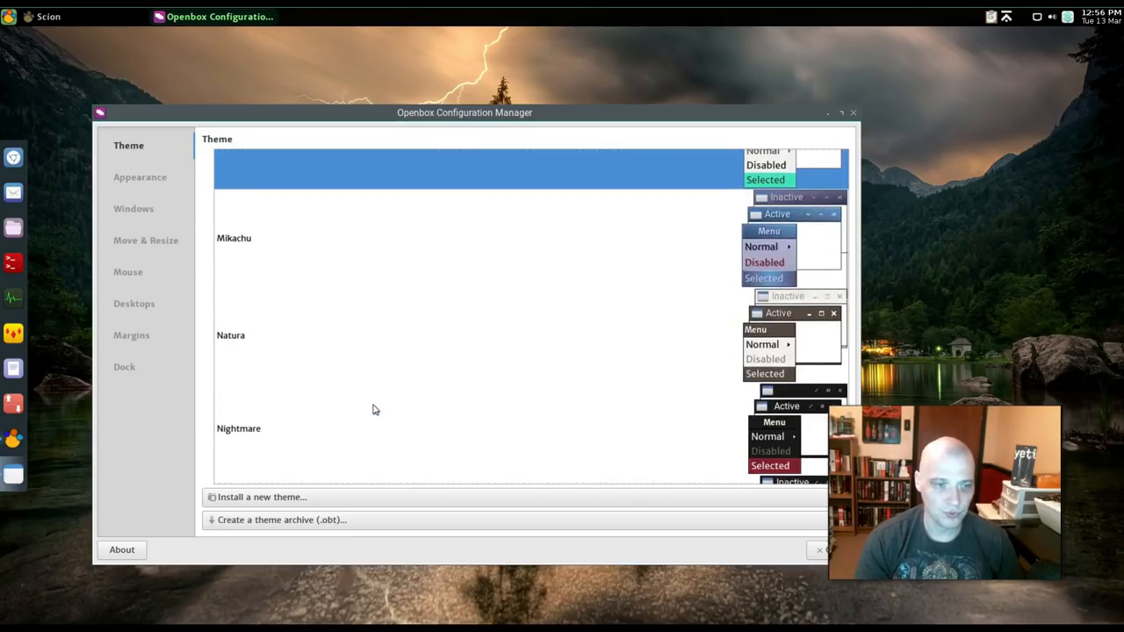
{"action": "scroll", "scroll_direction": "down", "scroll_amount": 3}
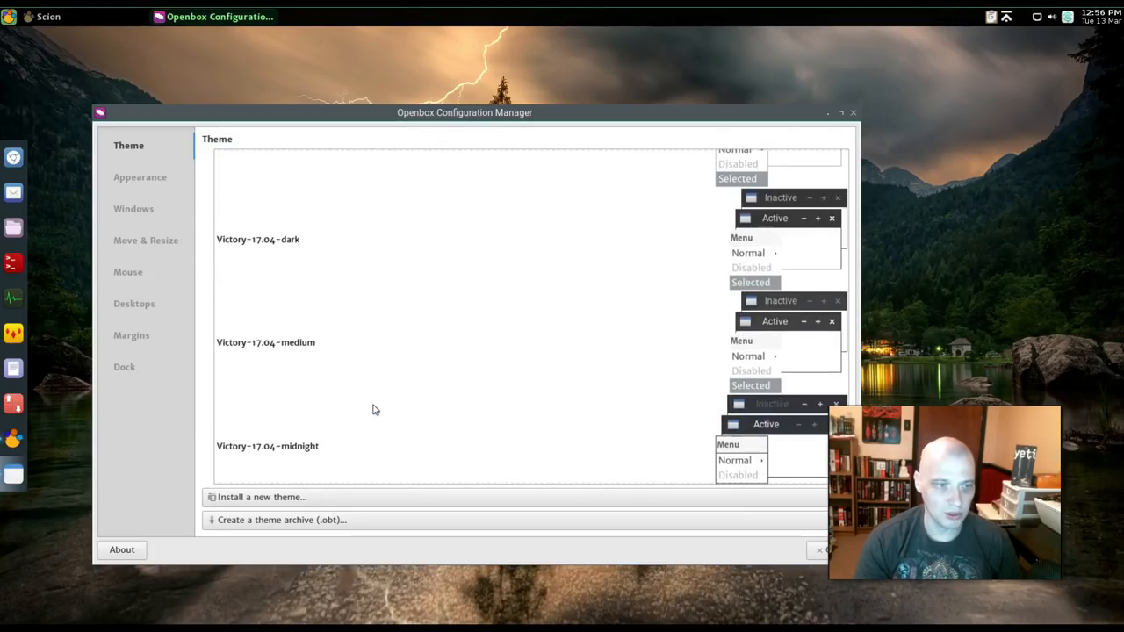
{"action": "scroll", "scroll_direction": "down", "scroll_amount": 3}
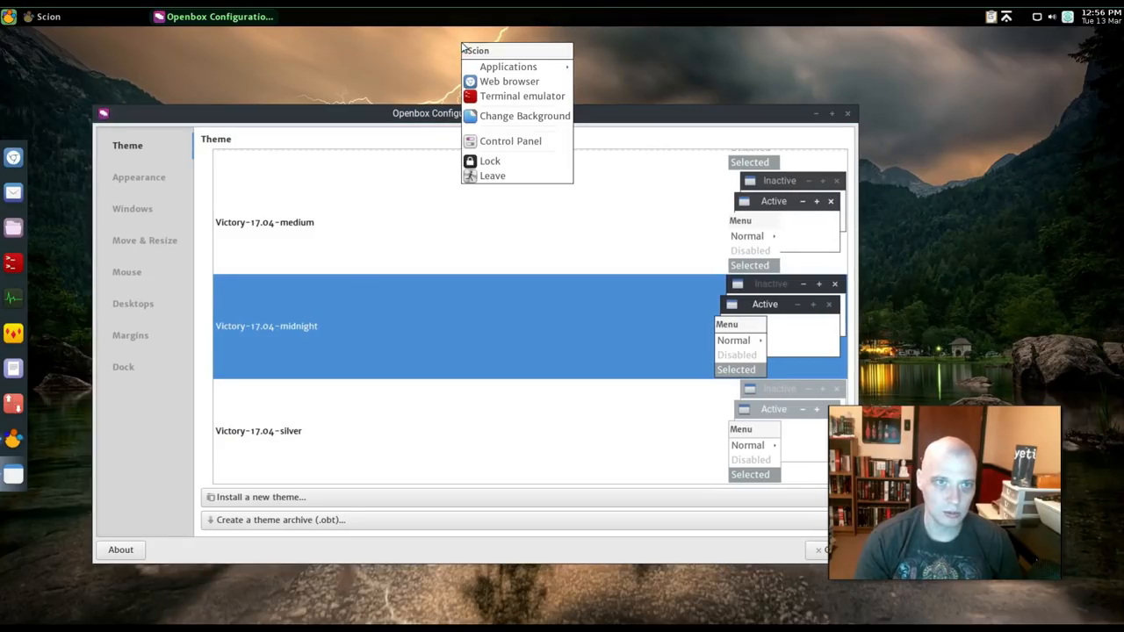
{"action": "left_click", "coordinate": [299, 222]}
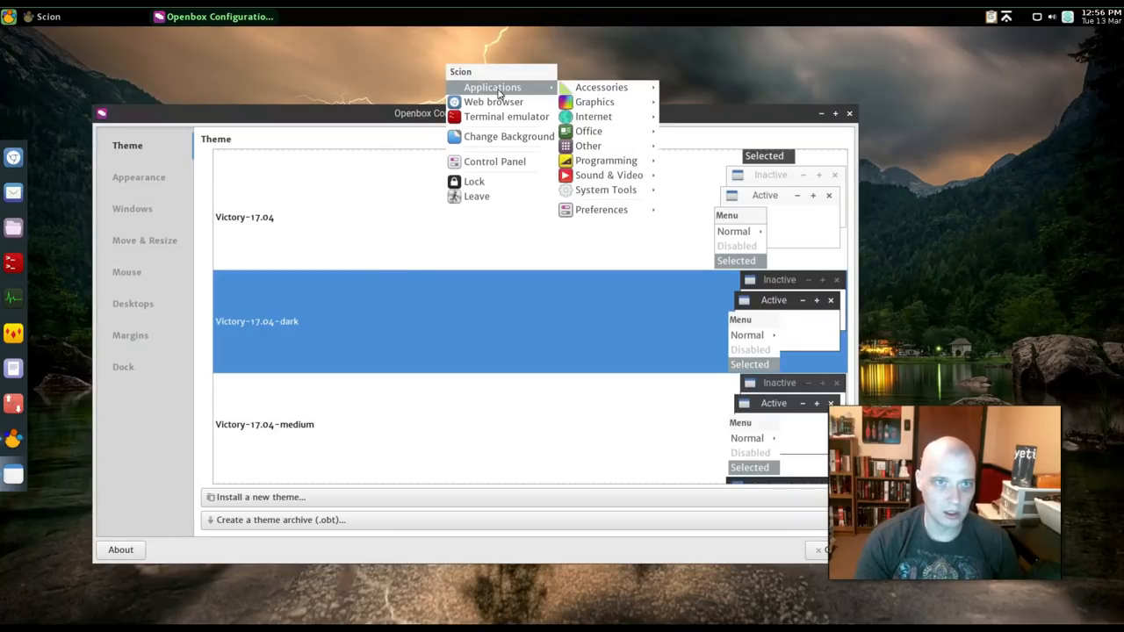
{"action": "mouse_move", "coordinate": [390, 209]}
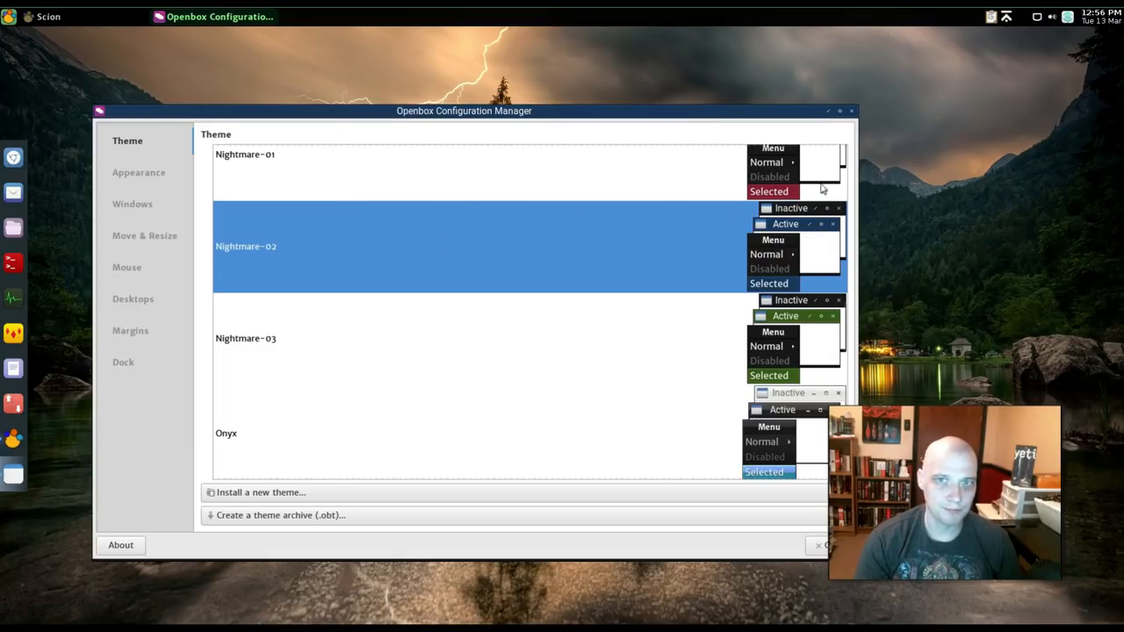
{"action": "mouse_move", "coordinate": [13, 191]}
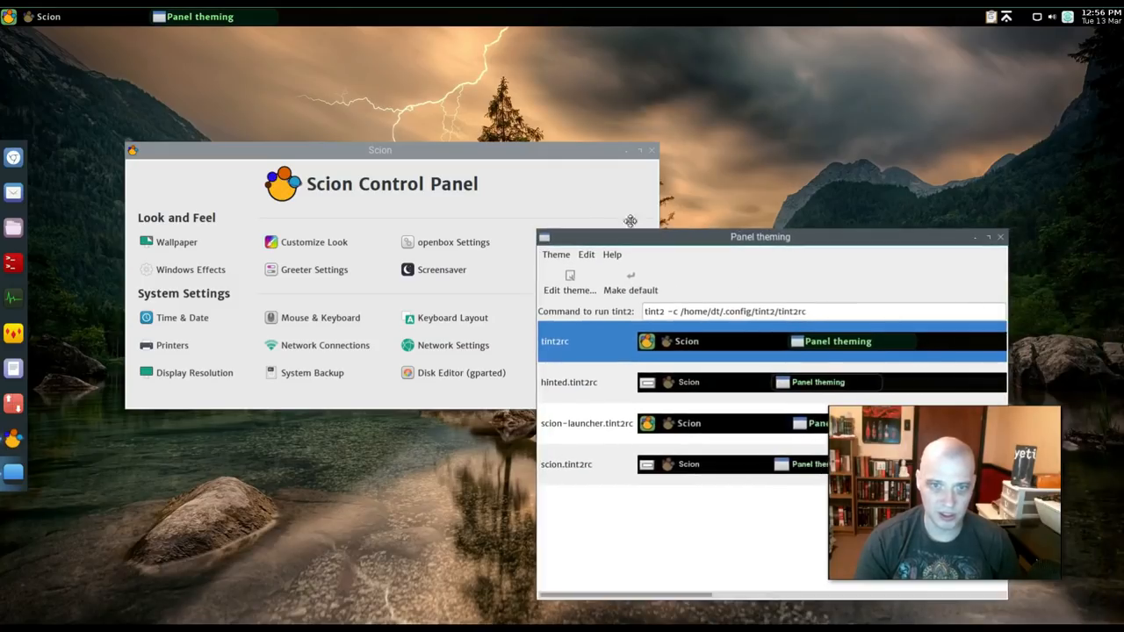
- Move the tint2 Panel theming window aside and close it
{"action": "left_click_drag", "start_coordinate": [759, 237], "coordinate": [515, 172]}
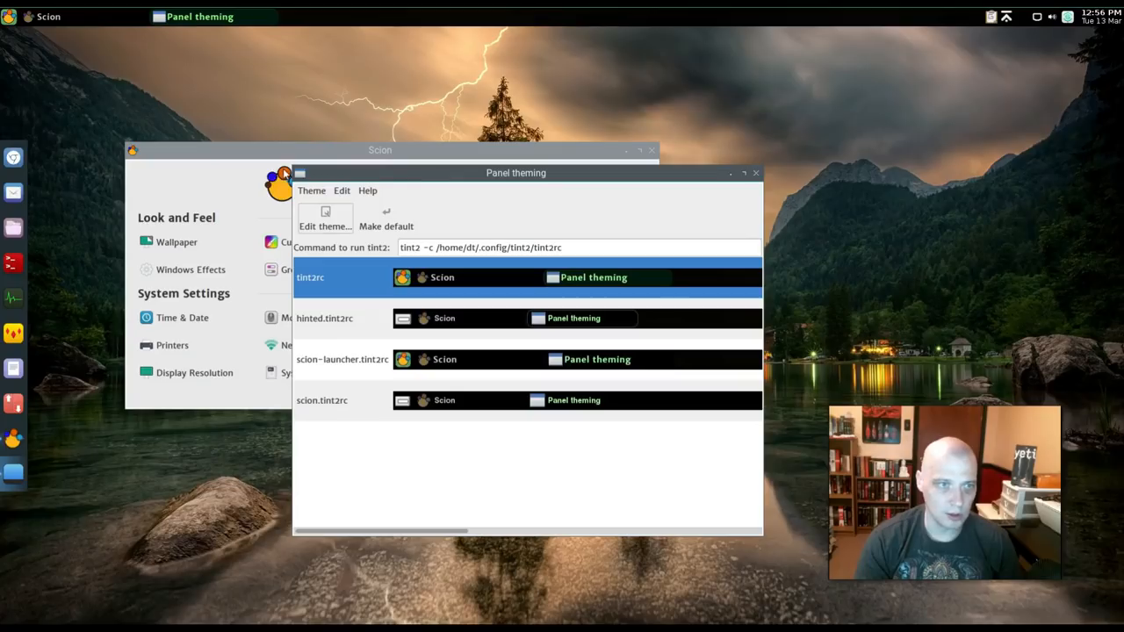
{"action": "left_click", "coordinate": [755, 172]}
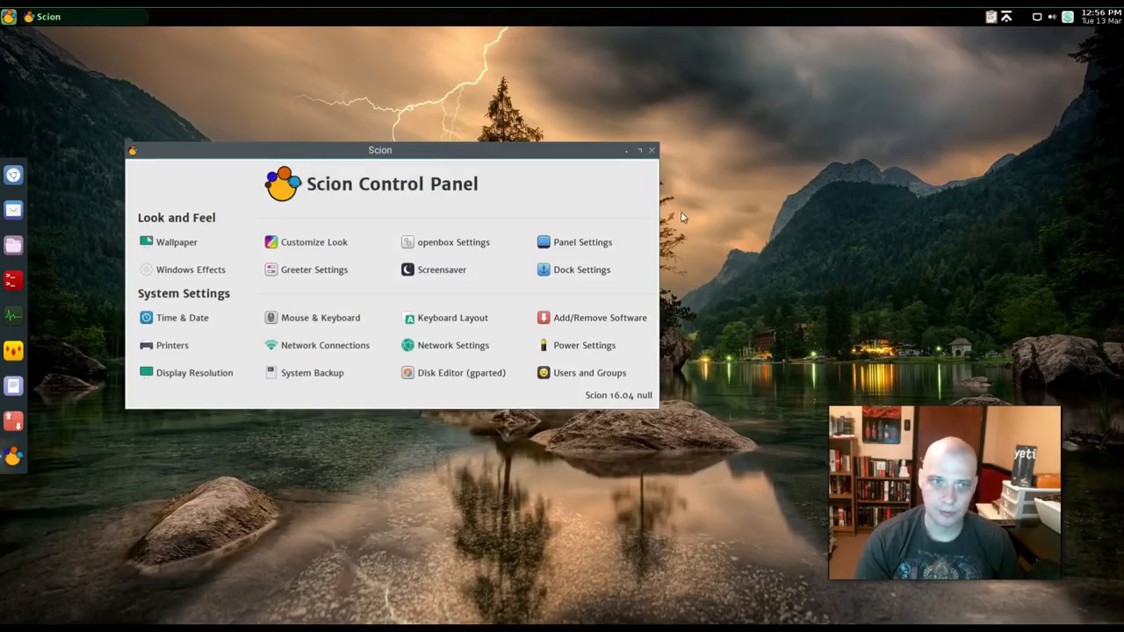
{"action": "mouse_move", "coordinate": [190, 278]}
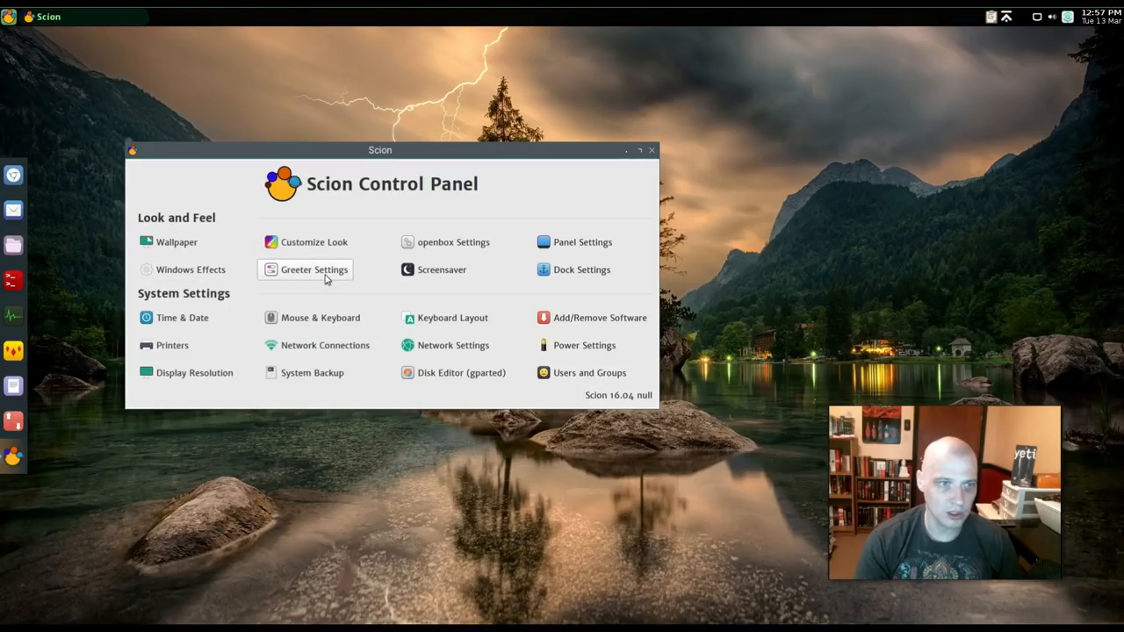
{"action": "left_click", "coordinate": [314, 270]}
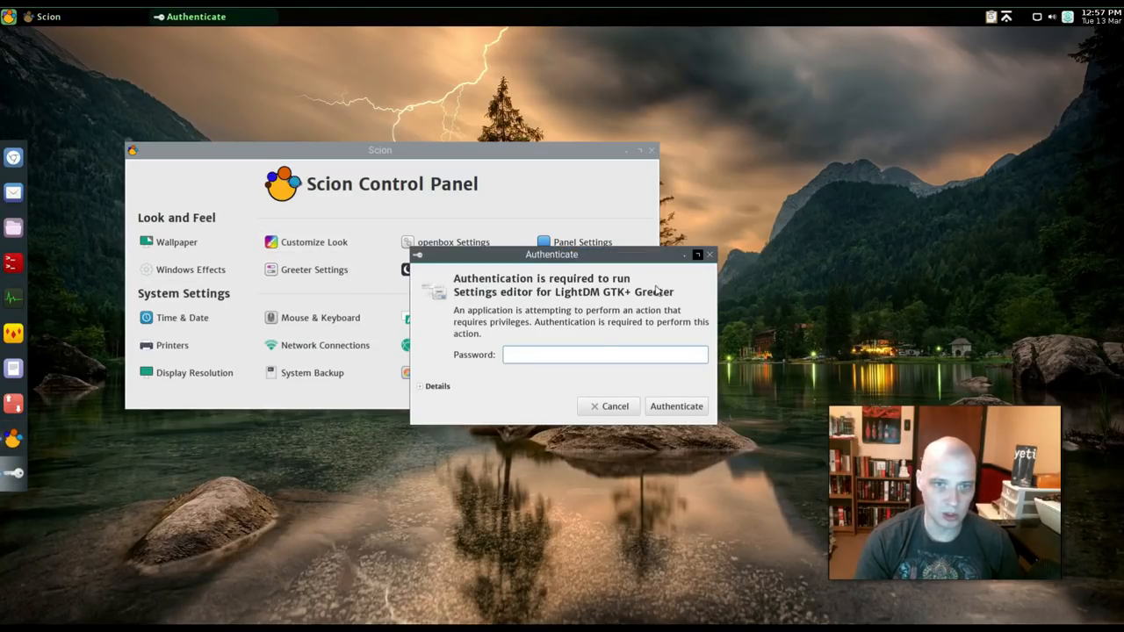
{"action": "left_click", "coordinate": [609, 406]}
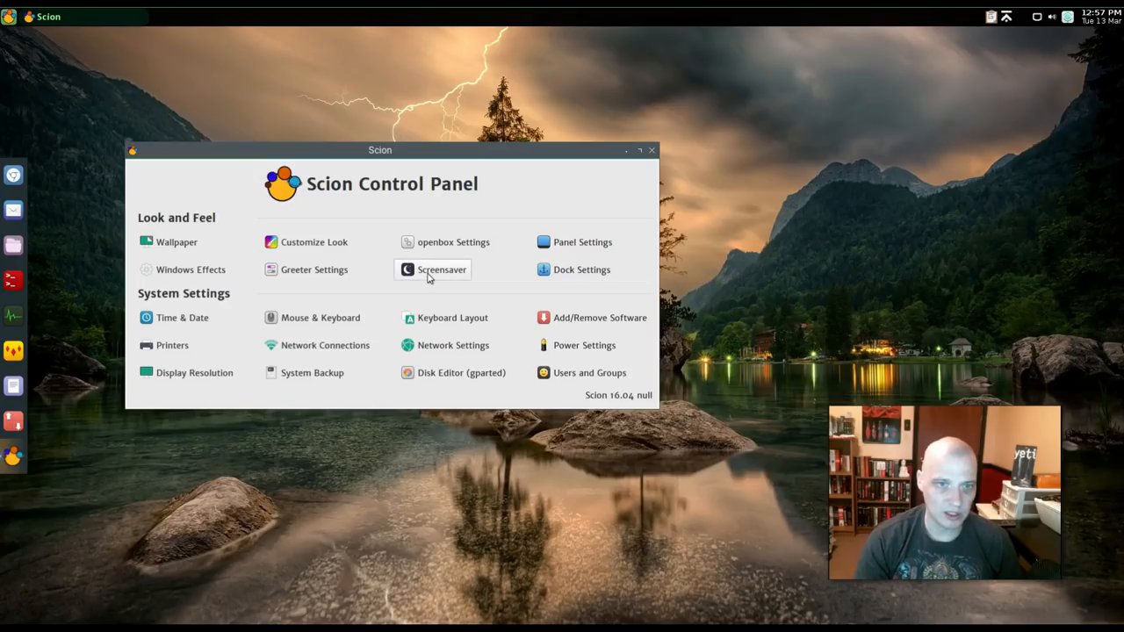
{"action": "mouse_move", "coordinate": [587, 278]}
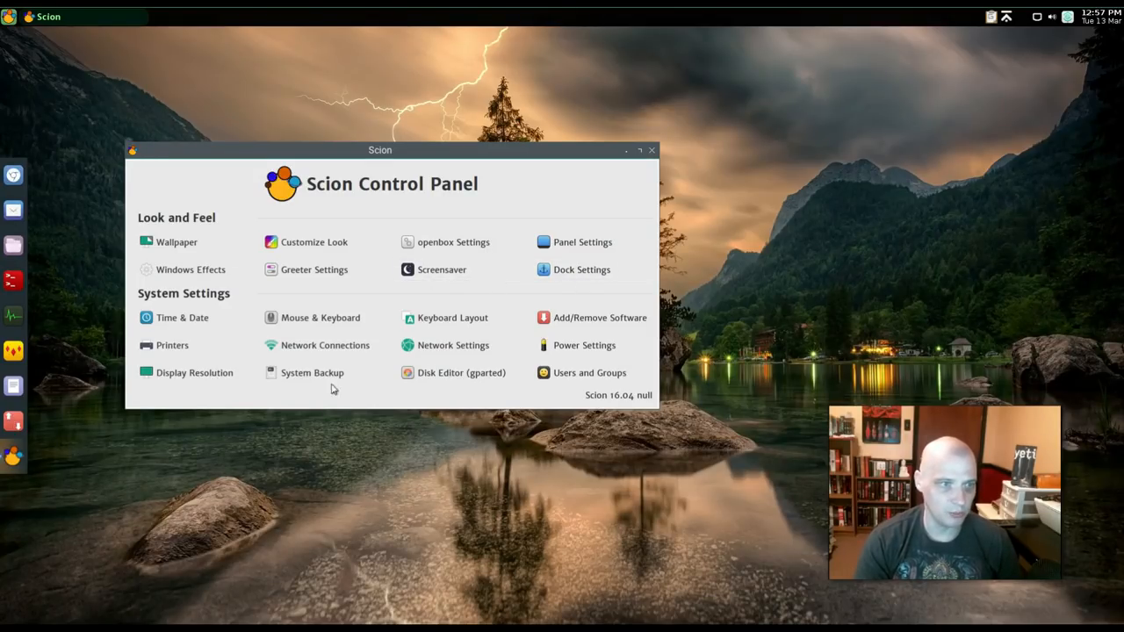
{"action": "mouse_move", "coordinate": [335, 442]}
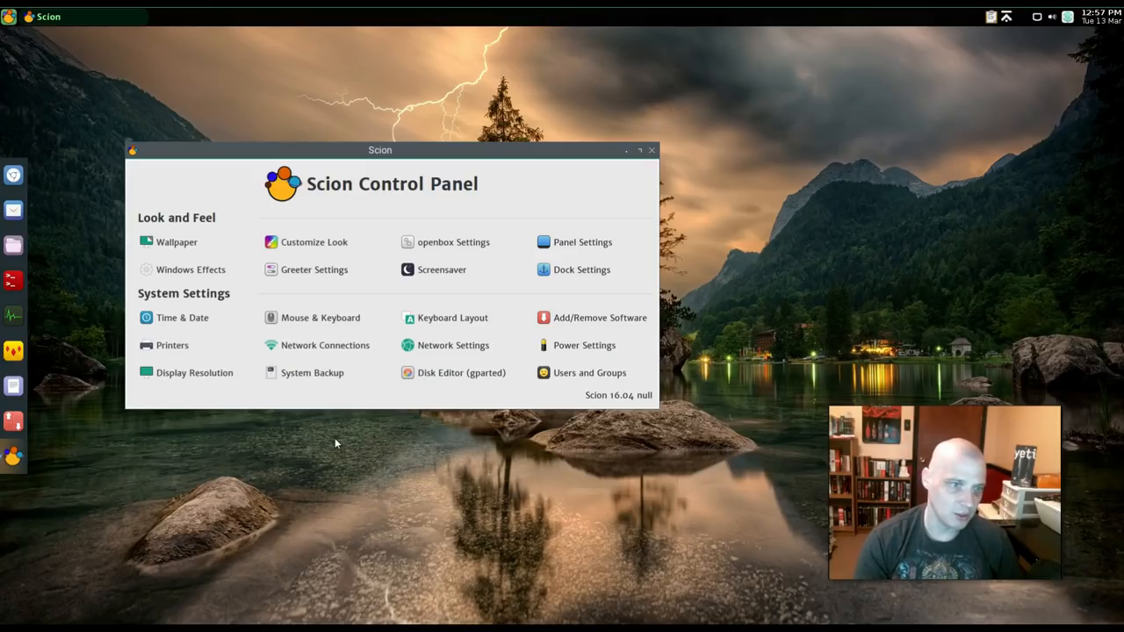
{"action": "mouse_move", "coordinate": [547, 330]}
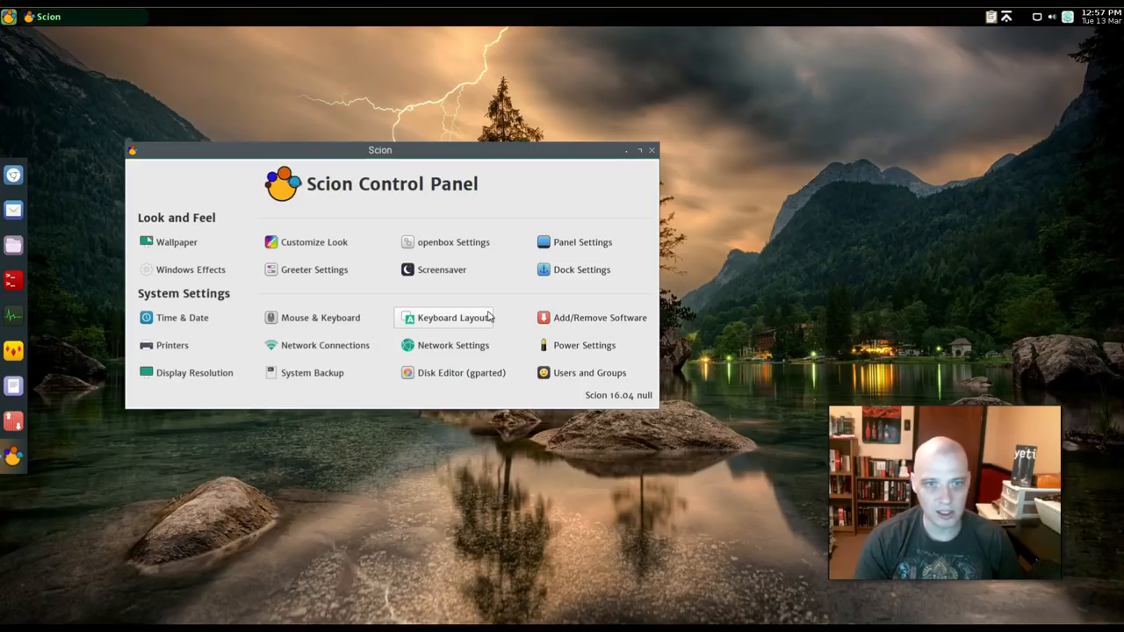
{"action": "mouse_move", "coordinate": [591, 324]}
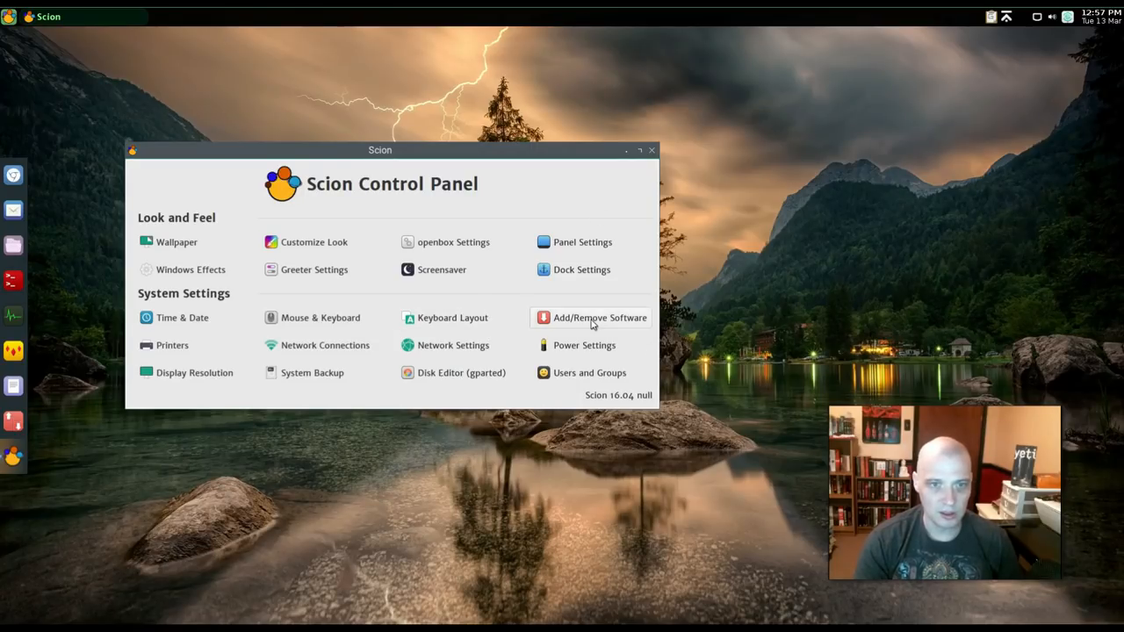
{"action": "mouse_move", "coordinate": [603, 202]}
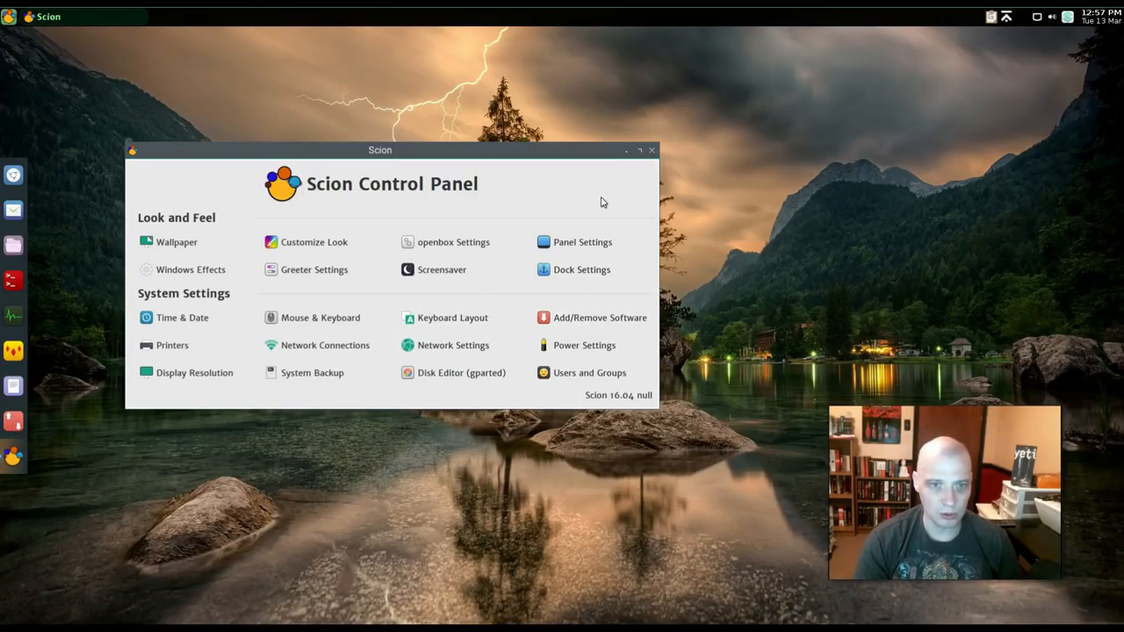
{"action": "left_click_drag", "start_coordinate": [380, 149], "coordinate": [717, 74]}
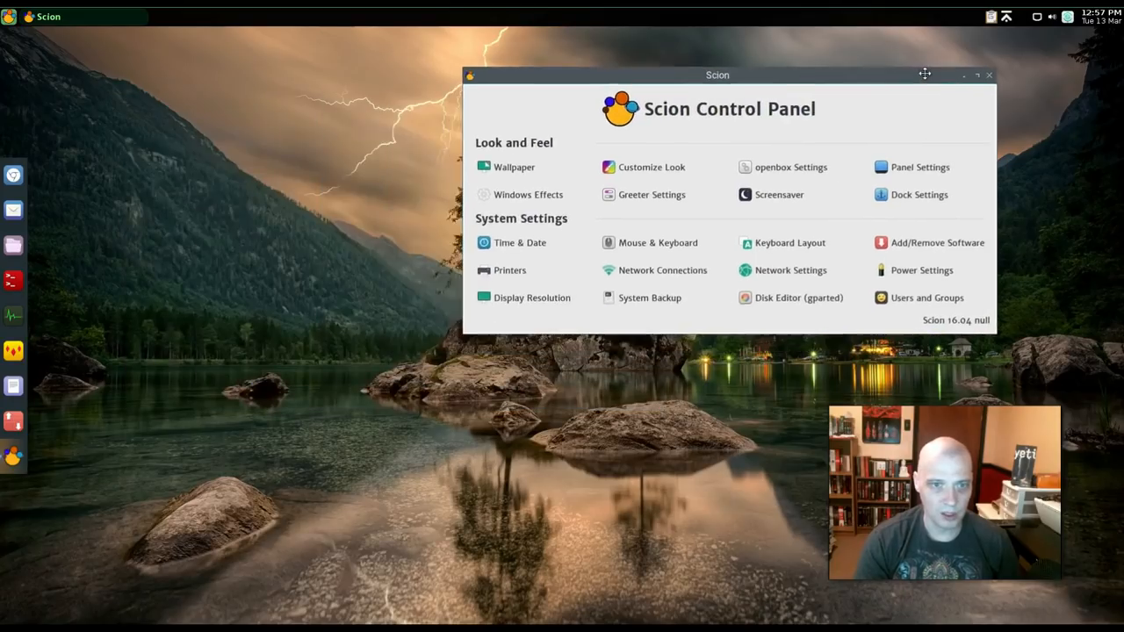
{"action": "left_click_drag", "start_coordinate": [717, 75], "coordinate": [348, 141]}
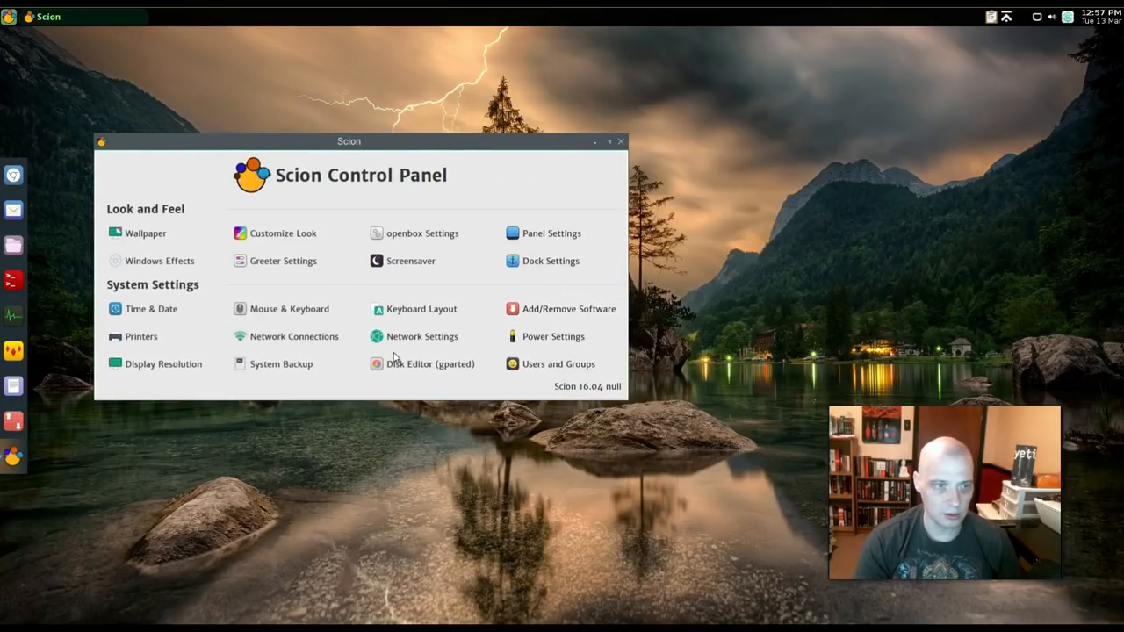
{"action": "mouse_move", "coordinate": [253, 86]}
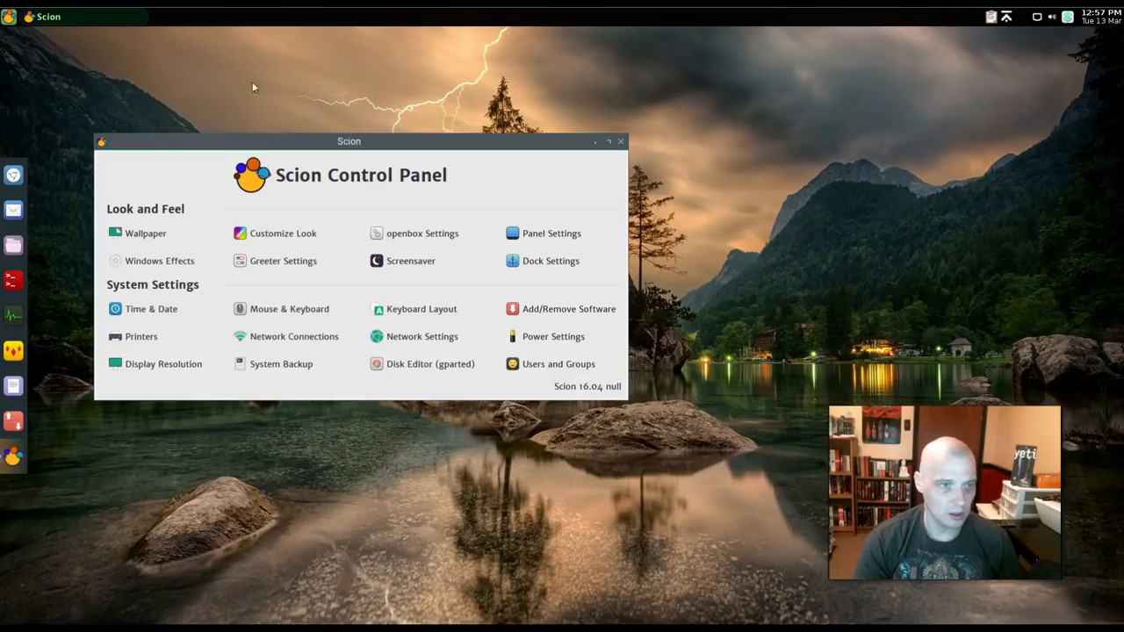
- Launch Synaptic Package Manager from Applications > Preferences in the desktop menu
{"action": "right_click", "coordinate": [291, 159]}
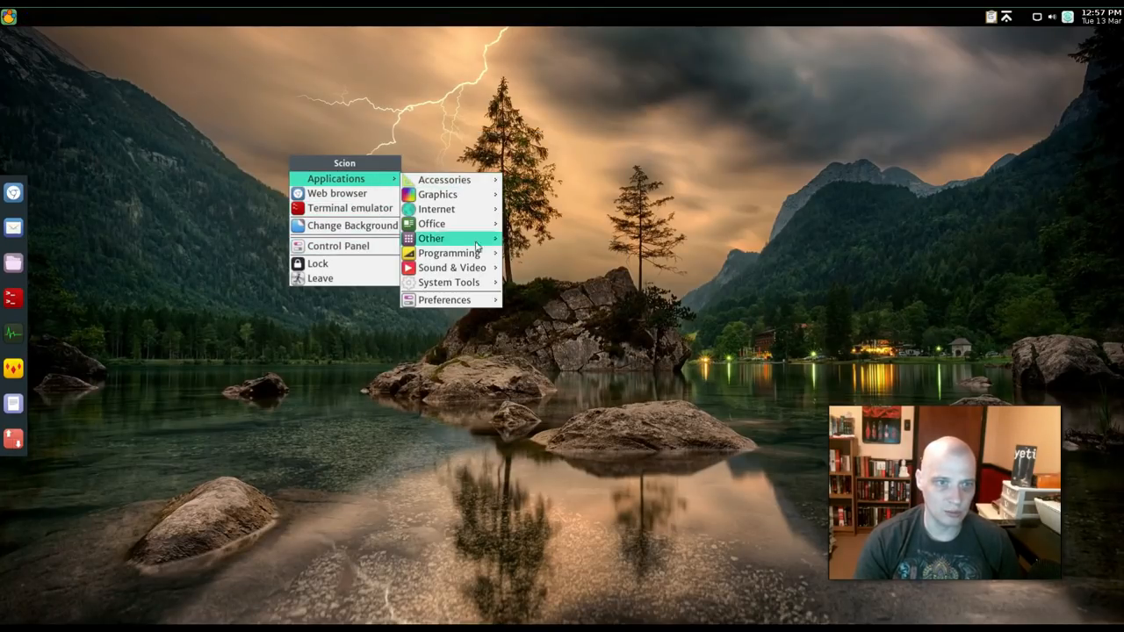
{"action": "mouse_move", "coordinate": [451, 281]}
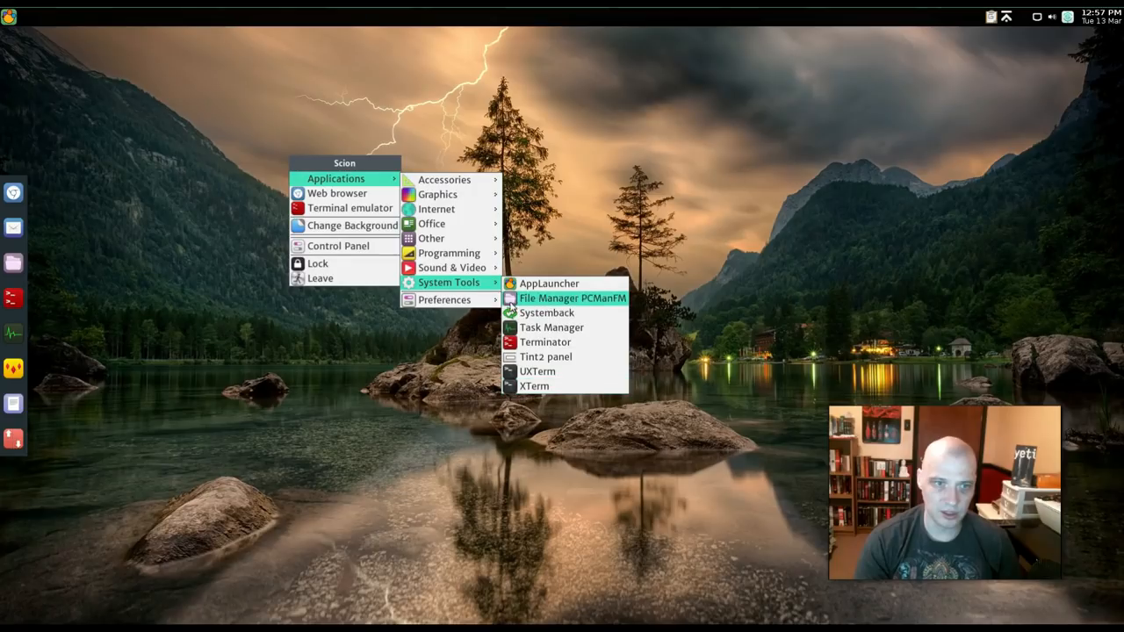
{"action": "mouse_move", "coordinate": [444, 299]}
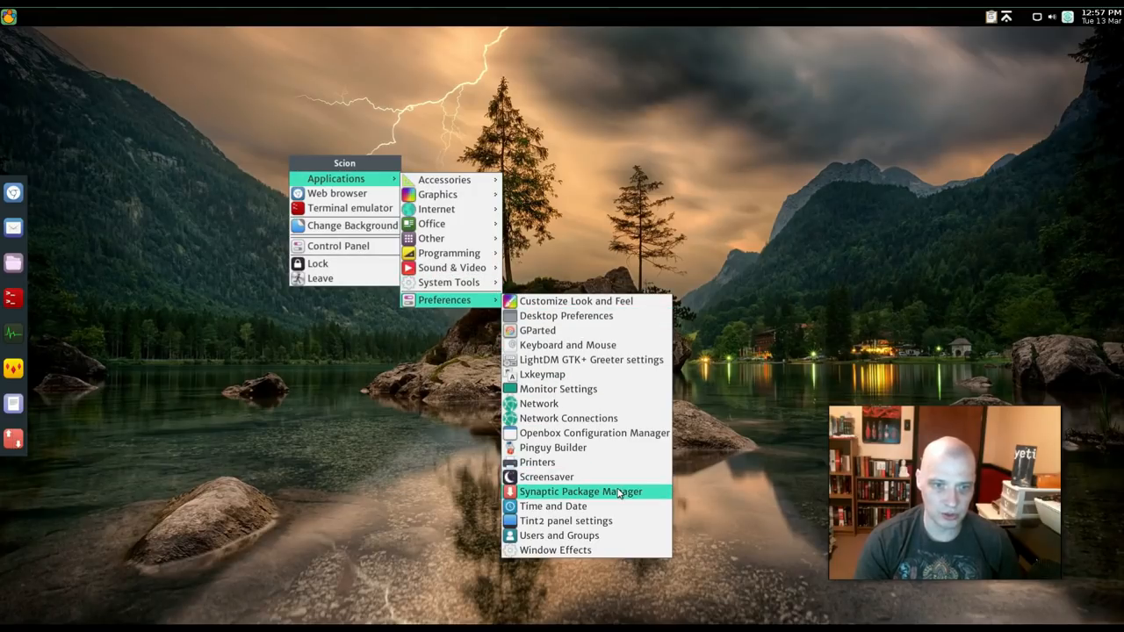
{"action": "left_click", "coordinate": [591, 492]}
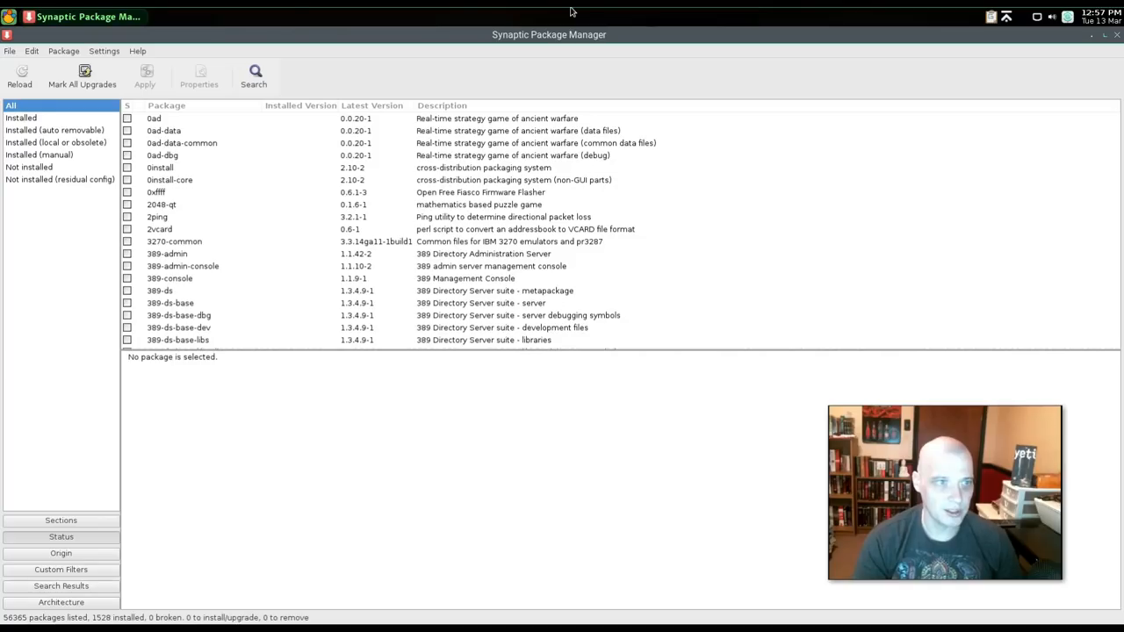
- Search Synaptic for firefox packages
{"action": "left_click", "coordinate": [254, 75]}
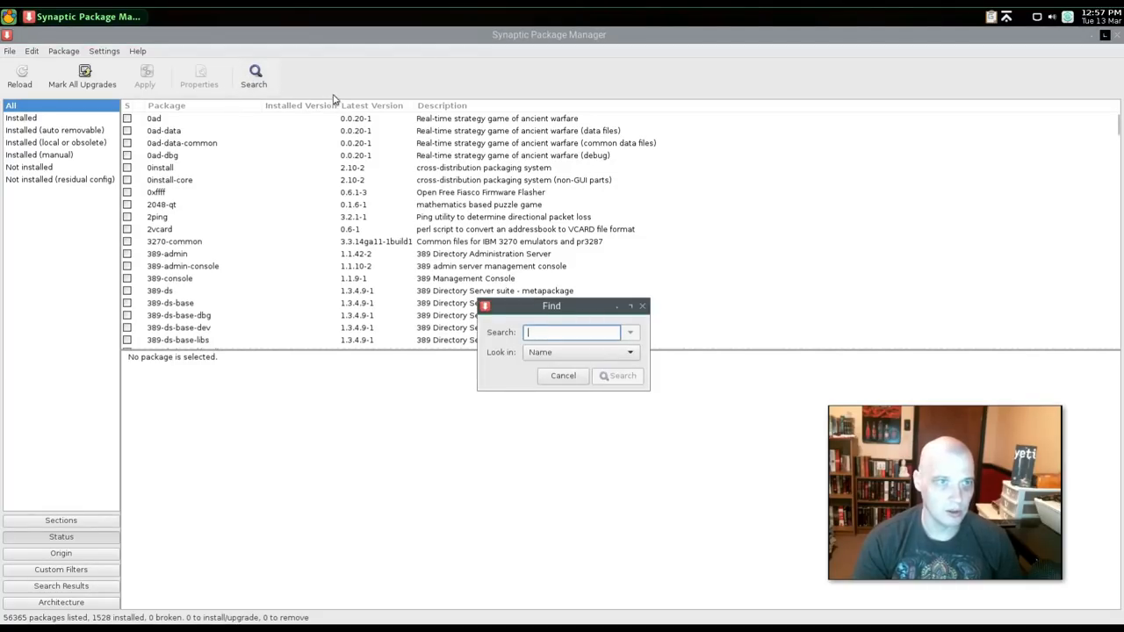
{"action": "type", "text": "firefo"}
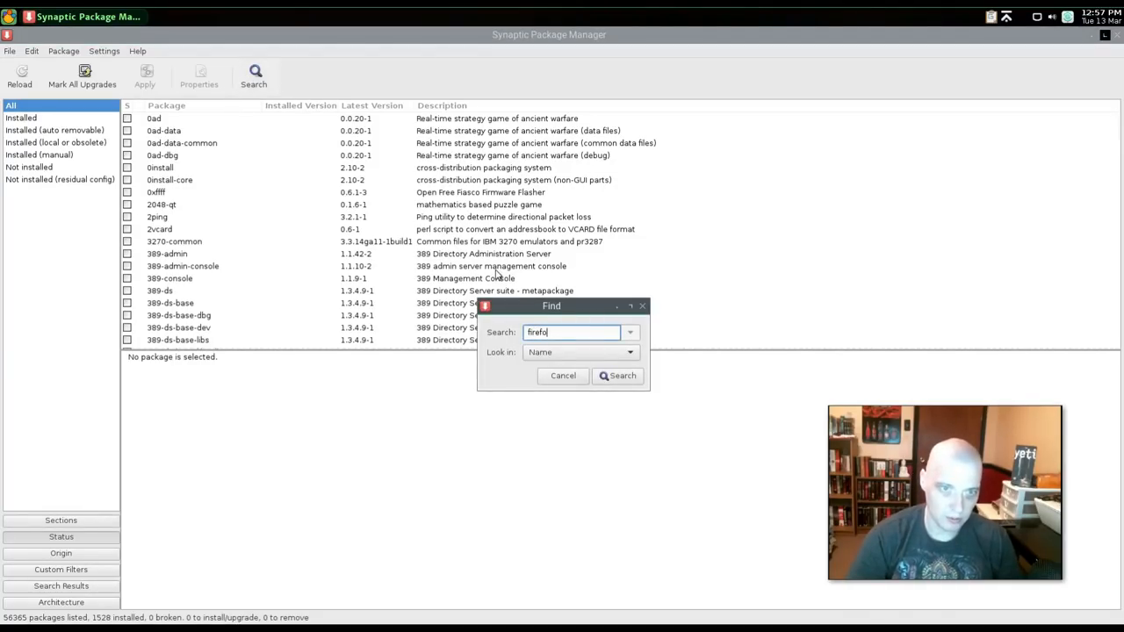
{"action": "left_click", "coordinate": [617, 376]}
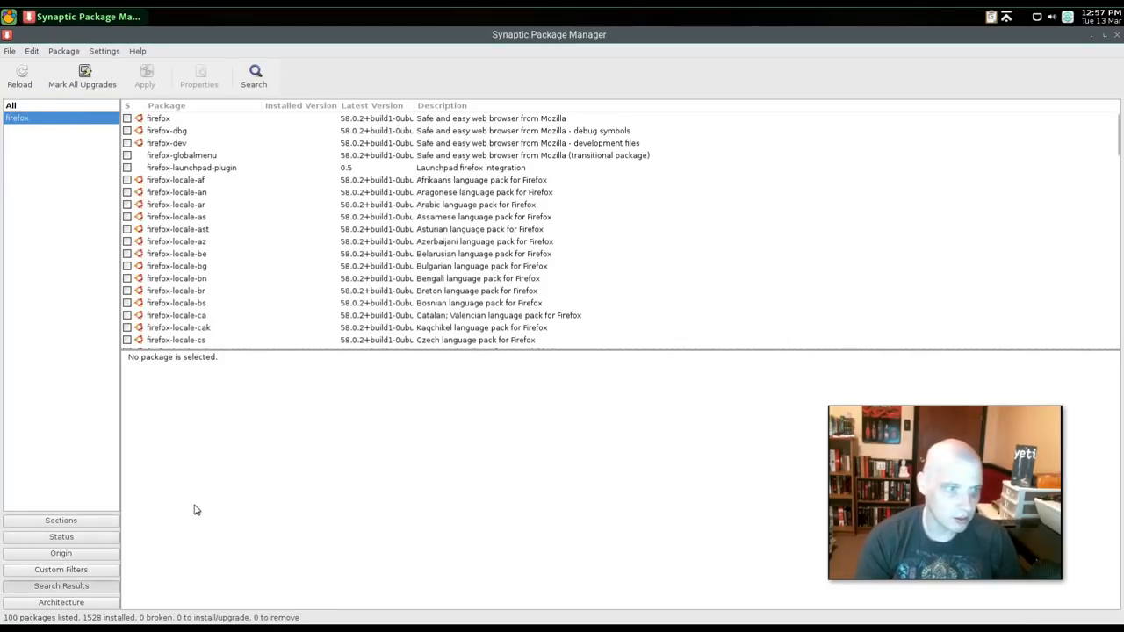
- Mark firefox plus xul-ext-ubufox for installation and apply the changes
{"action": "right_click", "coordinate": [158, 119]}
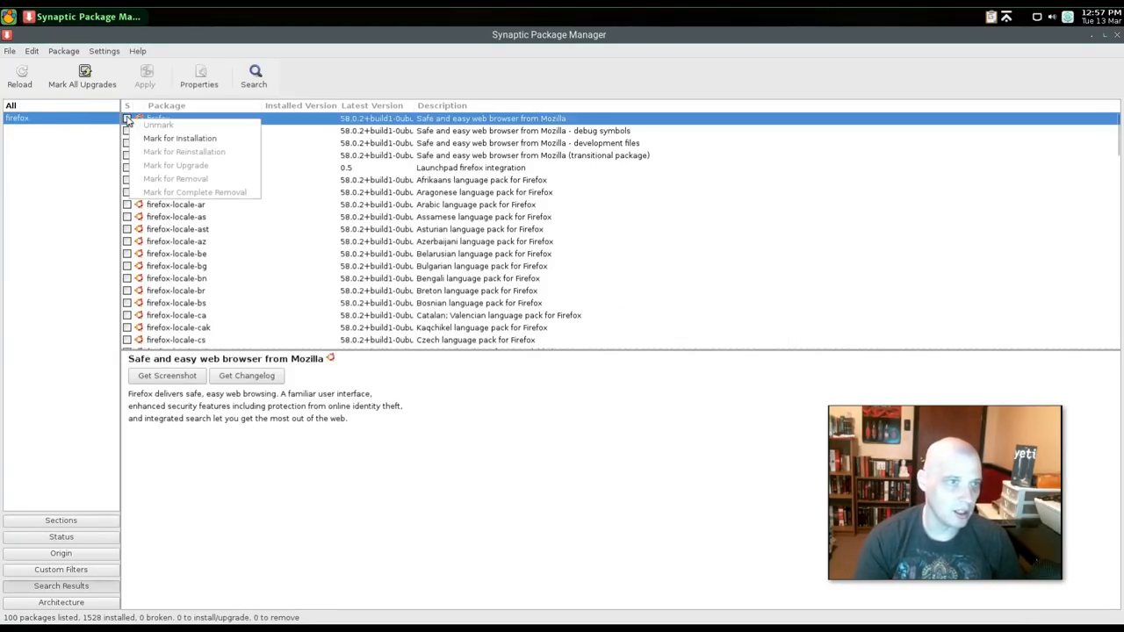
{"action": "left_click", "coordinate": [179, 138]}
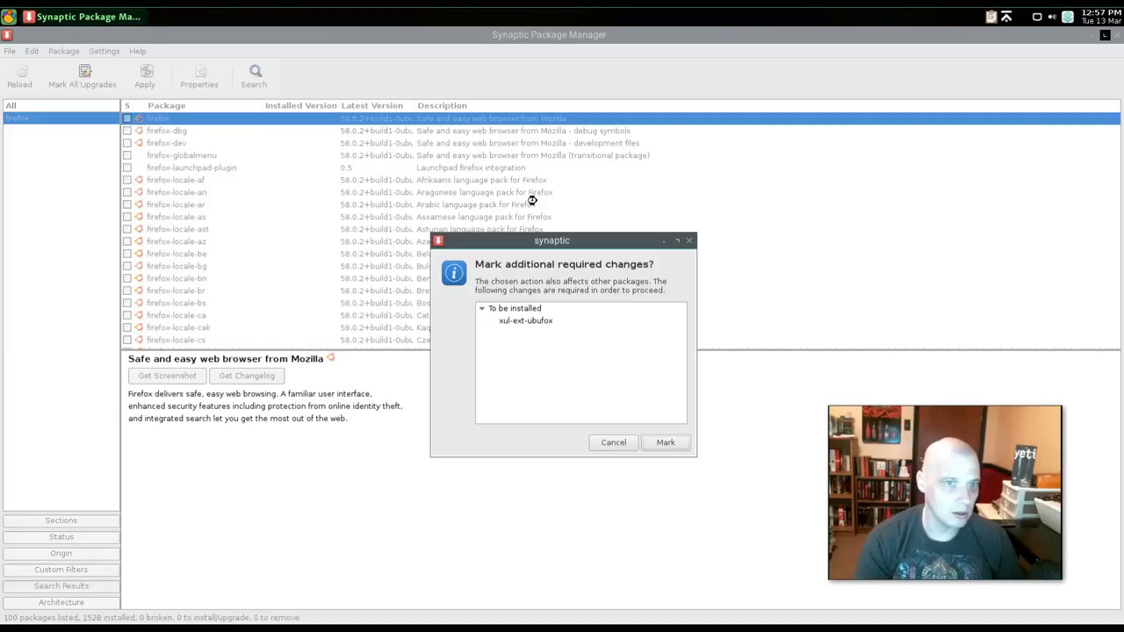
{"action": "mouse_move", "coordinate": [666, 444]}
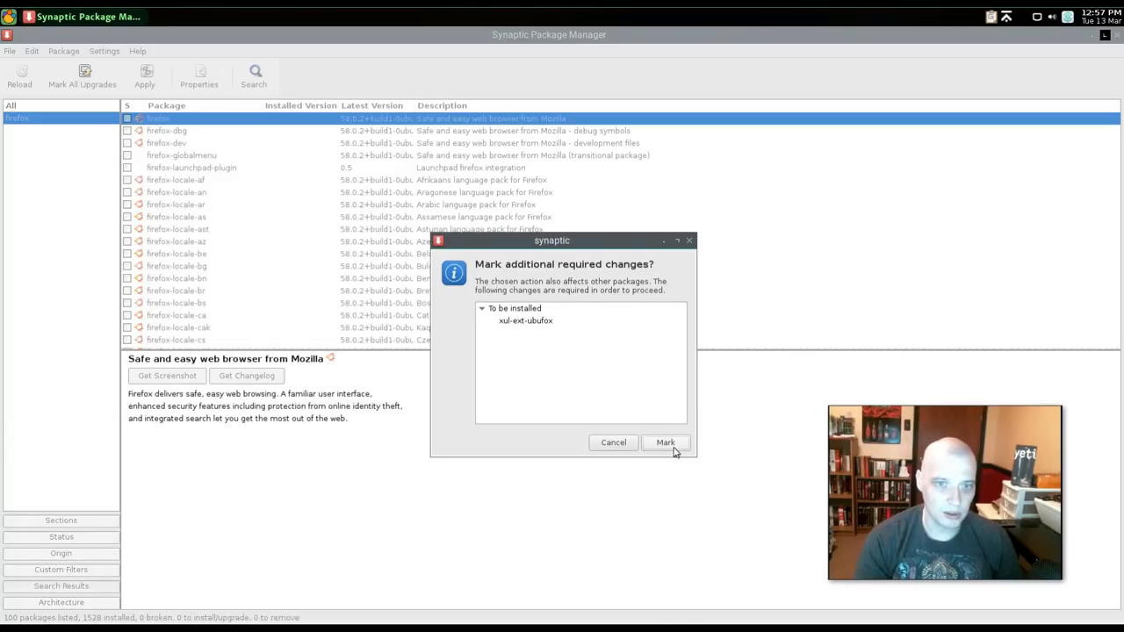
{"action": "left_click", "coordinate": [665, 442]}
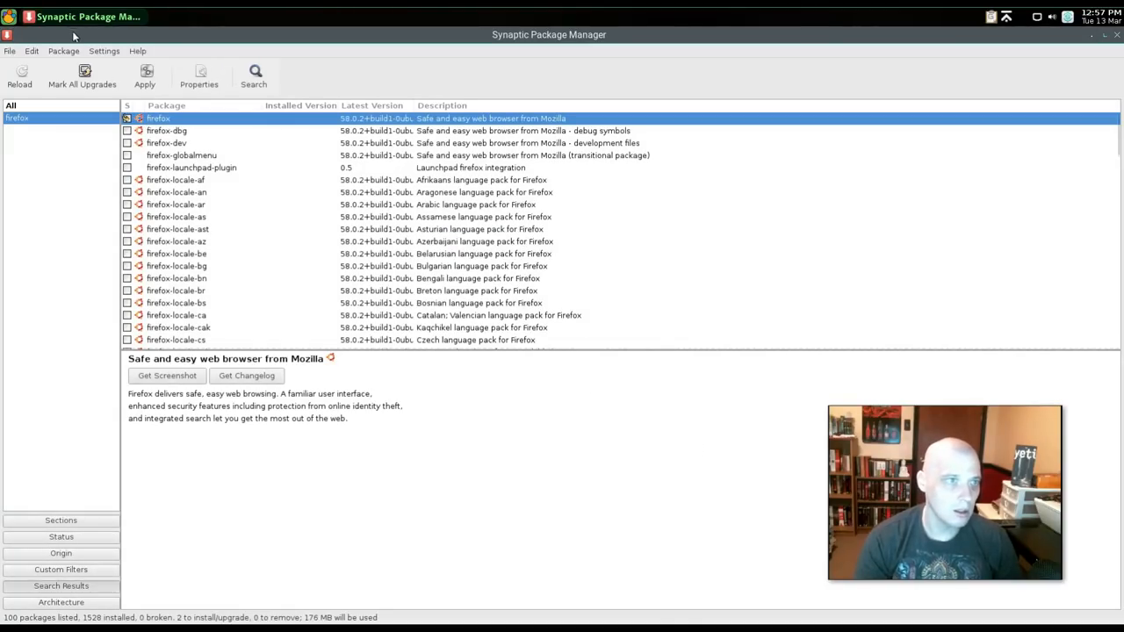
{"action": "left_click", "coordinate": [144, 75]}
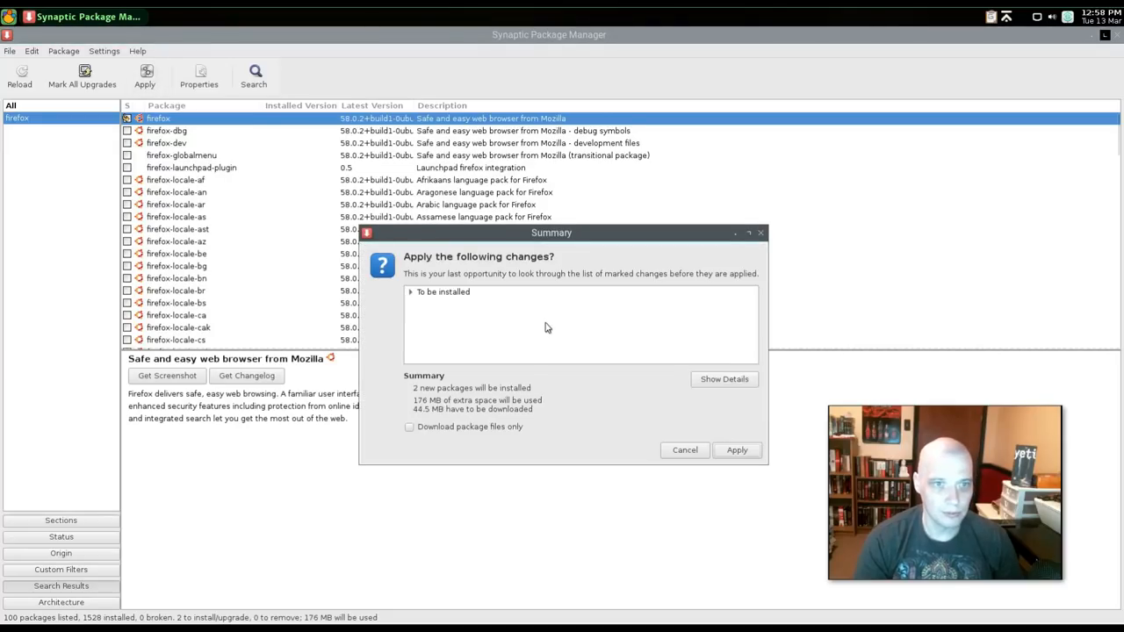
{"action": "left_click", "coordinate": [736, 450]}
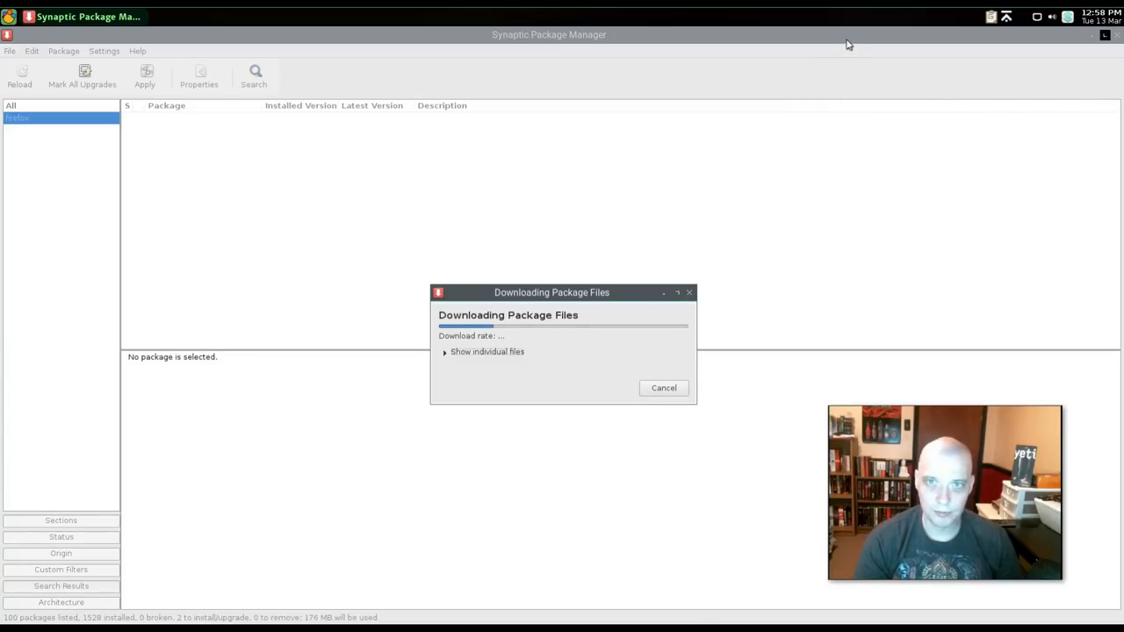
{"action": "mouse_move", "coordinate": [331, 50]}
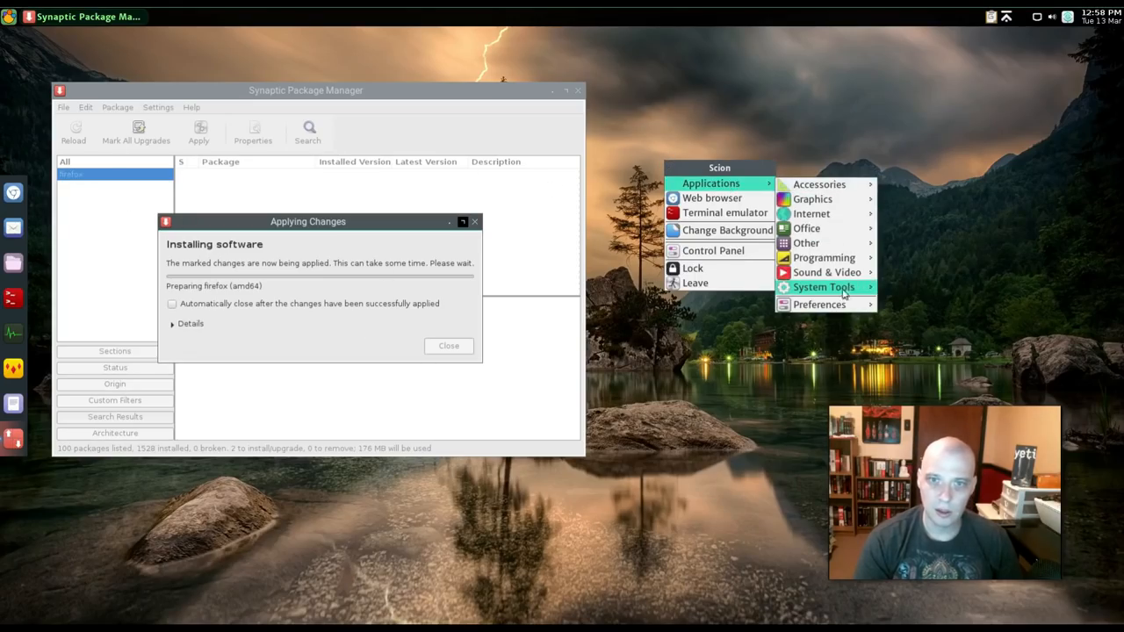
{"action": "mouse_move", "coordinate": [819, 304]}
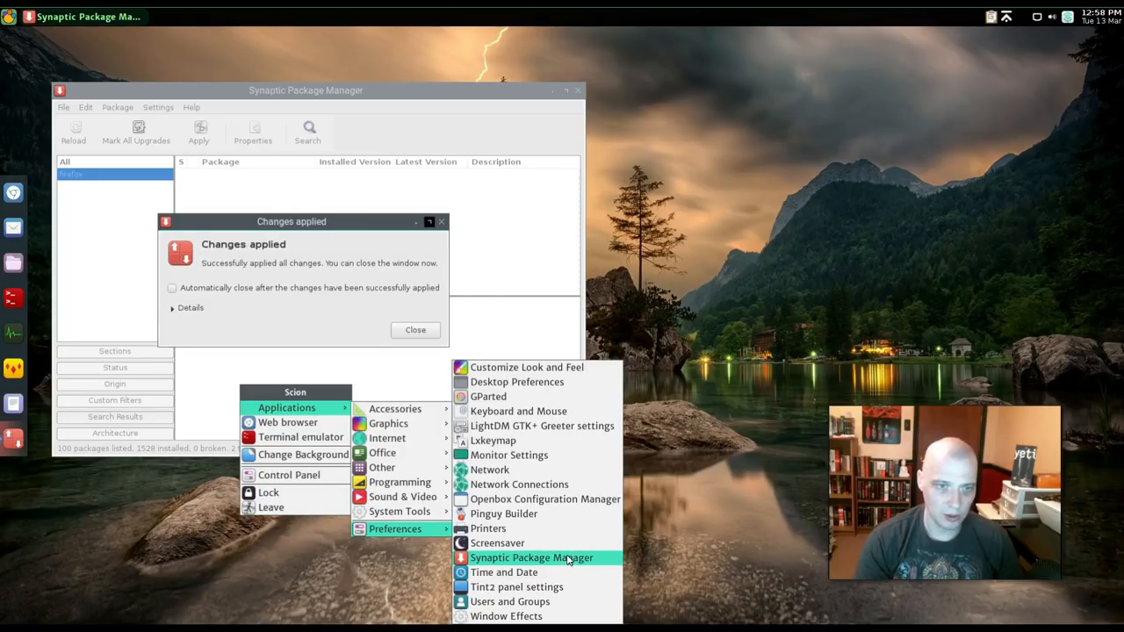
{"action": "mouse_move", "coordinate": [488, 470]}
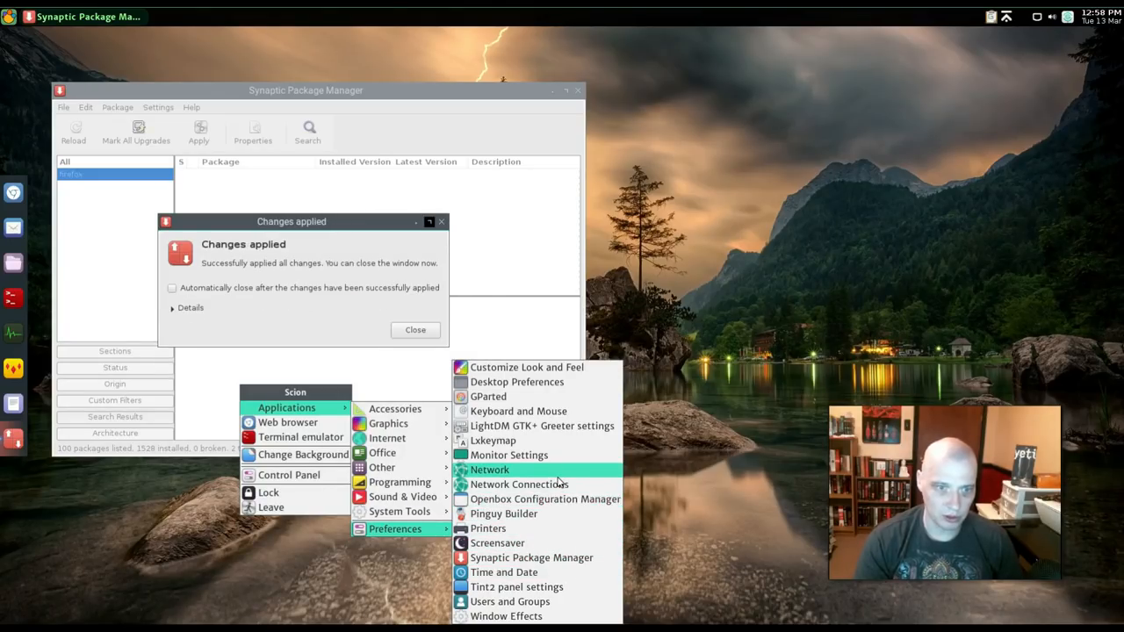
{"action": "mouse_move", "coordinate": [520, 499]}
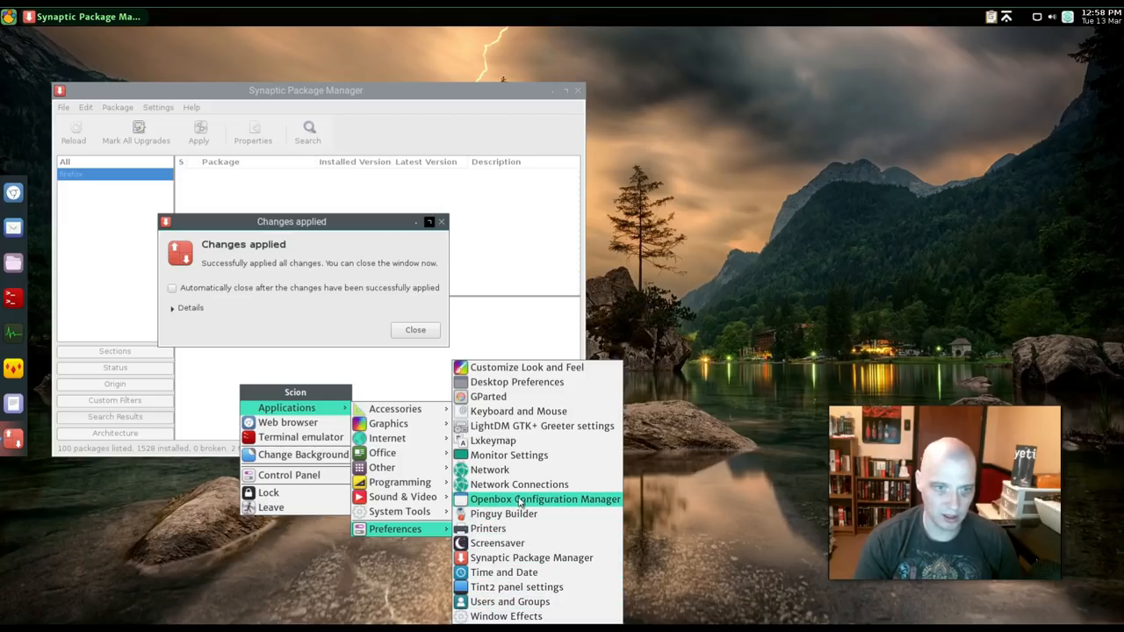
{"action": "mouse_move", "coordinate": [541, 425]}
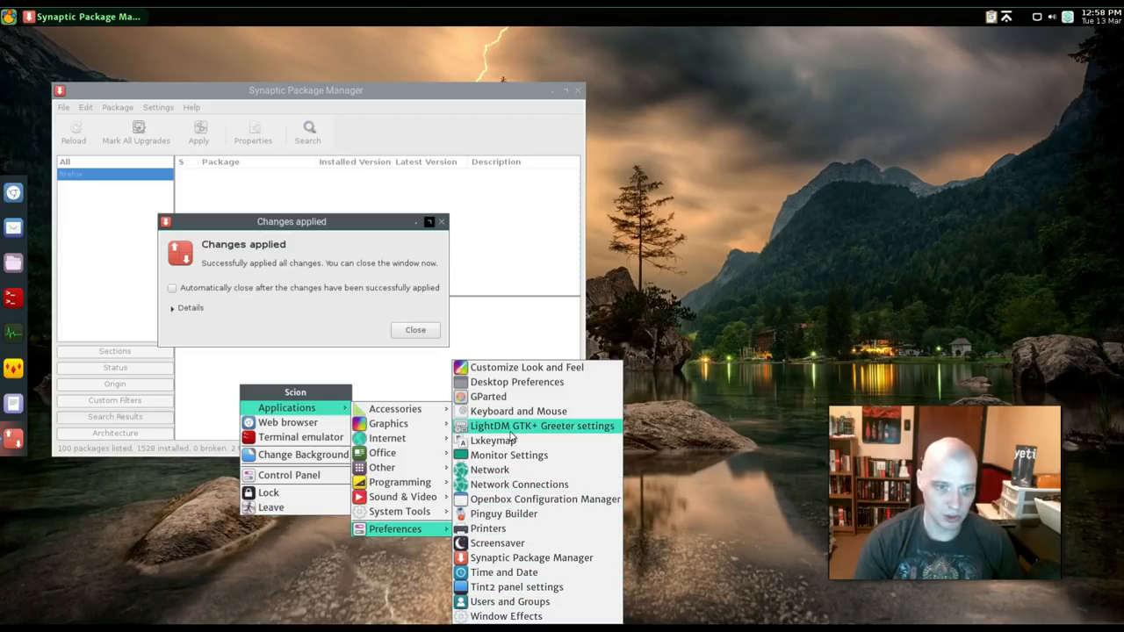
{"action": "mouse_move", "coordinate": [519, 381]}
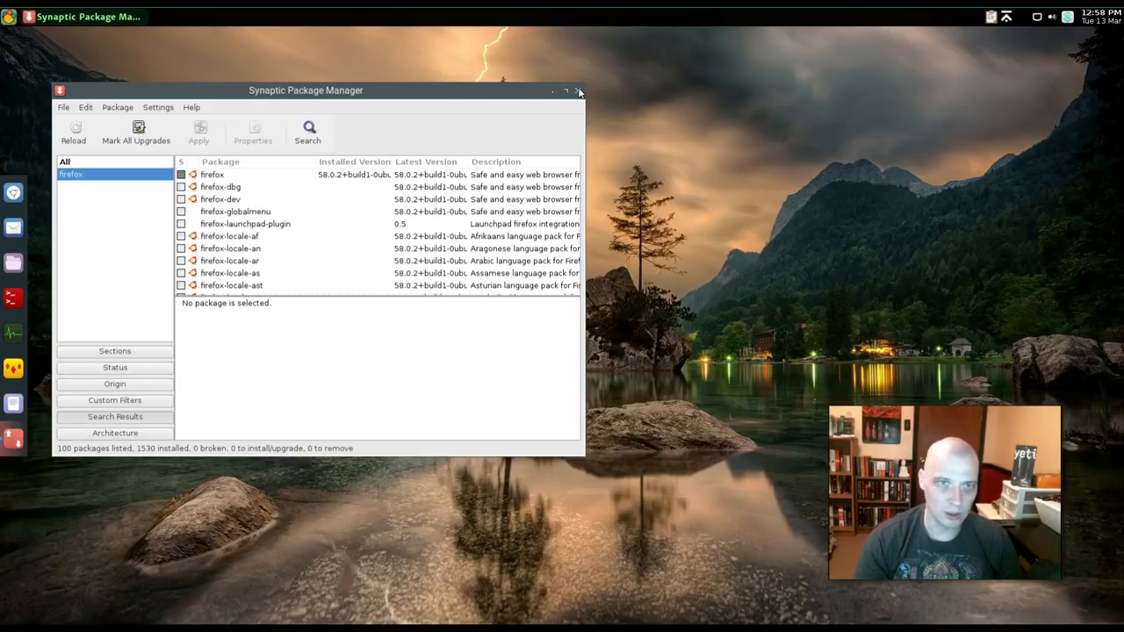
- Close Synaptic once Firefox 58.0.2 has finished installing
{"action": "left_click", "coordinate": [578, 91]}
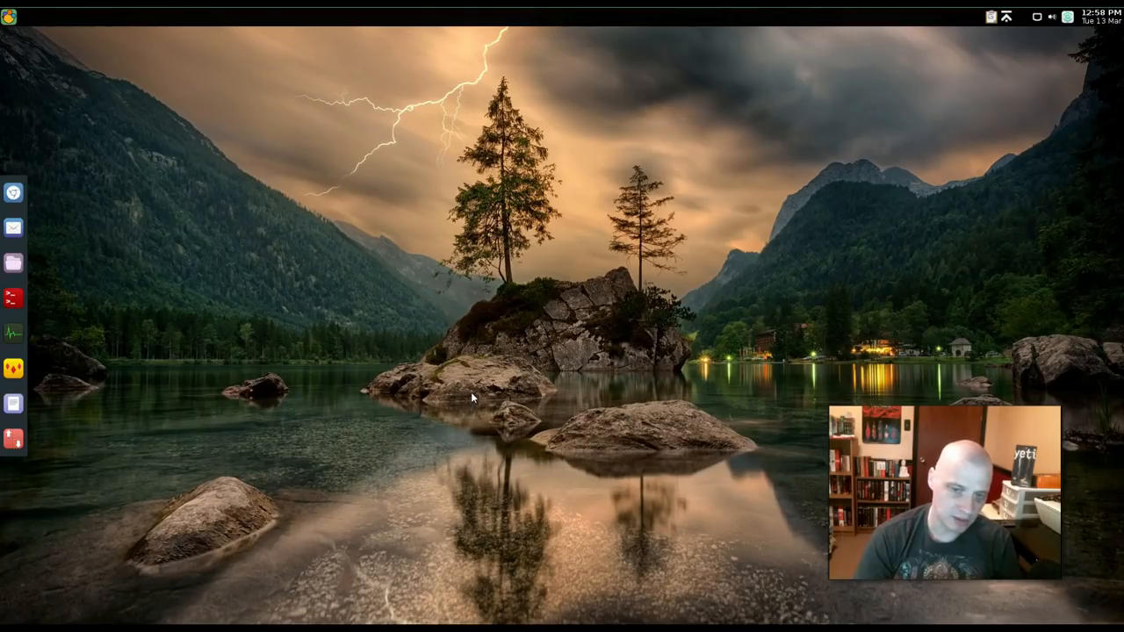
{"action": "mouse_move", "coordinate": [158, 246]}
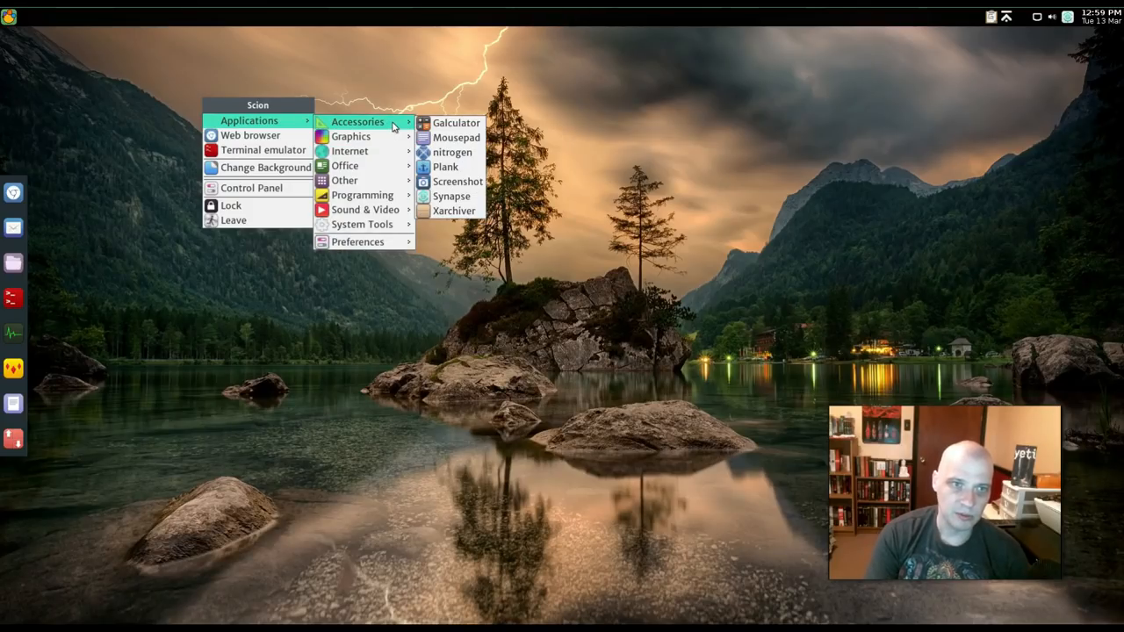
{"action": "mouse_move", "coordinate": [510, 139]}
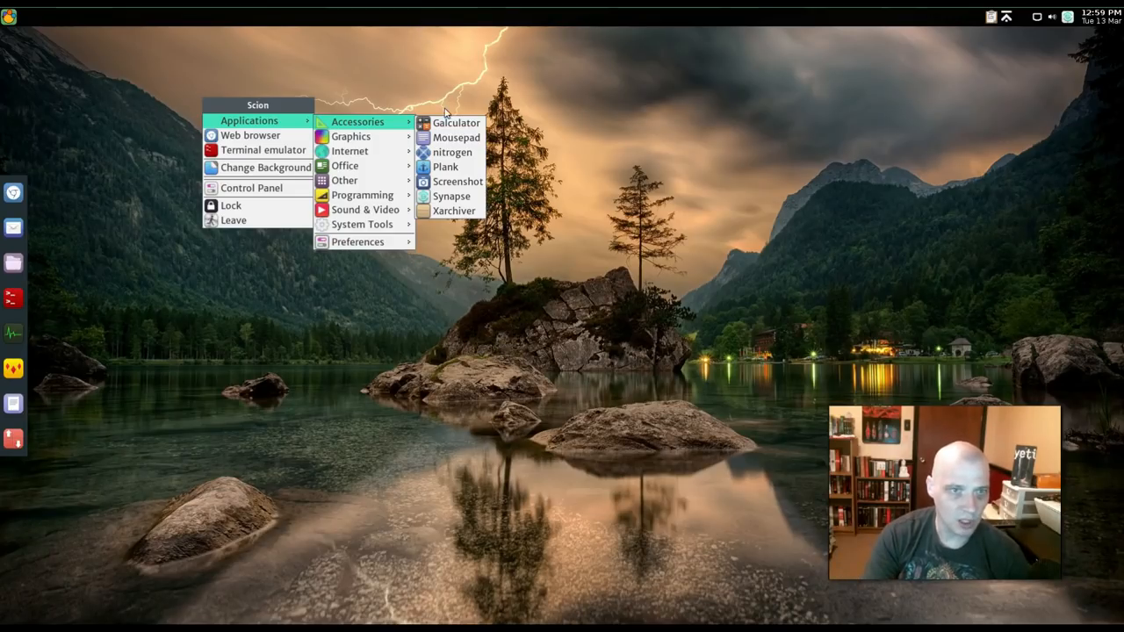
{"action": "mouse_move", "coordinate": [455, 196]}
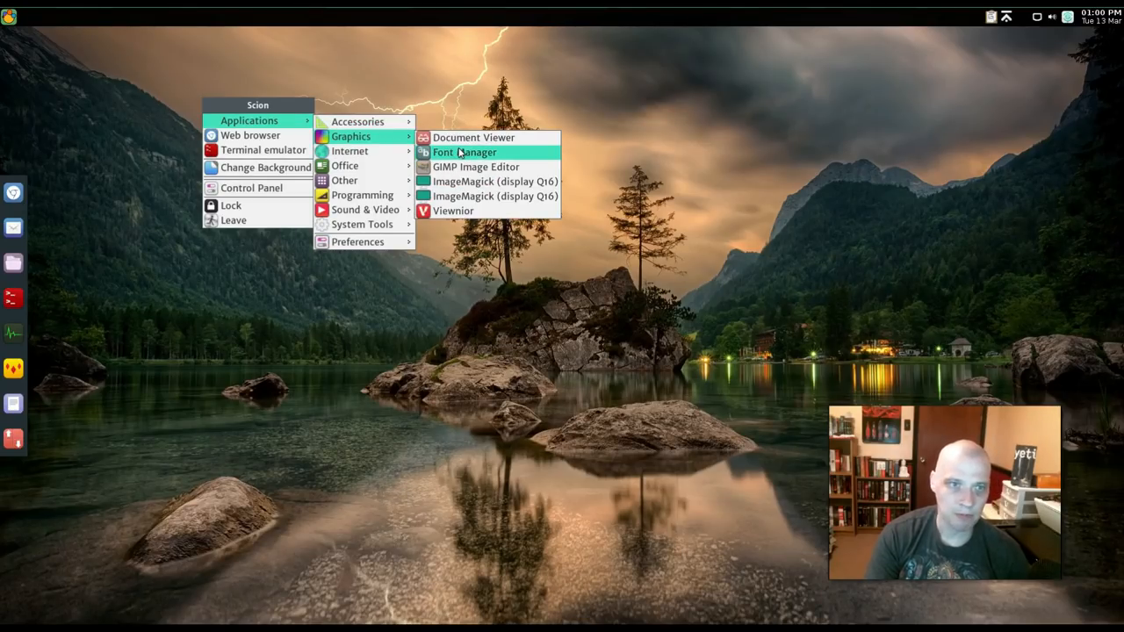
{"action": "mouse_move", "coordinate": [474, 163]}
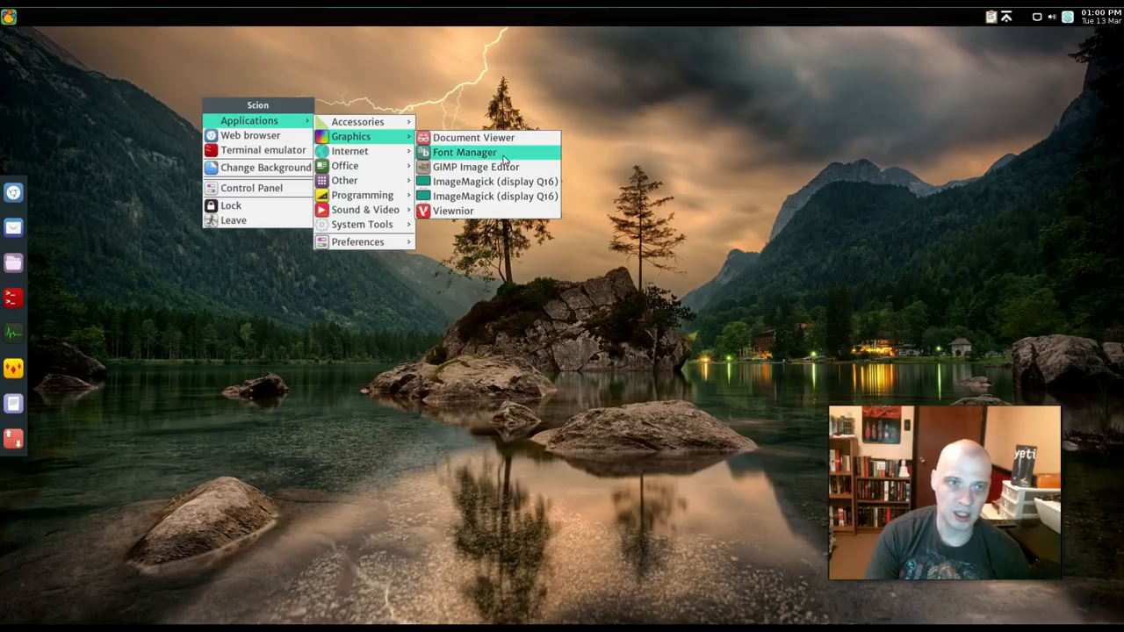
{"action": "mouse_move", "coordinate": [475, 167]}
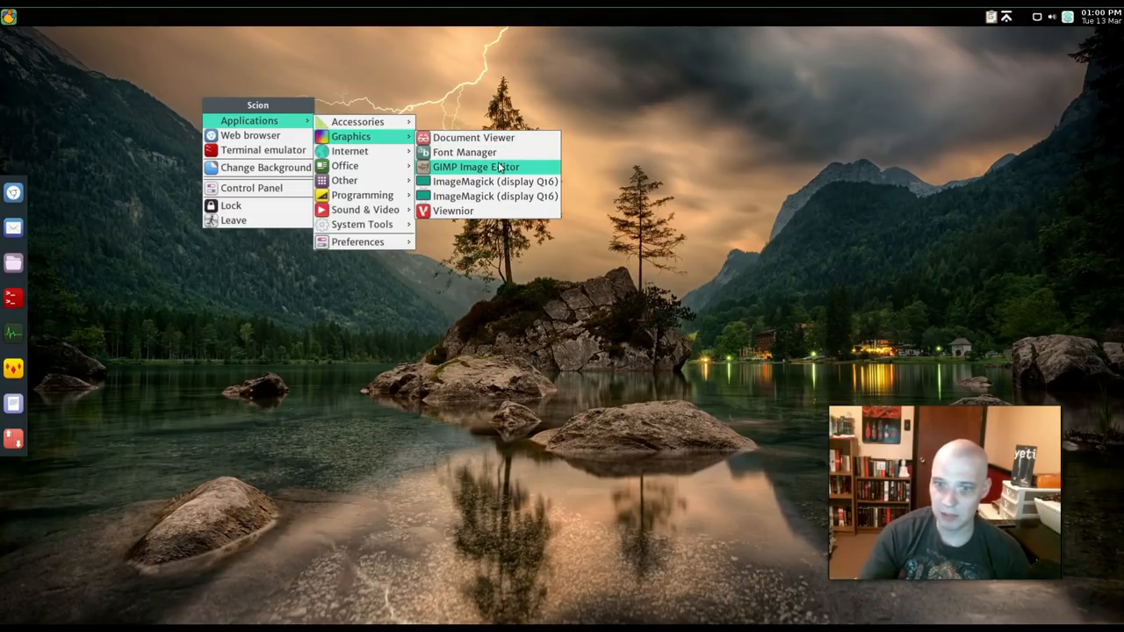
{"action": "mouse_move", "coordinate": [367, 151]}
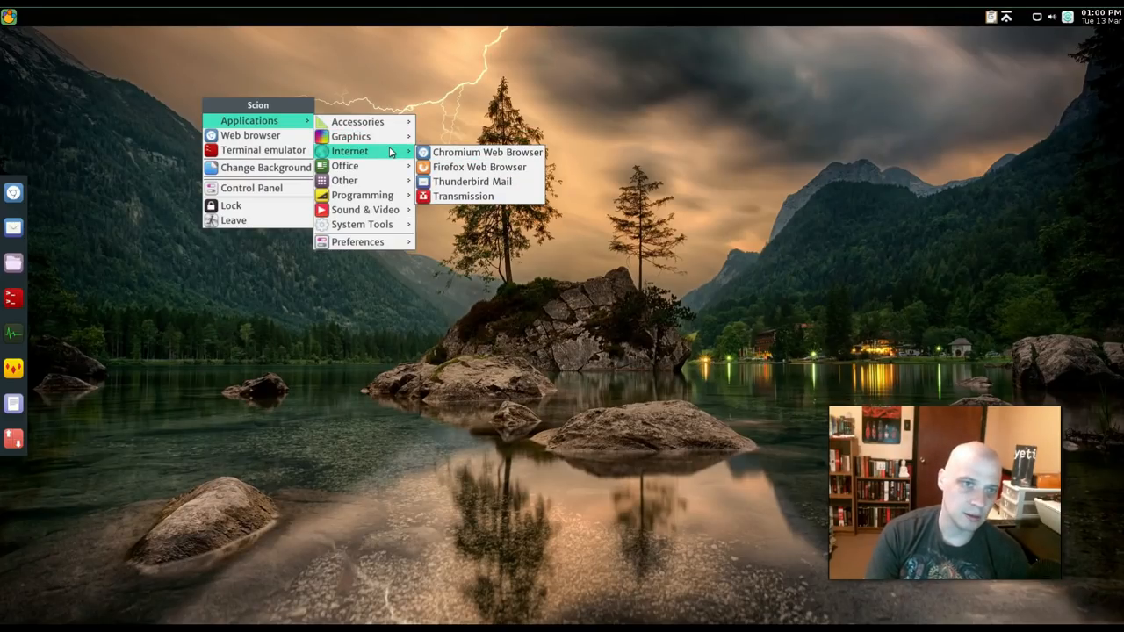
{"action": "mouse_move", "coordinate": [471, 167]}
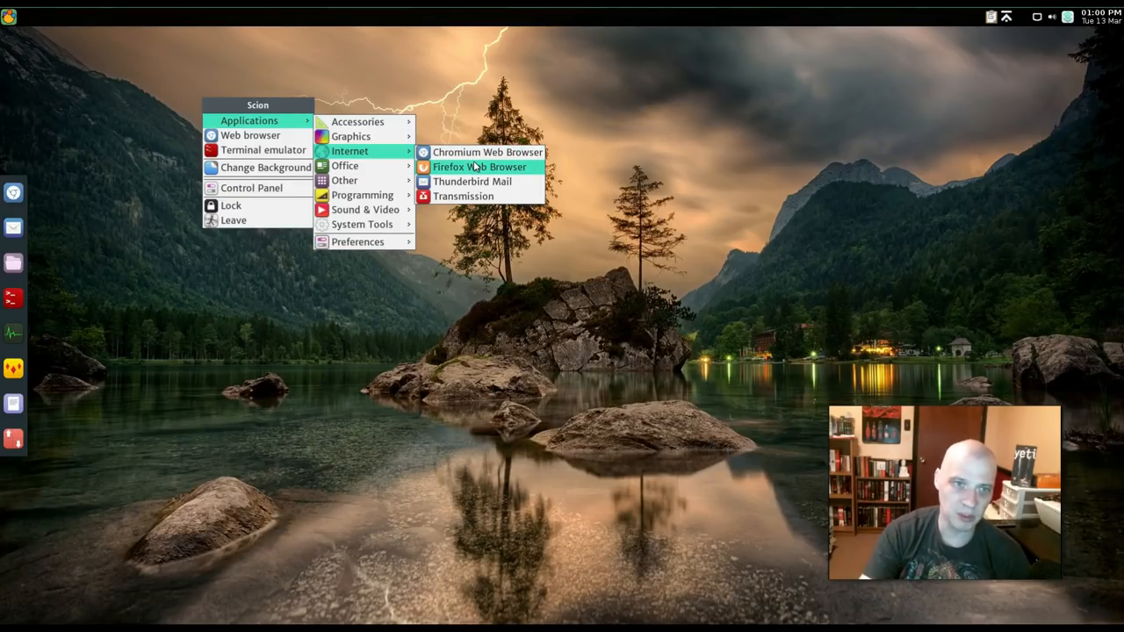
{"action": "mouse_move", "coordinate": [474, 181]}
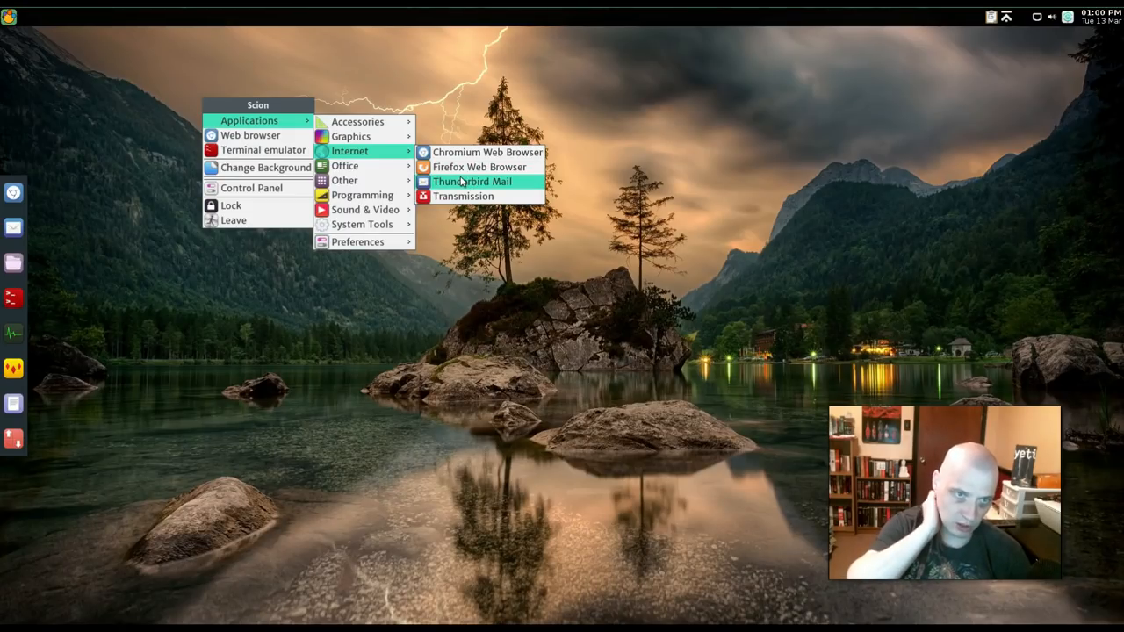
{"action": "mouse_move", "coordinate": [478, 152]}
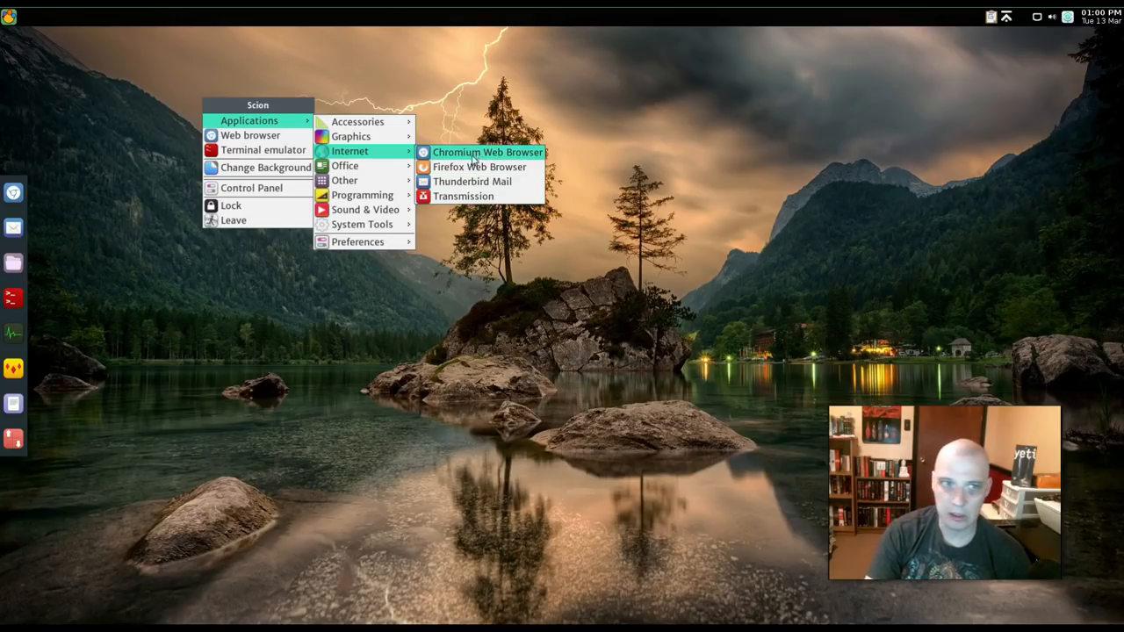
{"action": "mouse_move", "coordinate": [476, 181]}
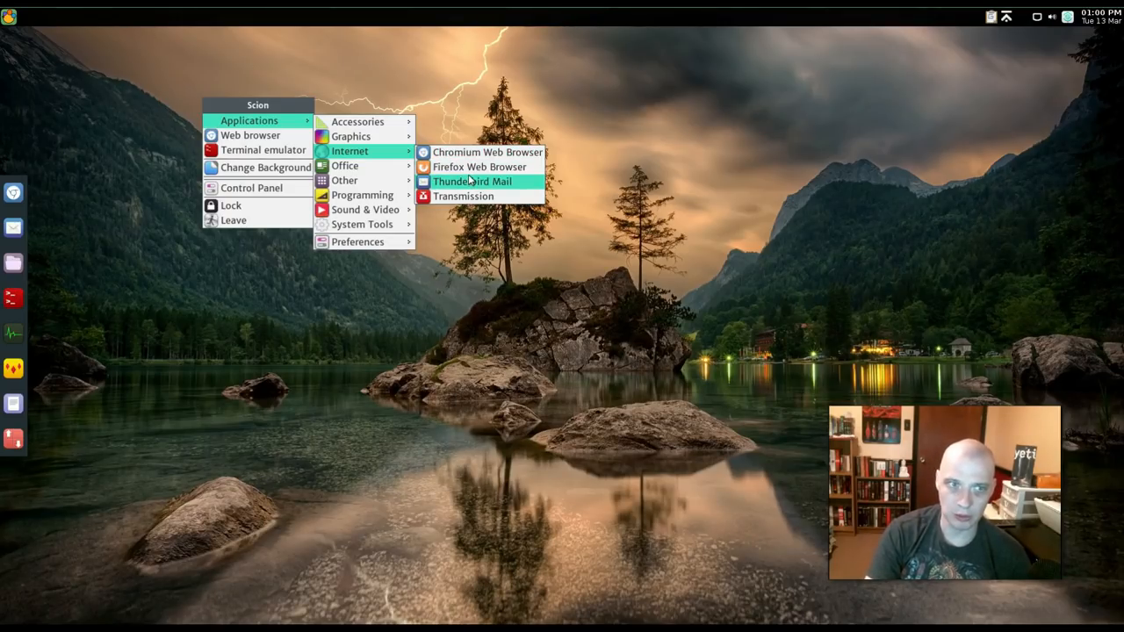
{"action": "mouse_move", "coordinate": [362, 165]}
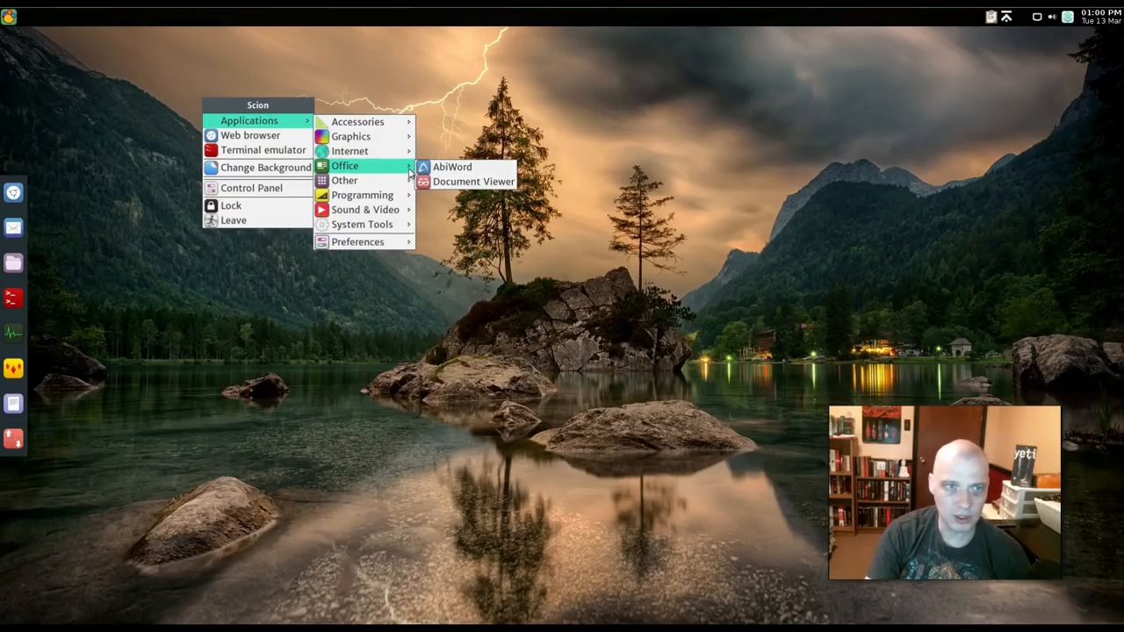
{"action": "mouse_move", "coordinate": [362, 194]}
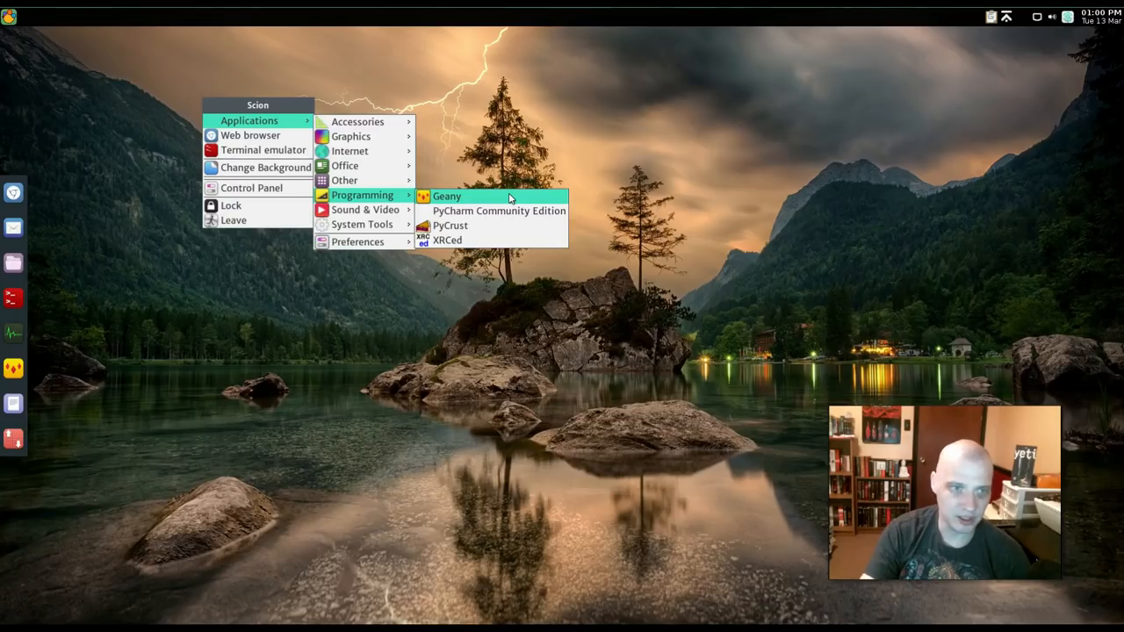
{"action": "mouse_move", "coordinate": [366, 210]}
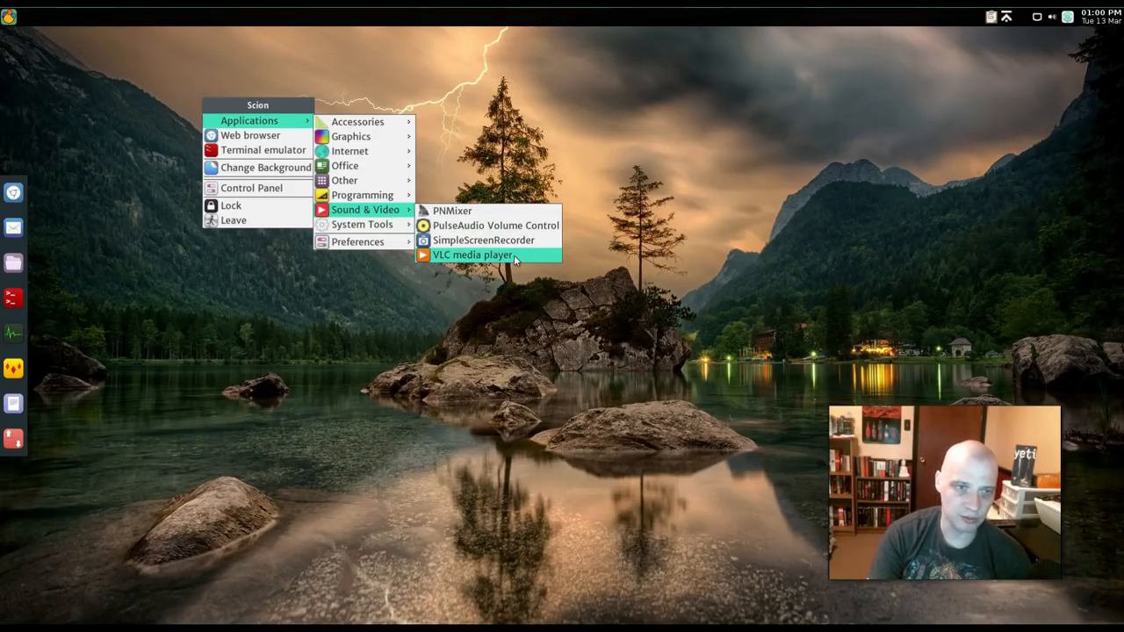
{"action": "mouse_move", "coordinate": [365, 224]}
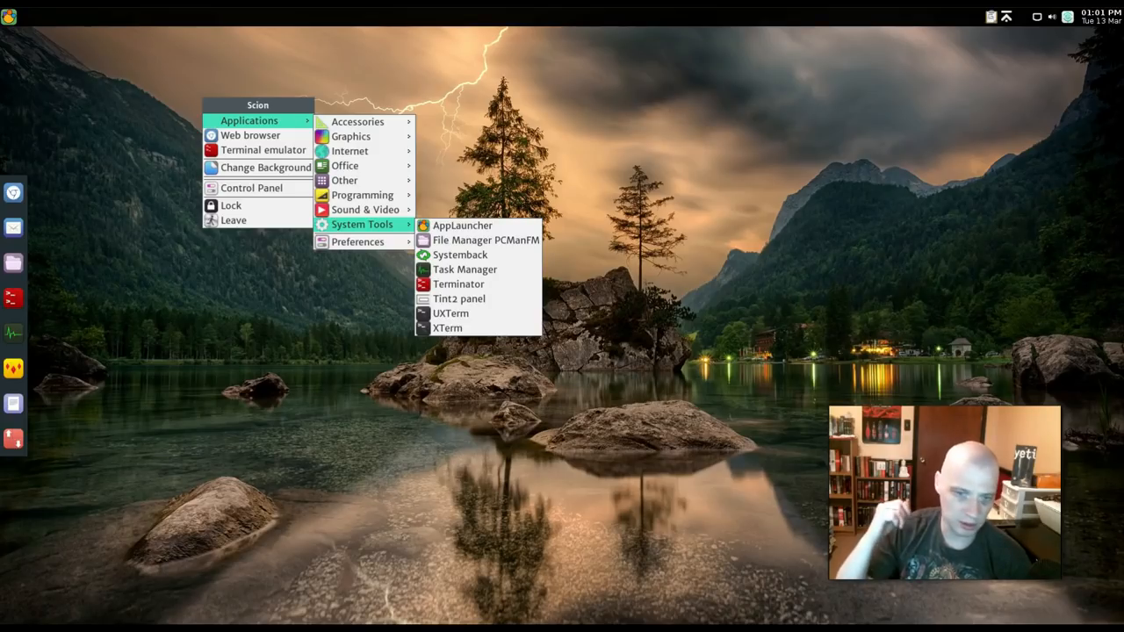
{"action": "mouse_move", "coordinate": [597, 614]}
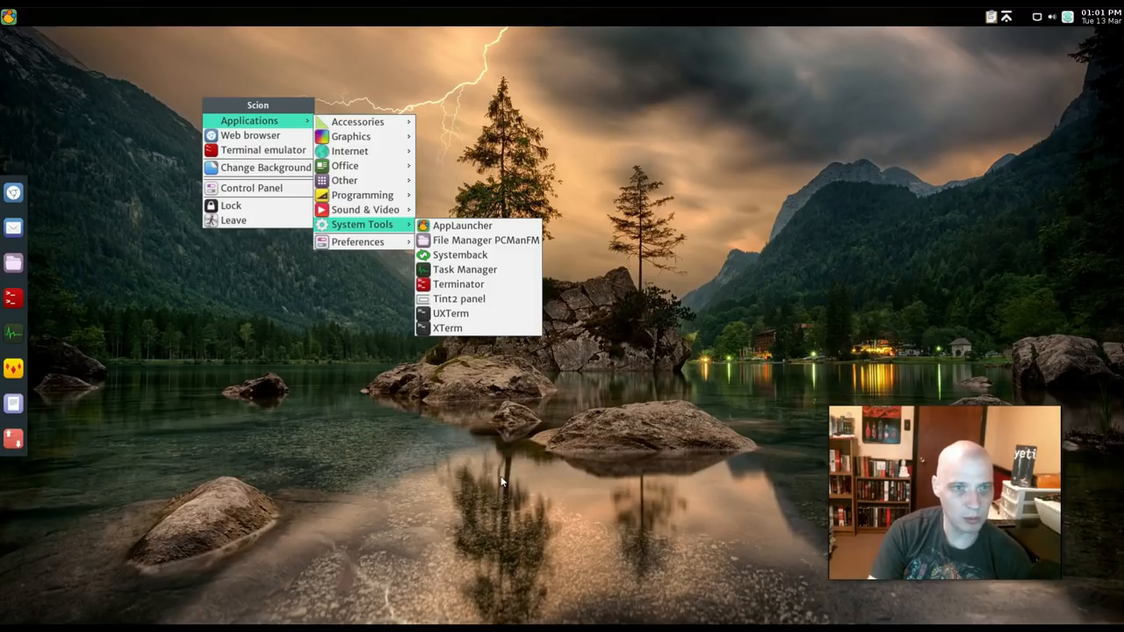
{"action": "mouse_move", "coordinate": [586, 403]}
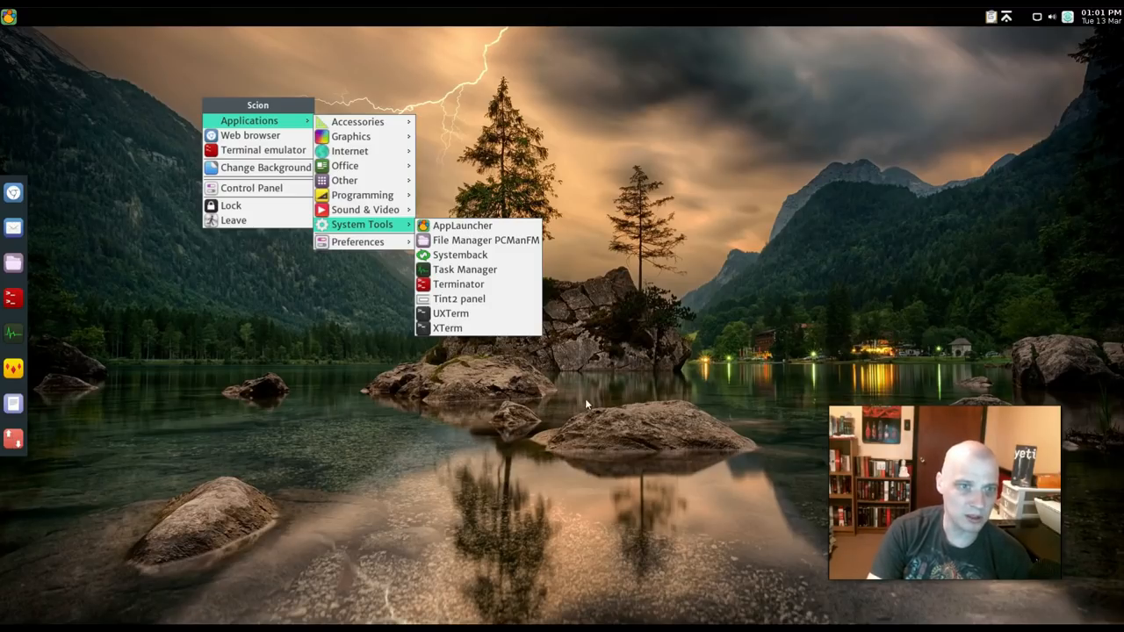
- Close the Scion application menu after browsing System Tools, returning to the bare lake-wallpaper desktop
{"action": "left_click", "coordinate": [221, 240]}
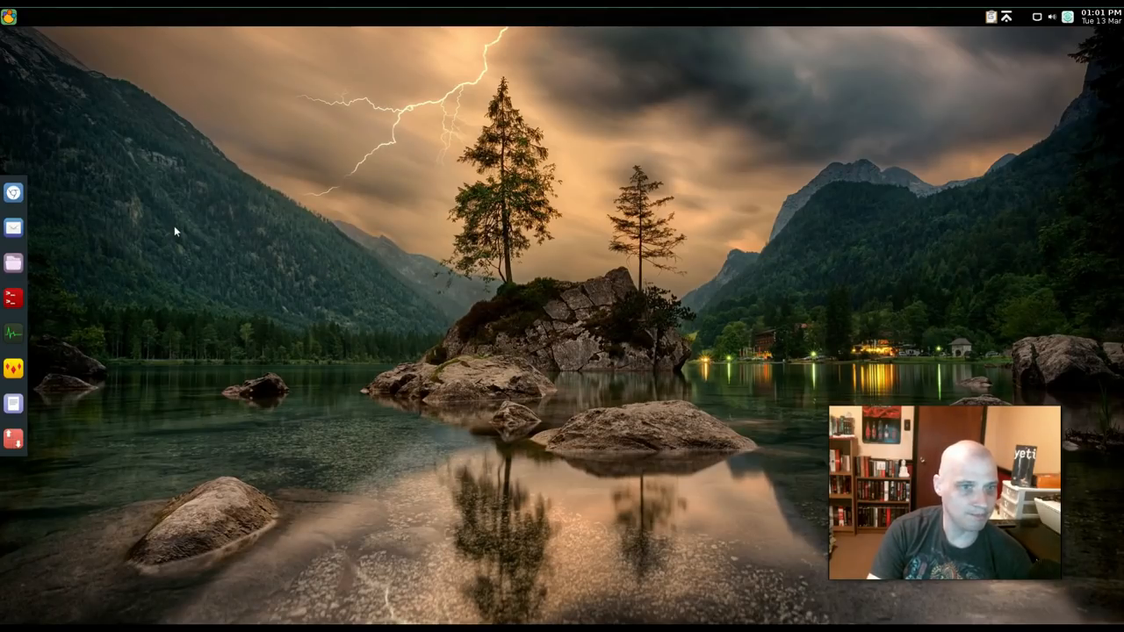
{"action": "mouse_move", "coordinate": [201, 281]}
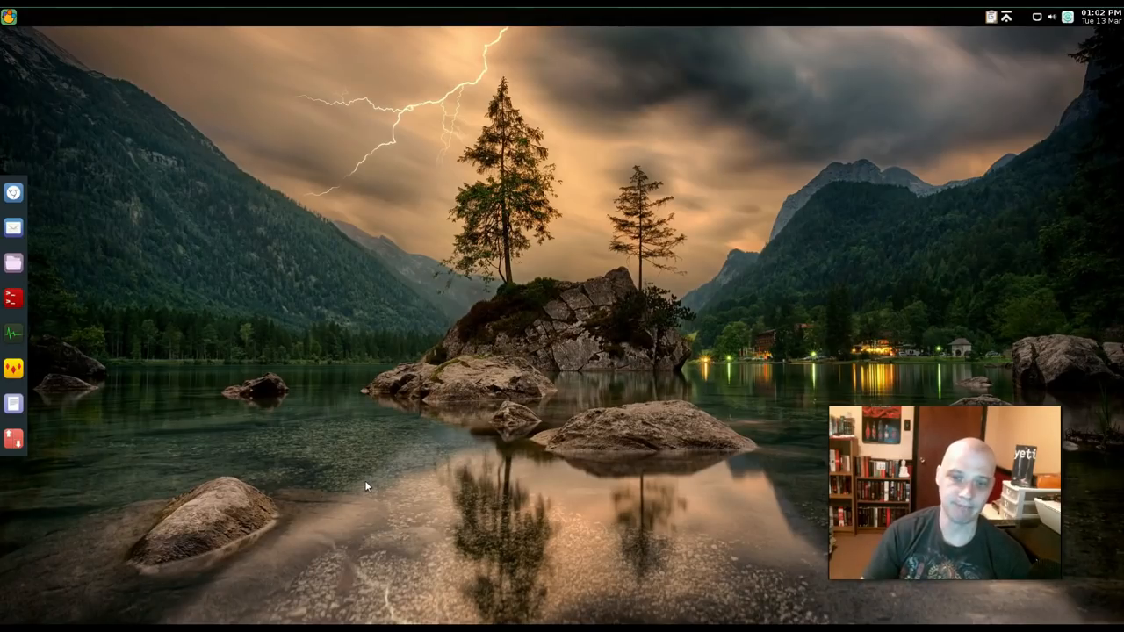
{"action": "mouse_move", "coordinate": [315, 401]}
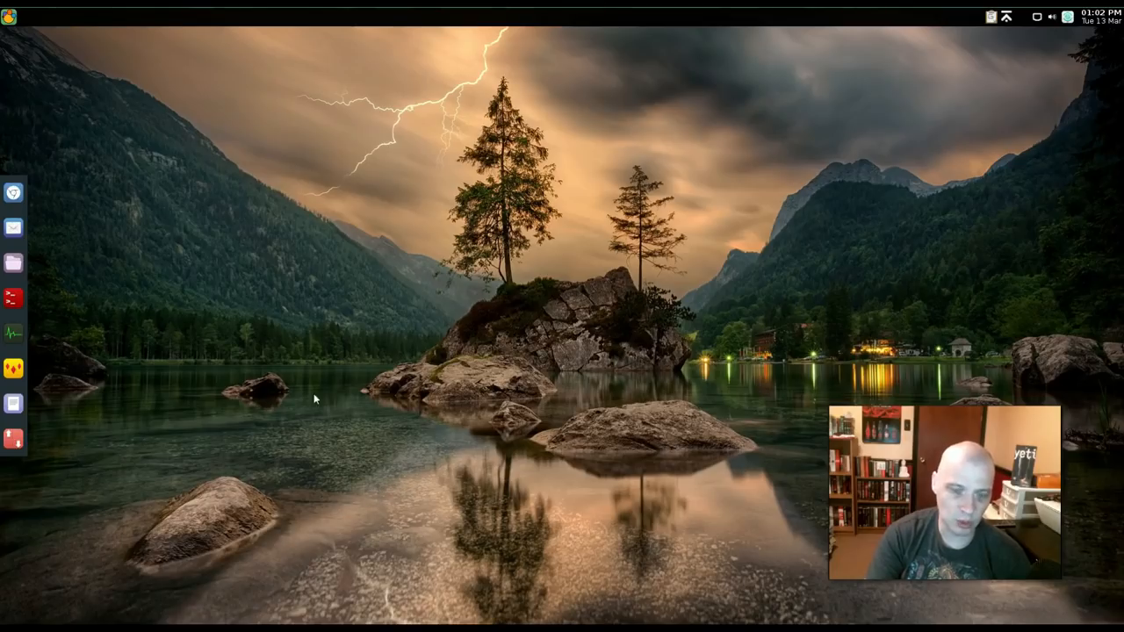